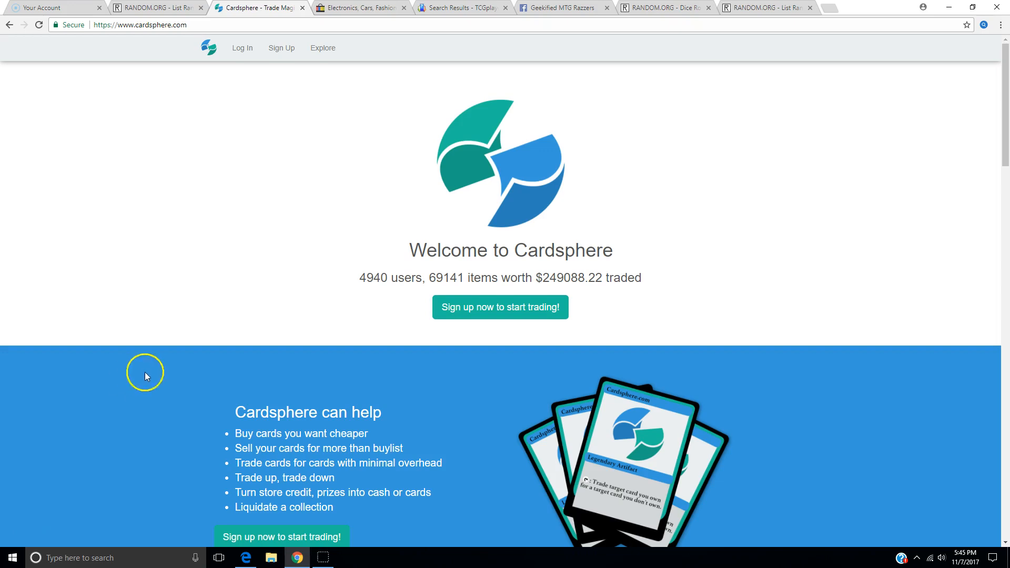
{"action": "mouse_move", "coordinate": [200, 369]}
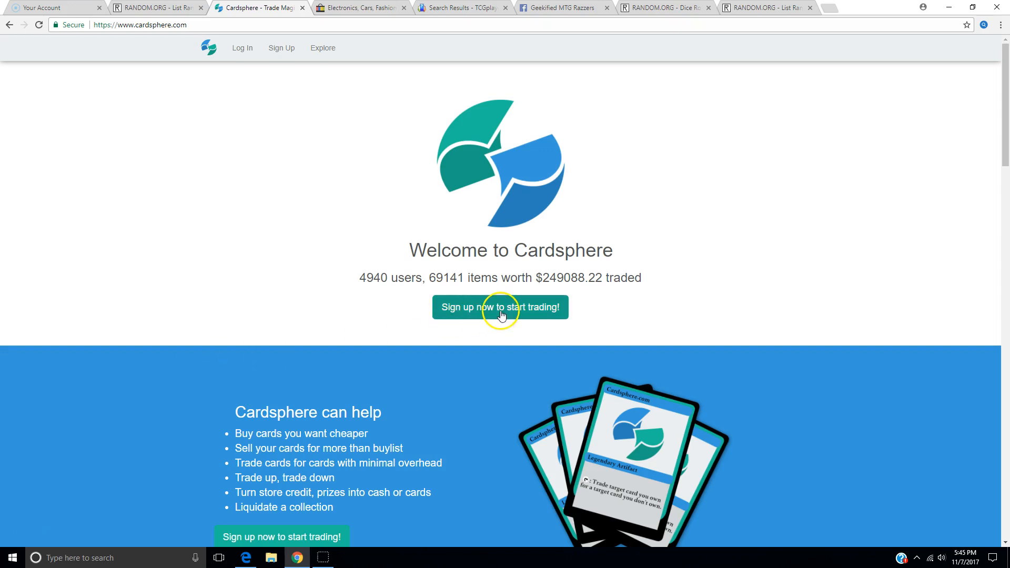
Scroll through the welcome page's trading statistics and sign-up sections.
{"action": "scroll", "scroll_direction": "down", "scroll_amount": 3}
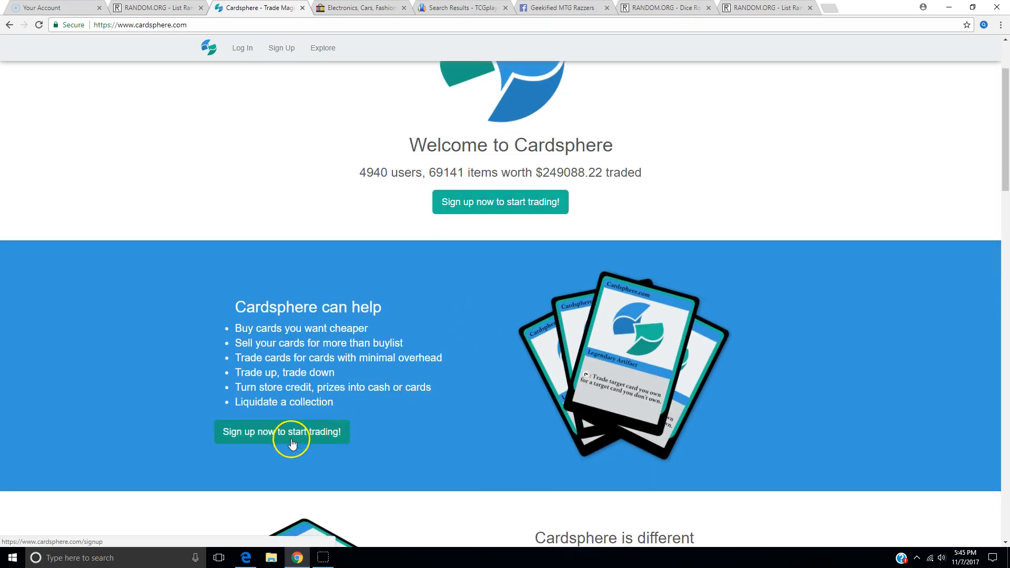
{"action": "scroll", "scroll_direction": "down", "scroll_amount": 3}
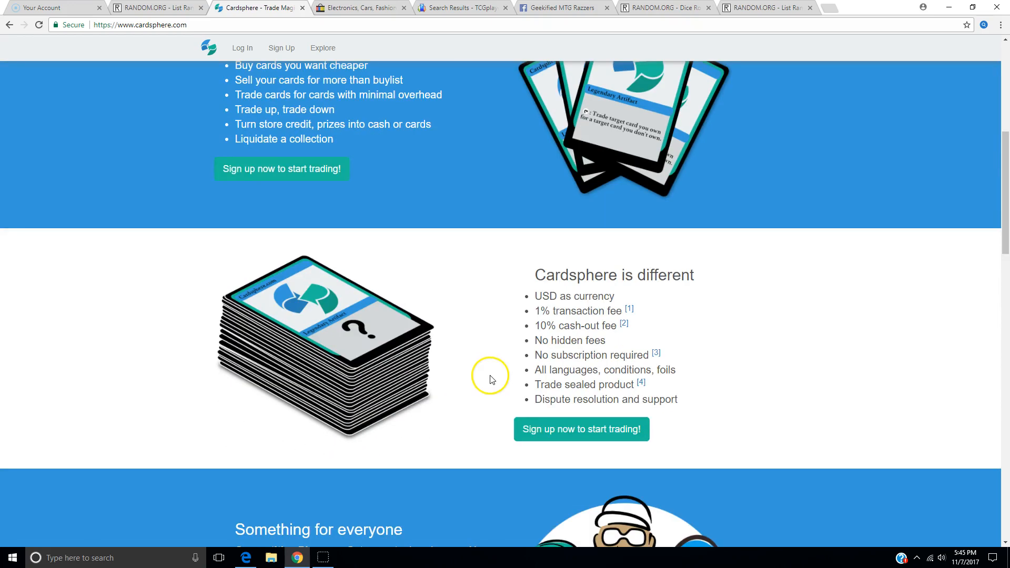
{"action": "mouse_move", "coordinate": [545, 431]}
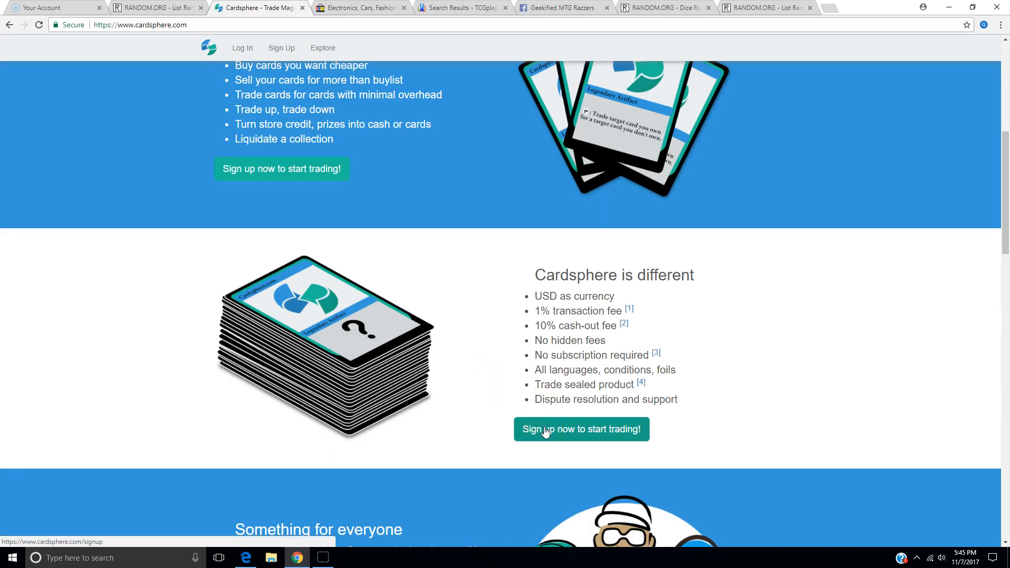
{"action": "scroll", "scroll_direction": "up", "scroll_amount": 3}
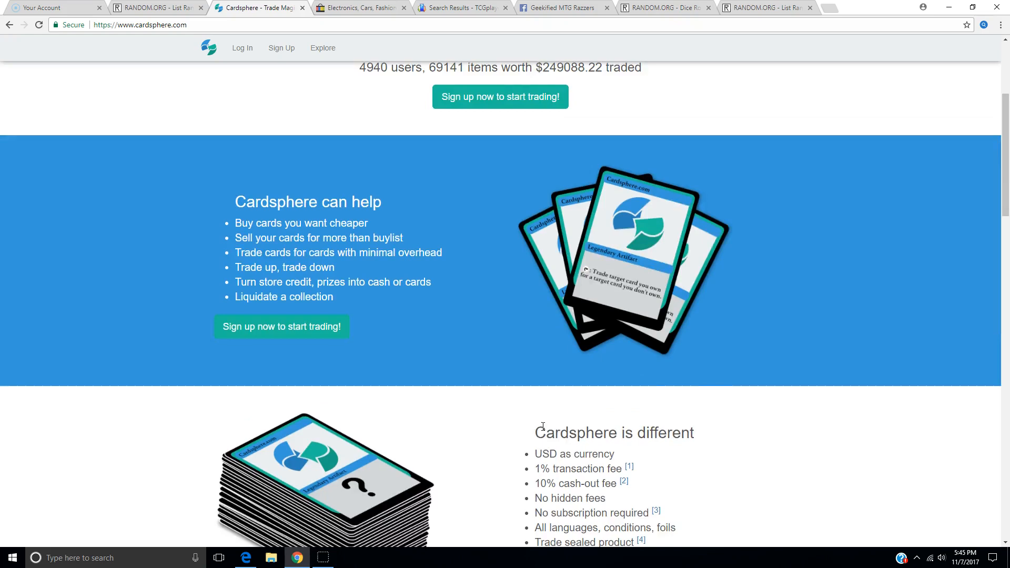
{"action": "scroll", "scroll_direction": "up", "scroll_amount": 3}
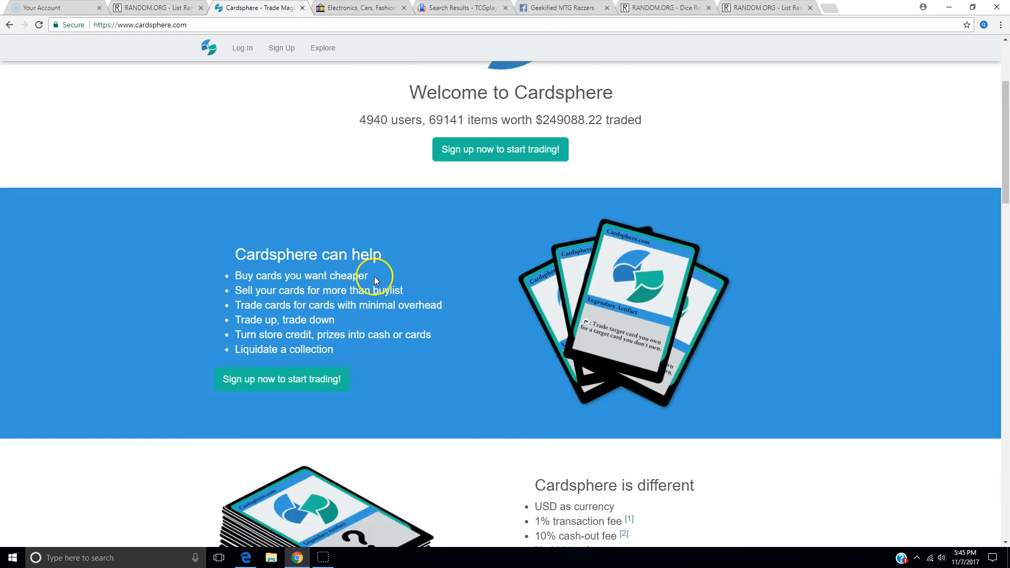
{"action": "mouse_move", "coordinate": [392, 292]}
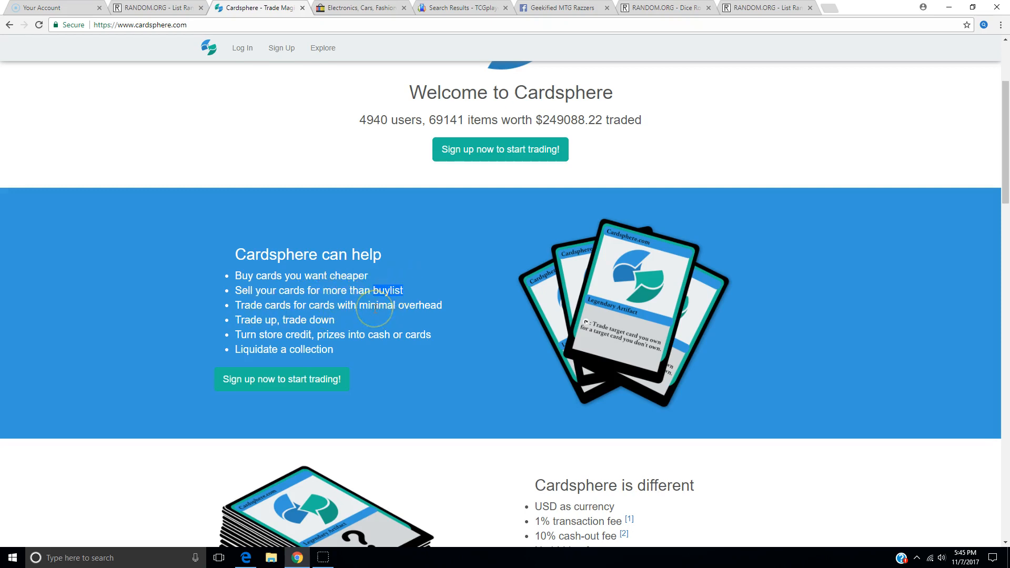
{"action": "mouse_move", "coordinate": [443, 310]}
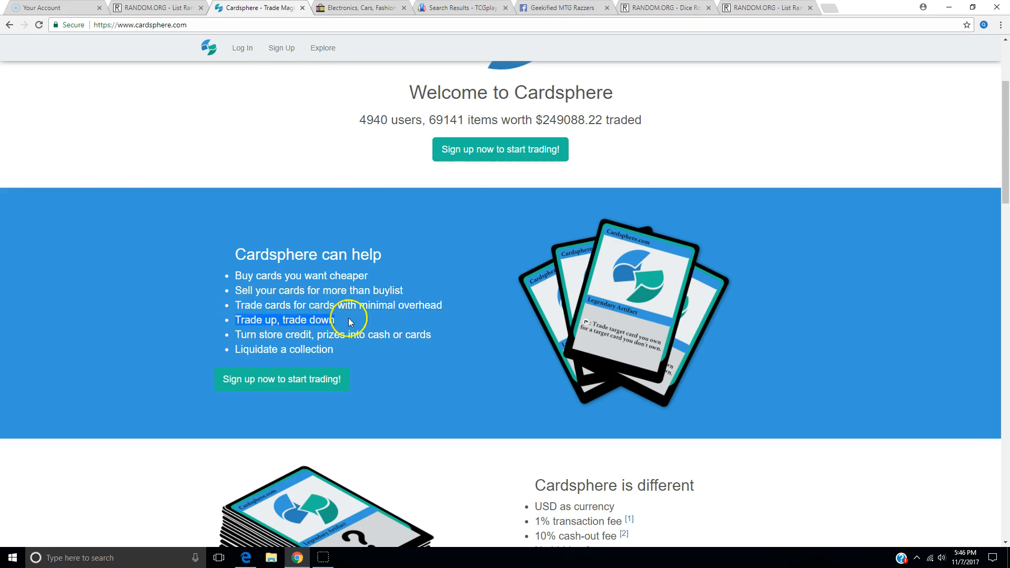
{"action": "mouse_move", "coordinate": [429, 356]}
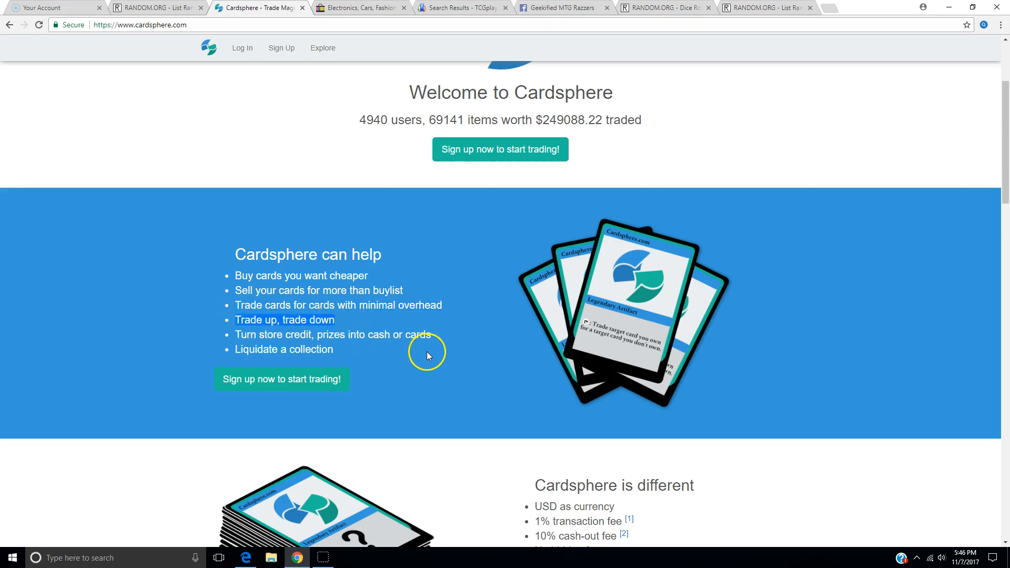
{"action": "mouse_move", "coordinate": [364, 351]}
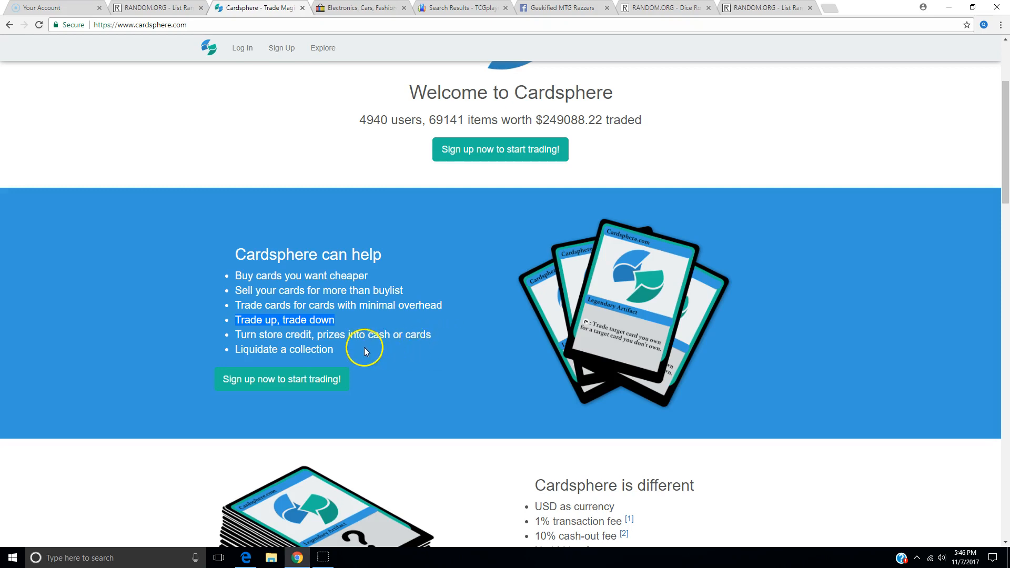
{"action": "scroll", "scroll_direction": "down", "scroll_amount": 3}
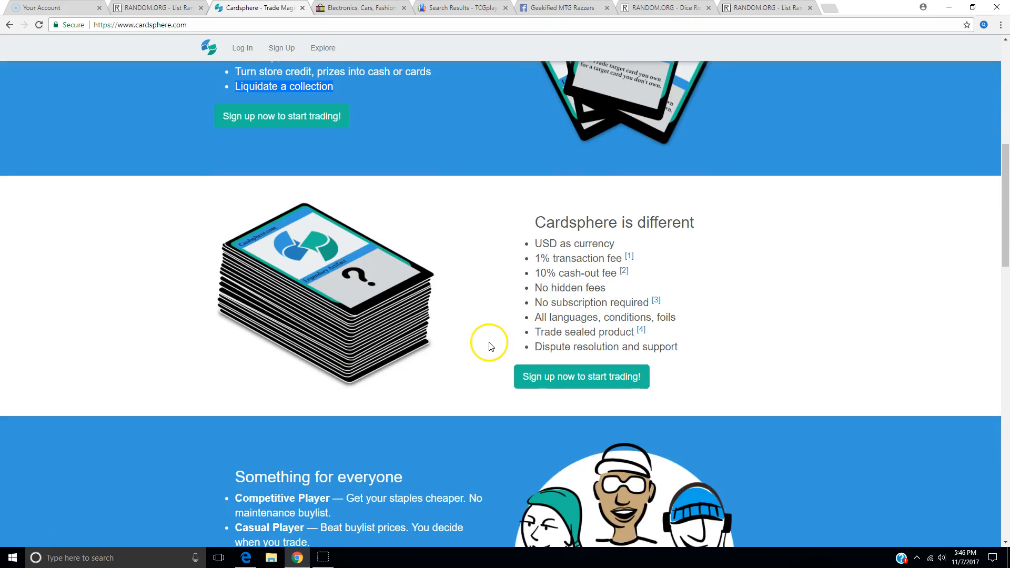
{"action": "mouse_move", "coordinate": [540, 255]}
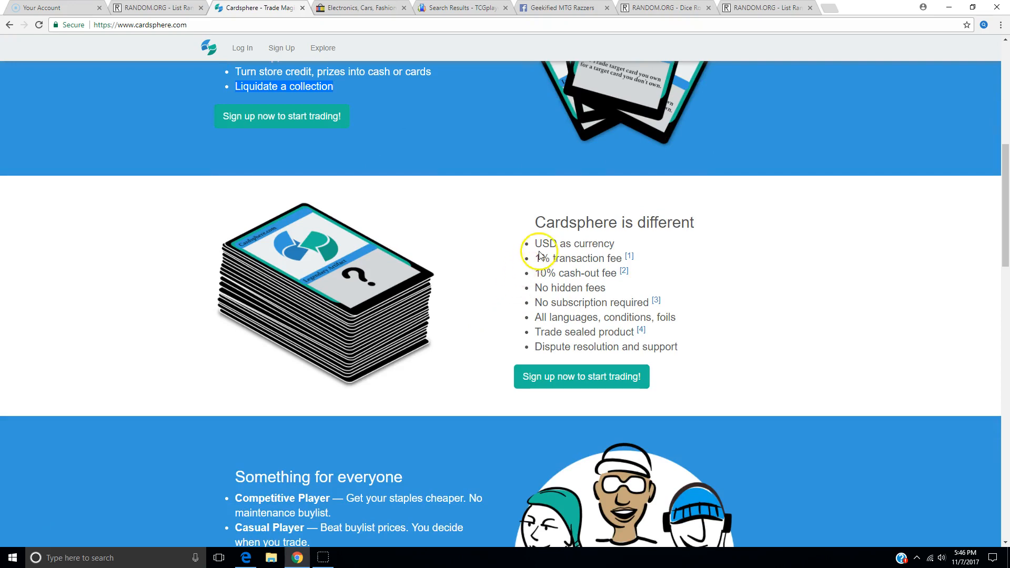
{"action": "mouse_move", "coordinate": [566, 246]}
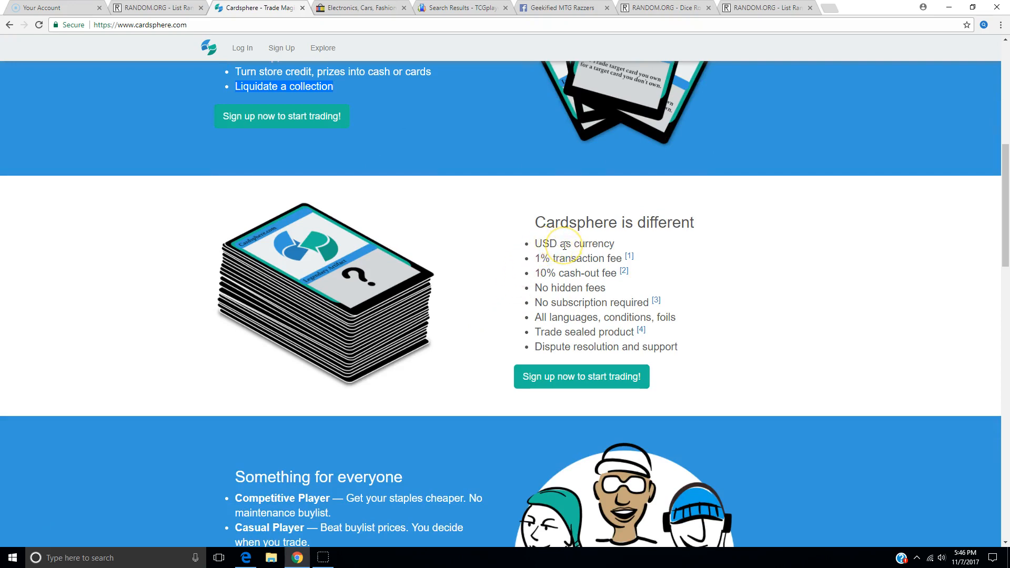
{"action": "mouse_move", "coordinate": [563, 246]}
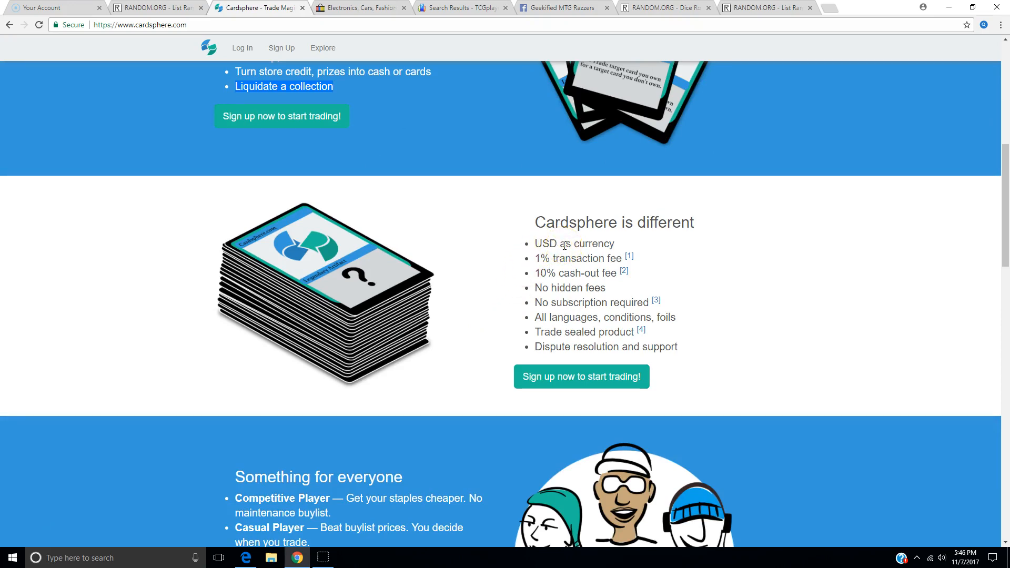
{"action": "mouse_move", "coordinate": [677, 267]}
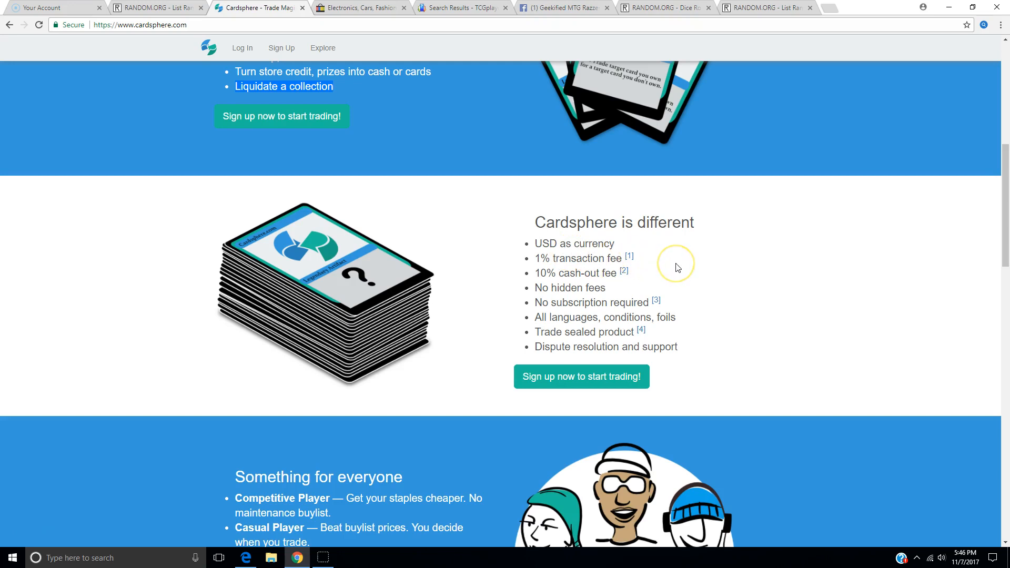
{"action": "mouse_move", "coordinate": [677, 268]}
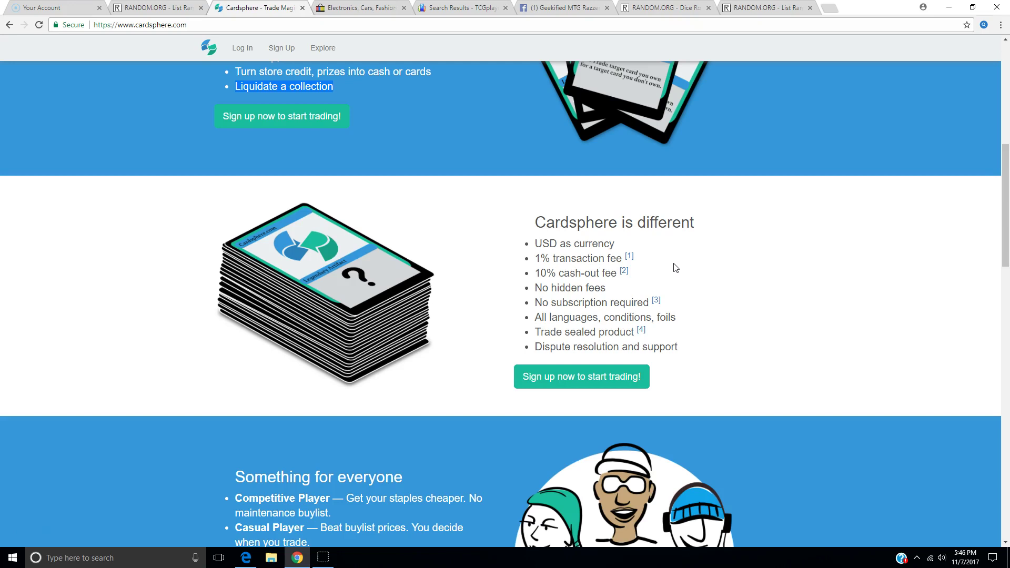
{"action": "mouse_move", "coordinate": [681, 272]}
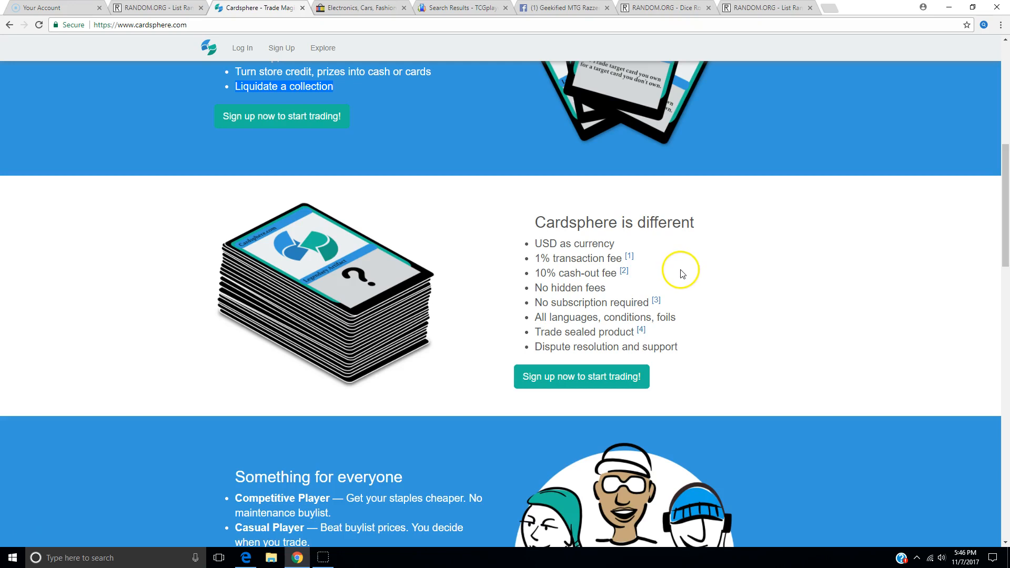
{"action": "mouse_move", "coordinate": [694, 306]}
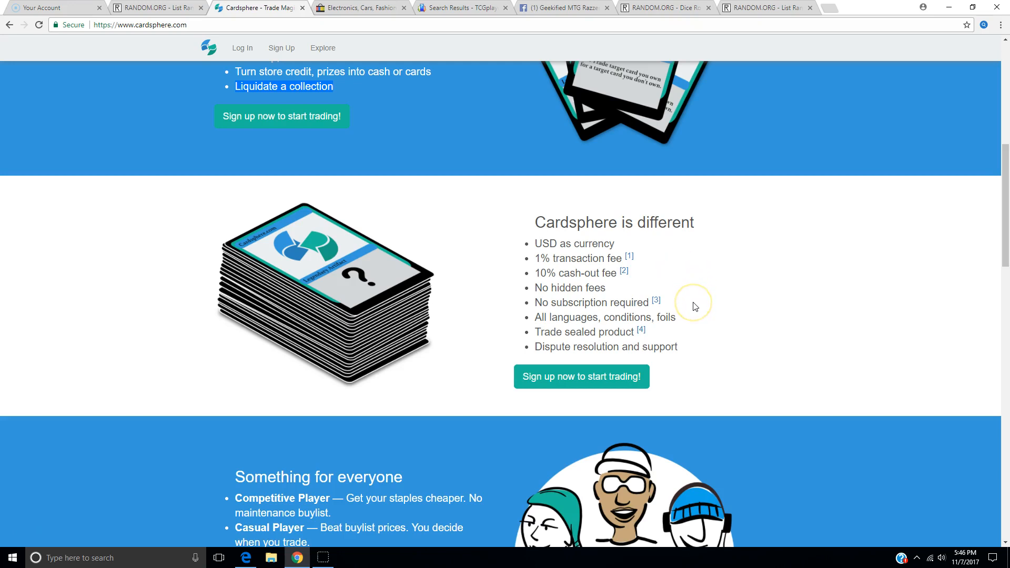
{"action": "mouse_move", "coordinate": [695, 306]}
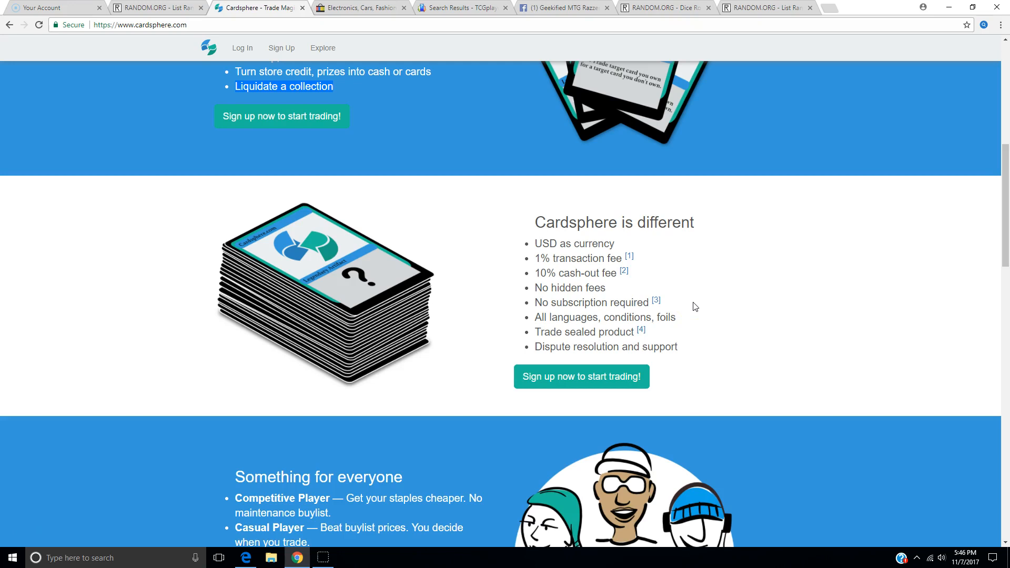
{"action": "scroll", "scroll_direction": "down", "scroll_amount": 3}
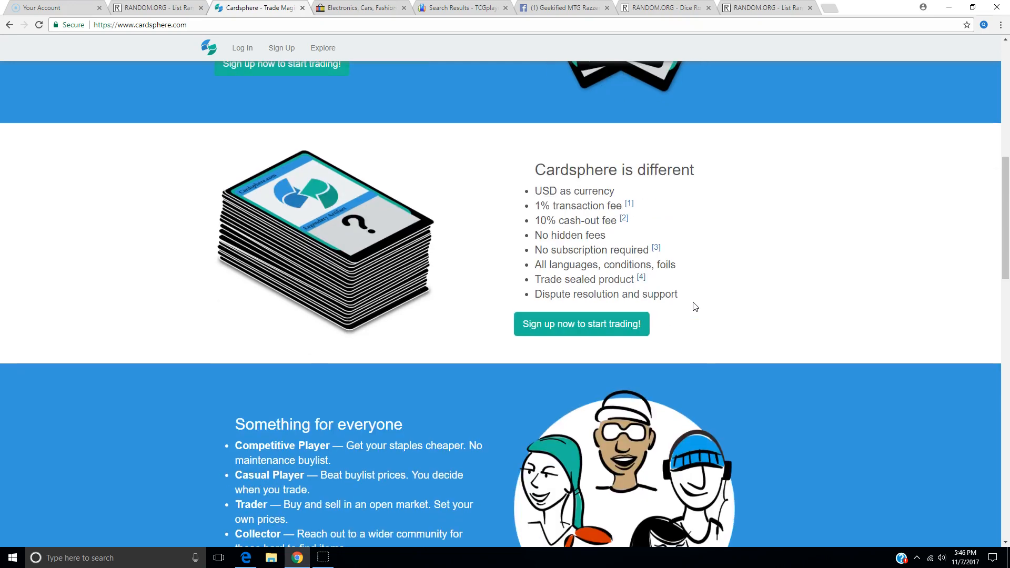
{"action": "mouse_move", "coordinate": [685, 264]}
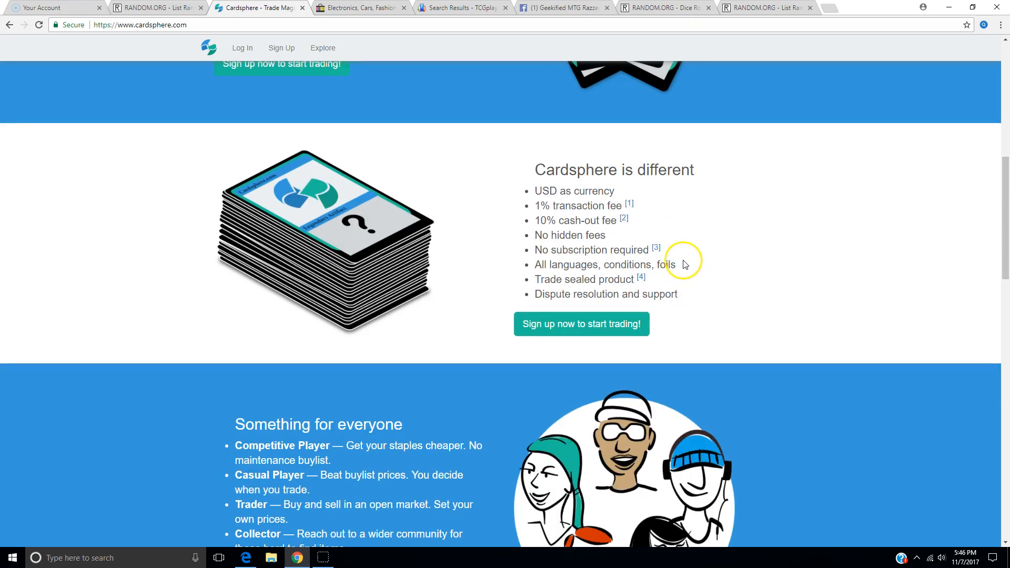
{"action": "mouse_move", "coordinate": [684, 268]}
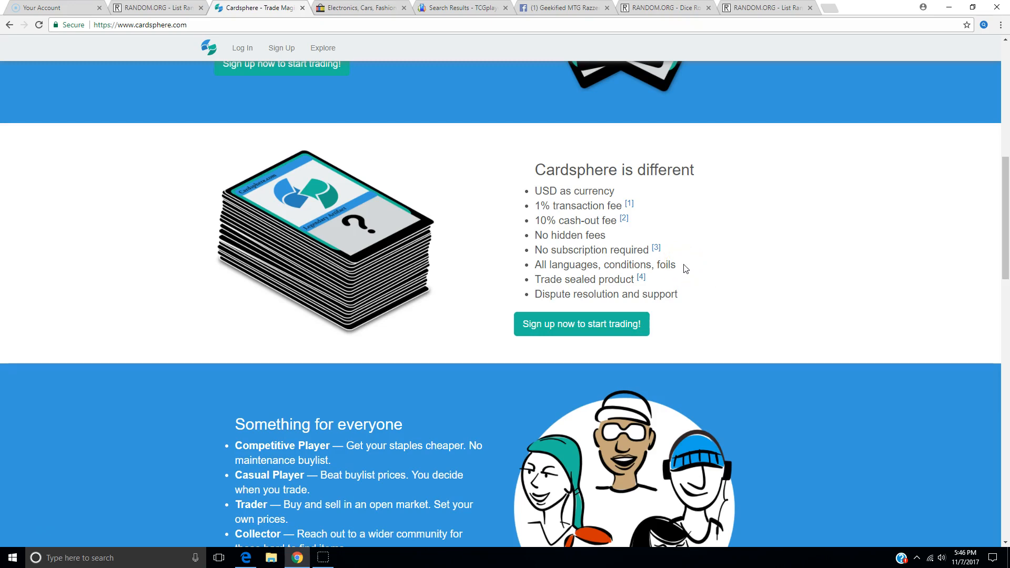
{"action": "mouse_move", "coordinate": [688, 270]}
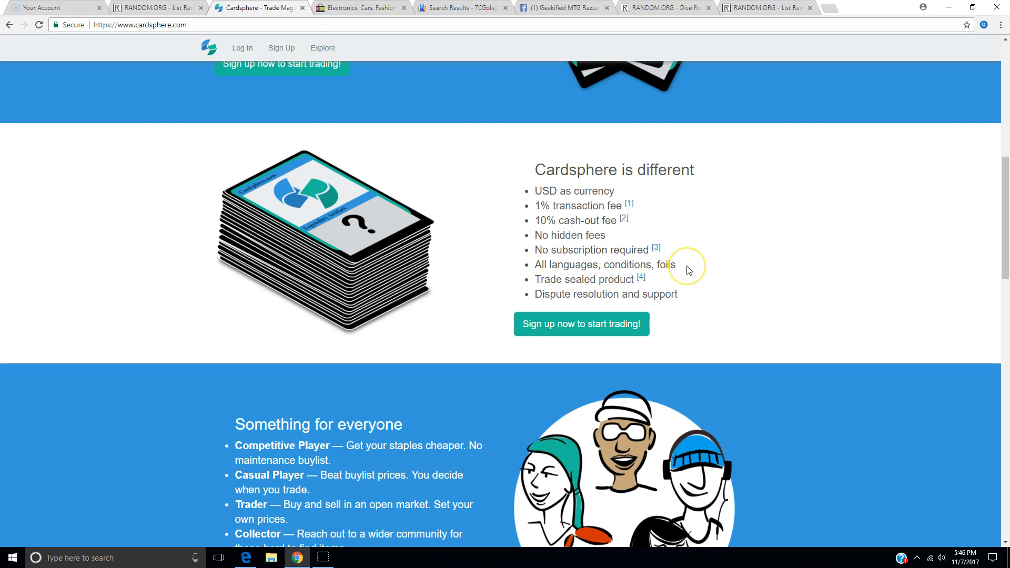
{"action": "mouse_move", "coordinate": [695, 276]}
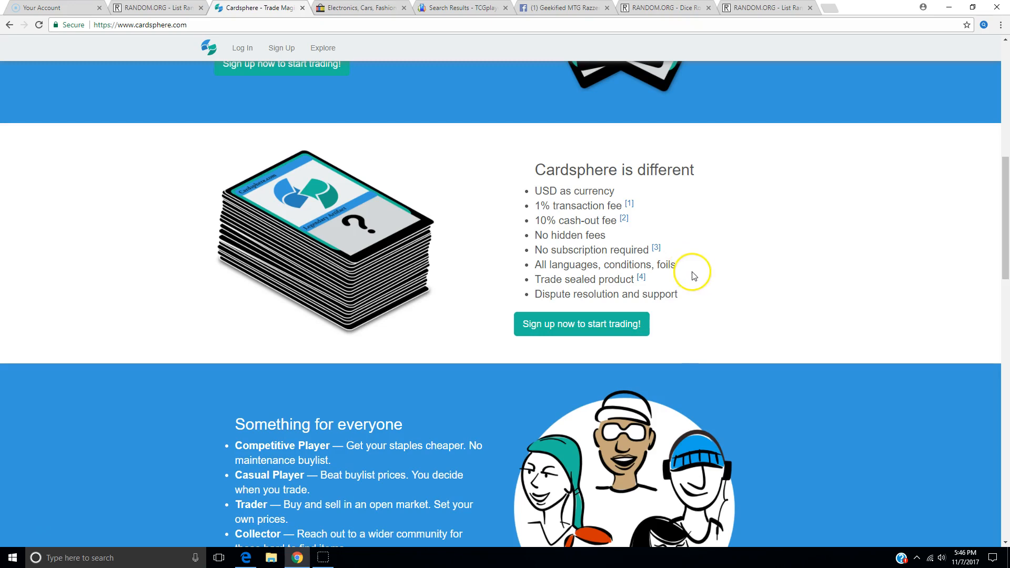
{"action": "mouse_move", "coordinate": [701, 287]}
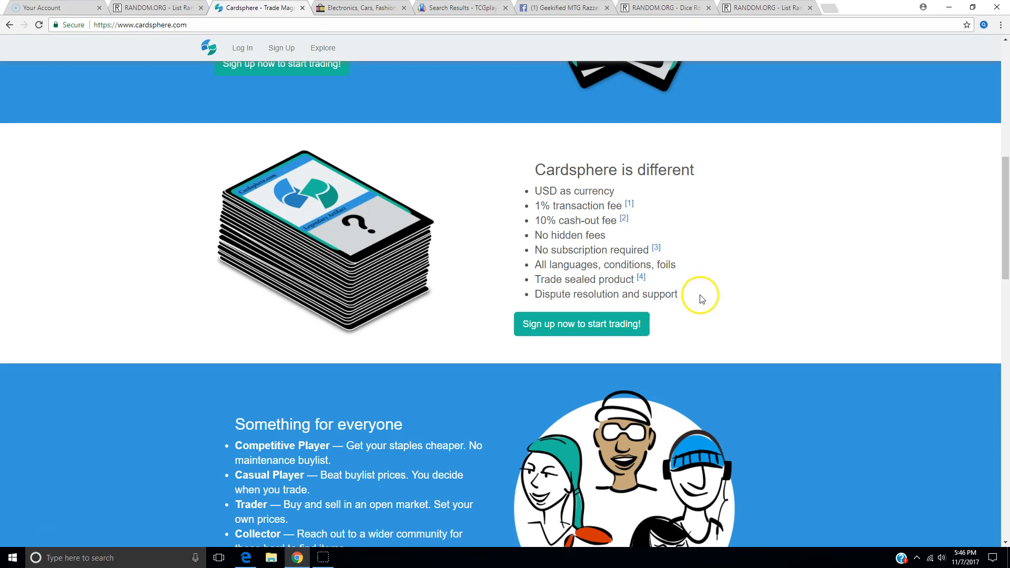
{"action": "mouse_move", "coordinate": [700, 300]}
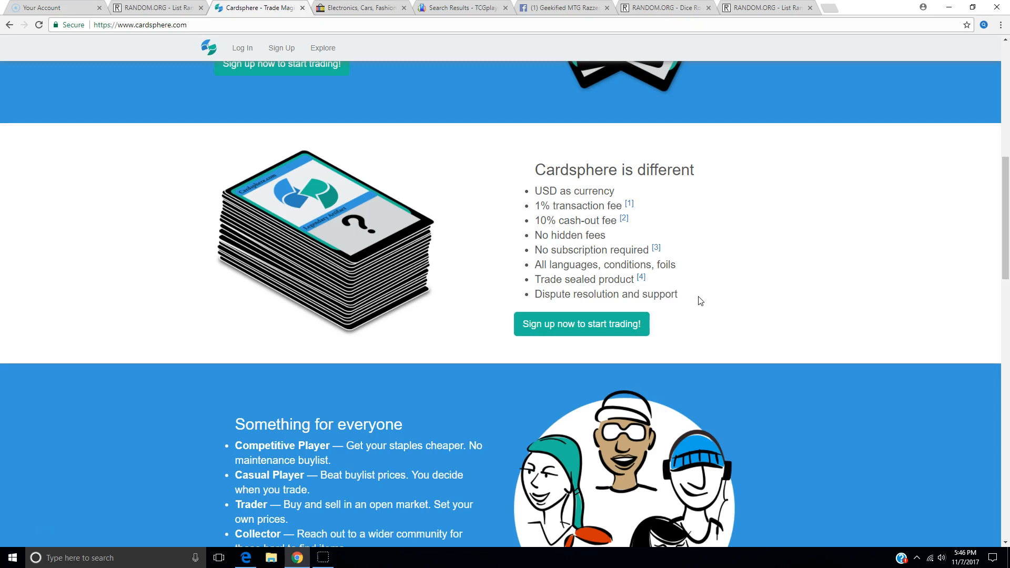
{"action": "mouse_move", "coordinate": [714, 296]}
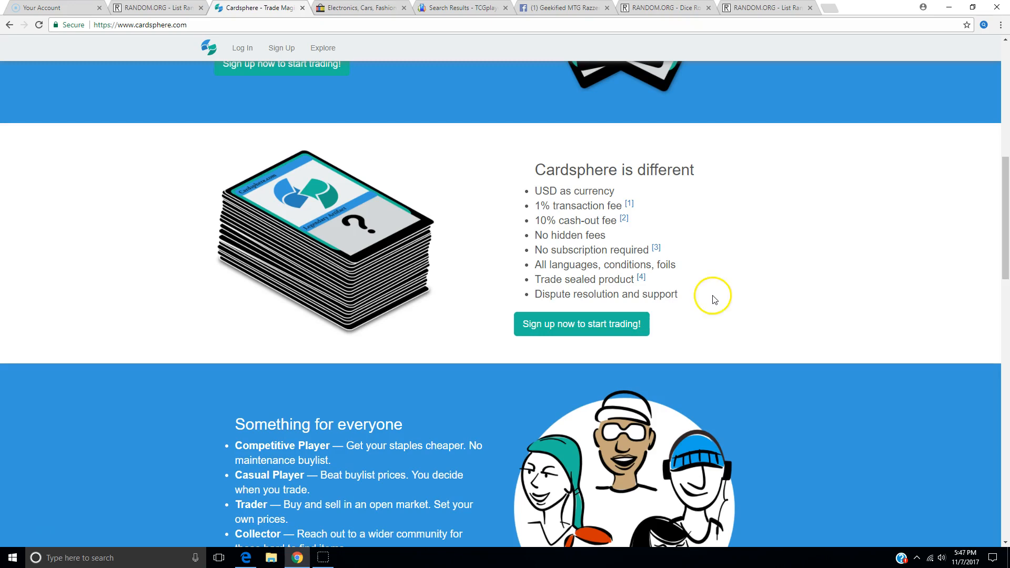
{"action": "scroll", "scroll_direction": "down", "scroll_amount": 3}
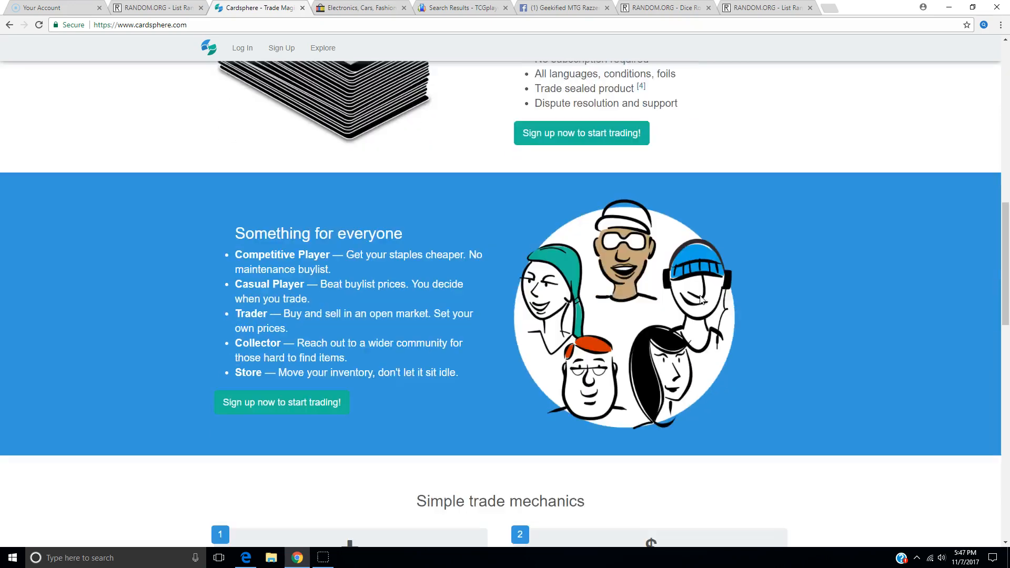
{"action": "scroll", "scroll_direction": "down", "scroll_amount": 3}
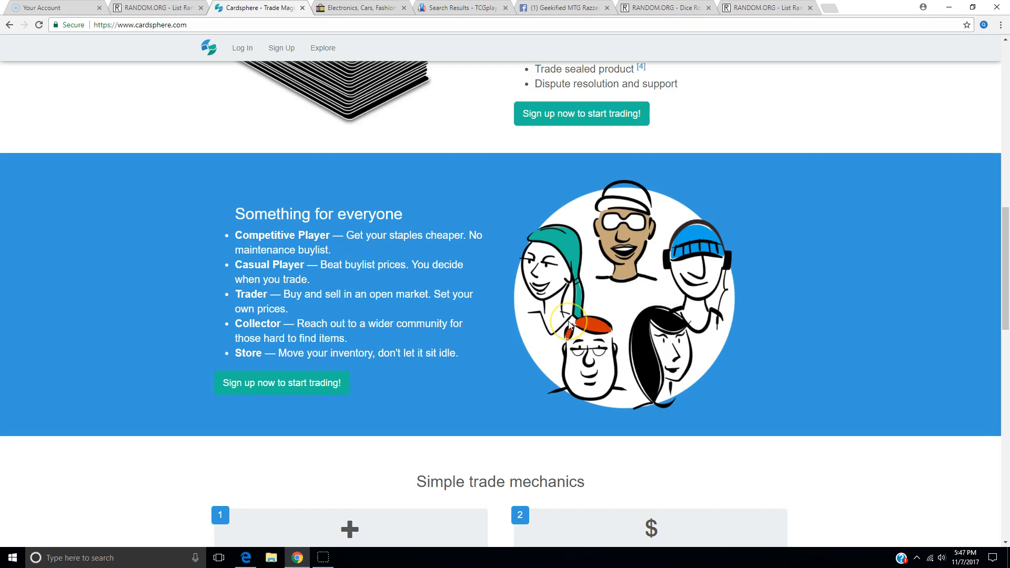
{"action": "scroll", "scroll_direction": "down", "scroll_amount": 3}
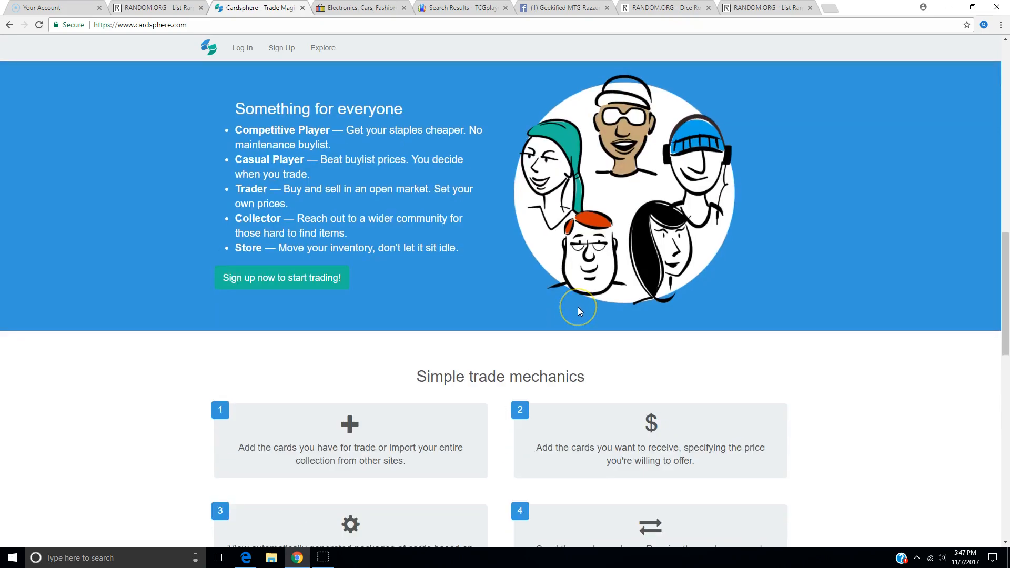
{"action": "scroll", "scroll_direction": "down", "scroll_amount": 3}
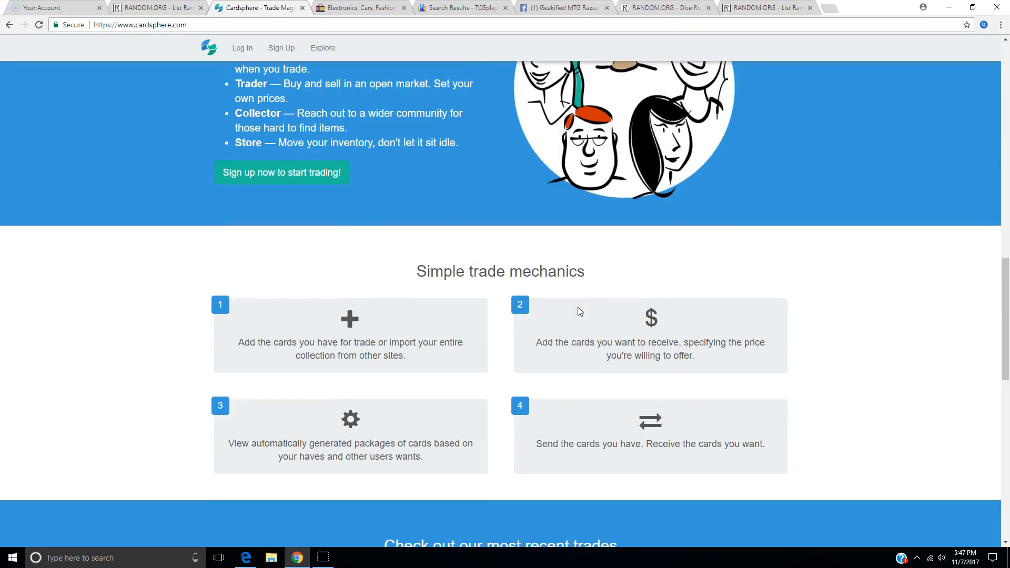
{"action": "mouse_move", "coordinate": [299, 348]}
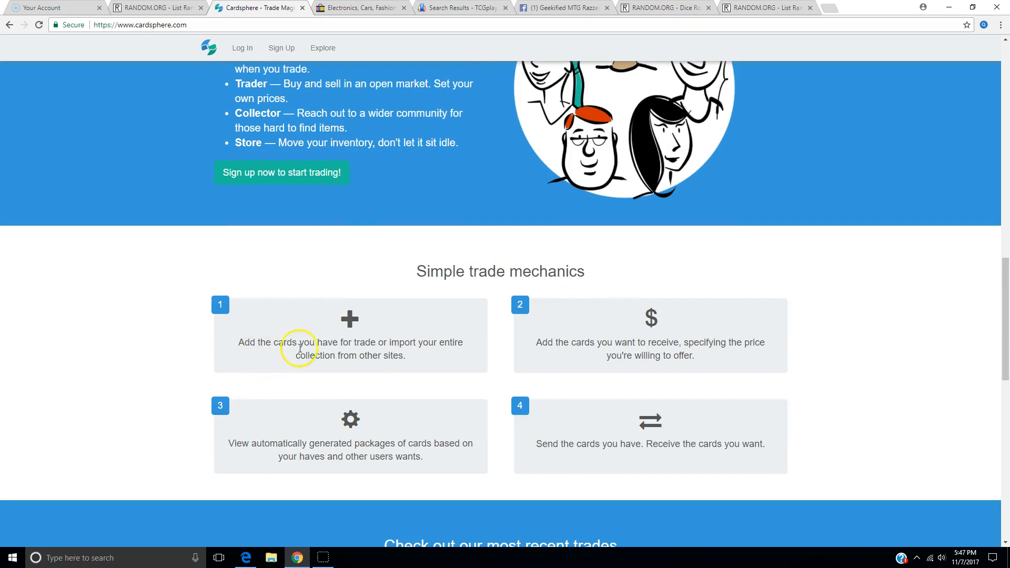
{"action": "mouse_move", "coordinate": [447, 355]}
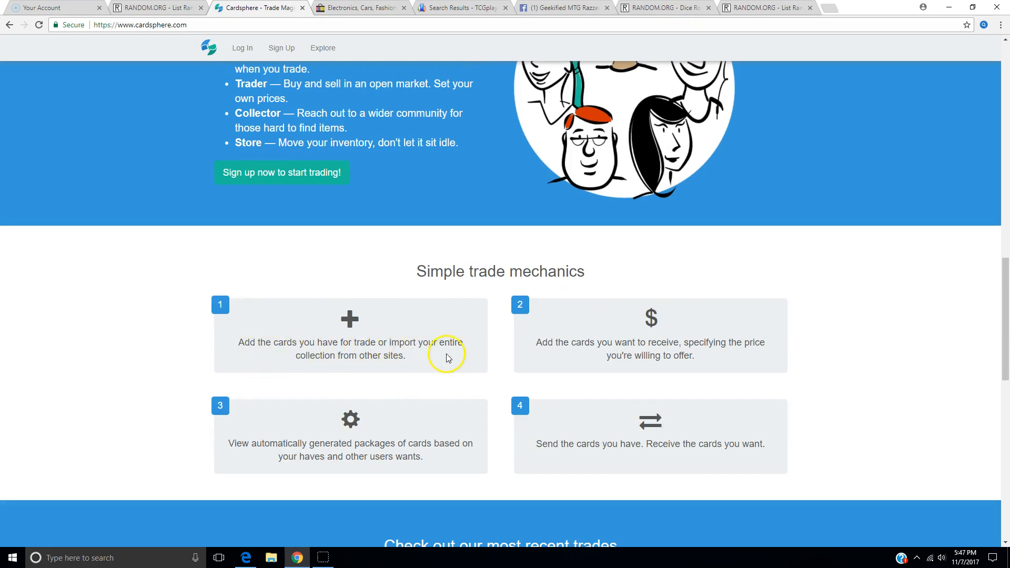
{"action": "mouse_move", "coordinate": [486, 367]}
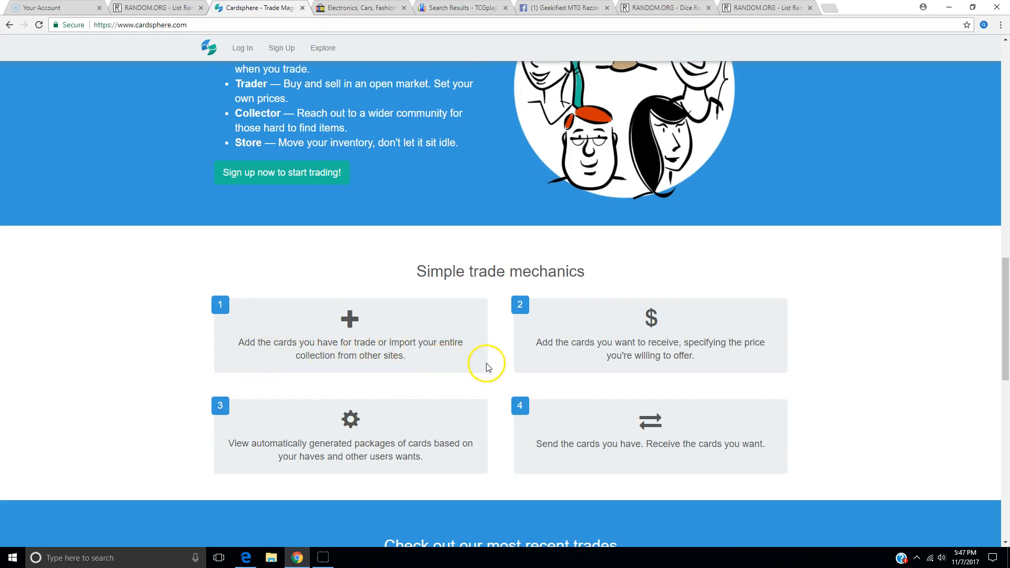
{"action": "mouse_move", "coordinate": [419, 353]}
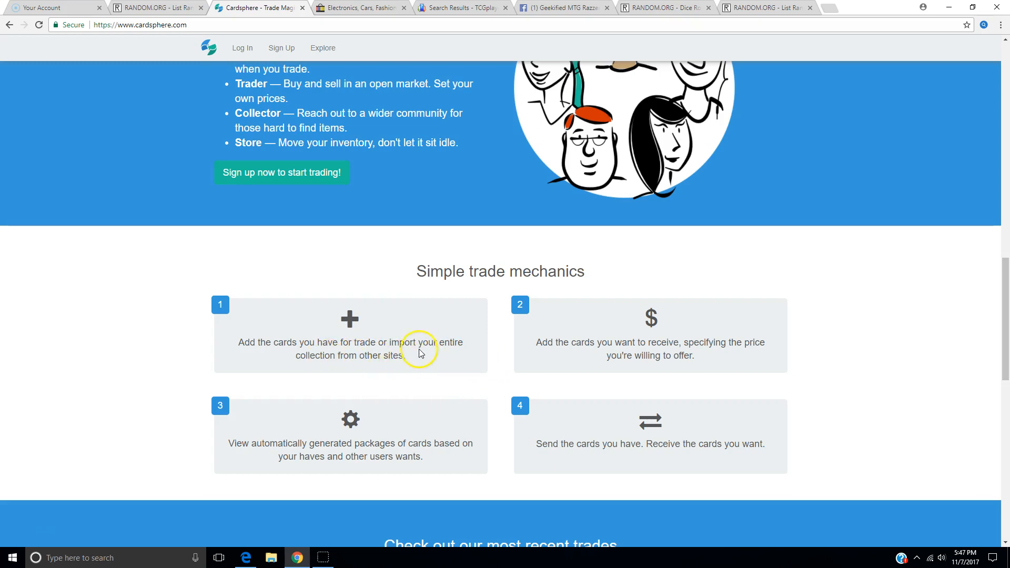
{"action": "mouse_move", "coordinate": [421, 352]}
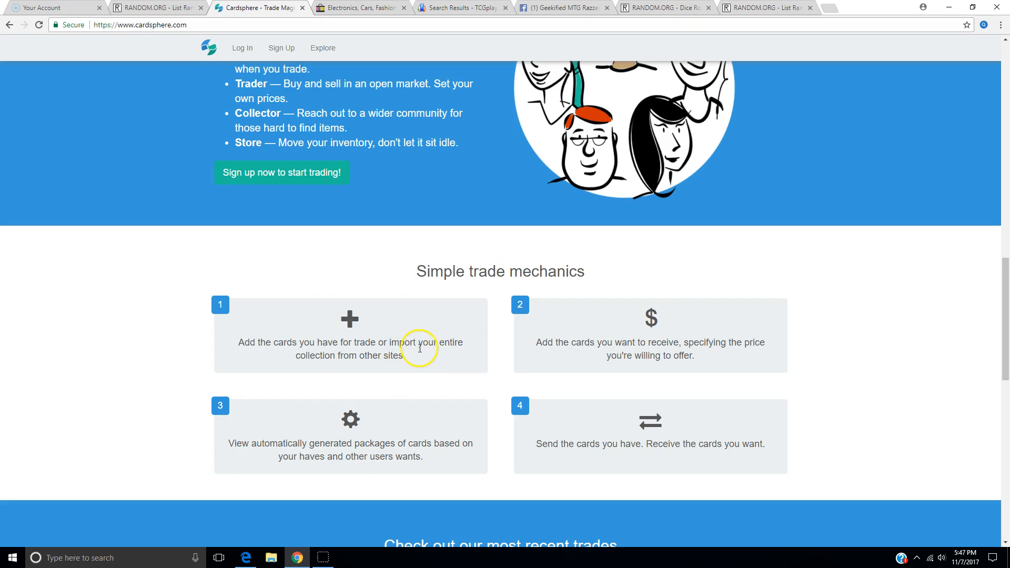
{"action": "mouse_move", "coordinate": [419, 348]}
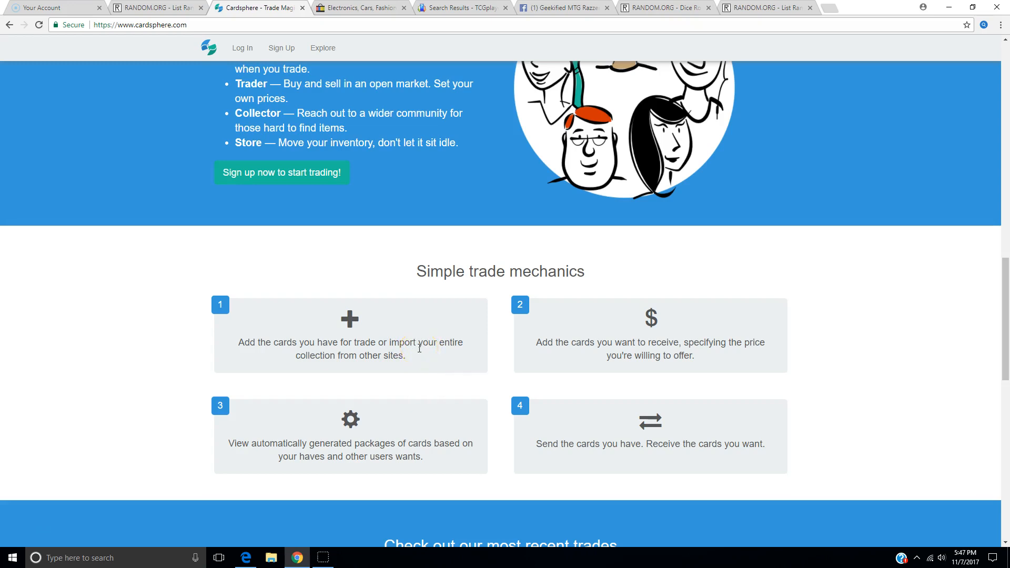
{"action": "mouse_move", "coordinate": [666, 366]}
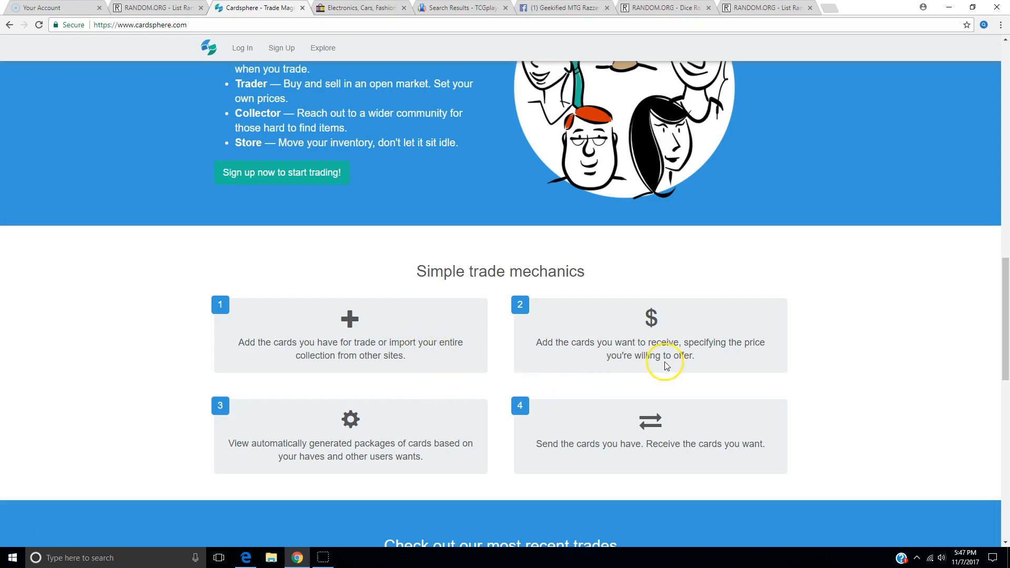
{"action": "mouse_move", "coordinate": [709, 365]}
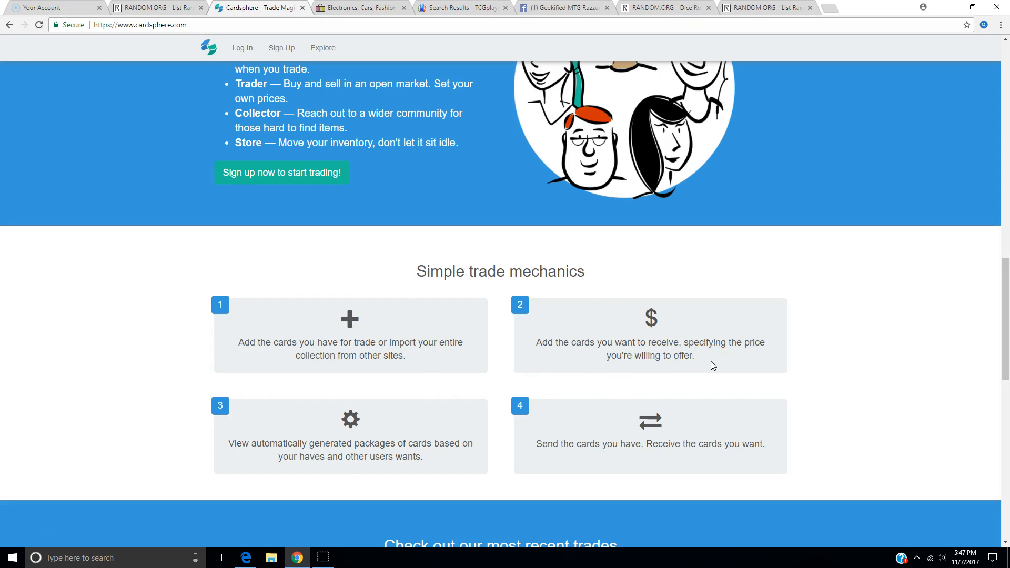
{"action": "mouse_move", "coordinate": [702, 368]}
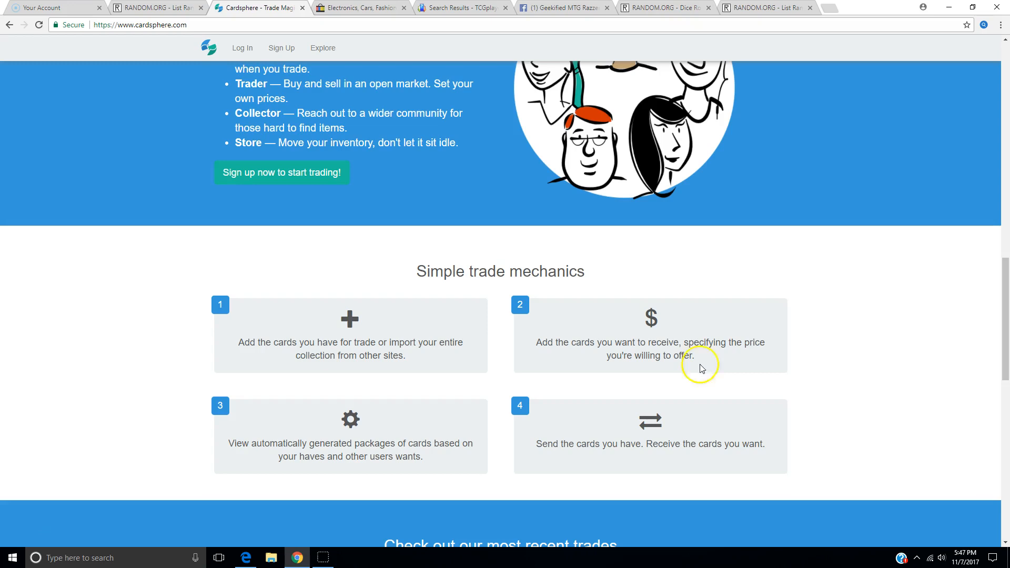
{"action": "mouse_move", "coordinate": [766, 353]}
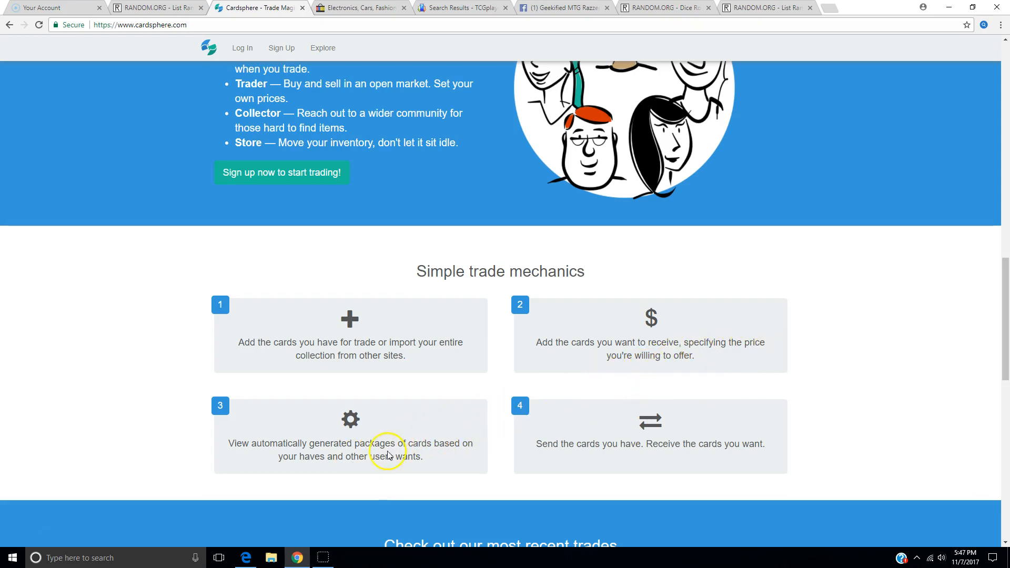
{"action": "mouse_move", "coordinate": [382, 451]}
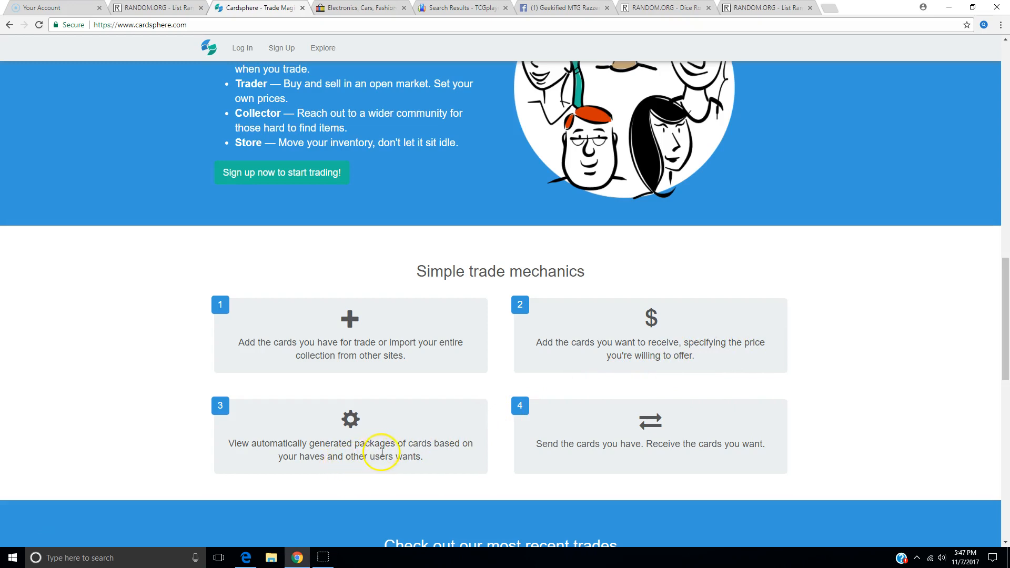
{"action": "mouse_move", "coordinate": [430, 464]}
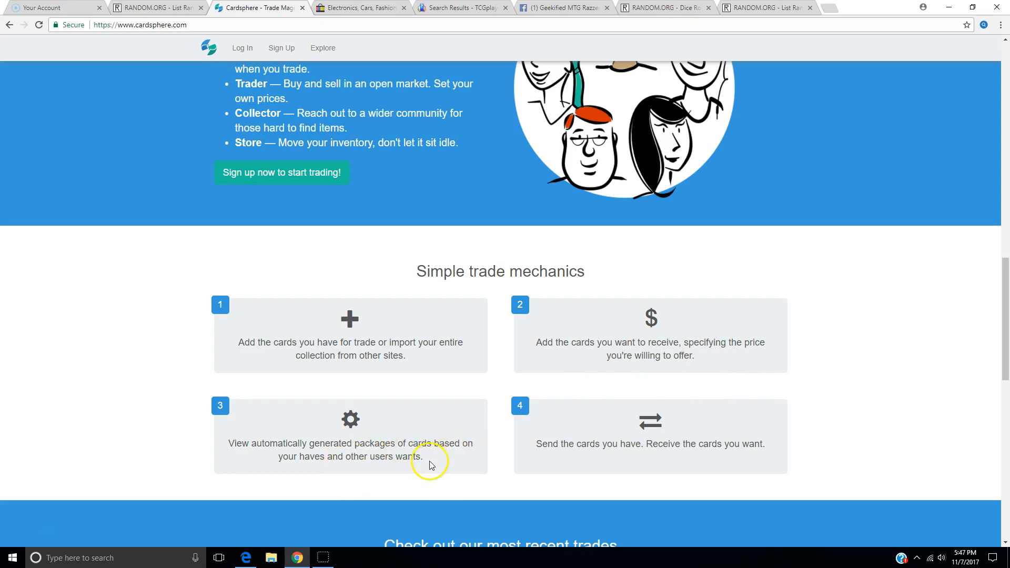
{"action": "mouse_move", "coordinate": [579, 453]}
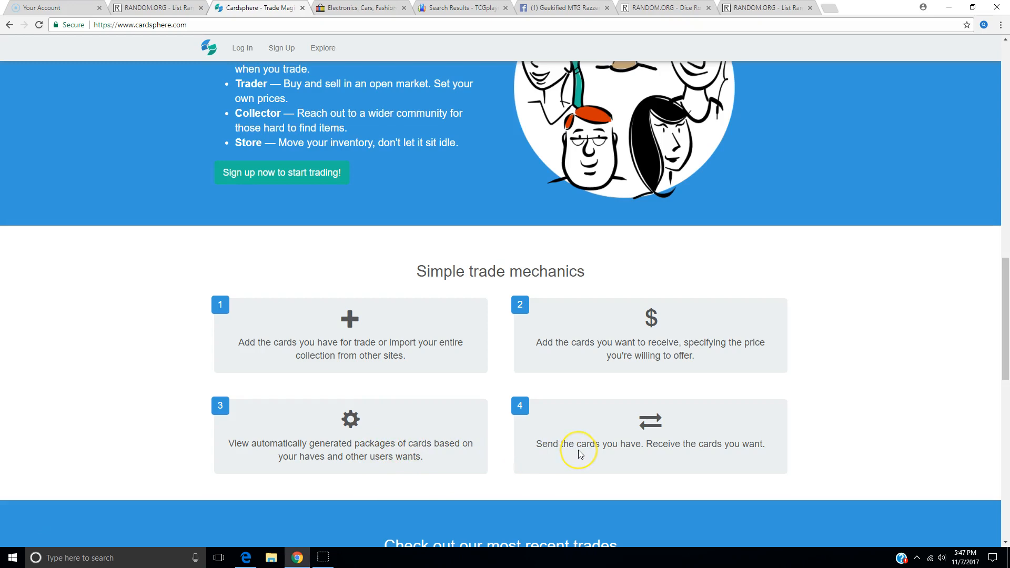
{"action": "mouse_move", "coordinate": [674, 453]}
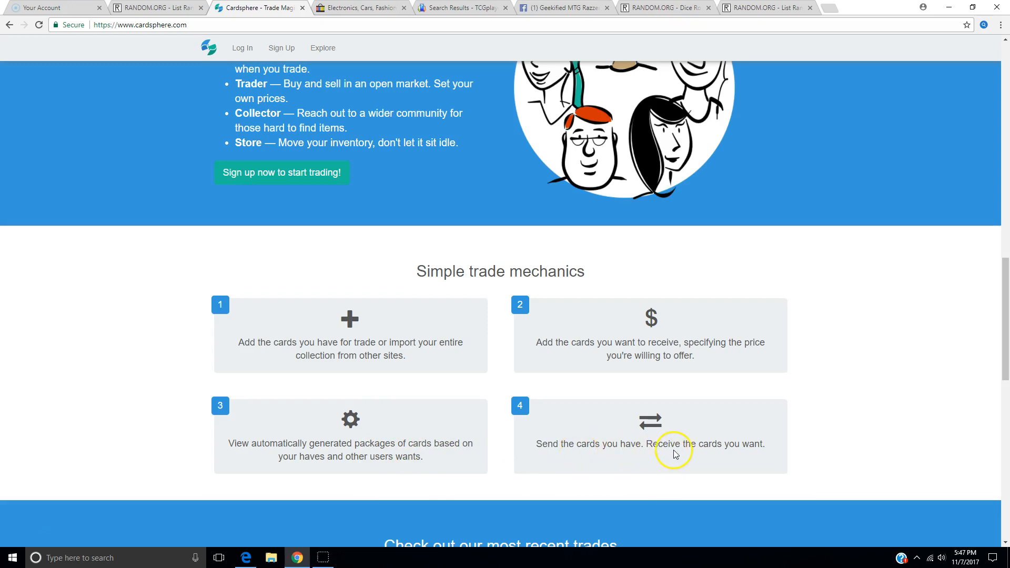
Scroll down to the testimonials and footer, then back up to the welcome section.
{"action": "scroll", "scroll_direction": "down", "scroll_amount": 3}
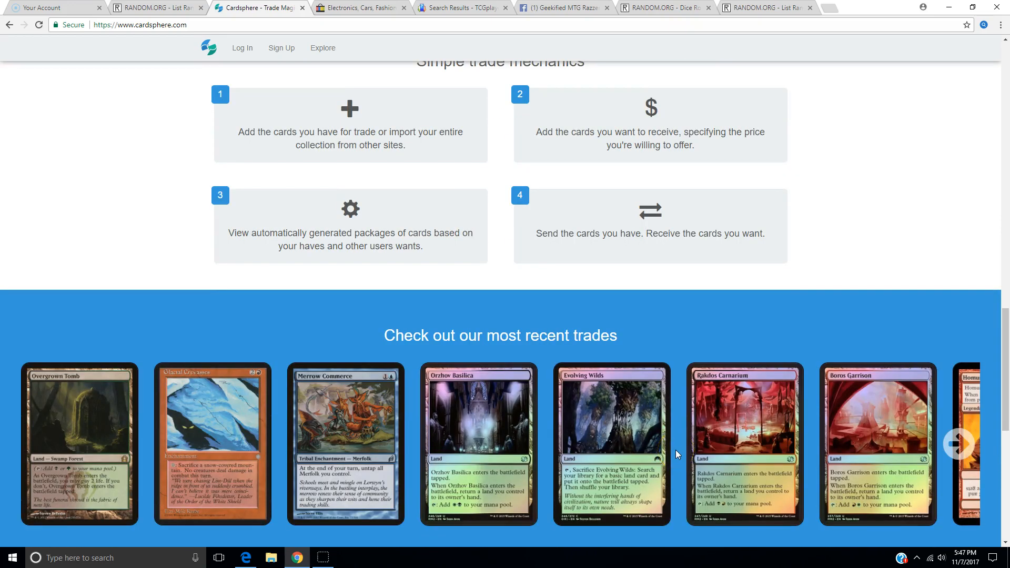
{"action": "scroll", "scroll_direction": "down", "scroll_amount": 3}
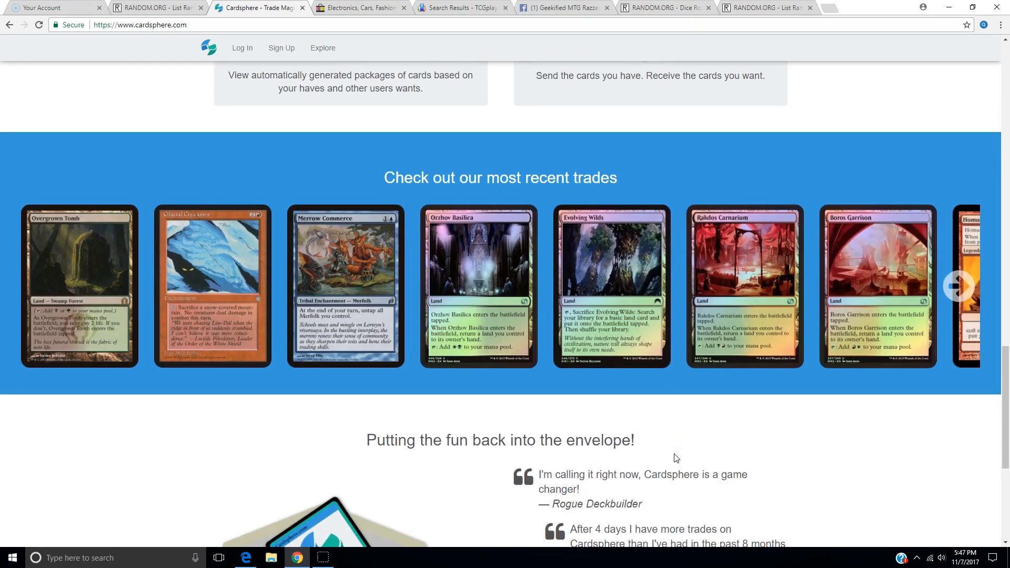
{"action": "scroll", "scroll_direction": "down", "scroll_amount": 3}
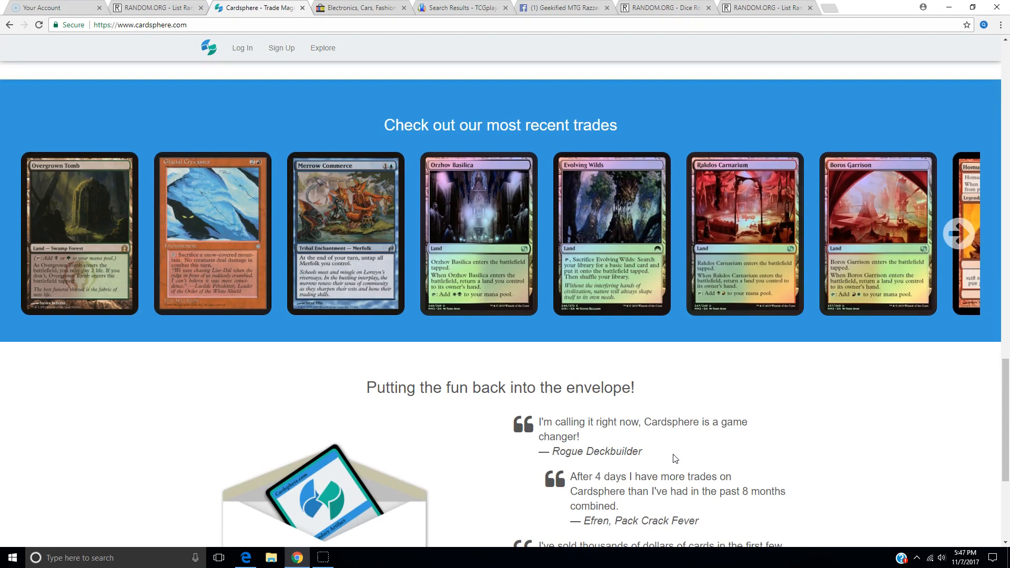
{"action": "mouse_move", "coordinate": [682, 456]}
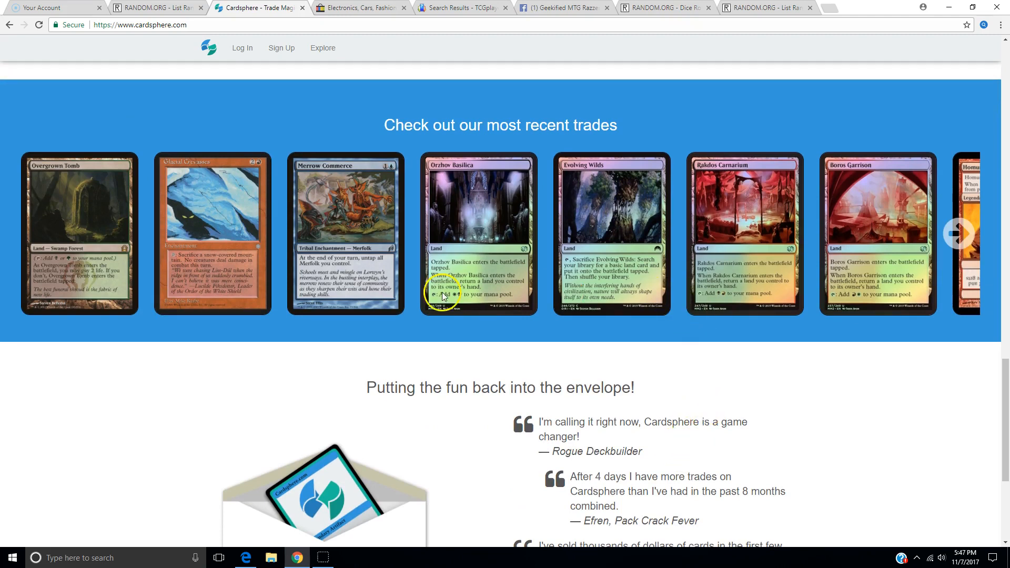
{"action": "mouse_move", "coordinate": [225, 257]}
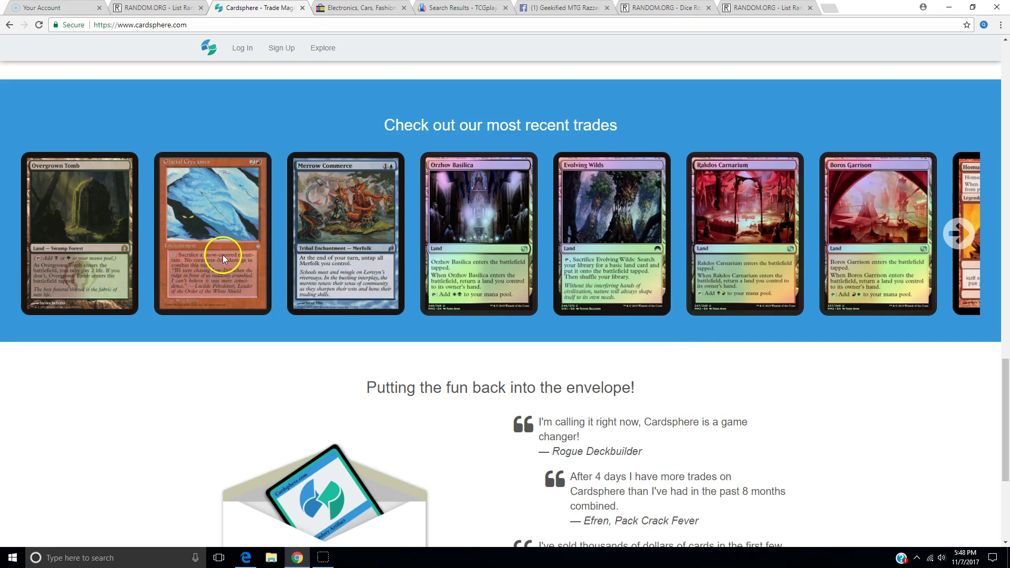
{"action": "mouse_move", "coordinate": [230, 264]}
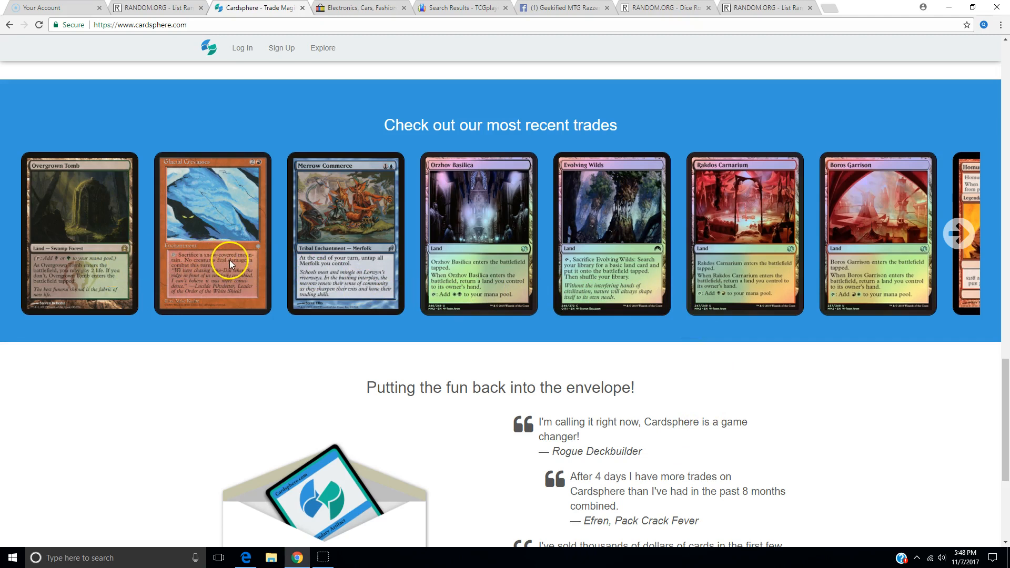
{"action": "mouse_move", "coordinate": [342, 252]}
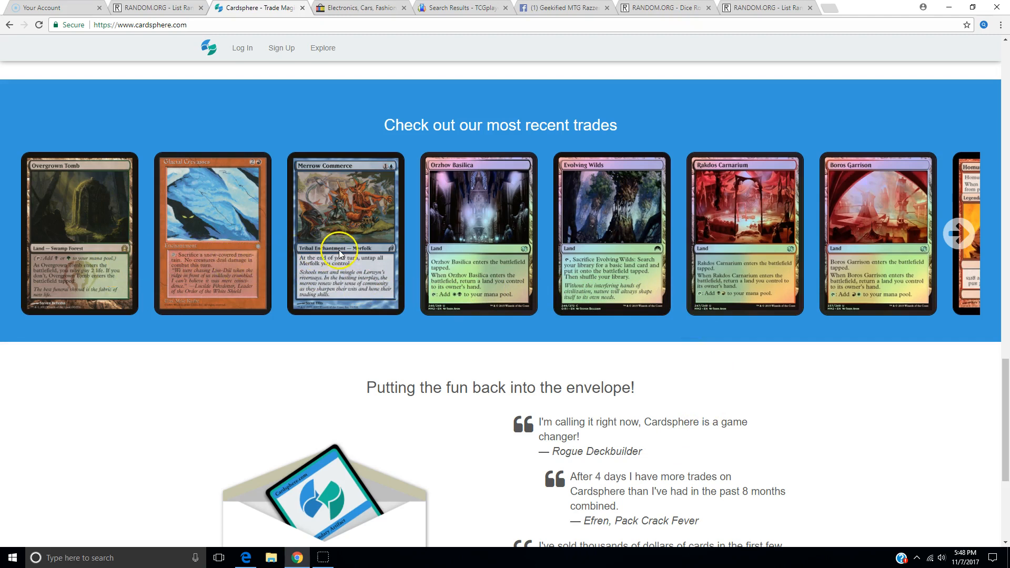
{"action": "scroll", "scroll_direction": "down", "scroll_amount": 3}
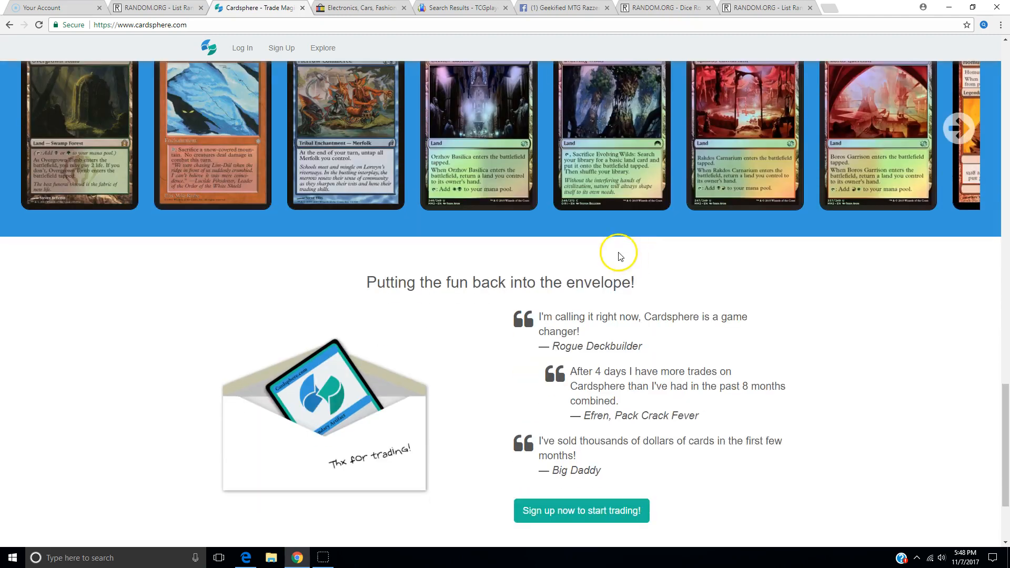
{"action": "mouse_move", "coordinate": [822, 274]}
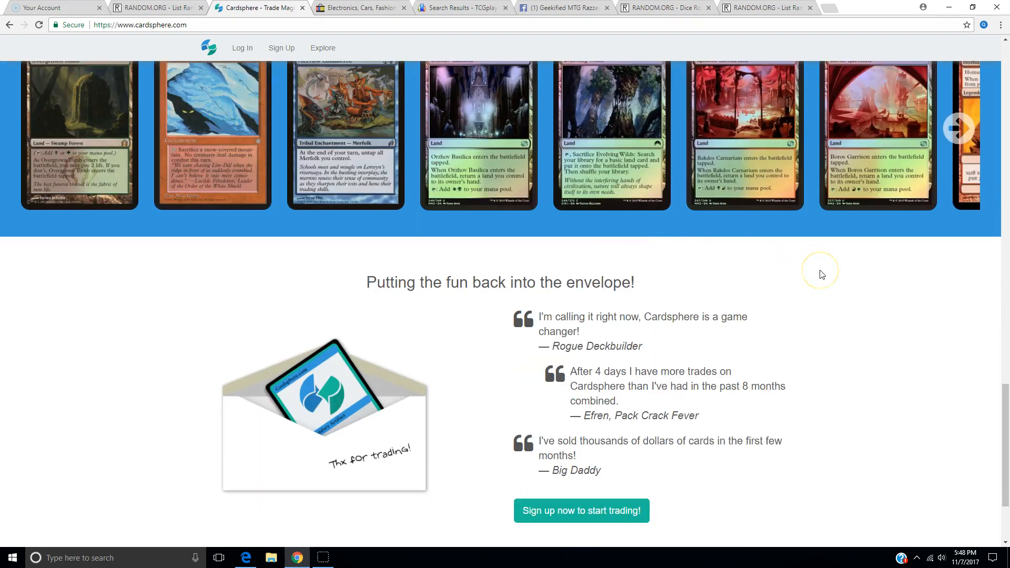
{"action": "scroll", "scroll_direction": "down", "scroll_amount": 3}
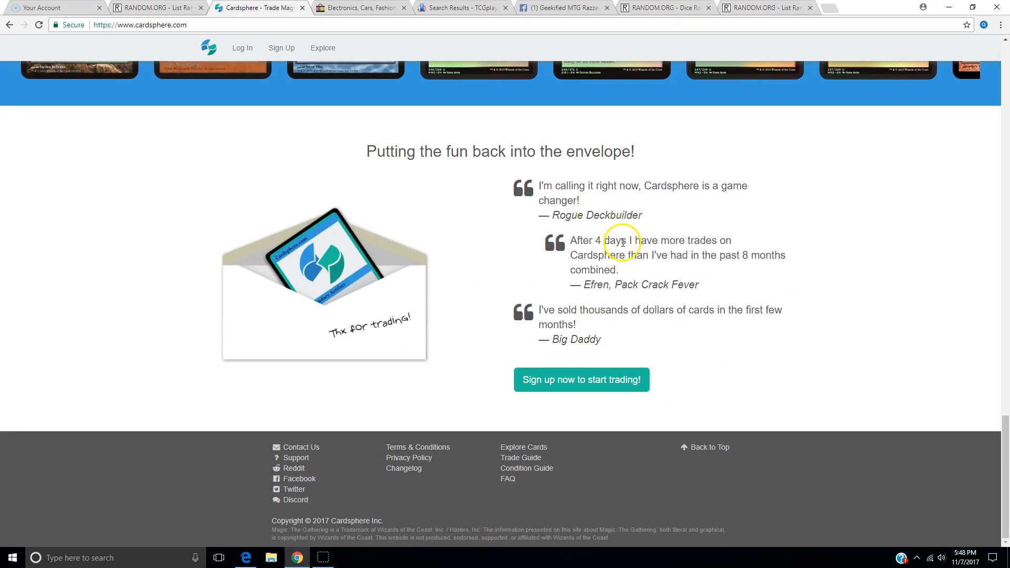
{"action": "mouse_move", "coordinate": [606, 200]}
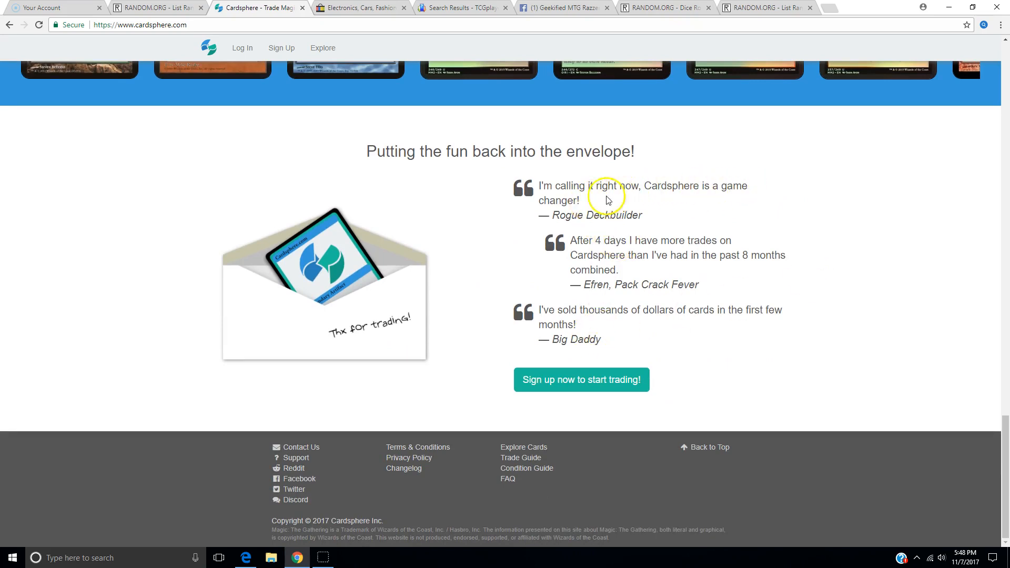
{"action": "mouse_move", "coordinate": [634, 212]}
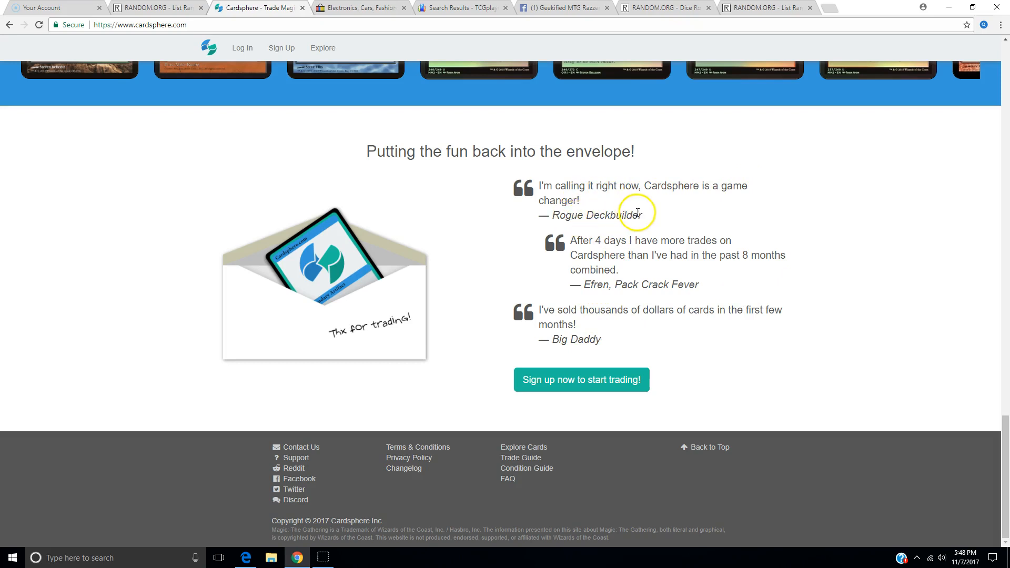
{"action": "double_click", "coordinate": [596, 215]}
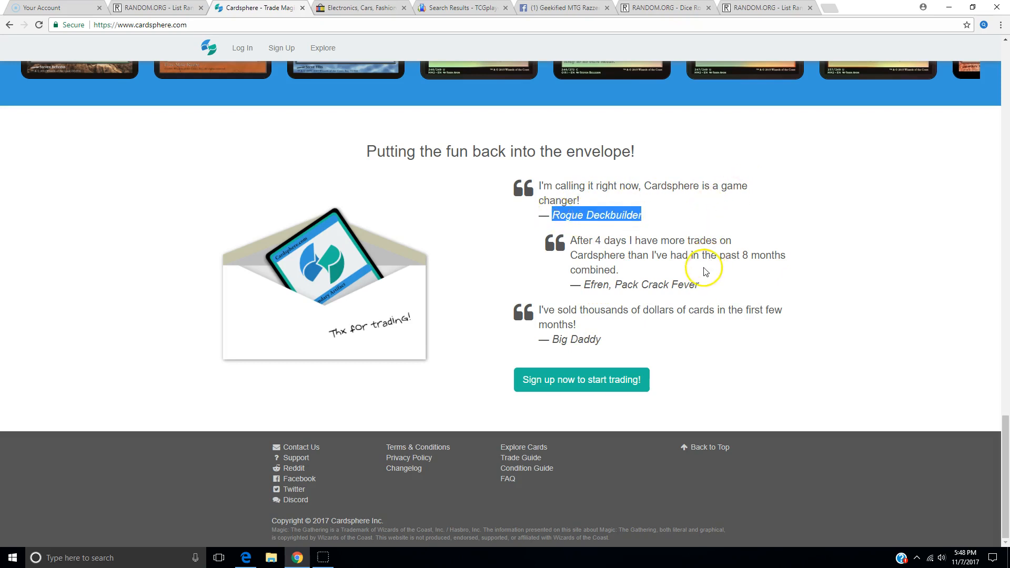
{"action": "scroll", "scroll_direction": "up", "scroll_amount": 3}
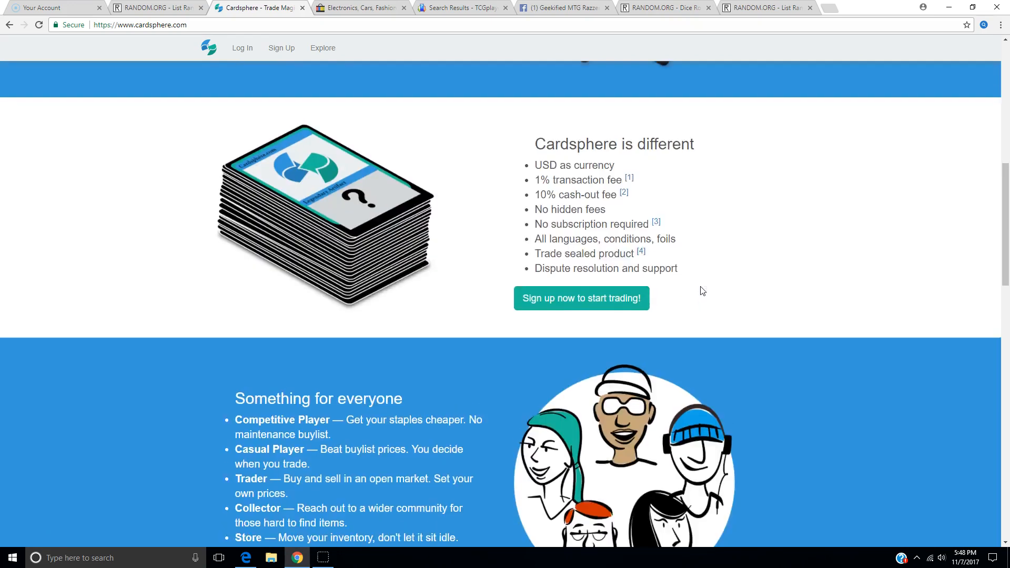
{"action": "scroll", "scroll_direction": "up", "scroll_amount": 3}
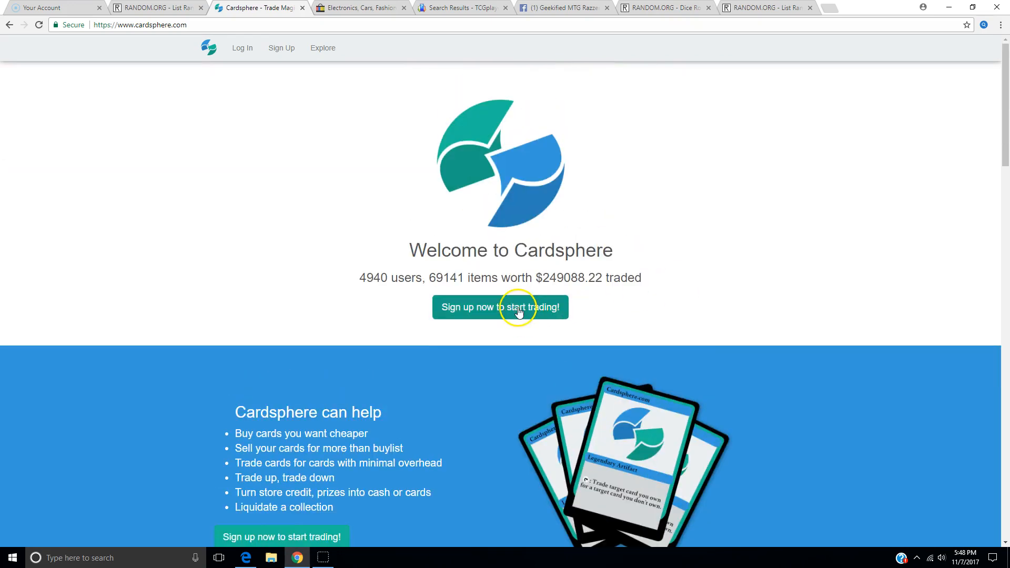
Start a new account and enter the email plus a matching strong password.
{"action": "left_click", "coordinate": [500, 307]}
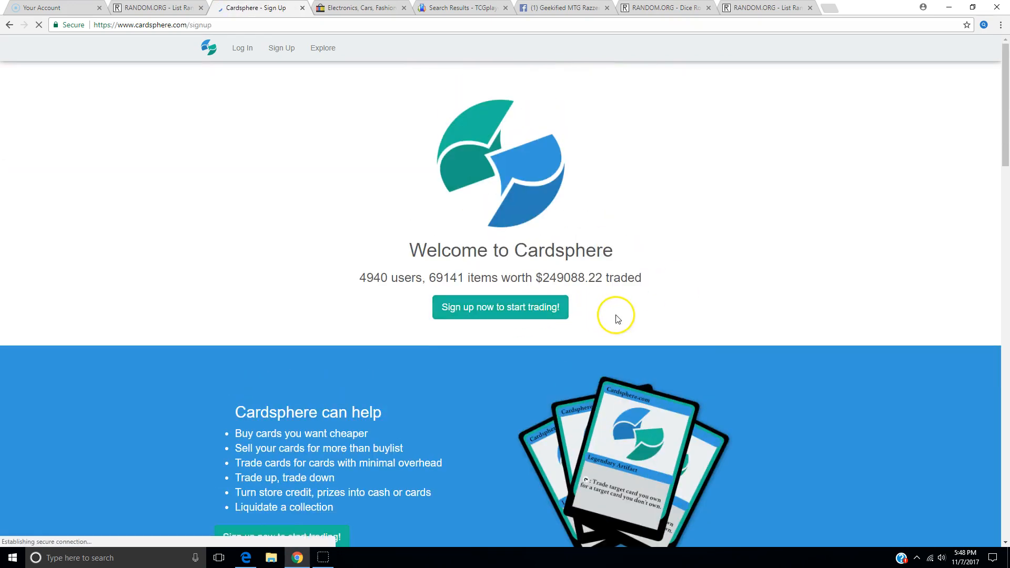
{"action": "left_click", "coordinate": [500, 307]}
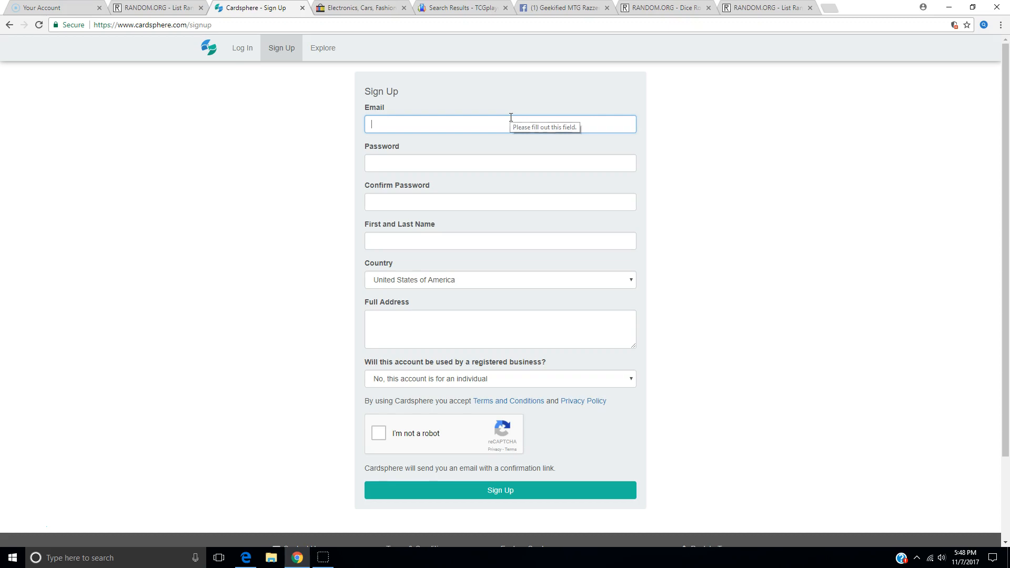
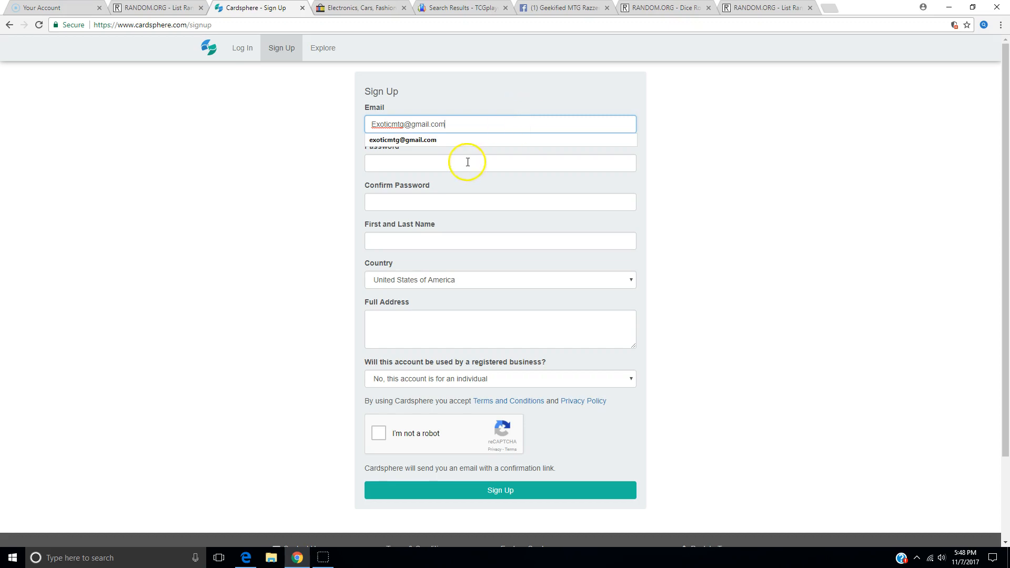
{"action": "type", "text": "•"}
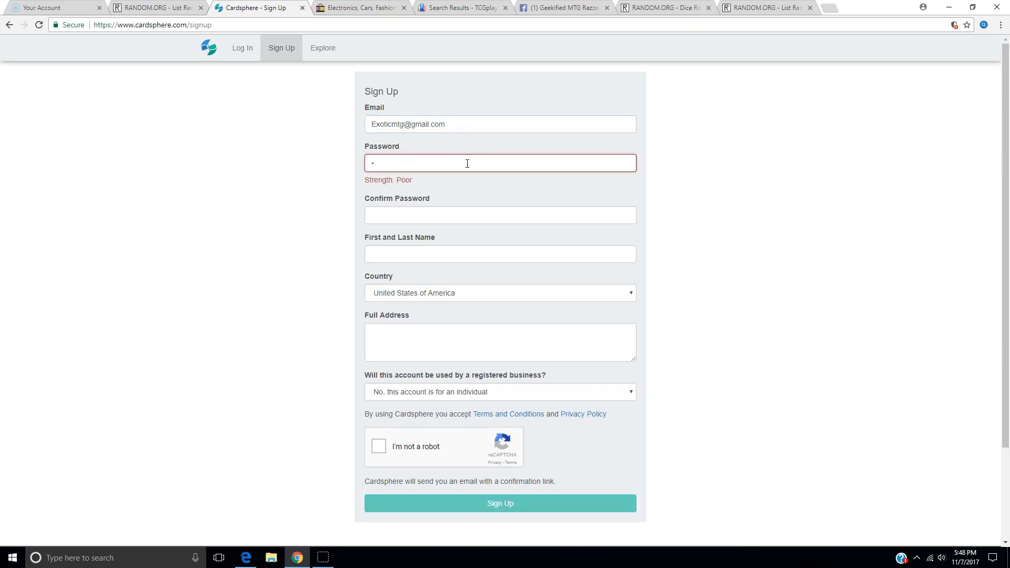
{"action": "type", "text": "password"}
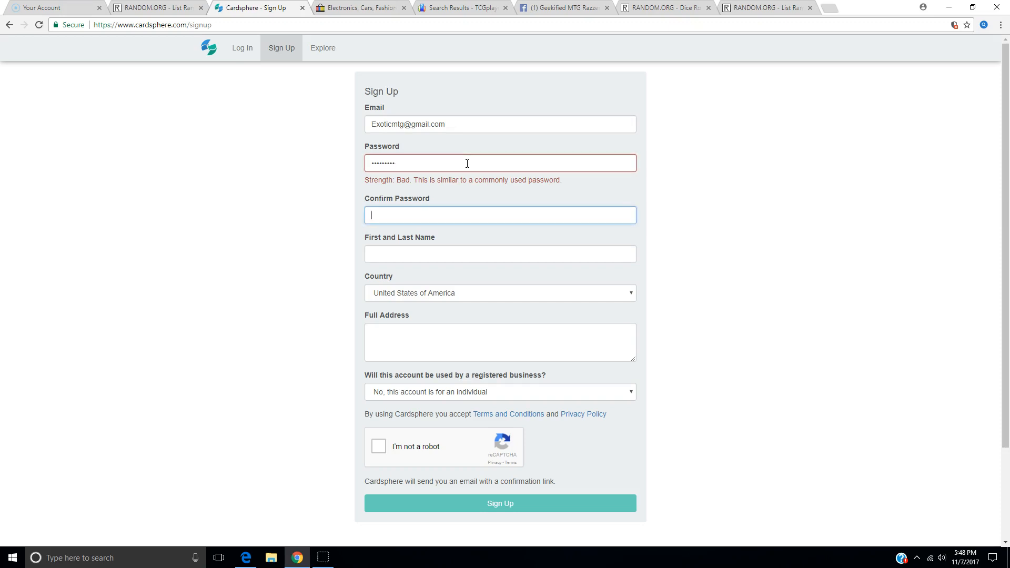
{"action": "type", "text": "•••••"}
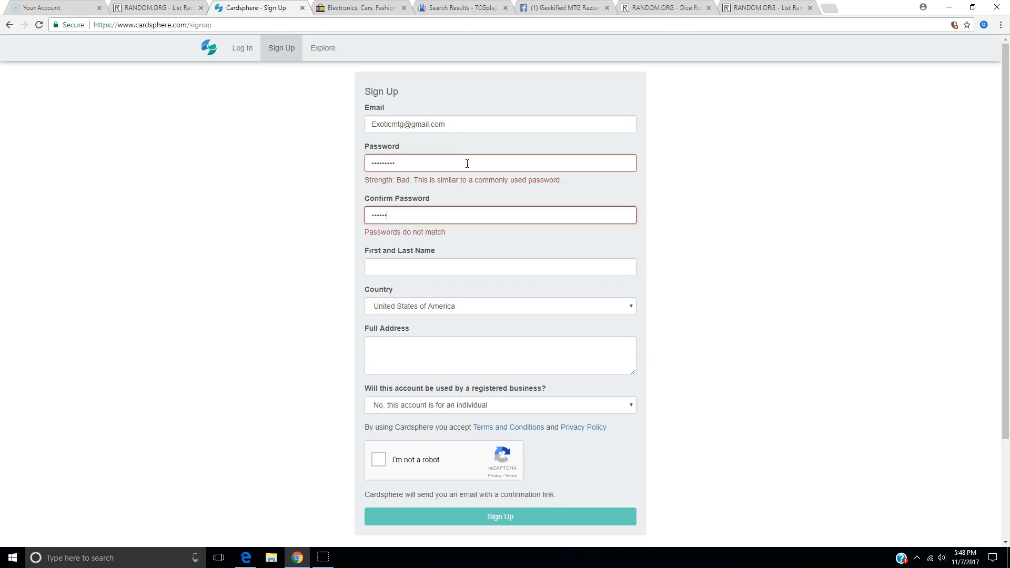
{"action": "key", "text": "Backspace"}
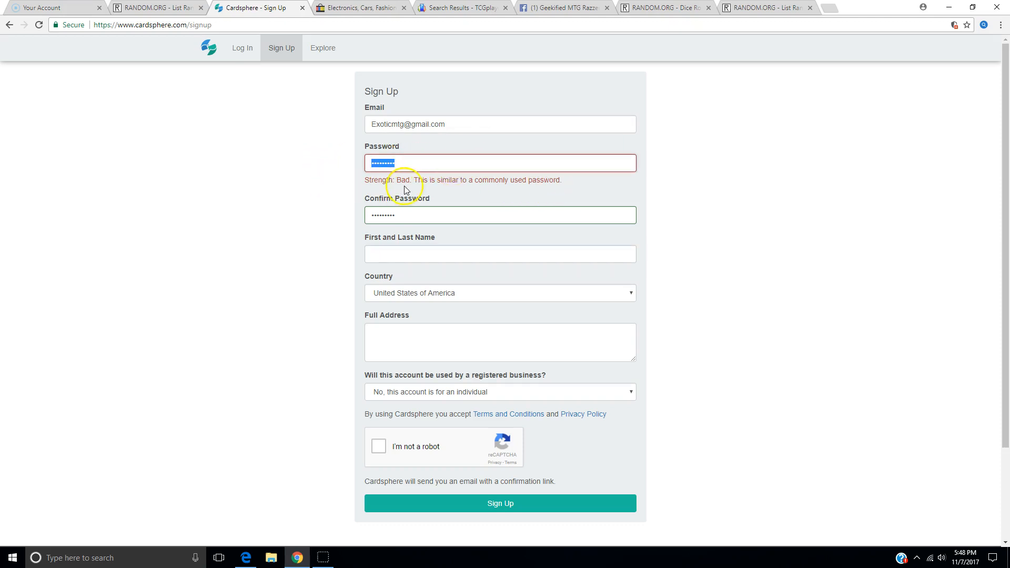
{"action": "mouse_move", "coordinate": [476, 192]}
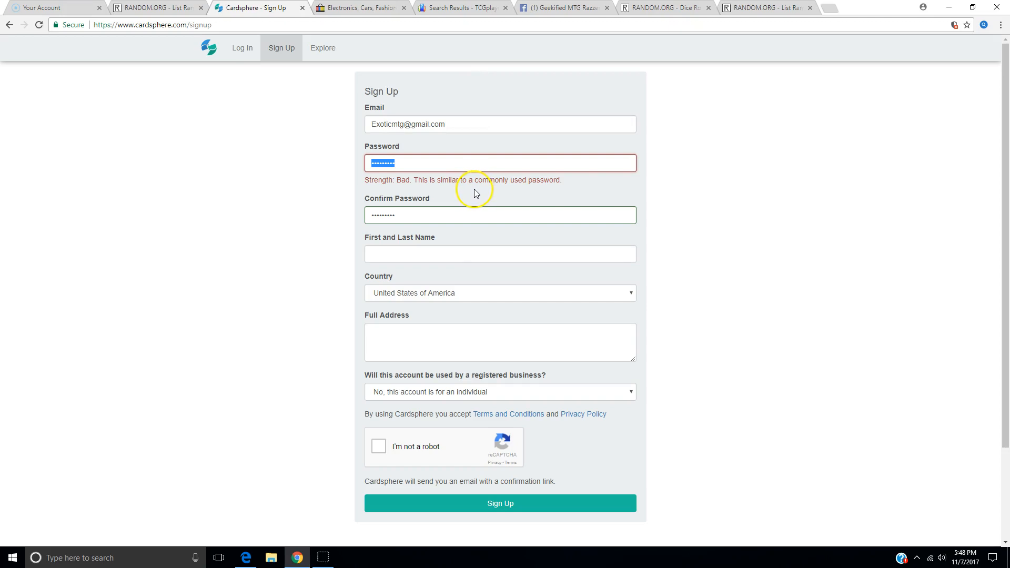
{"action": "mouse_move", "coordinate": [318, 172]}
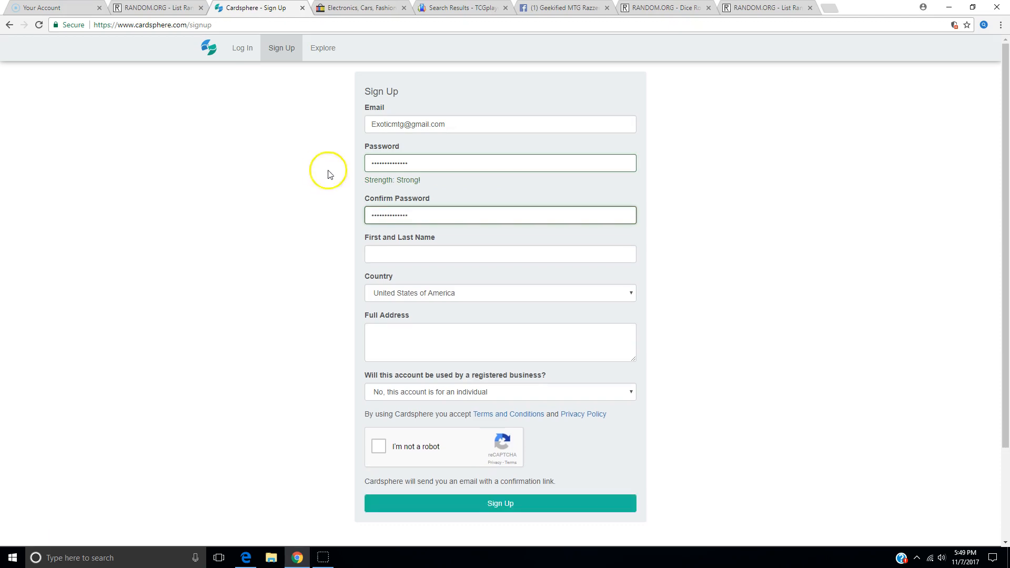
Autofill the first and last name and complete the address with 'IA 52404'.
{"action": "type", "text": "M"}
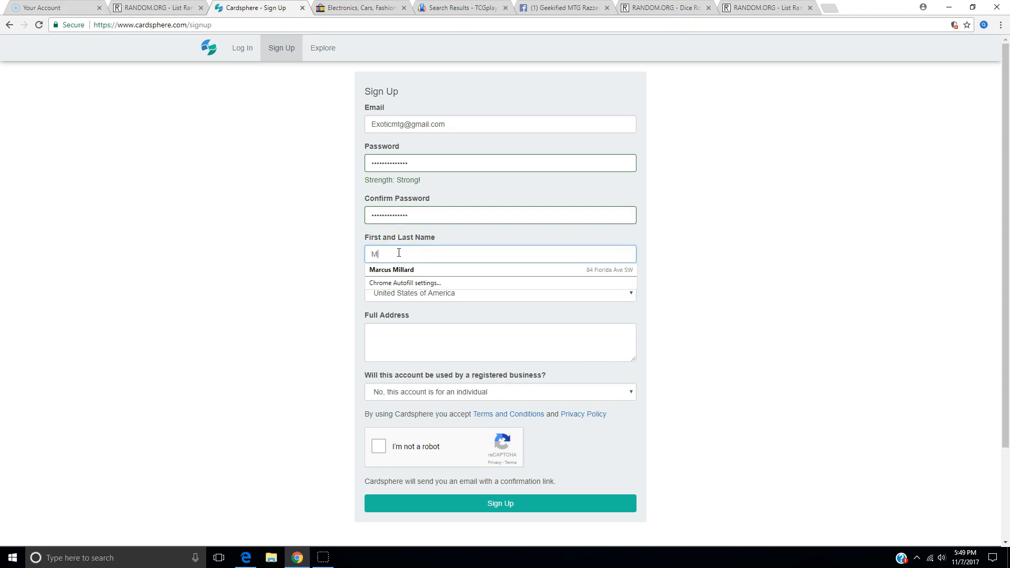
{"action": "left_click", "coordinate": [391, 270]}
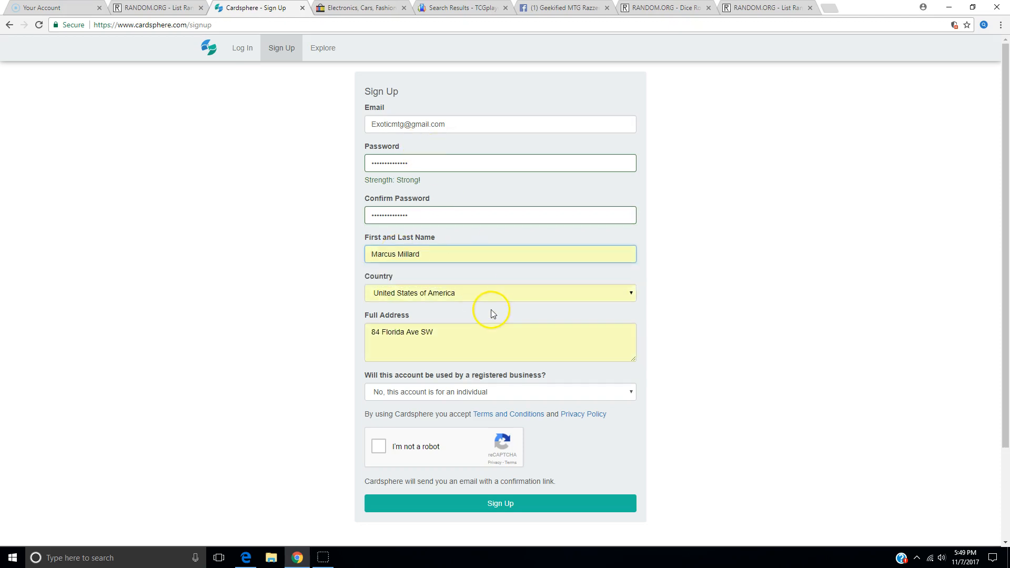
{"action": "scroll", "scroll_direction": "down", "scroll_amount": 3}
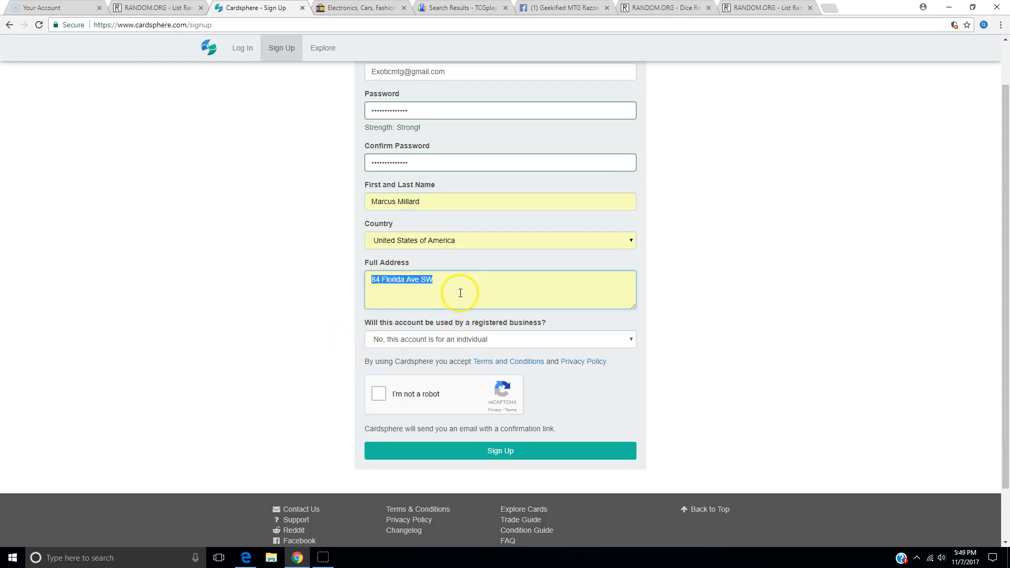
{"action": "left_click", "coordinate": [458, 278]}
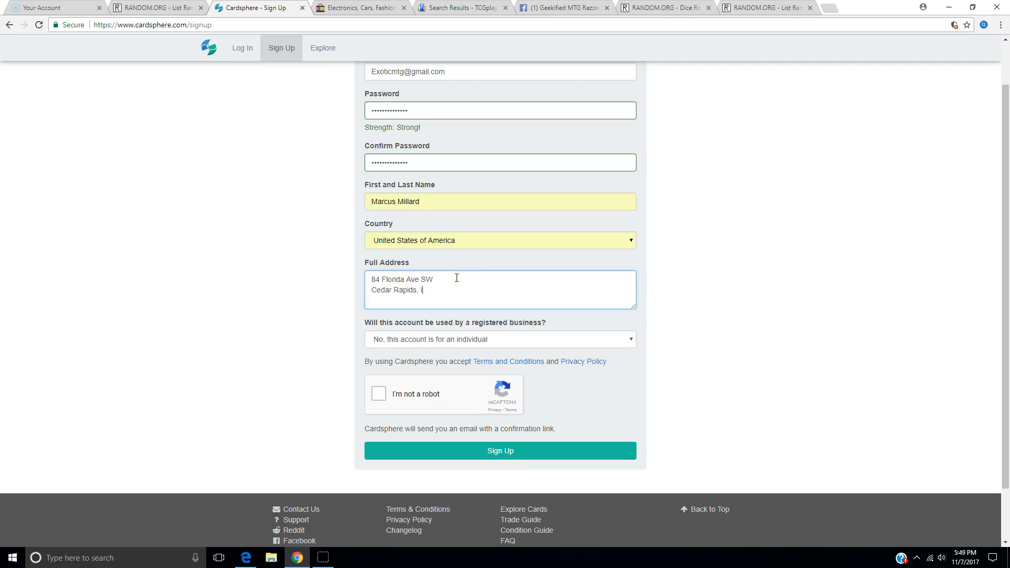
{"action": "type", "text": "IA 5240"}
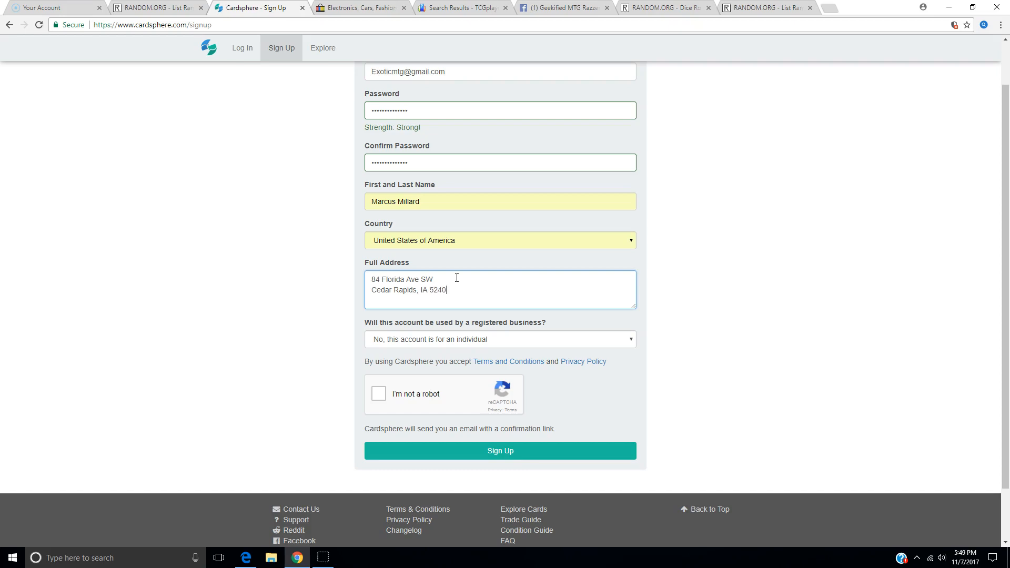
{"action": "type", "text": "4"}
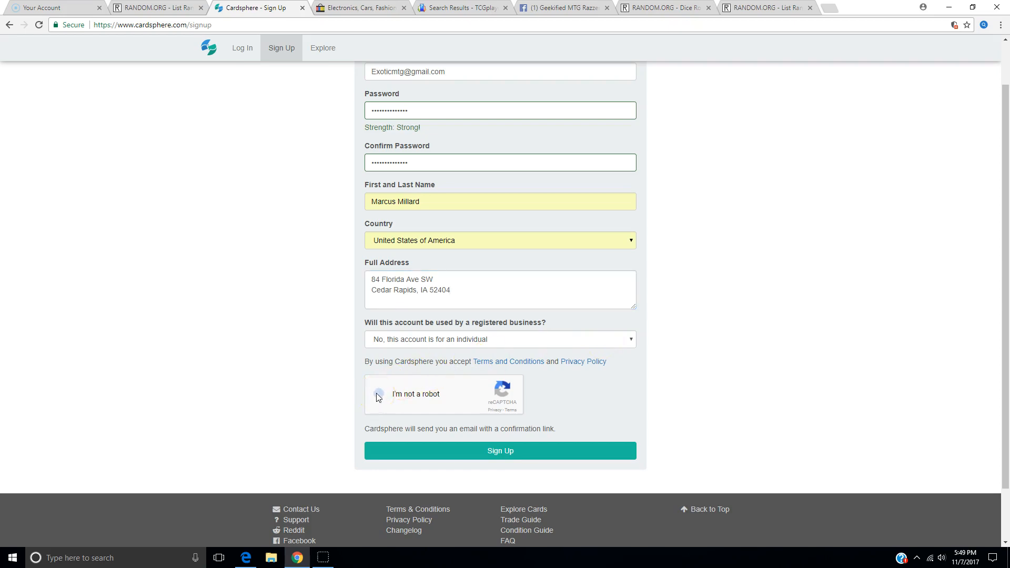
Verify 'I'm not a robot' by selecting the bridge images, then submit Sign Up.
{"action": "left_click", "coordinate": [379, 394]}
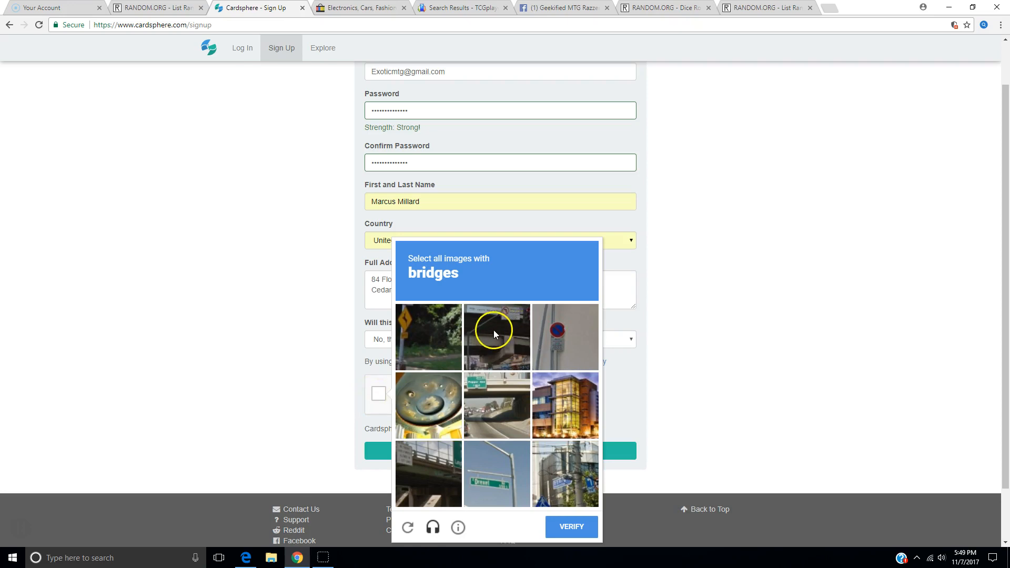
{"action": "left_click", "coordinate": [497, 337]}
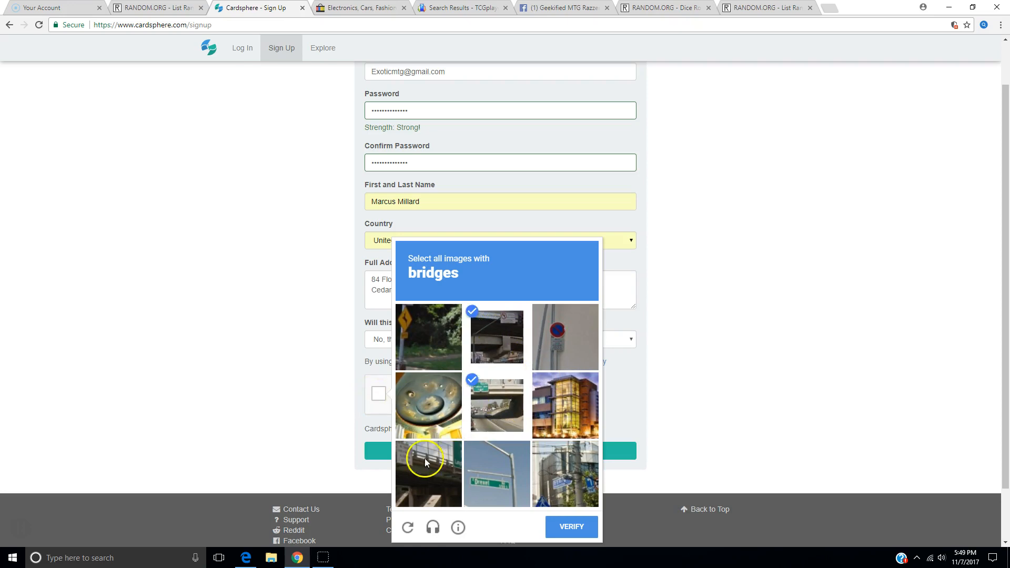
{"action": "left_click", "coordinate": [428, 473]}
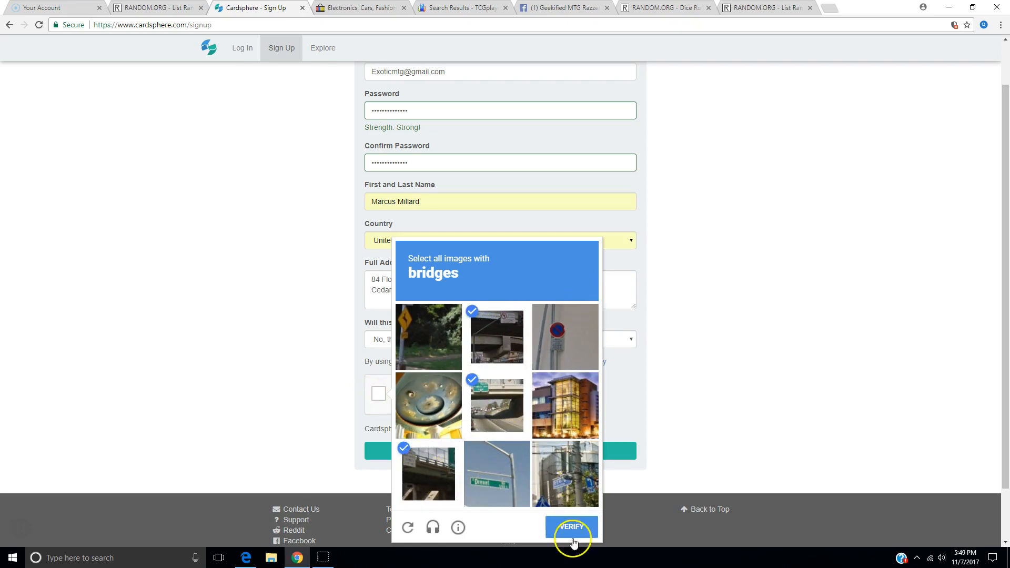
{"action": "left_click", "coordinate": [571, 527]}
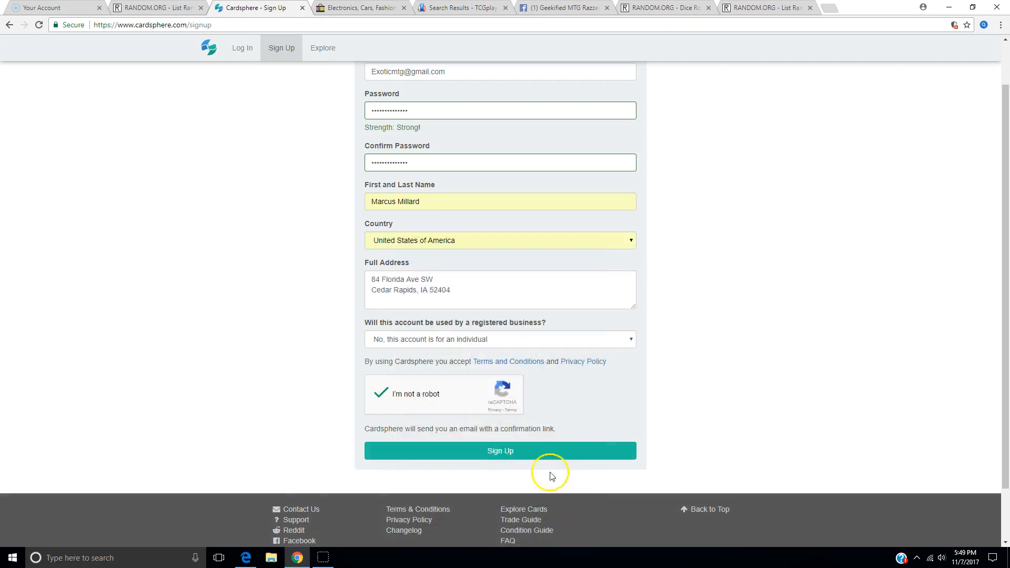
{"action": "left_click", "coordinate": [500, 450]}
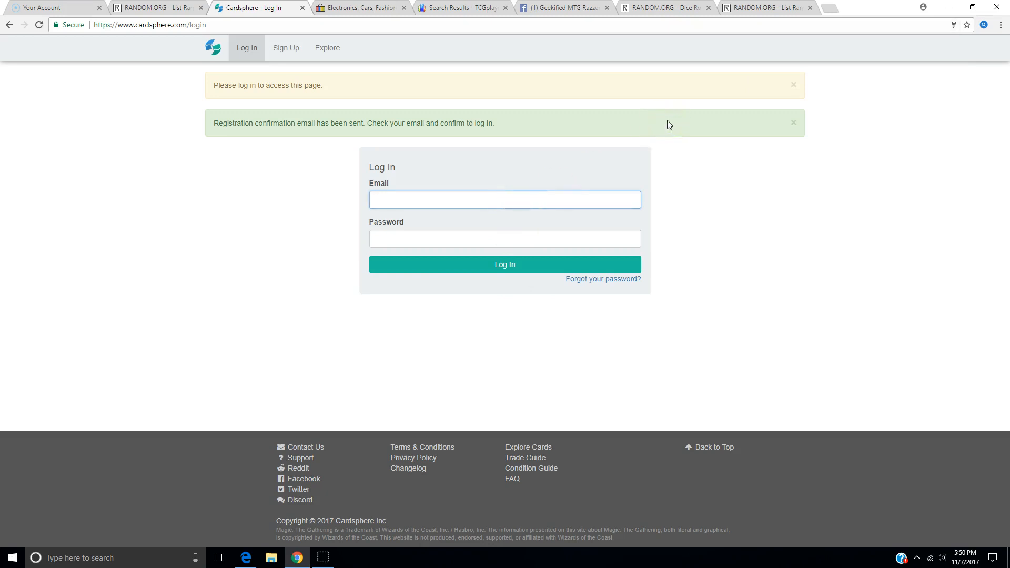
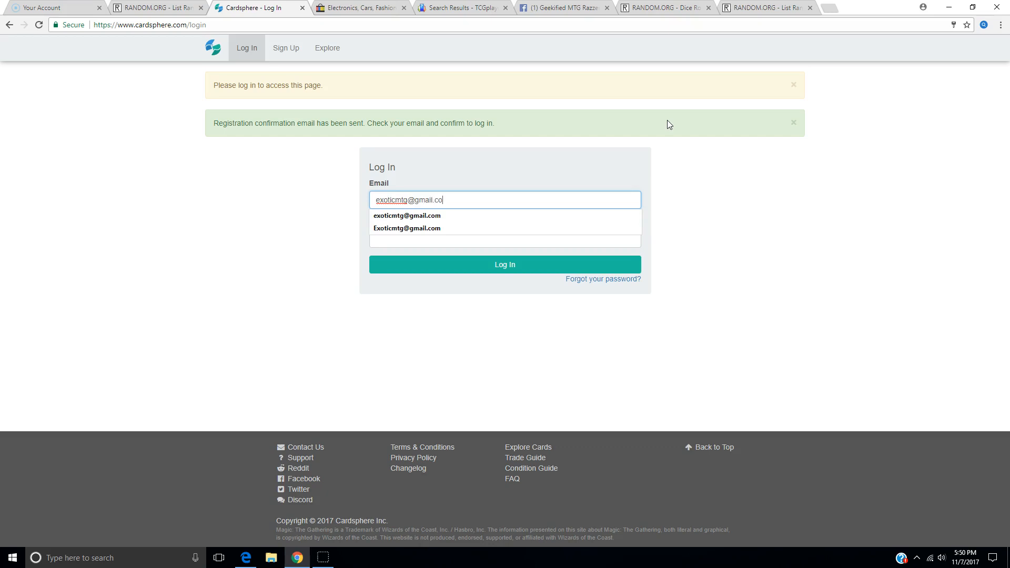
Enter the registered email and password on the Log In page and sign in.
{"action": "left_click", "coordinate": [407, 215]}
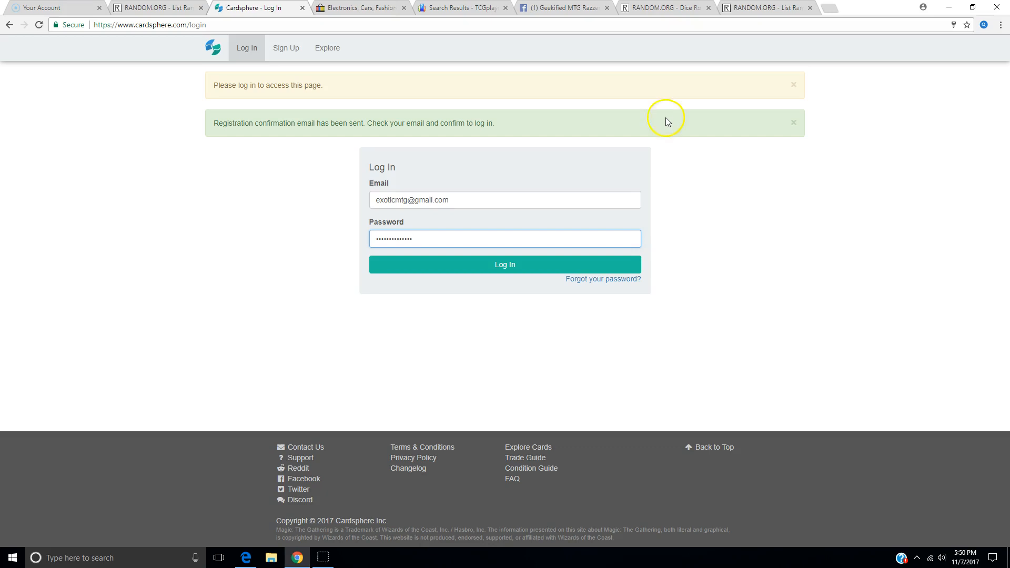
{"action": "left_click", "coordinate": [505, 264]}
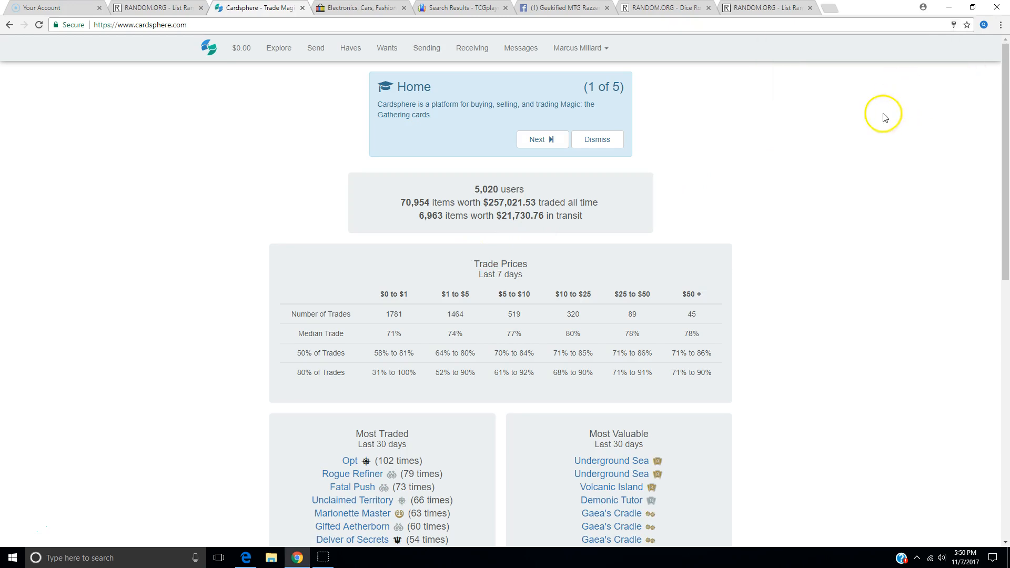
{"action": "mouse_move", "coordinate": [876, 110]}
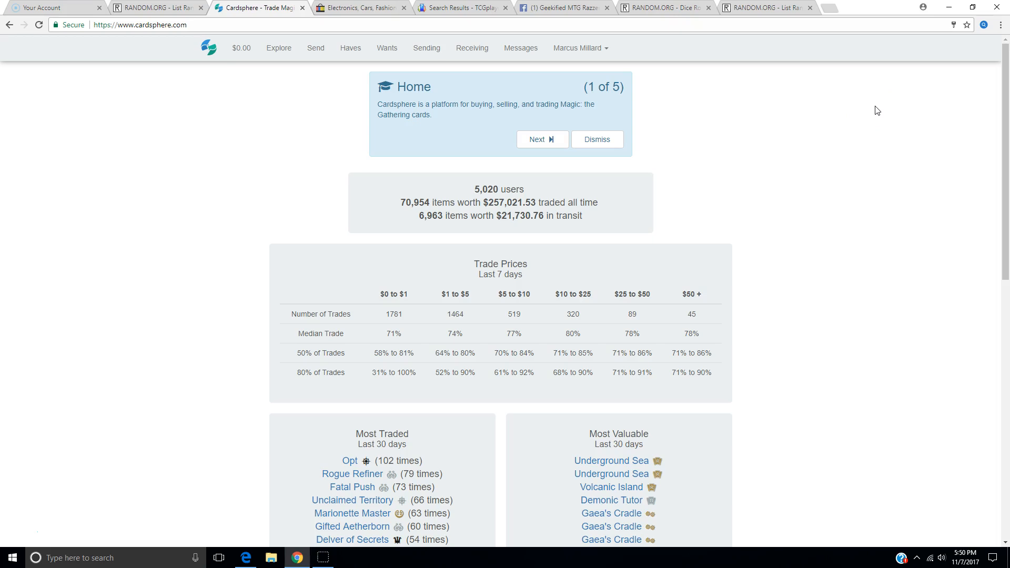
{"action": "mouse_move", "coordinate": [542, 140]}
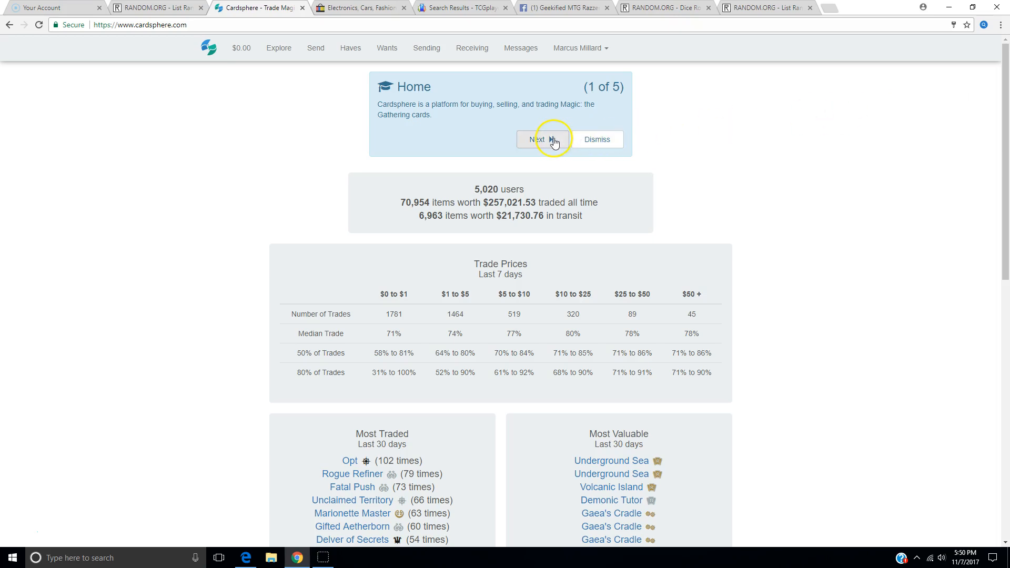
Advance the home tour through tips 2 to 5 and click Finish.
{"action": "left_click", "coordinate": [540, 139]}
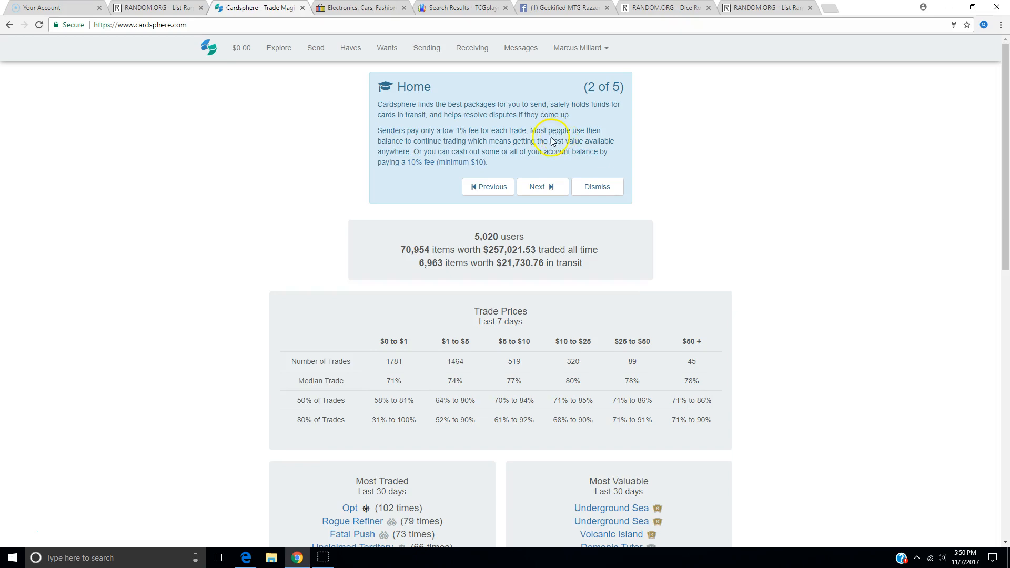
{"action": "mouse_move", "coordinate": [445, 144]}
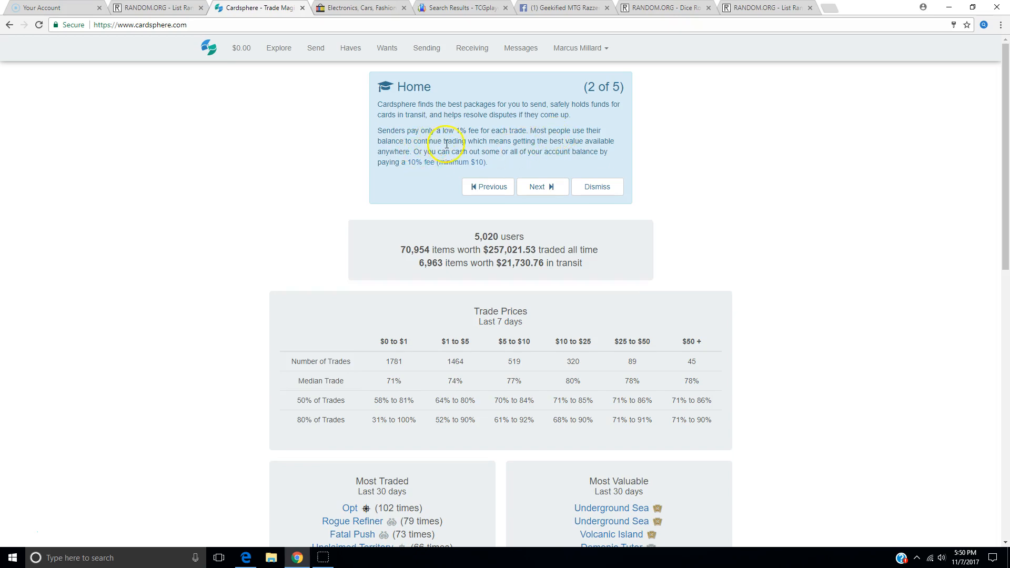
{"action": "left_click", "coordinate": [542, 186]}
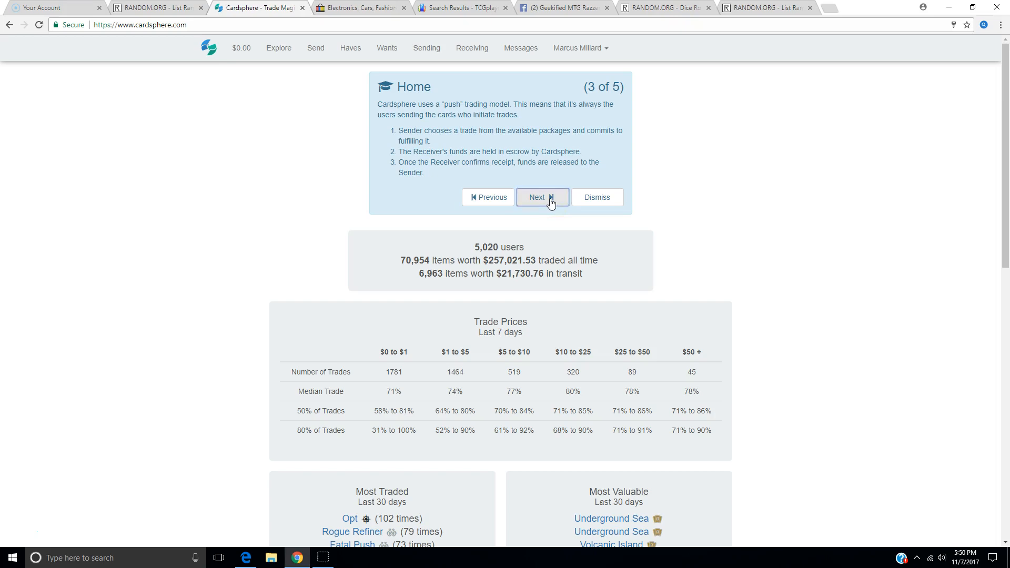
{"action": "left_click", "coordinate": [542, 198]}
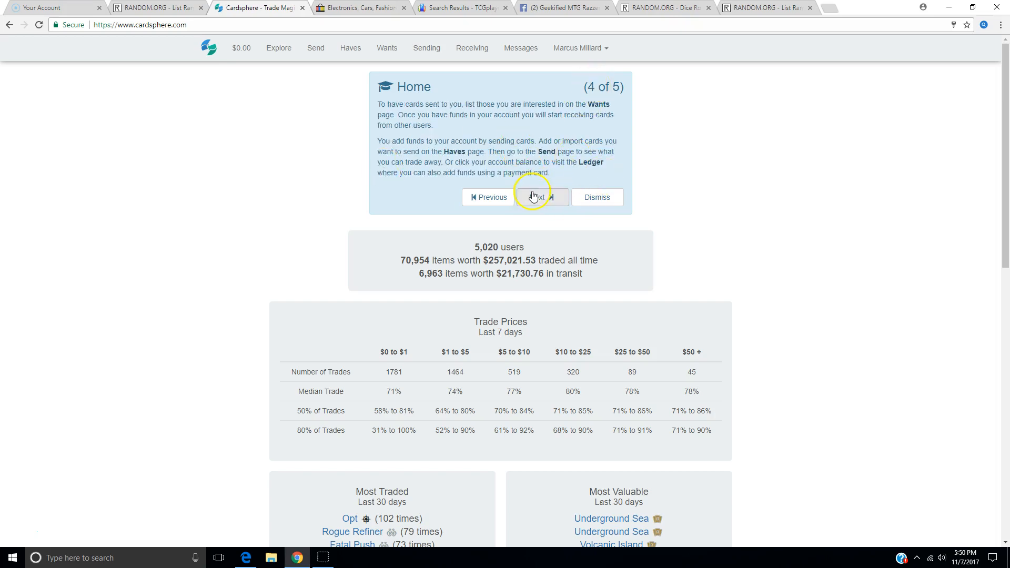
{"action": "left_click", "coordinate": [540, 197]}
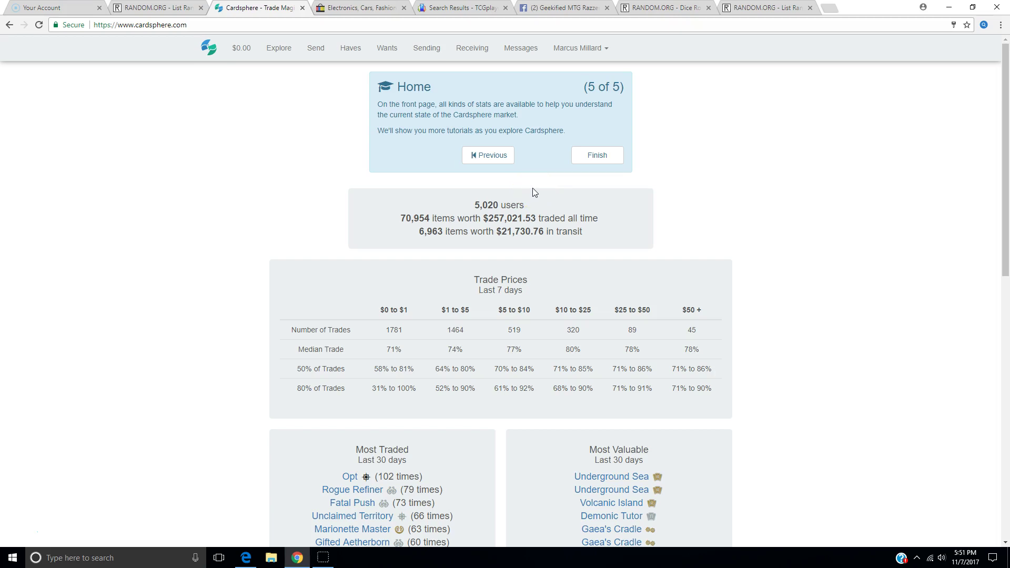
{"action": "left_click", "coordinate": [596, 155]}
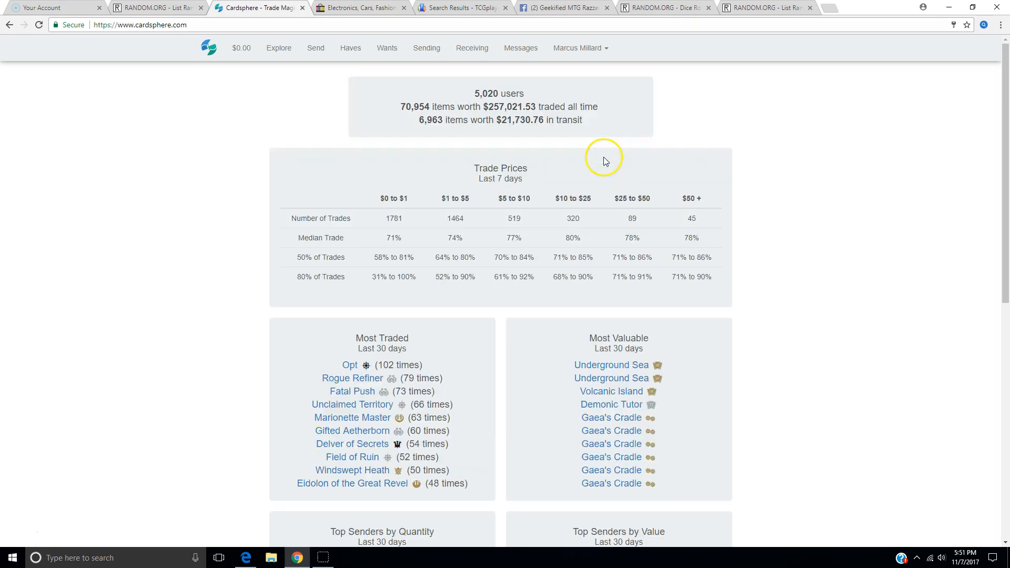
{"action": "mouse_move", "coordinate": [626, 162]}
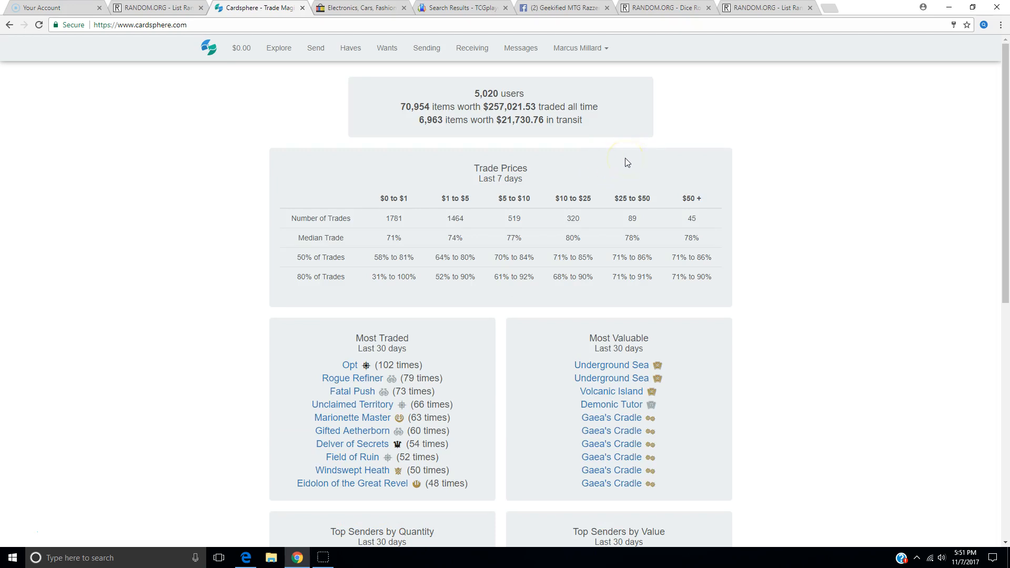
{"action": "mouse_move", "coordinate": [440, 327]}
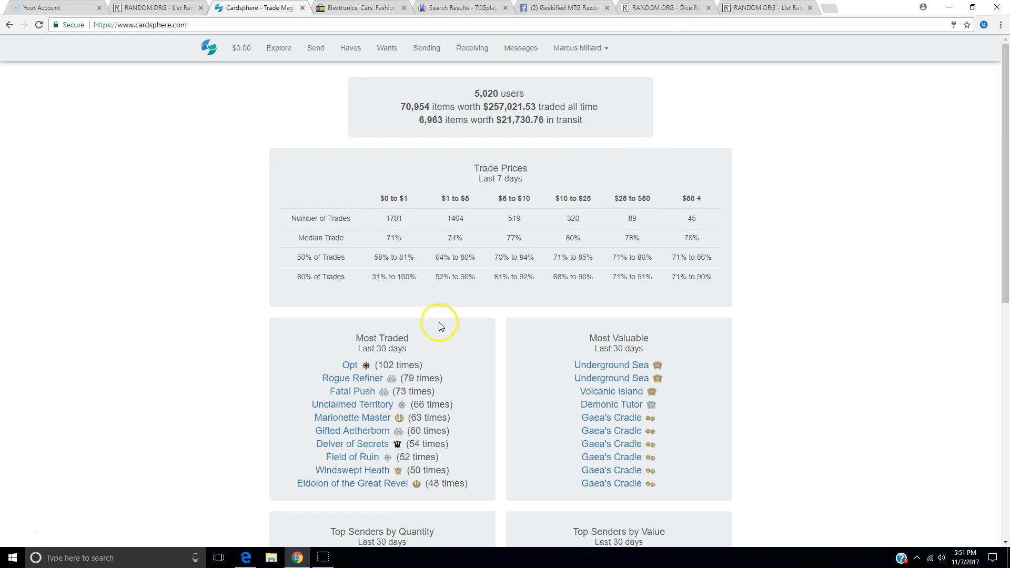
{"action": "mouse_move", "coordinate": [425, 348]}
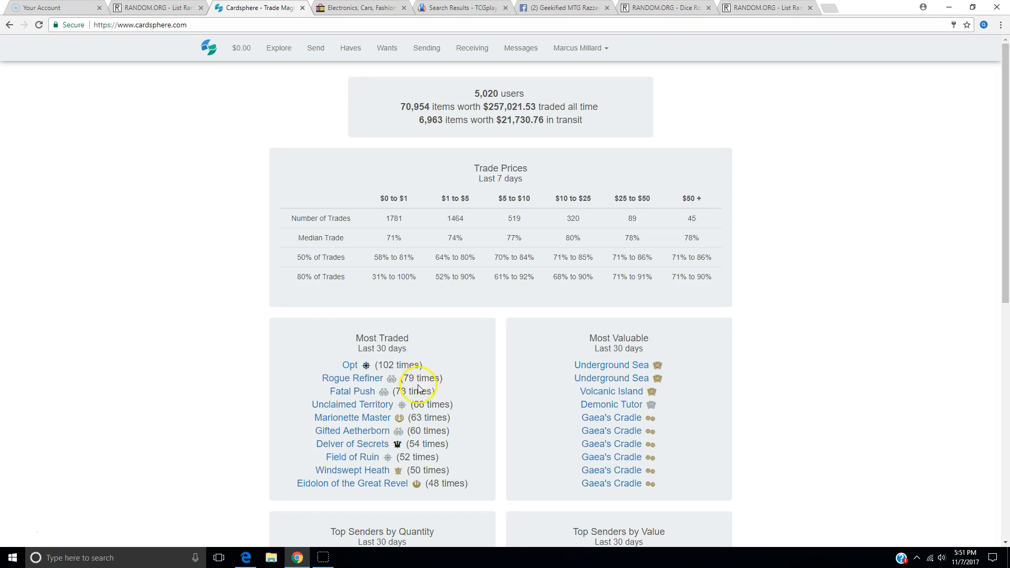
{"action": "mouse_move", "coordinate": [455, 411]}
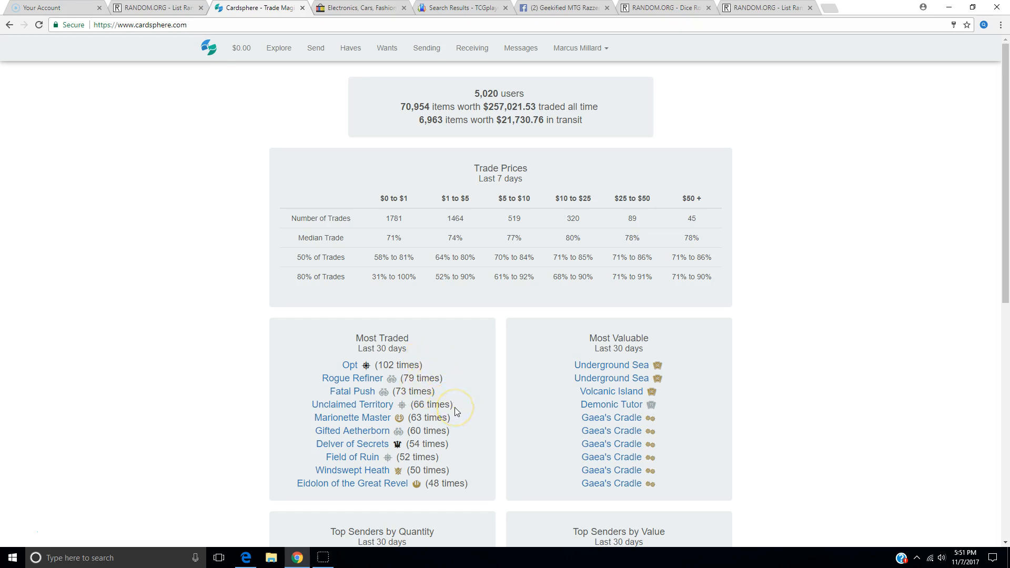
{"action": "mouse_move", "coordinate": [454, 411]}
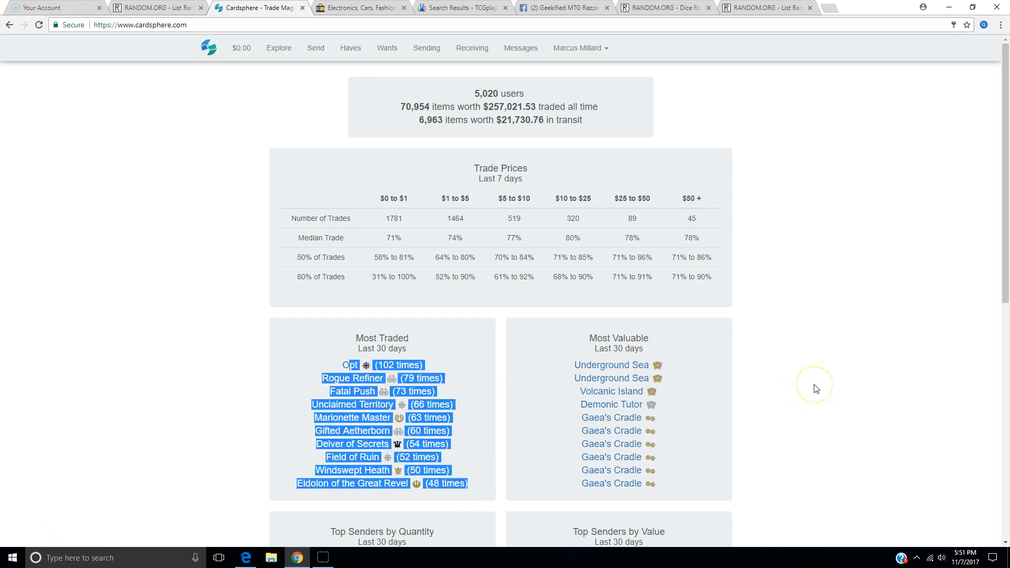
{"action": "mouse_move", "coordinate": [815, 387]}
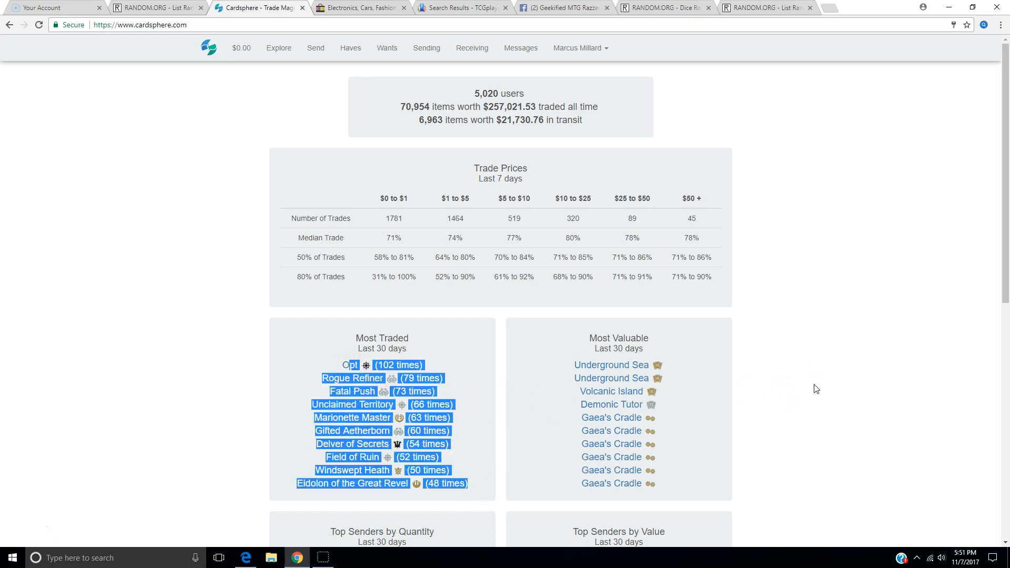
{"action": "mouse_move", "coordinate": [812, 391]}
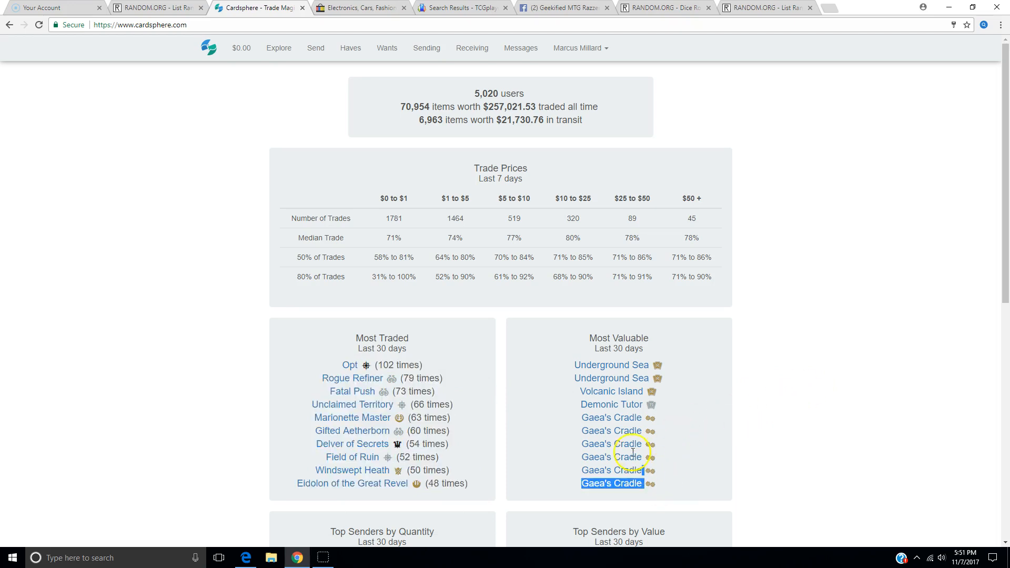
{"action": "mouse_move", "coordinate": [611, 417]}
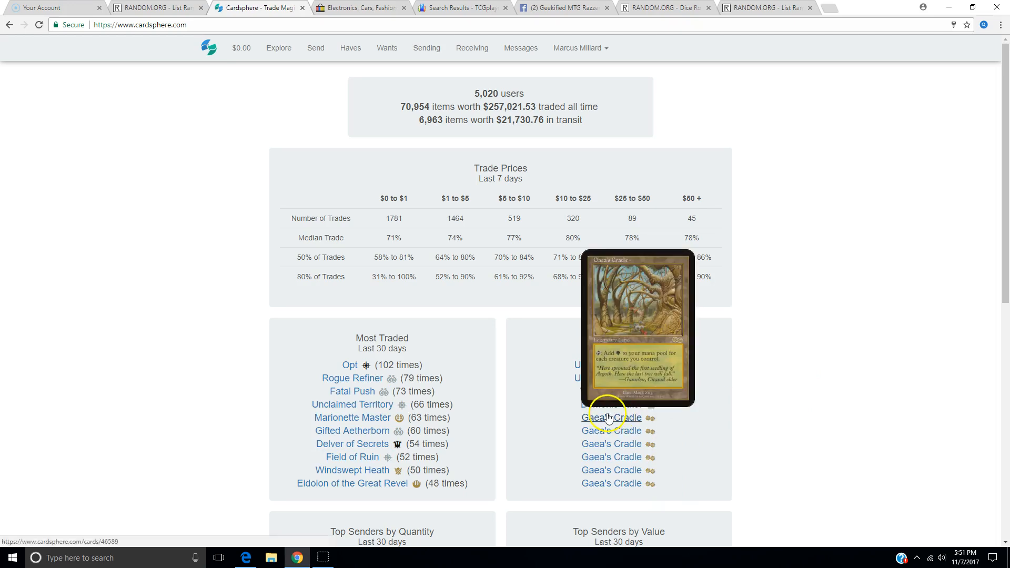
{"action": "mouse_move", "coordinate": [609, 418]}
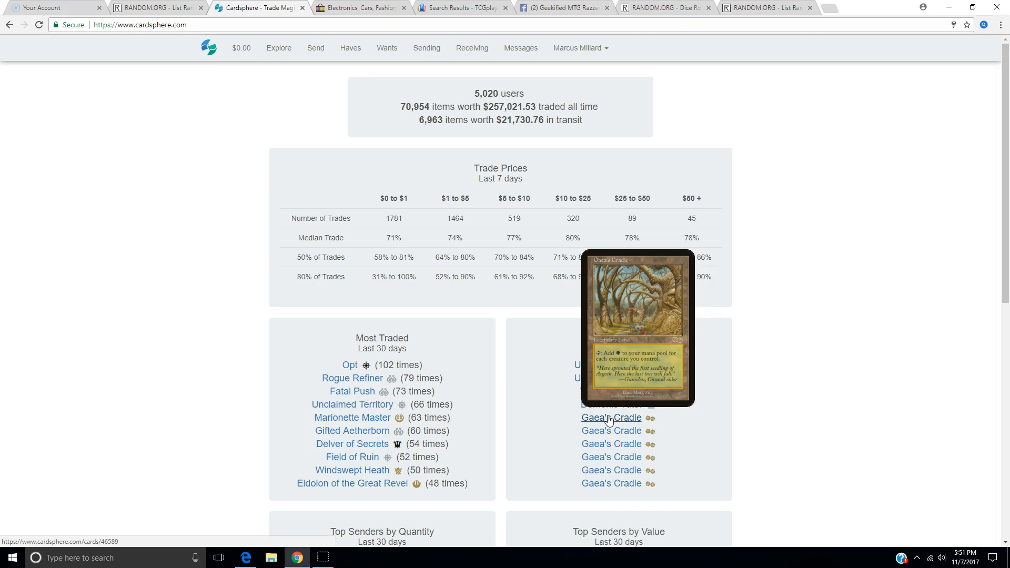
{"action": "mouse_move", "coordinate": [587, 414]}
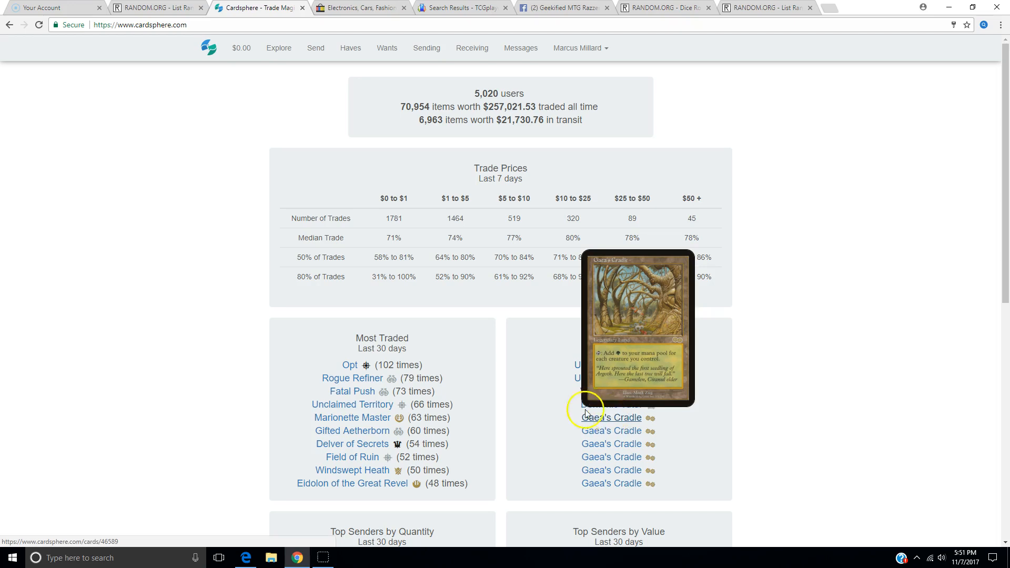
{"action": "mouse_move", "coordinate": [505, 181]}
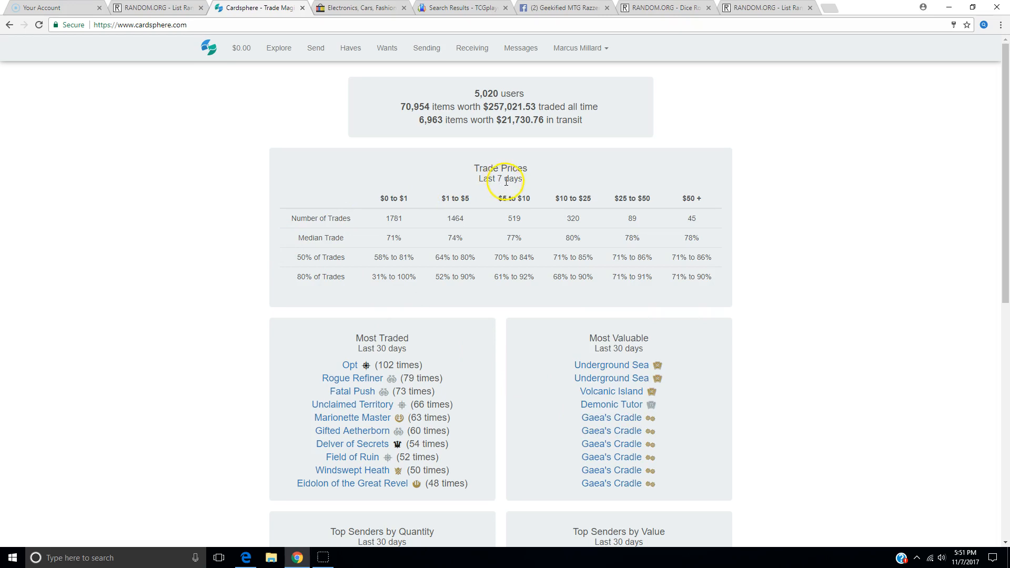
{"action": "mouse_move", "coordinate": [379, 217]}
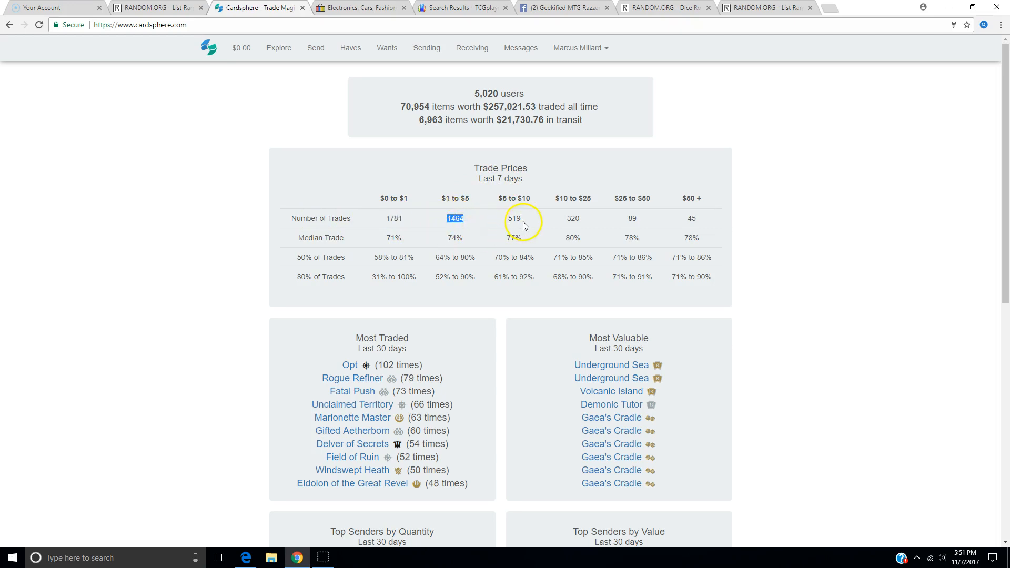
{"action": "mouse_move", "coordinate": [705, 221]}
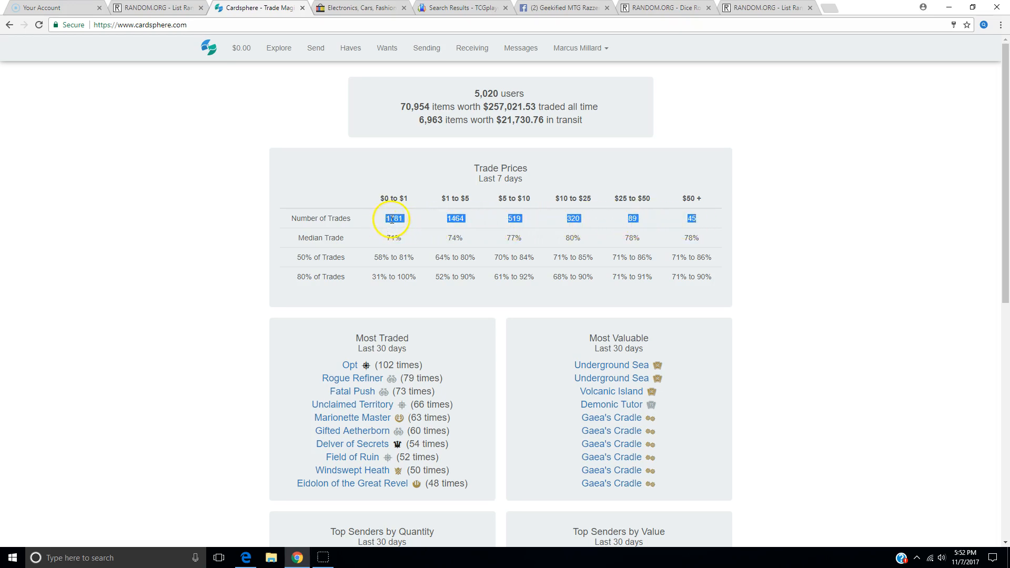
{"action": "mouse_move", "coordinate": [741, 218]}
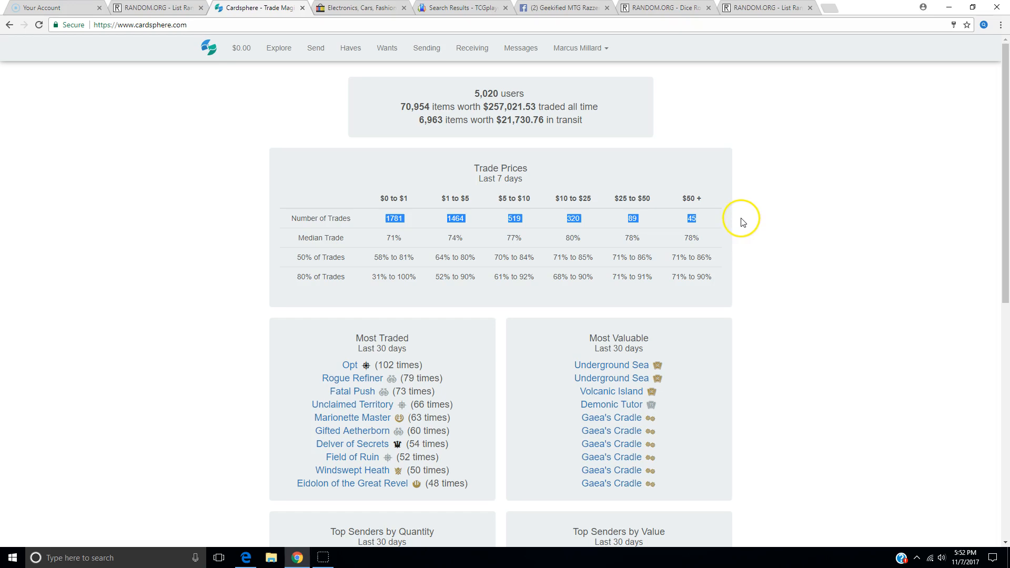
{"action": "mouse_move", "coordinate": [738, 225]}
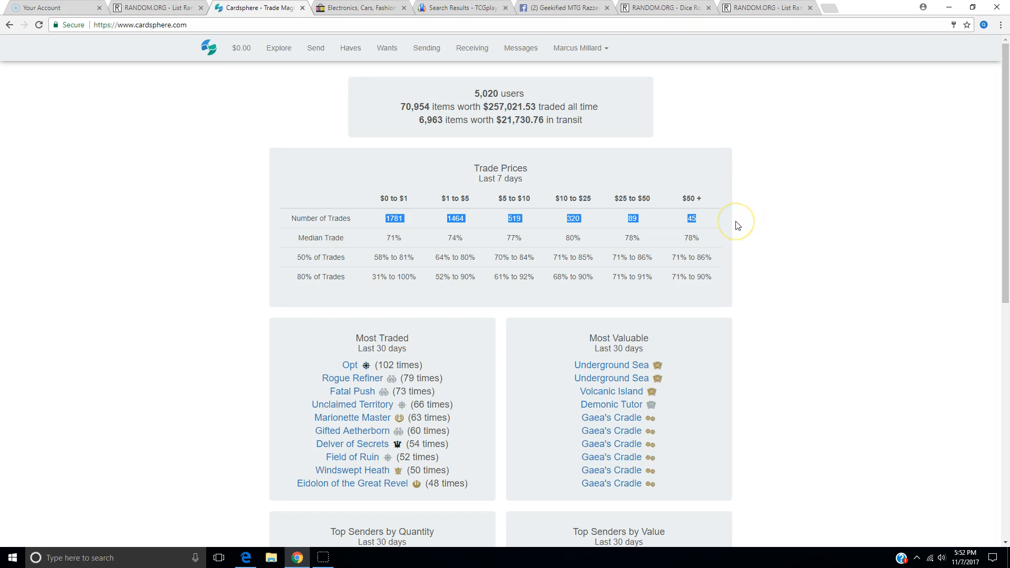
{"action": "mouse_move", "coordinate": [737, 225]}
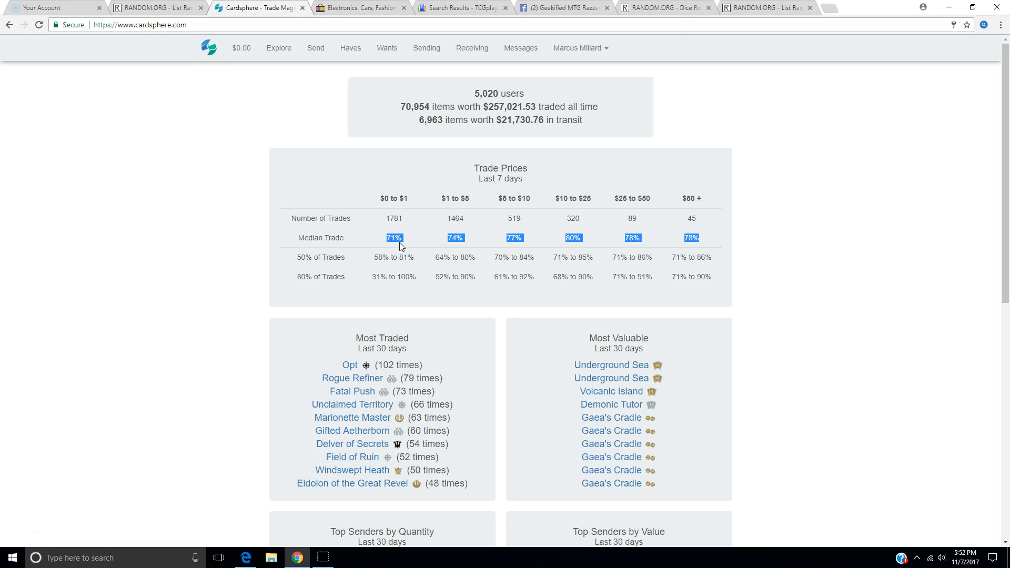
{"action": "mouse_move", "coordinate": [359, 267]}
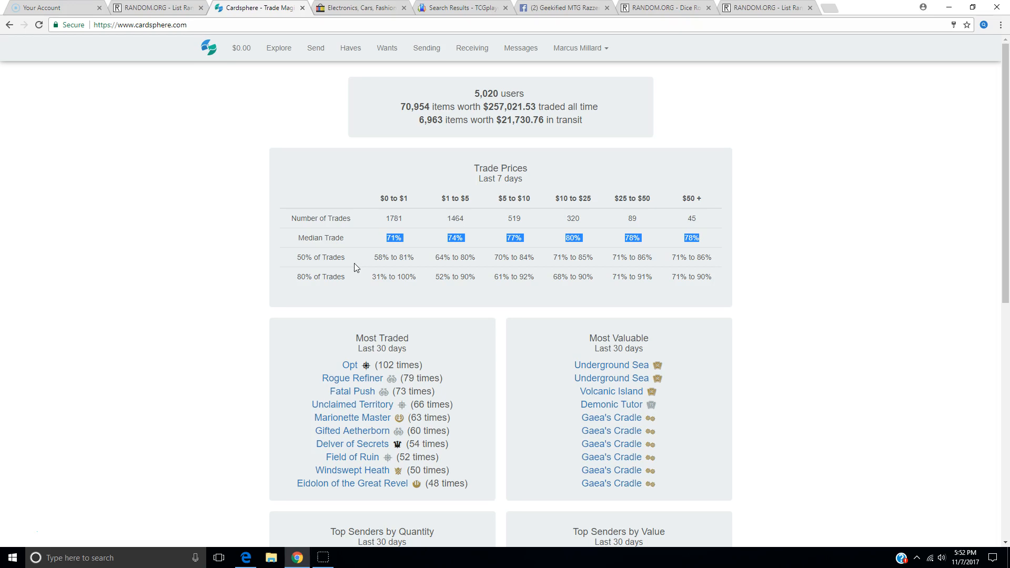
{"action": "mouse_move", "coordinate": [415, 263]}
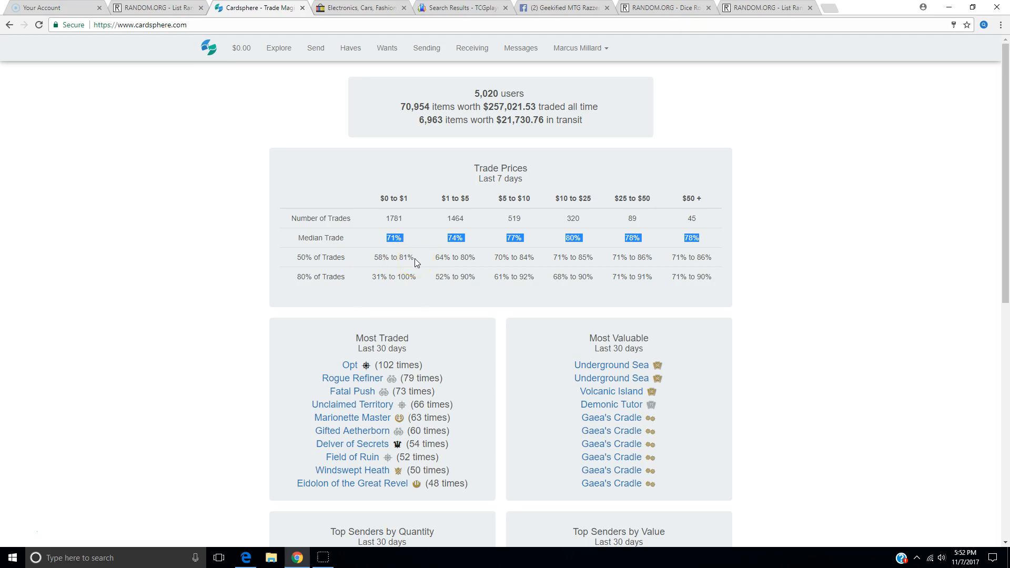
{"action": "mouse_move", "coordinate": [409, 198]}
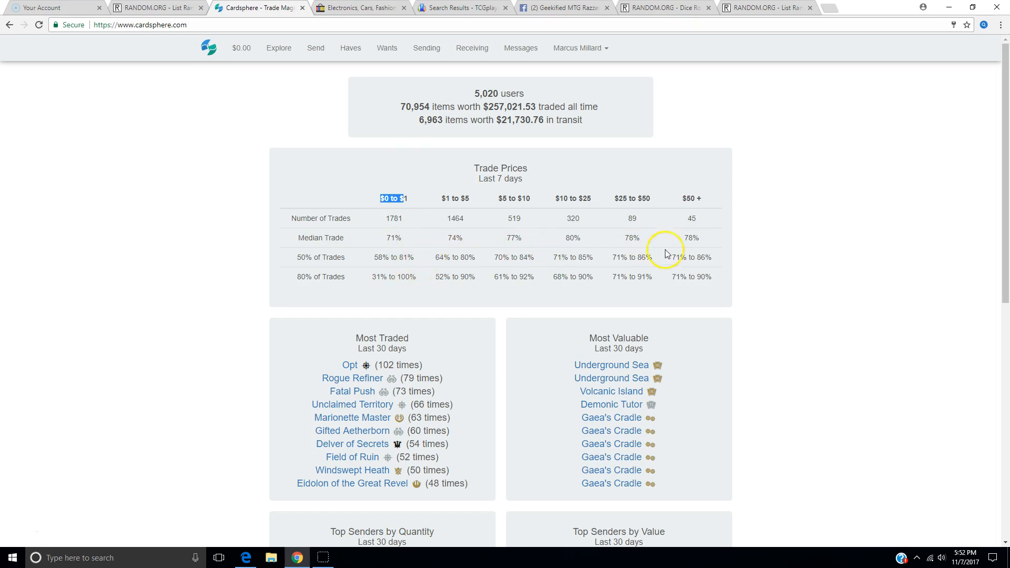
{"action": "mouse_move", "coordinate": [701, 243]}
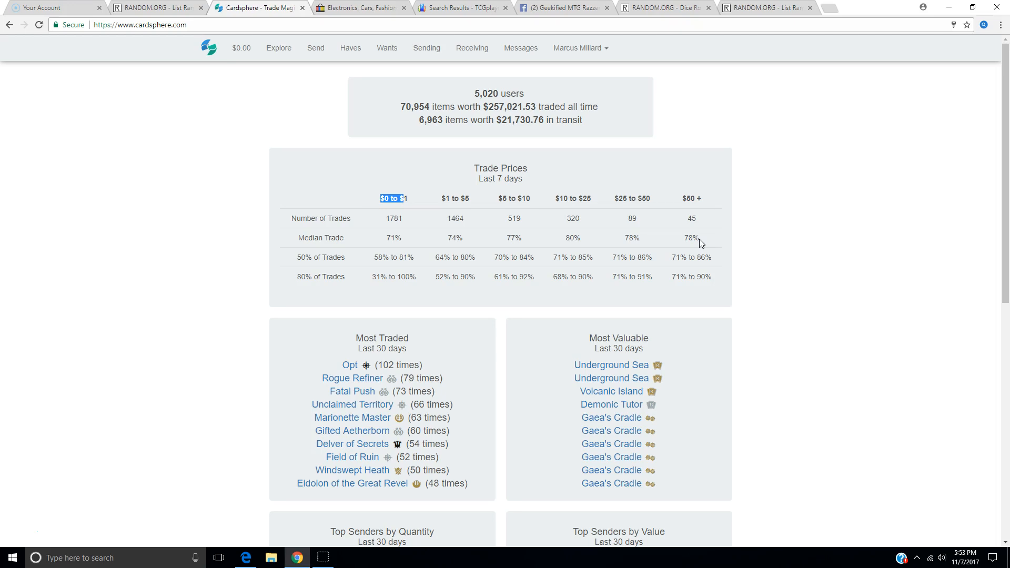
{"action": "mouse_move", "coordinate": [698, 240]}
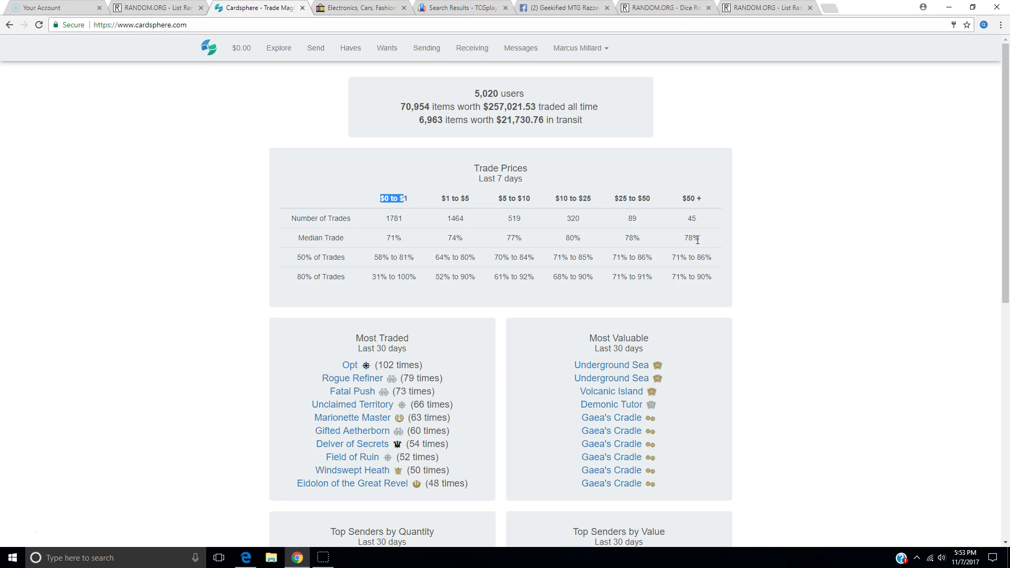
{"action": "mouse_move", "coordinate": [349, 282]}
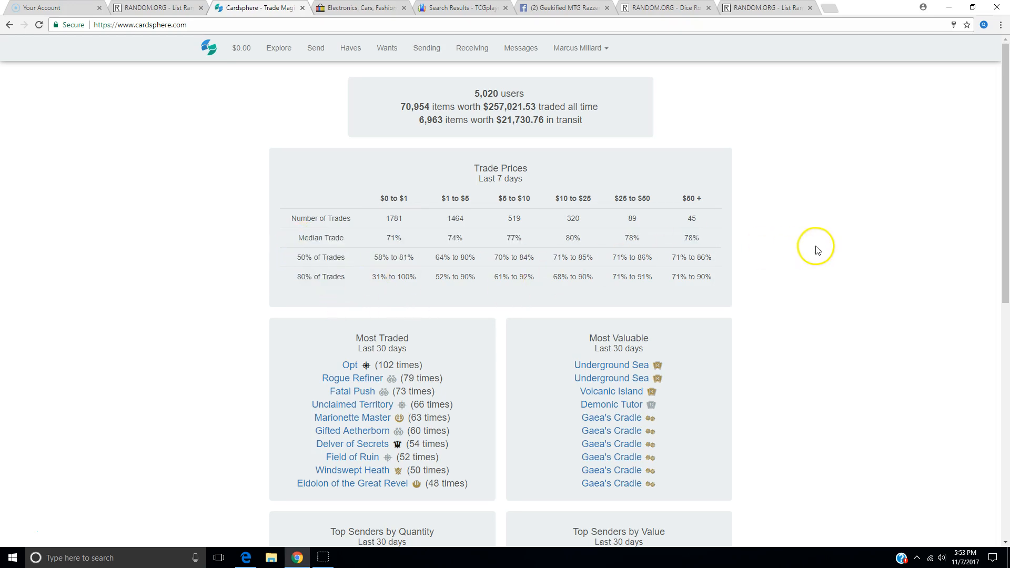
{"action": "mouse_move", "coordinate": [810, 250]}
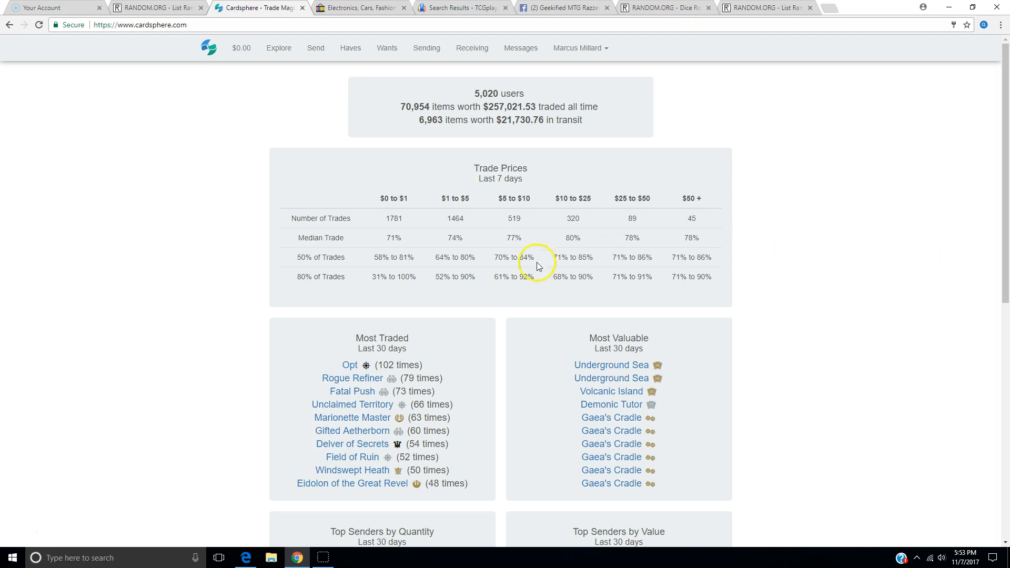
{"action": "mouse_move", "coordinate": [355, 282]}
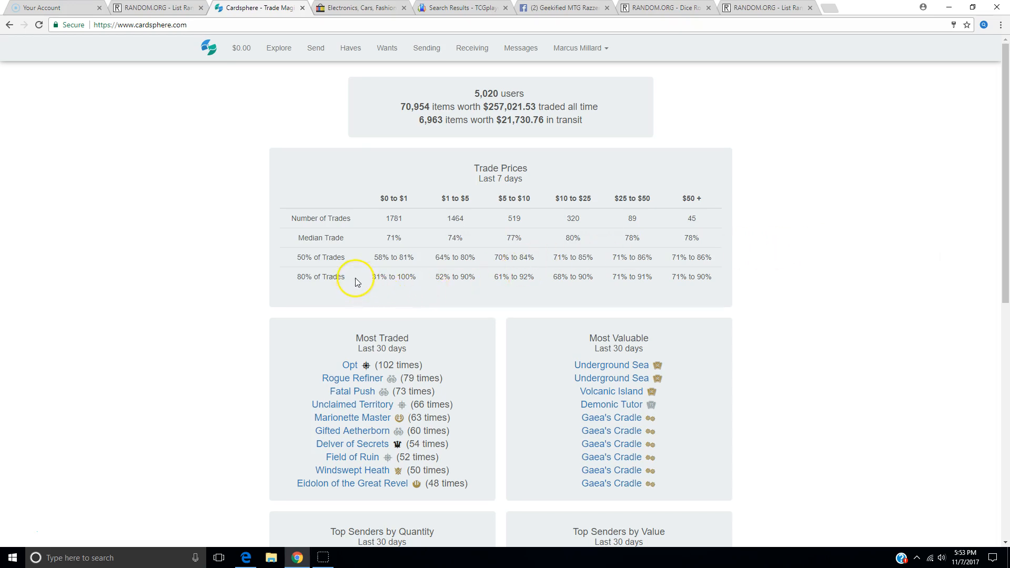
{"action": "double_click", "coordinate": [320, 257]}
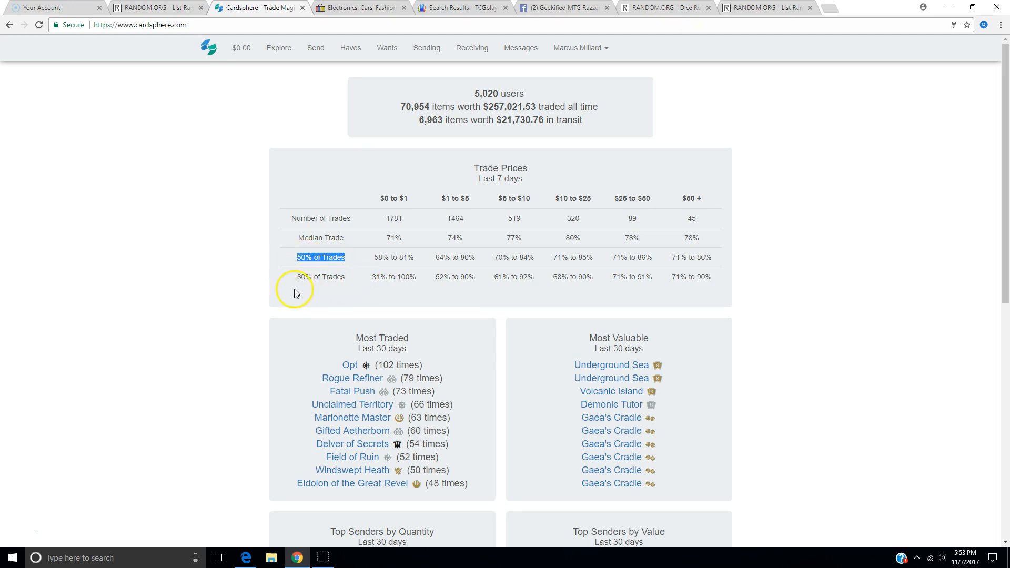
{"action": "scroll", "scroll_direction": "down", "scroll_amount": 3}
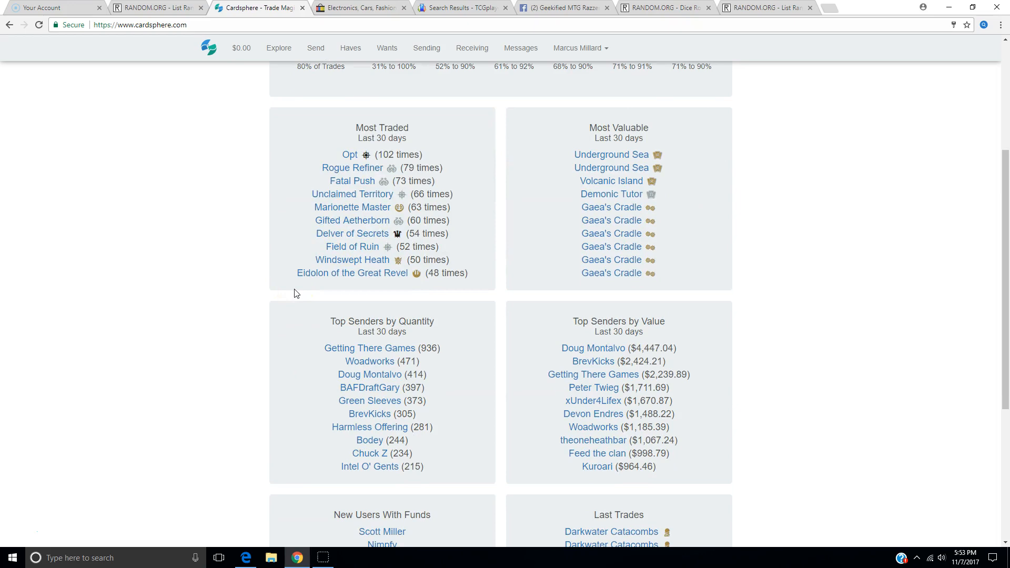
{"action": "mouse_move", "coordinate": [434, 440]}
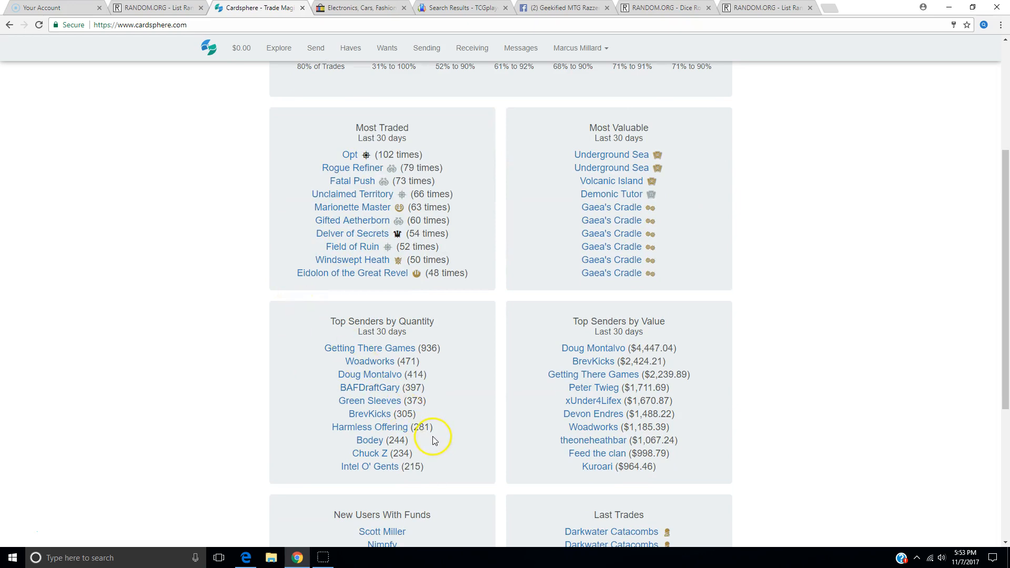
{"action": "mouse_move", "coordinate": [465, 422]}
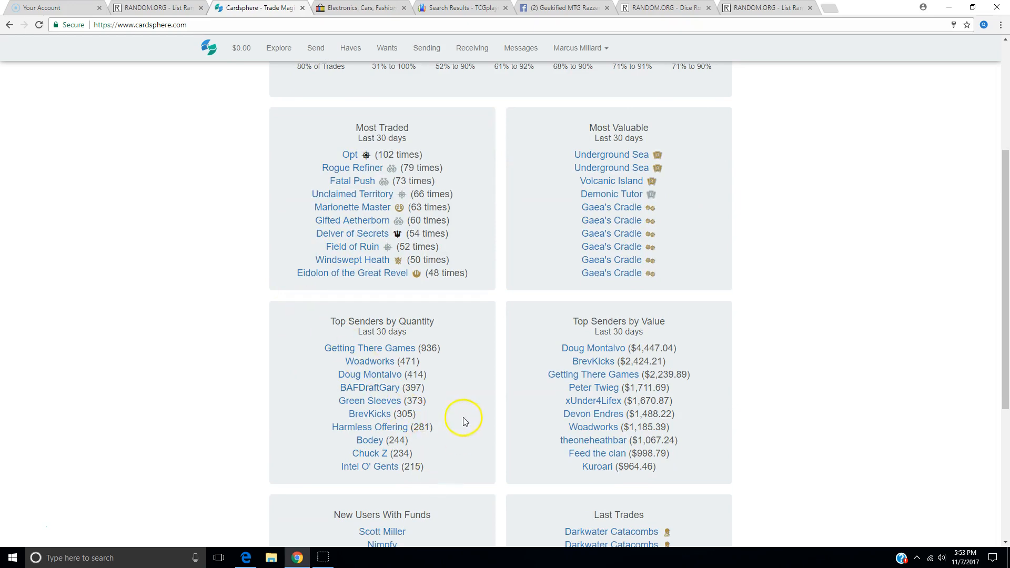
{"action": "scroll", "scroll_direction": "down", "scroll_amount": 3}
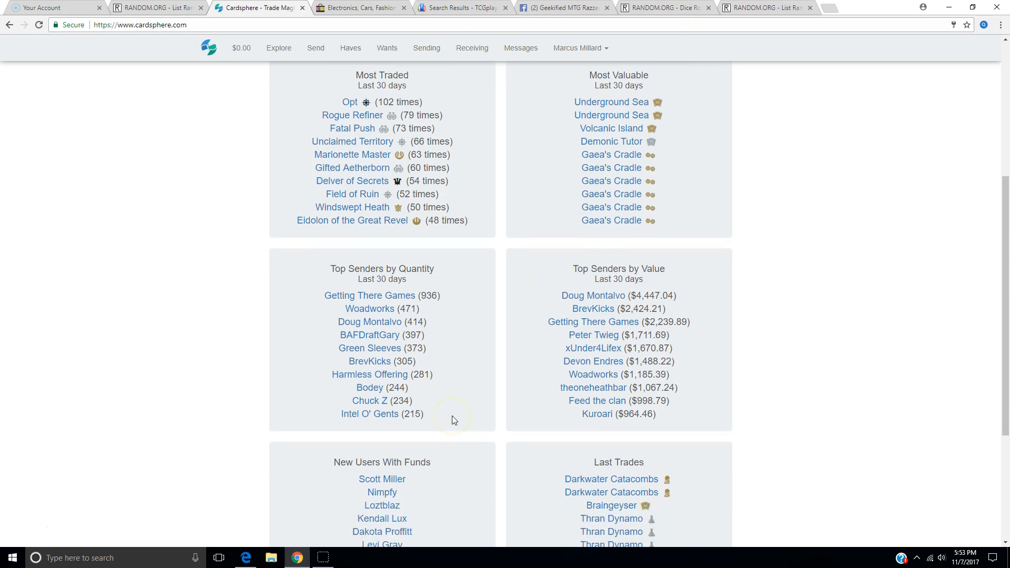
{"action": "mouse_move", "coordinate": [717, 380]}
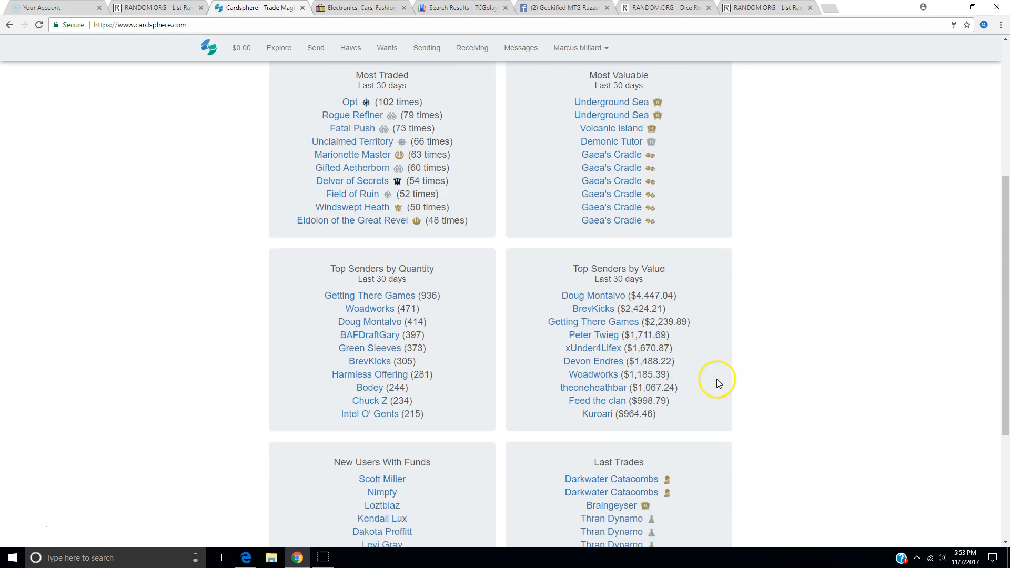
{"action": "double_click", "coordinate": [592, 295]}
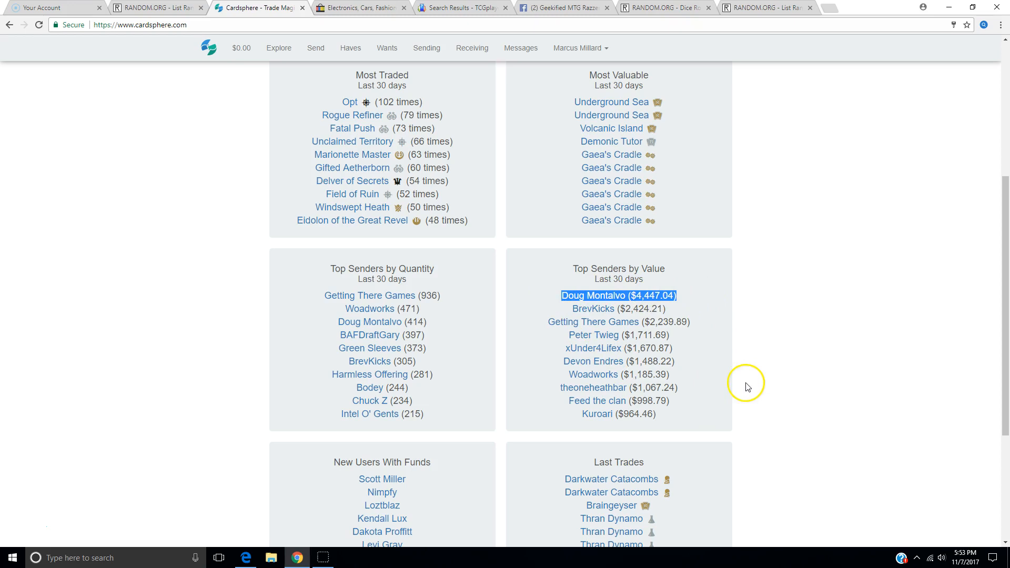
{"action": "mouse_move", "coordinate": [755, 384]}
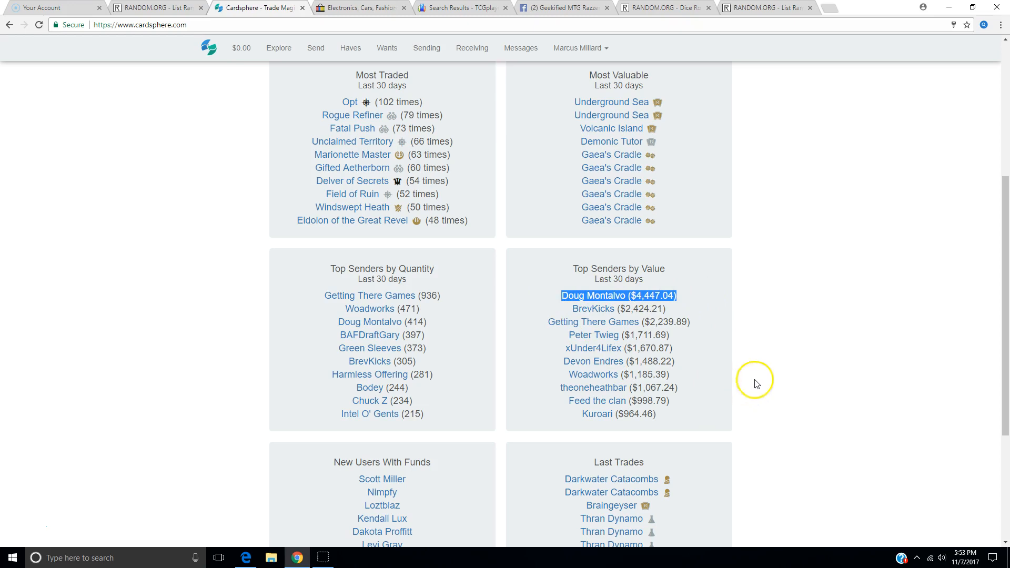
{"action": "scroll", "scroll_direction": "down", "scroll_amount": 3}
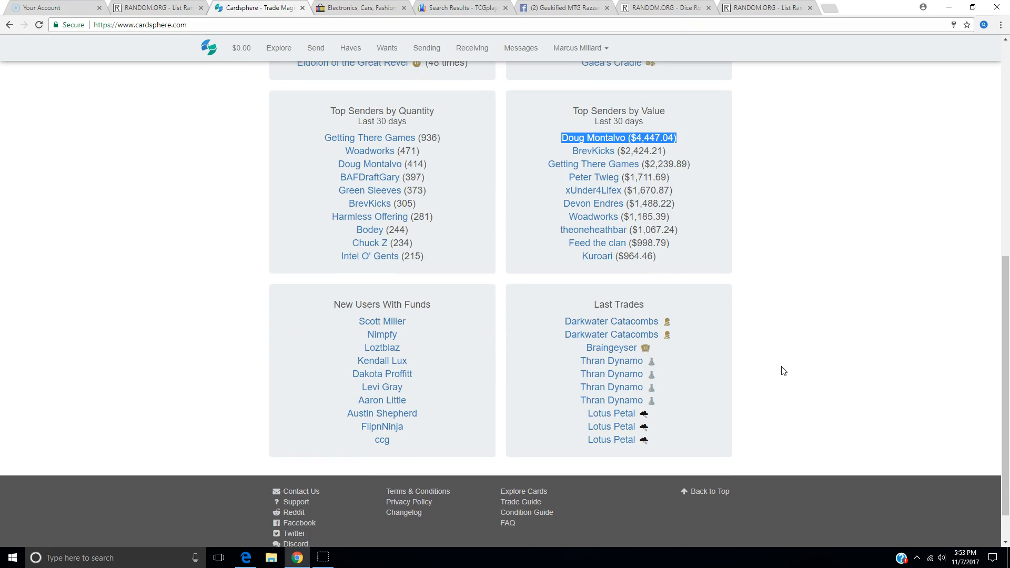
{"action": "scroll", "scroll_direction": "down", "scroll_amount": 3}
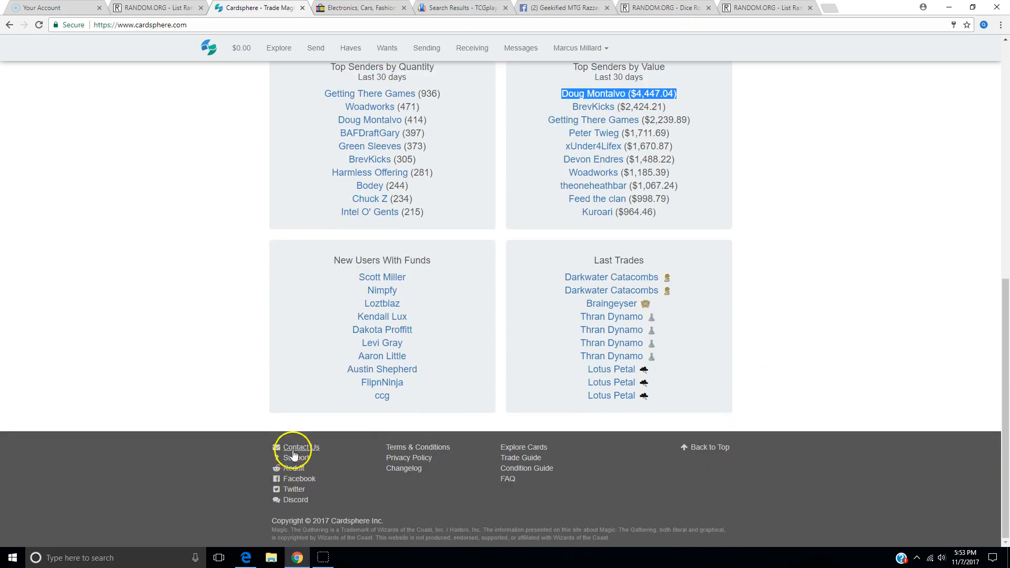
{"action": "mouse_move", "coordinate": [299, 479]}
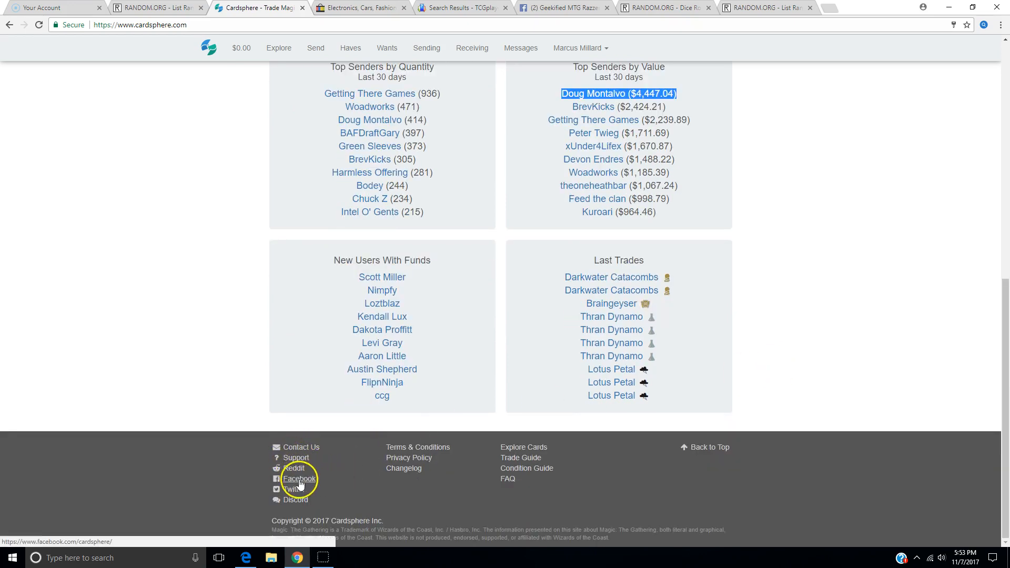
{"action": "mouse_move", "coordinate": [404, 469]}
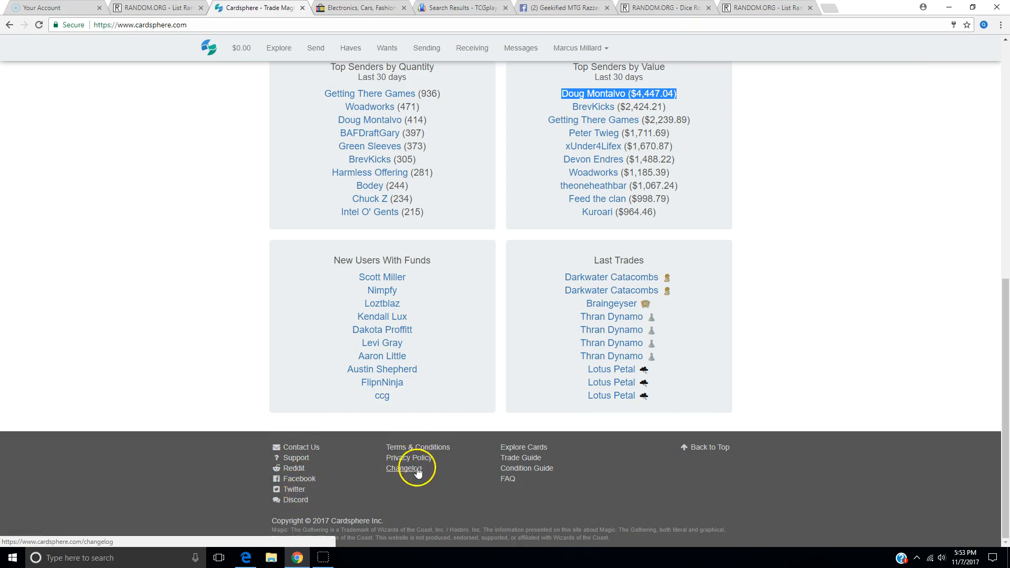
{"action": "mouse_move", "coordinate": [296, 500]}
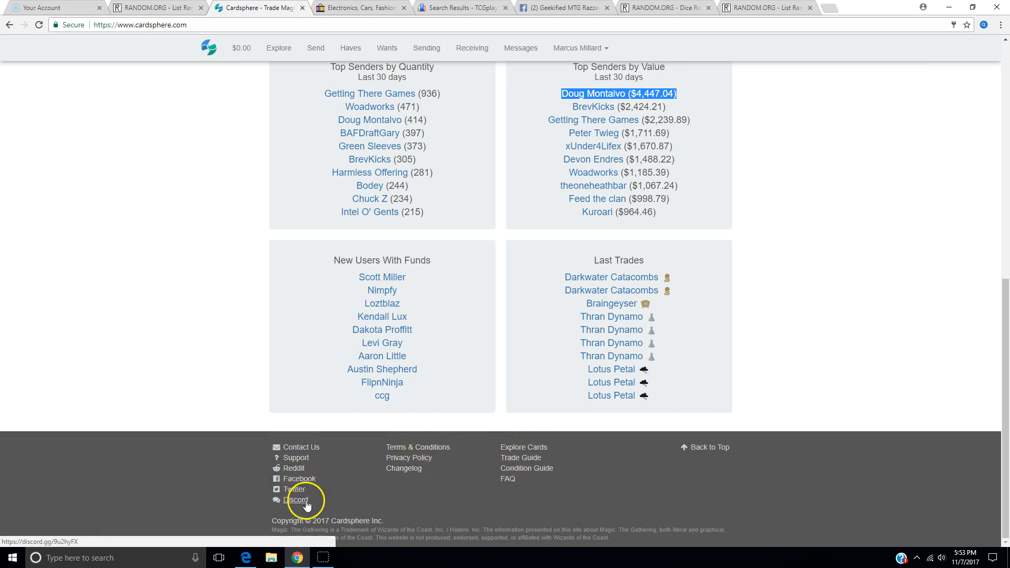
{"action": "mouse_move", "coordinate": [386, 494]}
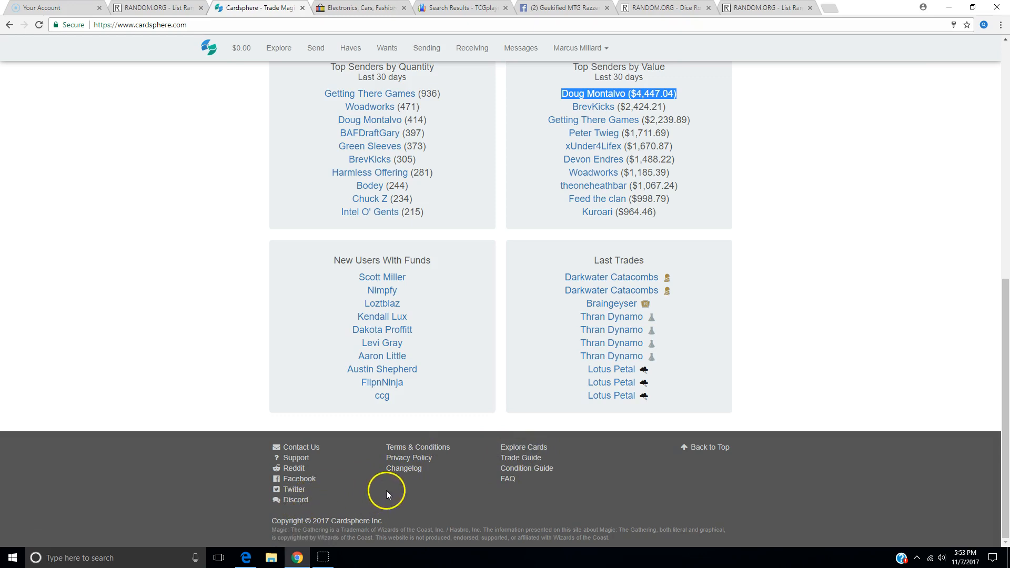
{"action": "scroll", "scroll_direction": "up", "scroll_amount": 3}
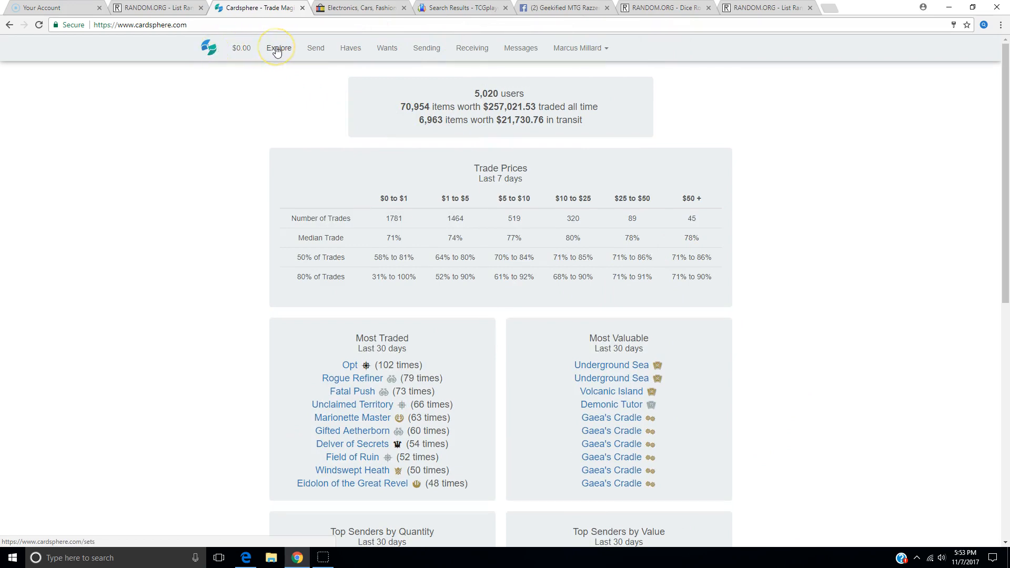
{"action": "mouse_move", "coordinate": [387, 47]}
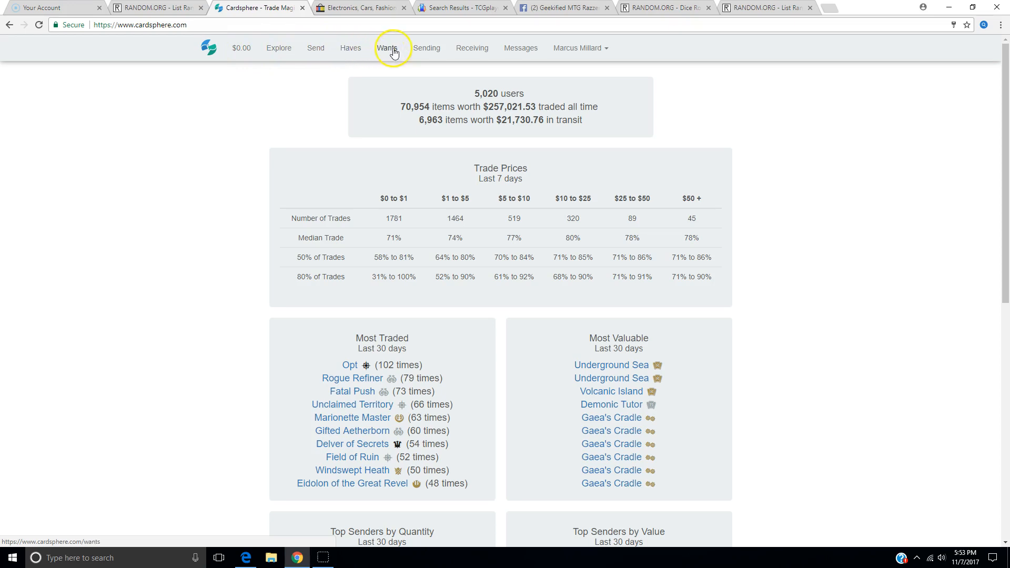
{"action": "mouse_move", "coordinate": [583, 52]}
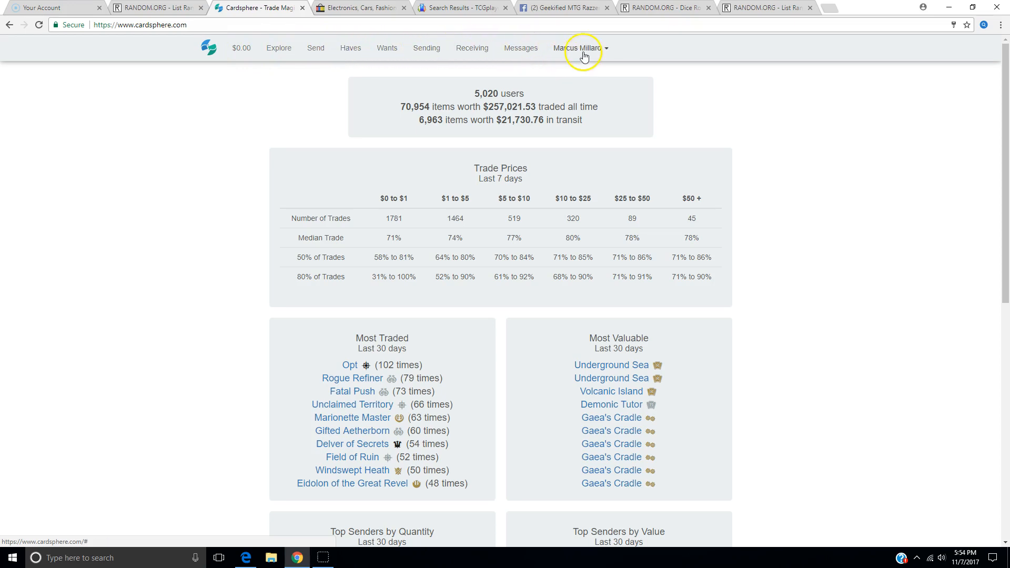
Open and close the account dropdown, then go to the Haves page.
{"action": "left_click", "coordinate": [579, 48]}
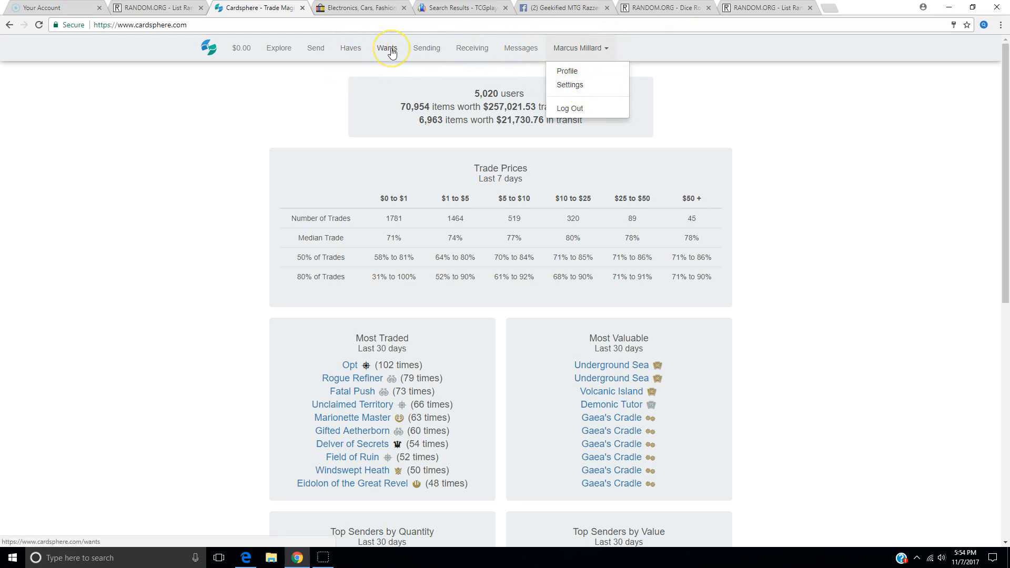
{"action": "left_click", "coordinate": [351, 48]}
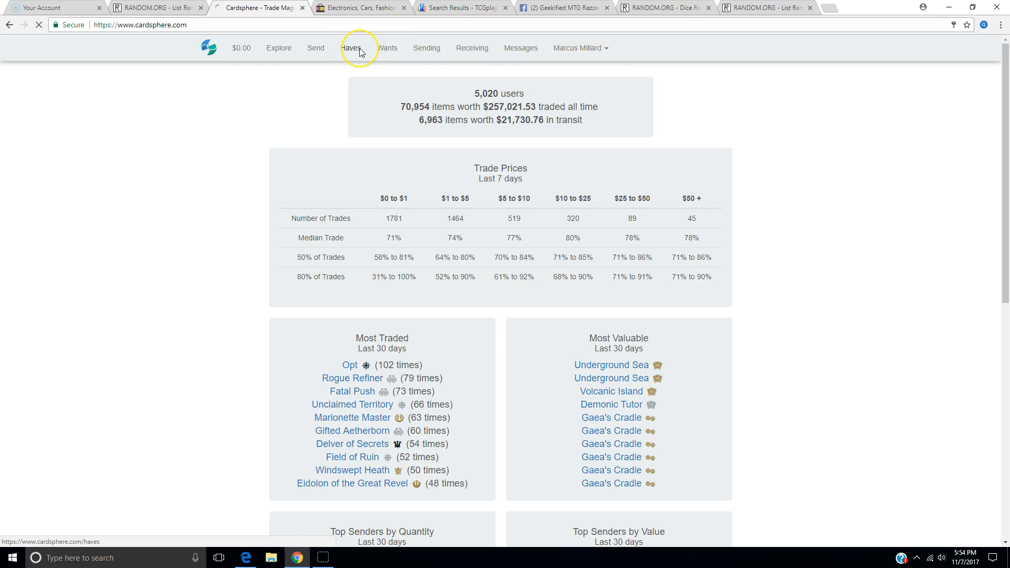
{"action": "left_click", "coordinate": [351, 48]}
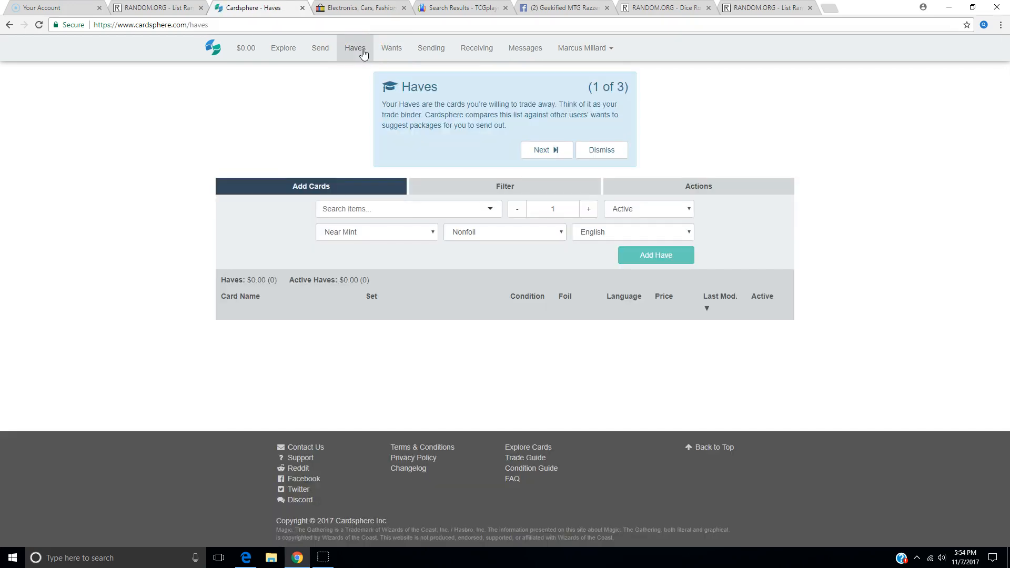
{"action": "mouse_move", "coordinate": [398, 76]}
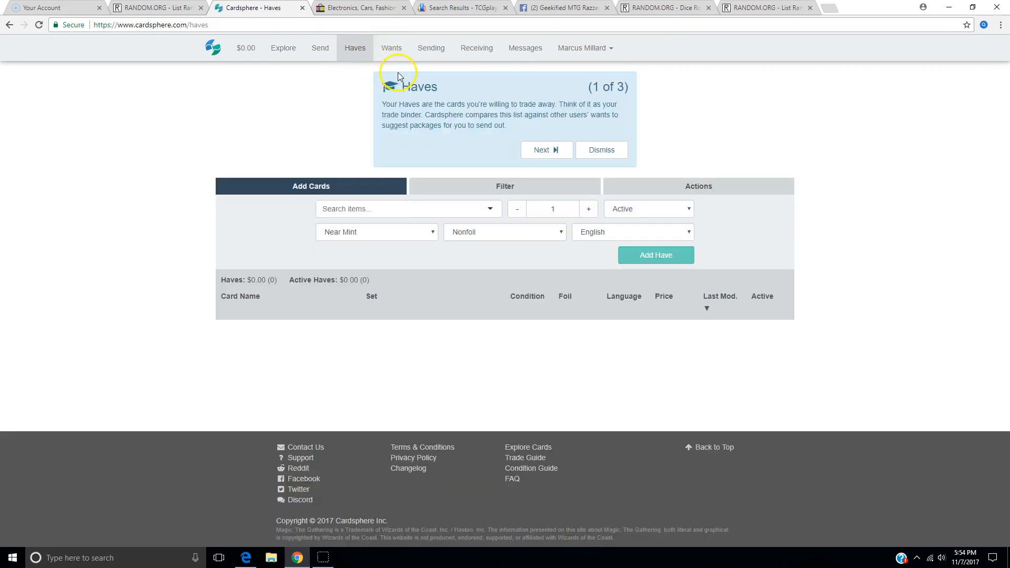
{"action": "mouse_move", "coordinate": [609, 207]}
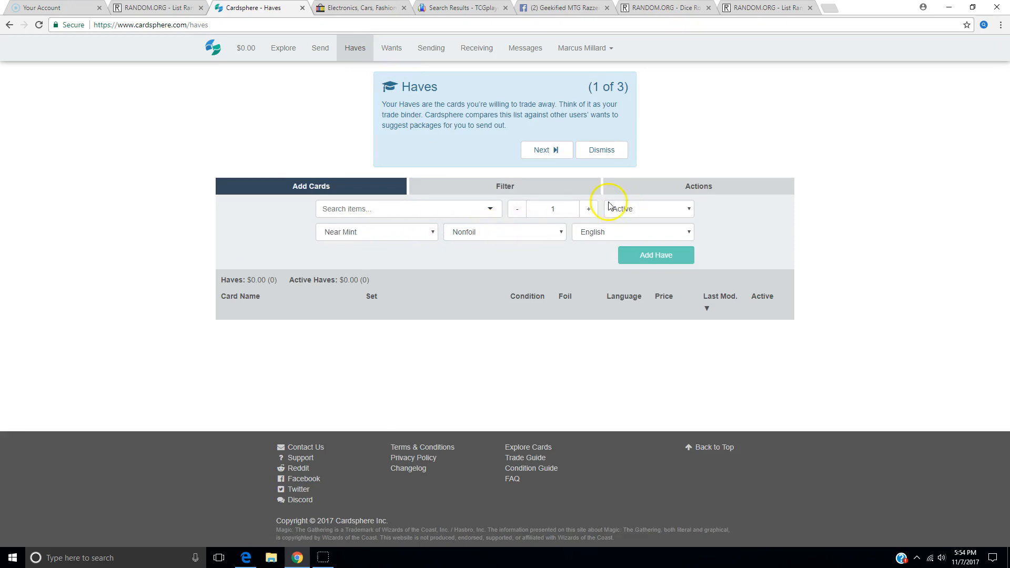
{"action": "mouse_move", "coordinate": [453, 174]}
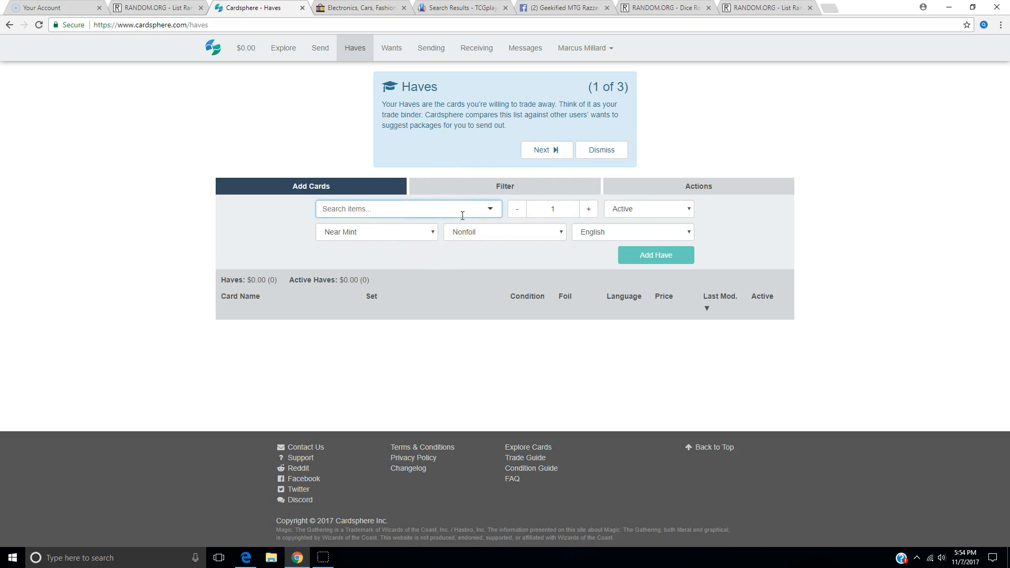
Add Burning Shield Askari and Rampant Growth (Mirage) to haves, then select Jolt (Mirage).
{"action": "type", "text": "burning shield"}
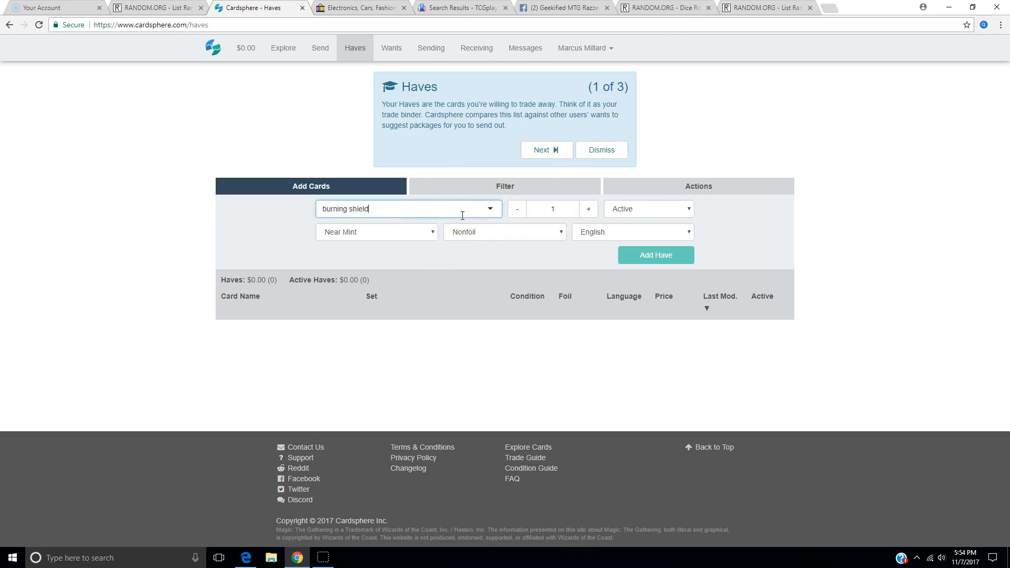
{"action": "type", "text": "askari (Mirage"}
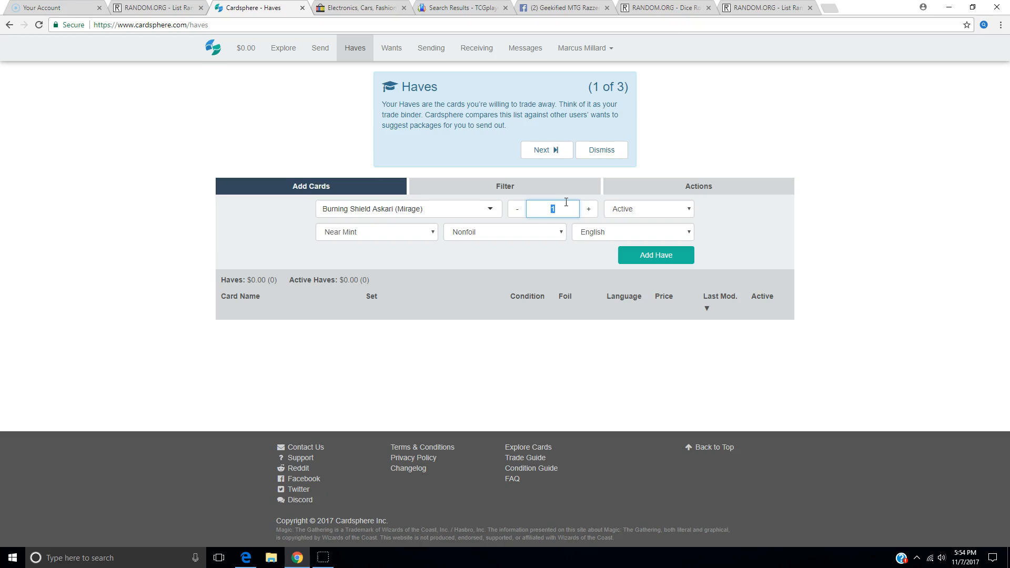
{"action": "left_click", "coordinate": [655, 255]}
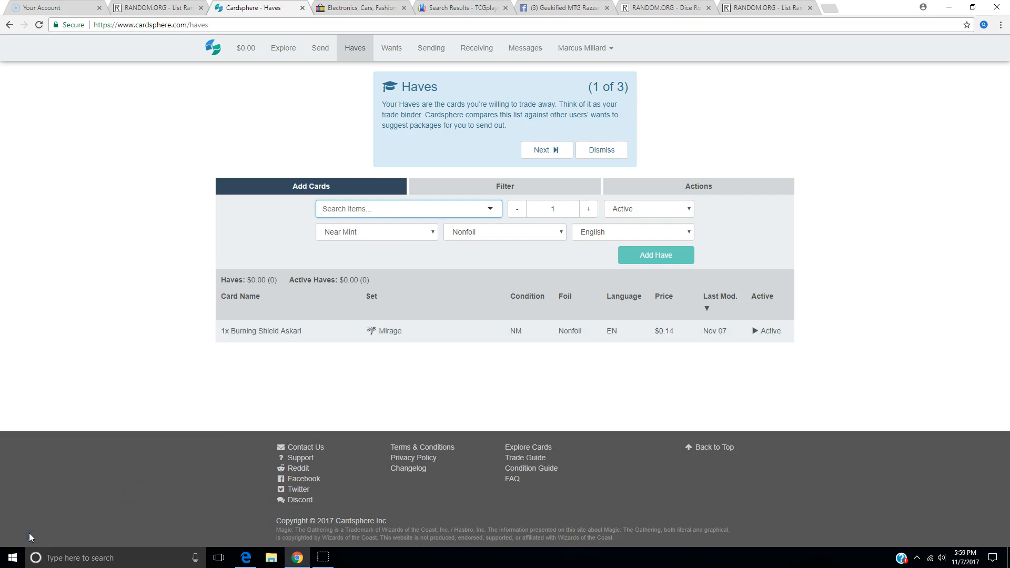
{"action": "mouse_move", "coordinate": [86, 511]}
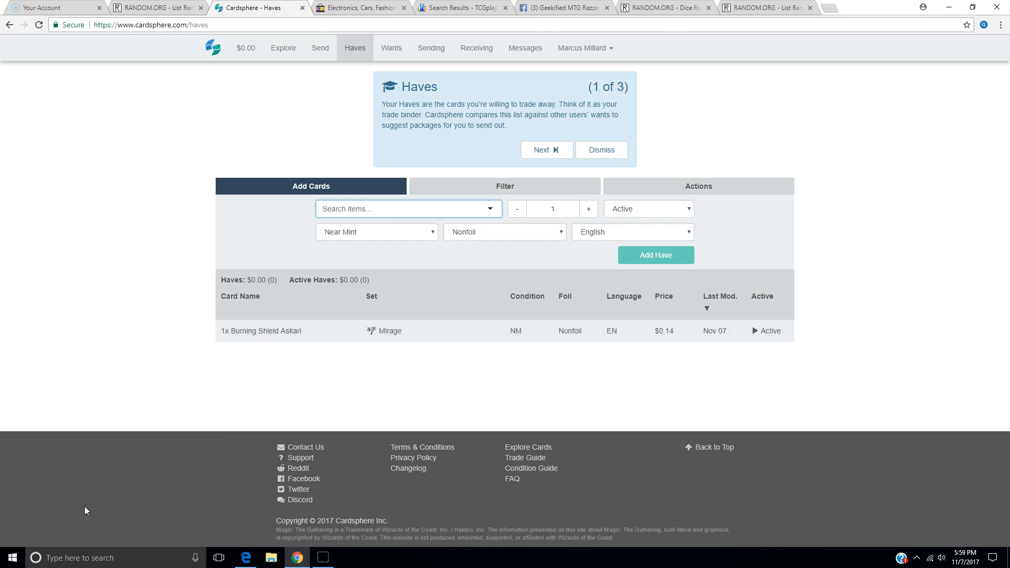
{"action": "type", "text": "rampant grow"}
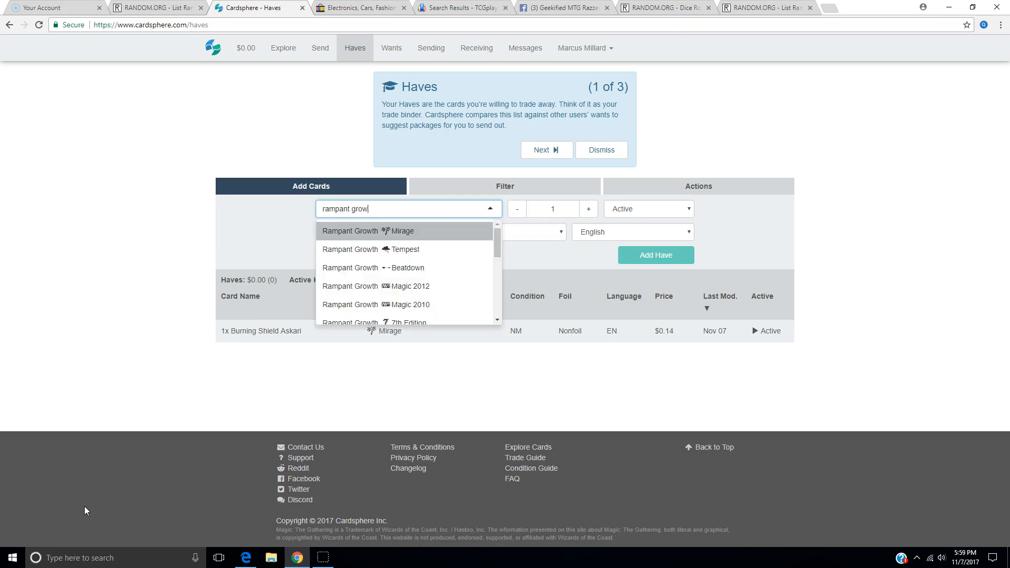
{"action": "mouse_move", "coordinate": [384, 234]}
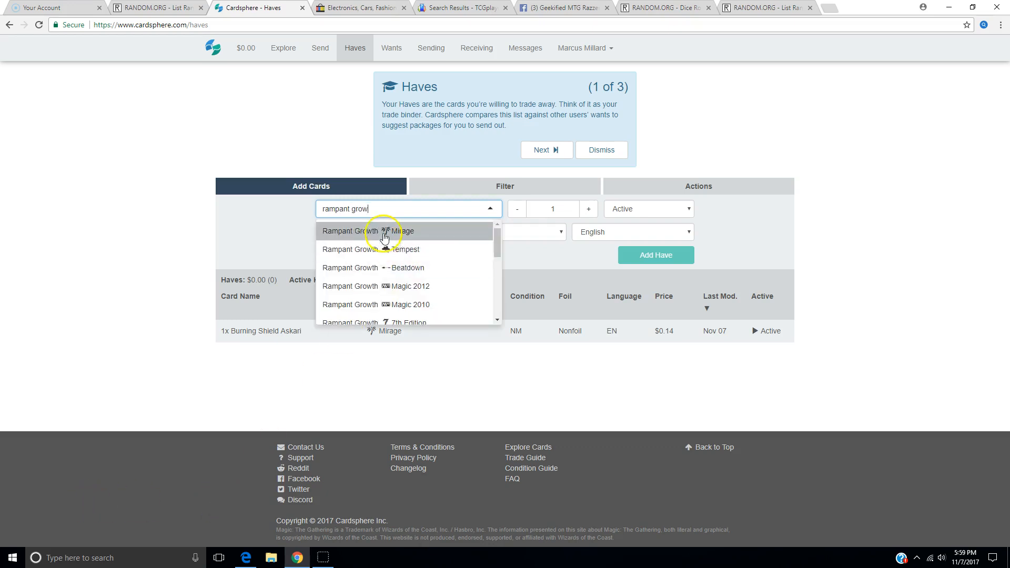
{"action": "left_click", "coordinate": [367, 231]}
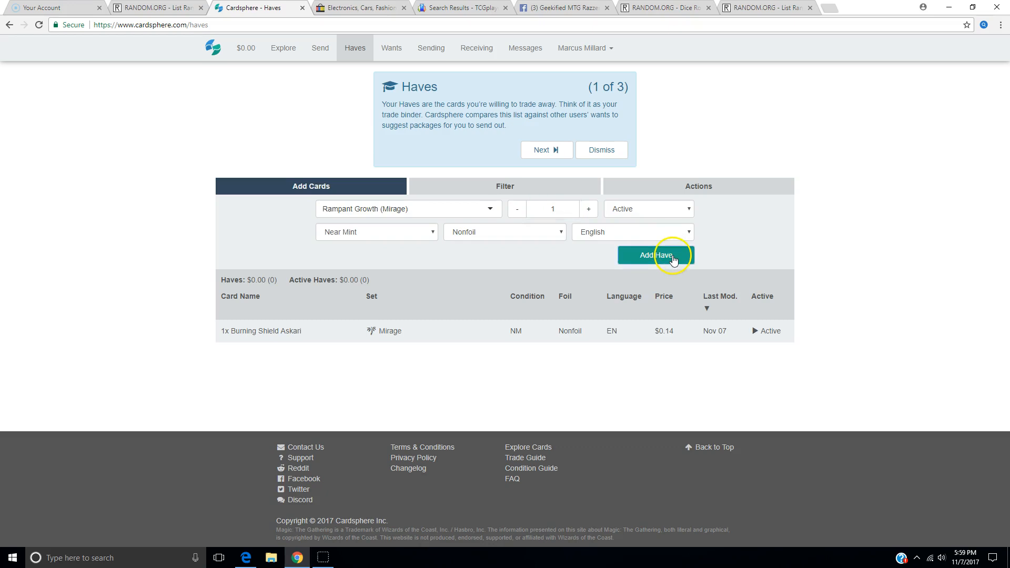
{"action": "left_click", "coordinate": [655, 255]}
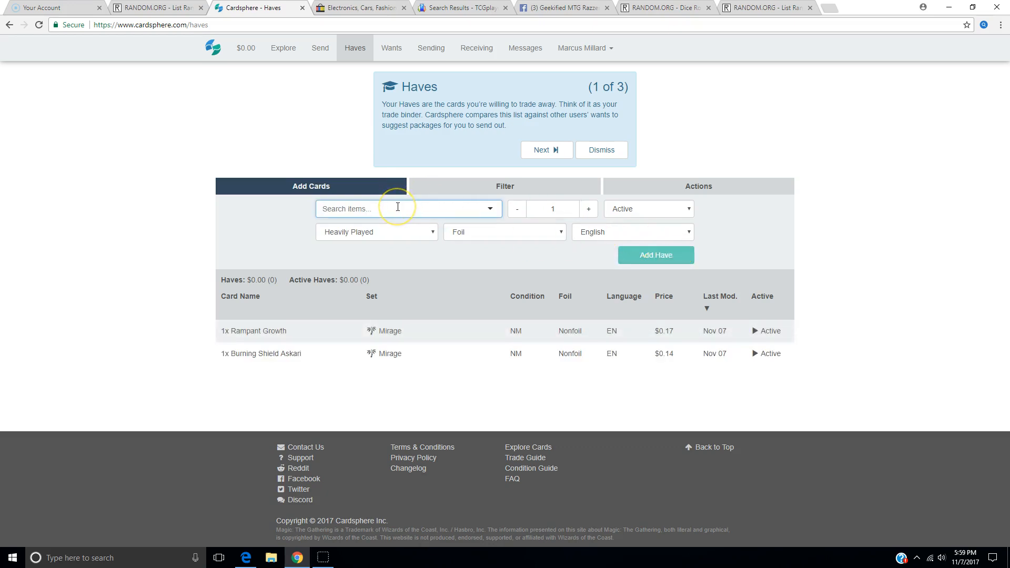
{"action": "type", "text": "Jolt"}
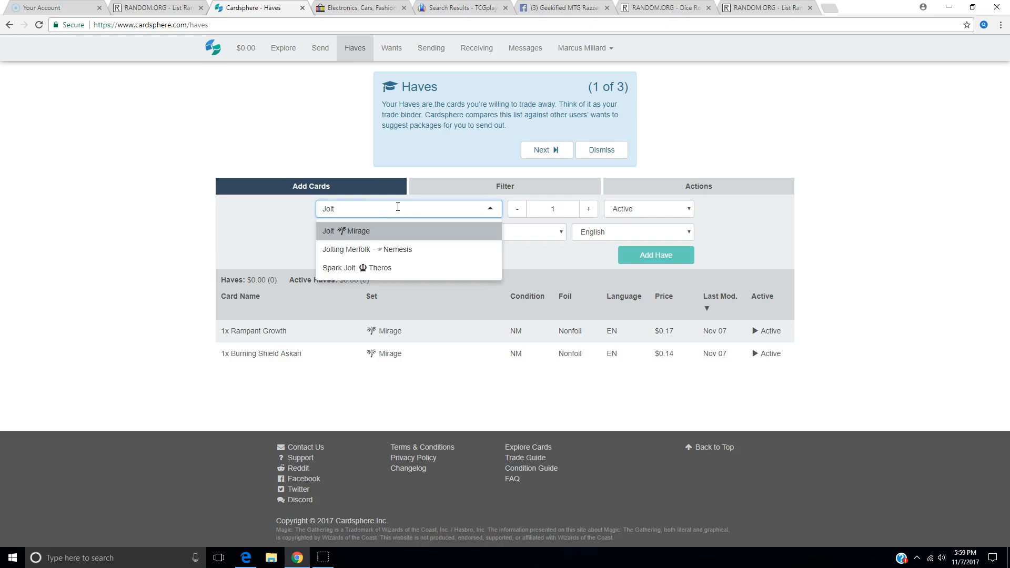
{"action": "left_click", "coordinate": [347, 231]}
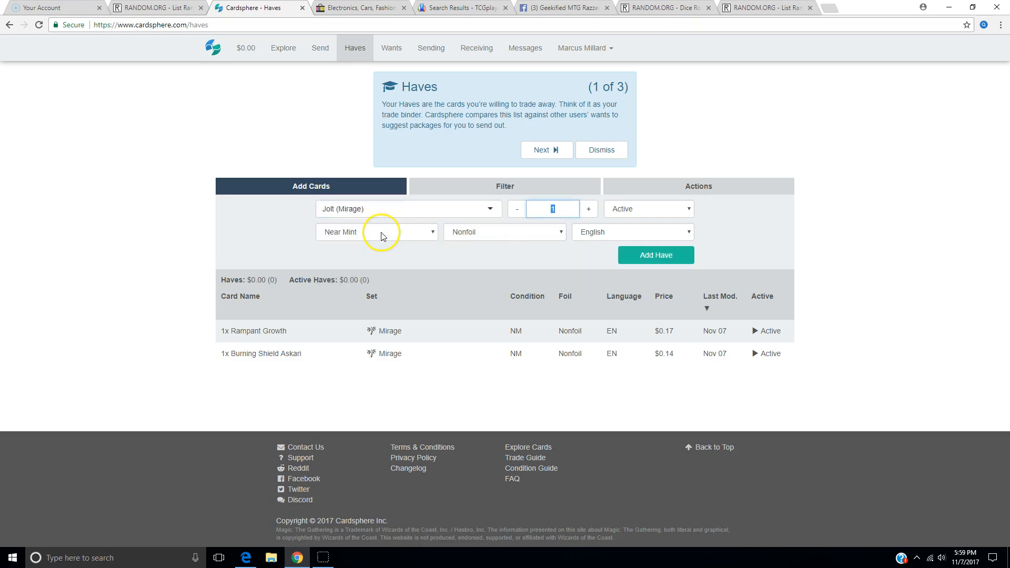
{"action": "mouse_move", "coordinate": [62, 484]}
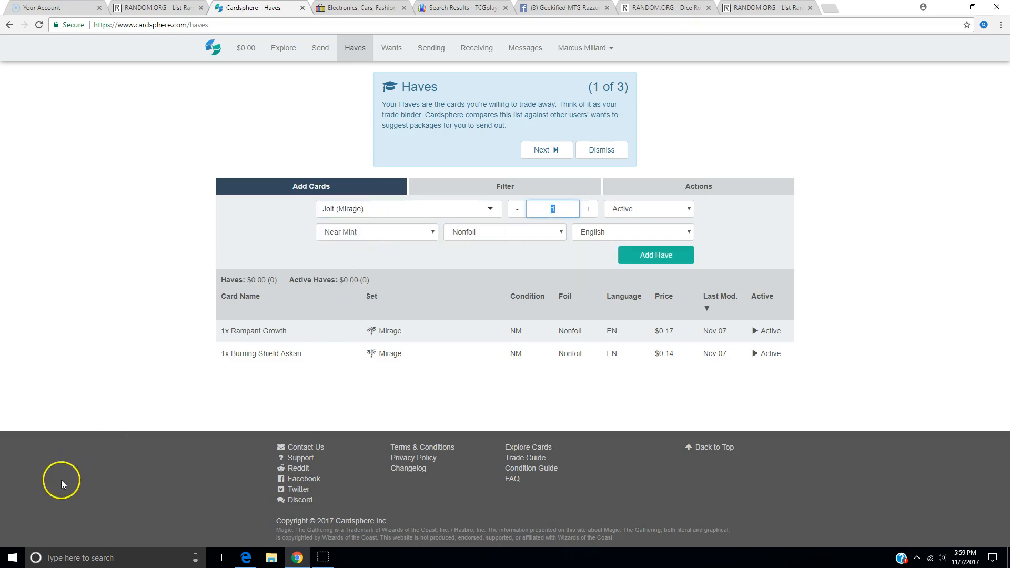
{"action": "mouse_move", "coordinate": [379, 358]}
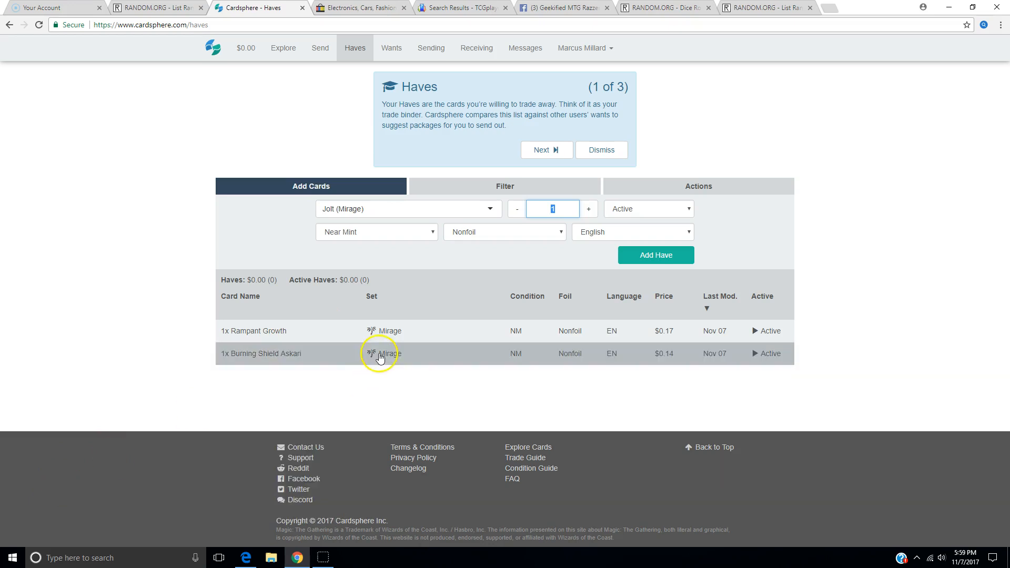
{"action": "mouse_move", "coordinate": [27, 520]}
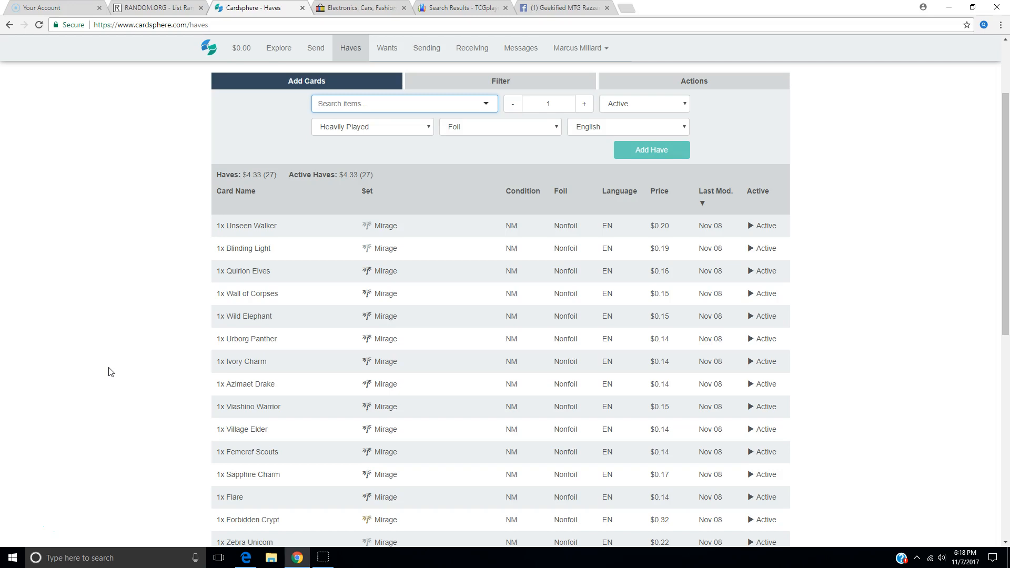
Bump Zebra Unicorn to 2 copies, making 29 cards worth $4.75.
{"action": "scroll", "scroll_direction": "down", "scroll_amount": 3}
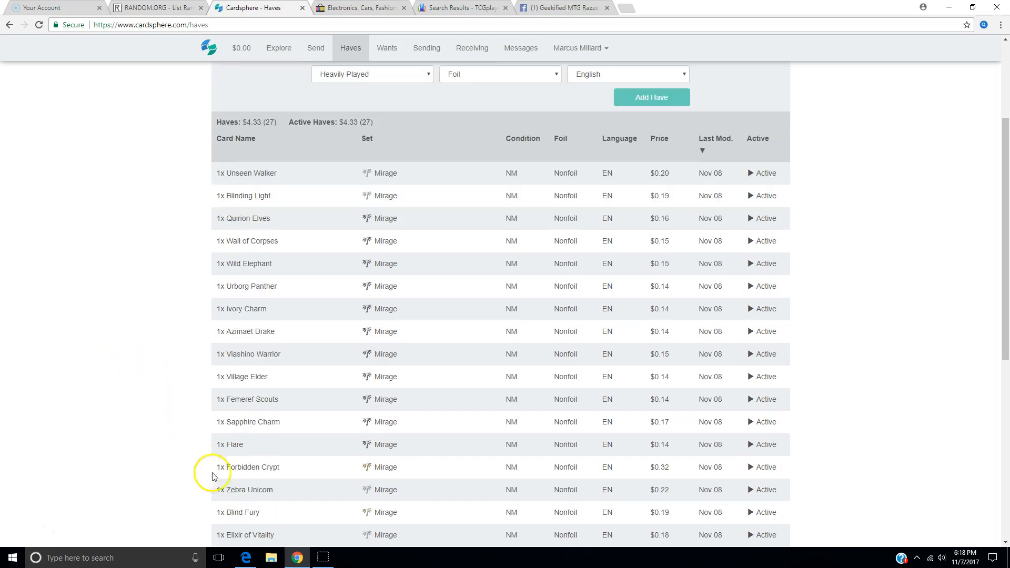
{"action": "mouse_move", "coordinate": [455, 493]}
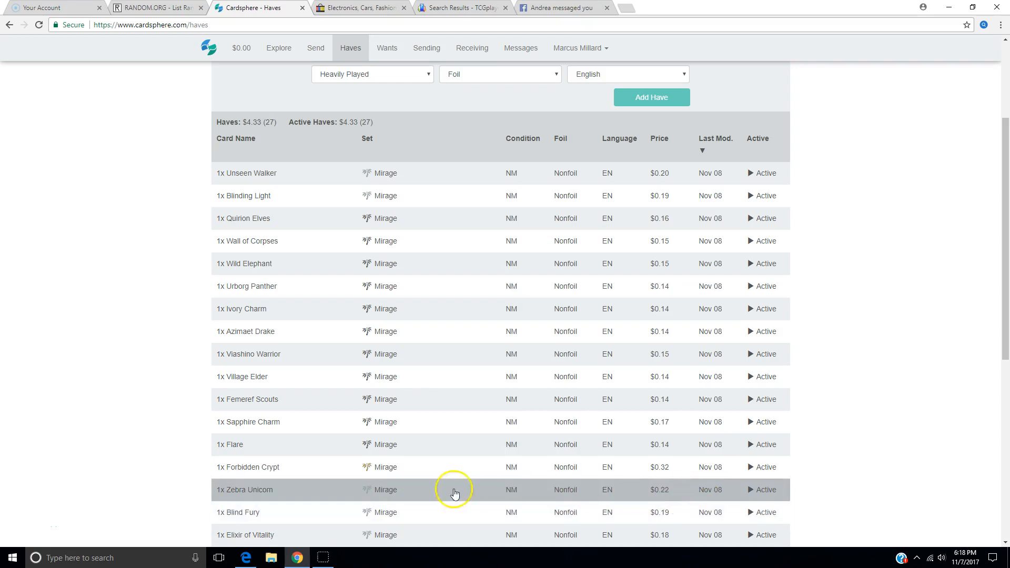
{"action": "mouse_move", "coordinate": [753, 495]}
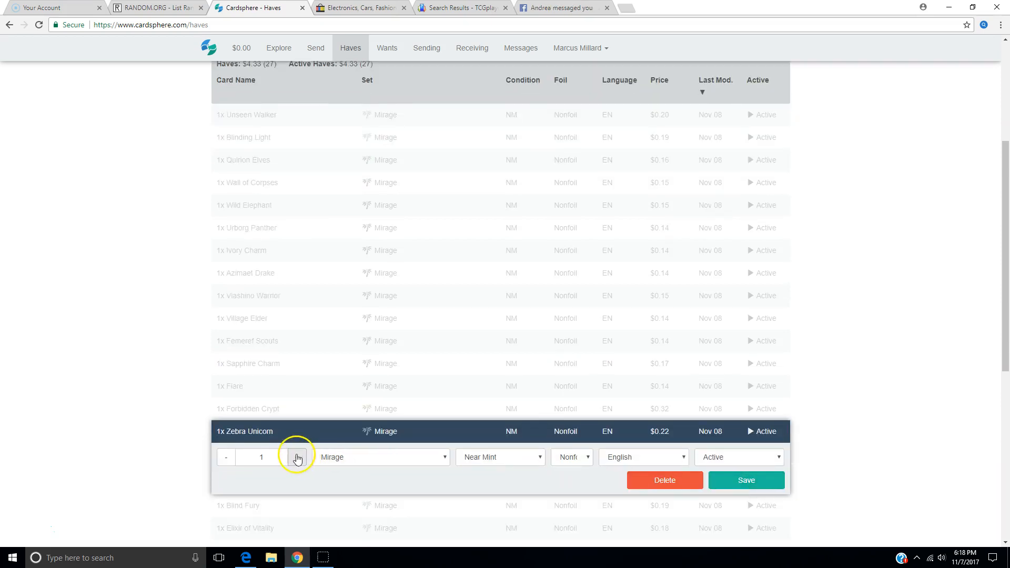
{"action": "left_click", "coordinate": [746, 480]}
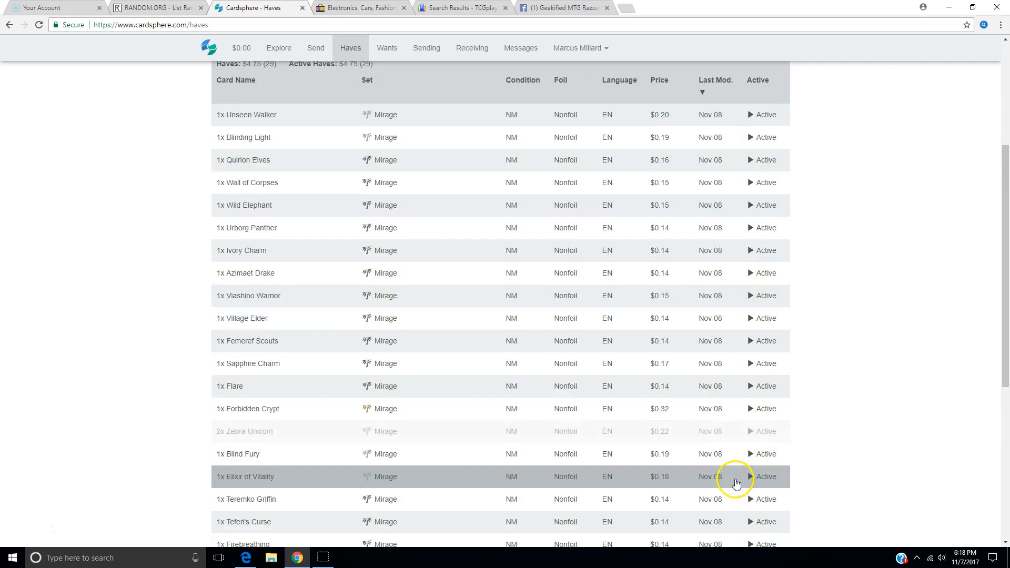
{"action": "mouse_move", "coordinate": [236, 435]}
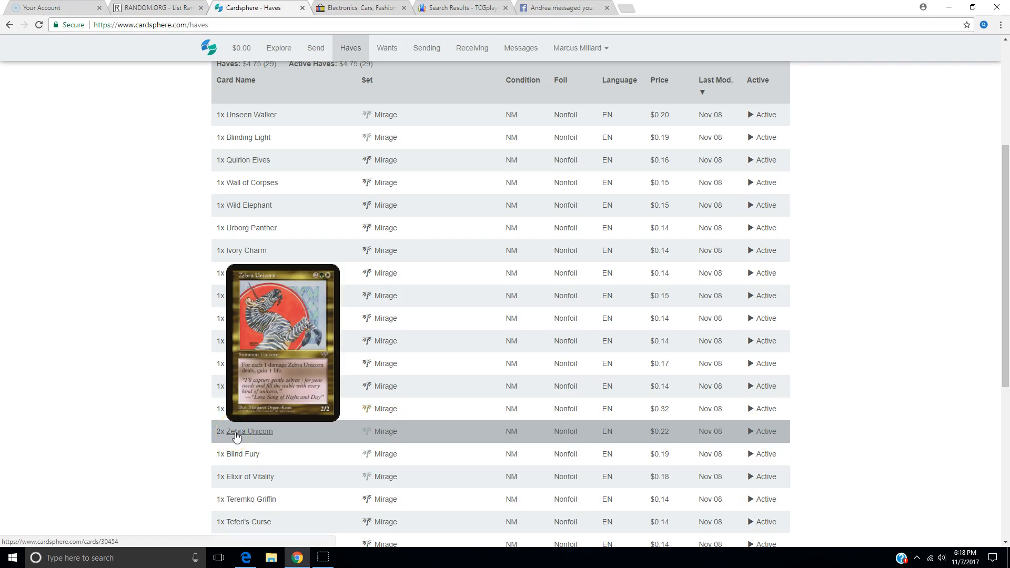
{"action": "scroll", "scroll_direction": "up", "scroll_amount": 3}
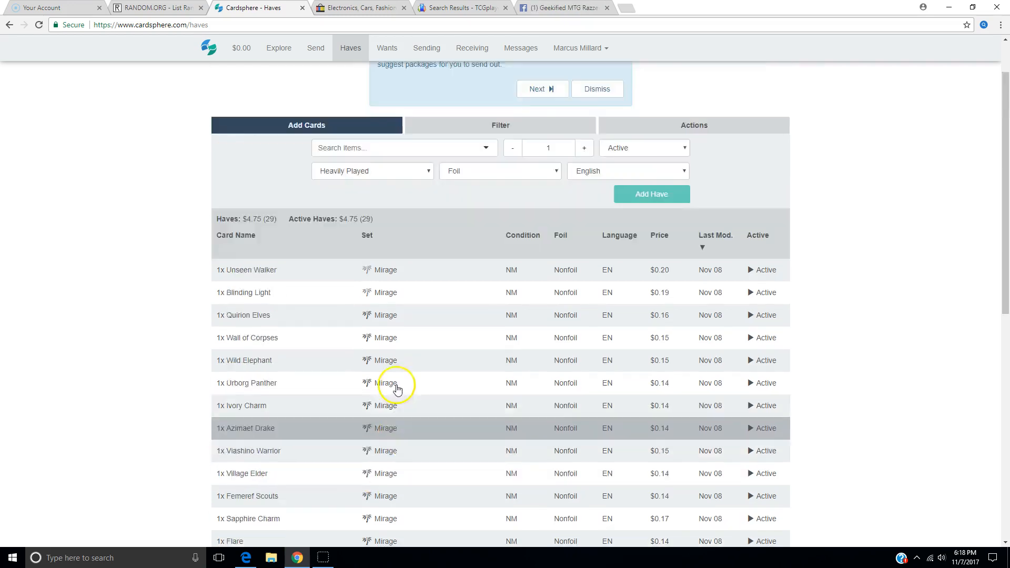
{"action": "scroll", "scroll_direction": "up", "scroll_amount": 3}
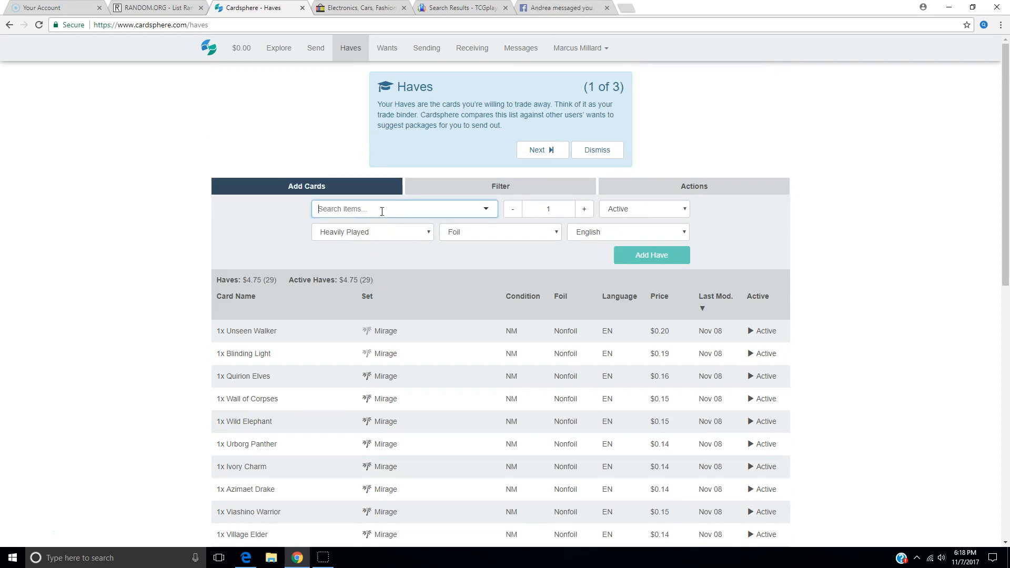
Search 'pearl dragon' and add the near-mint Mirage Pearl Dragon ($0.36).
{"action": "type", "text": "p"}
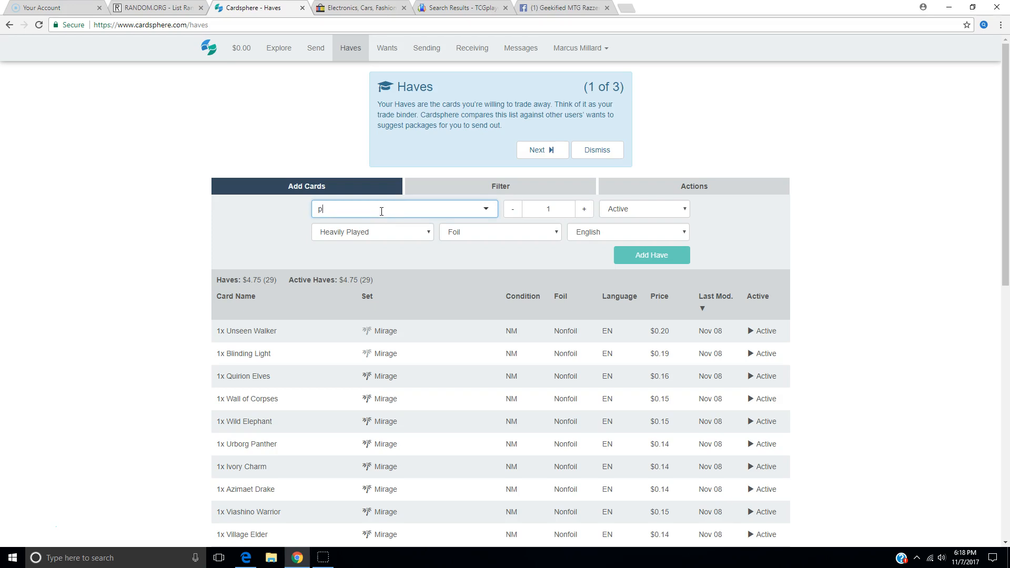
{"action": "type", "text": "earl"}
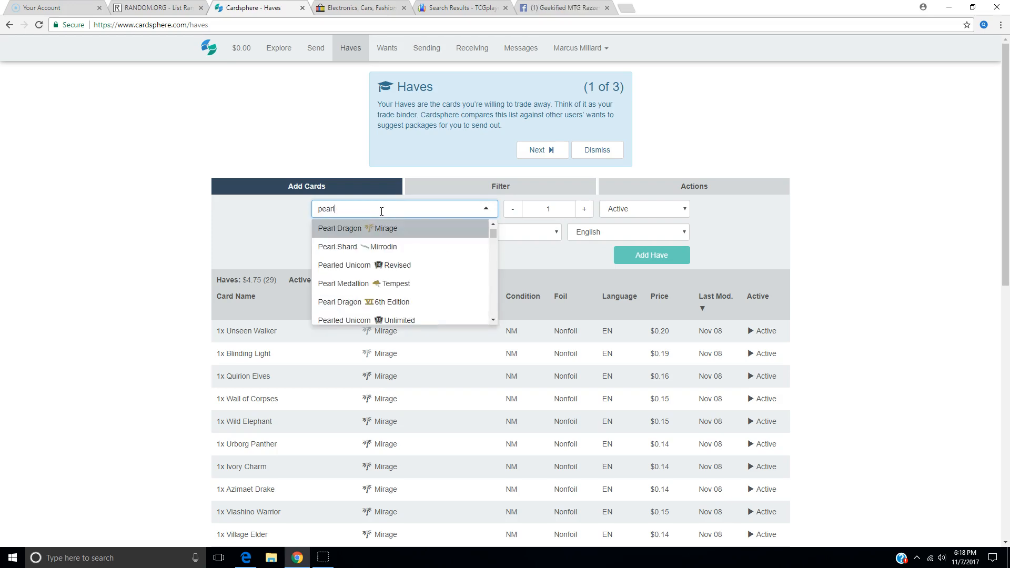
{"action": "type", "text": "dragon"}
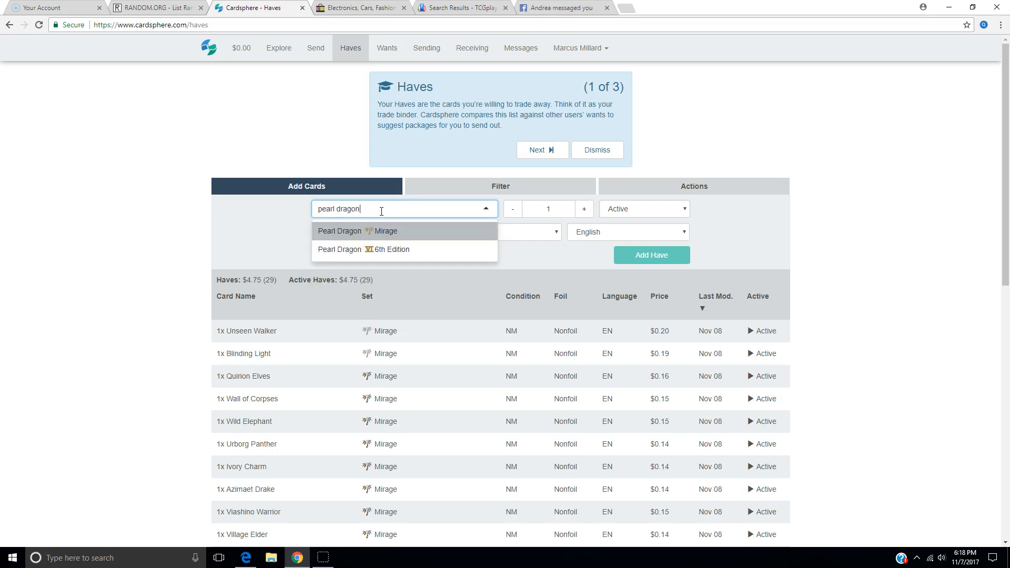
{"action": "mouse_move", "coordinate": [388, 249]}
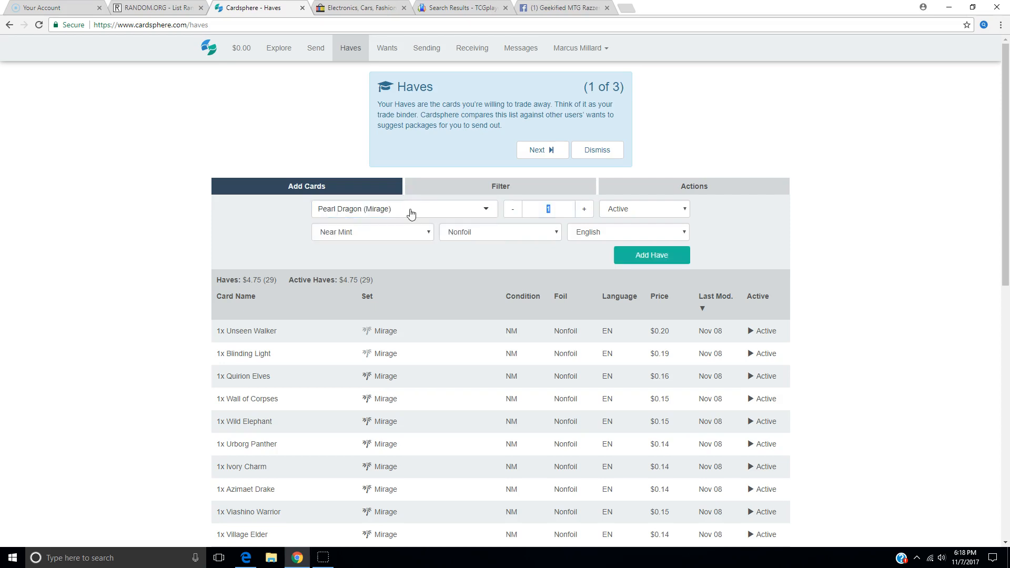
{"action": "left_click", "coordinate": [650, 255]}
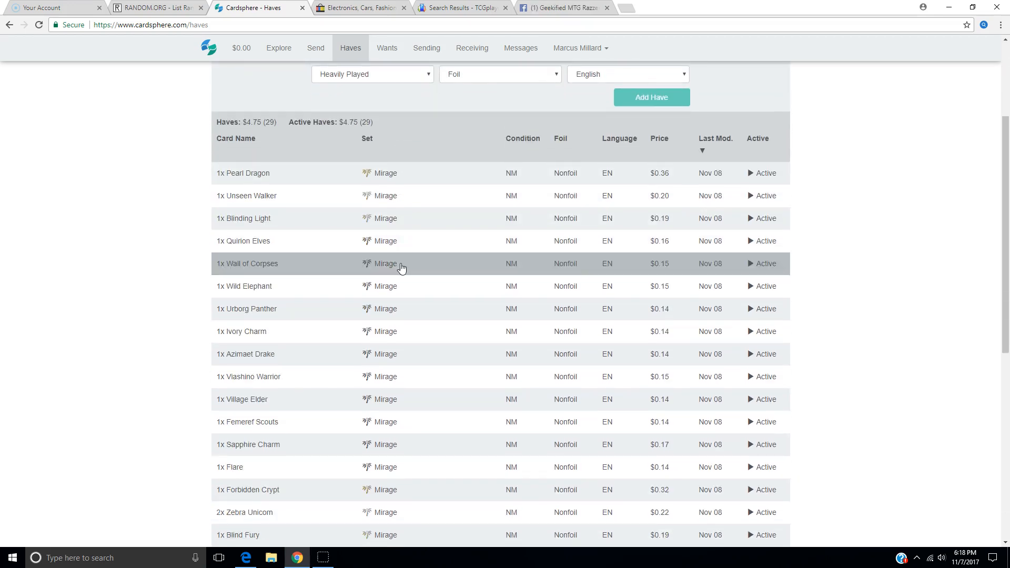
{"action": "scroll", "scroll_direction": "down", "scroll_amount": 3}
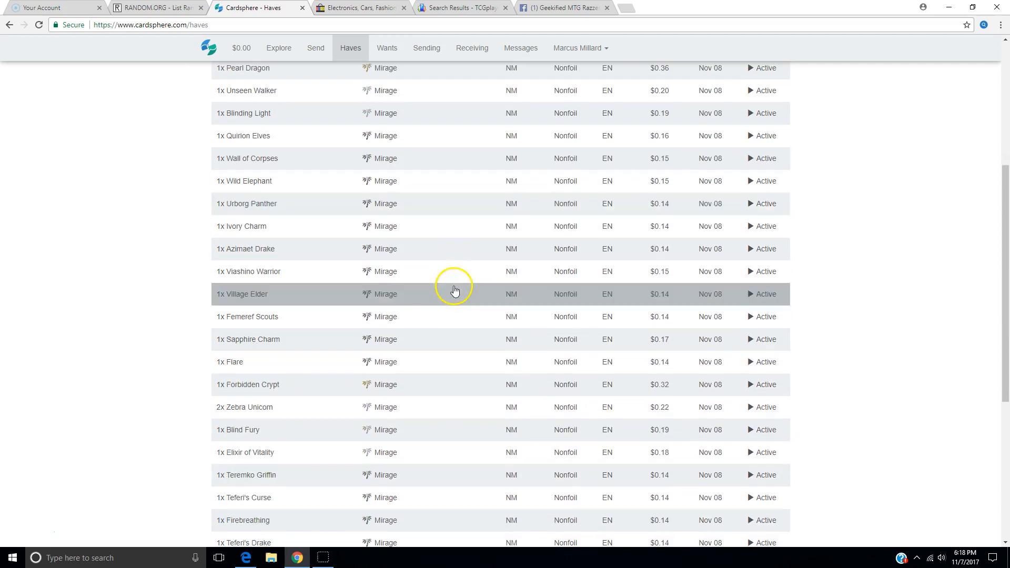
{"action": "scroll", "scroll_direction": "down", "scroll_amount": 3}
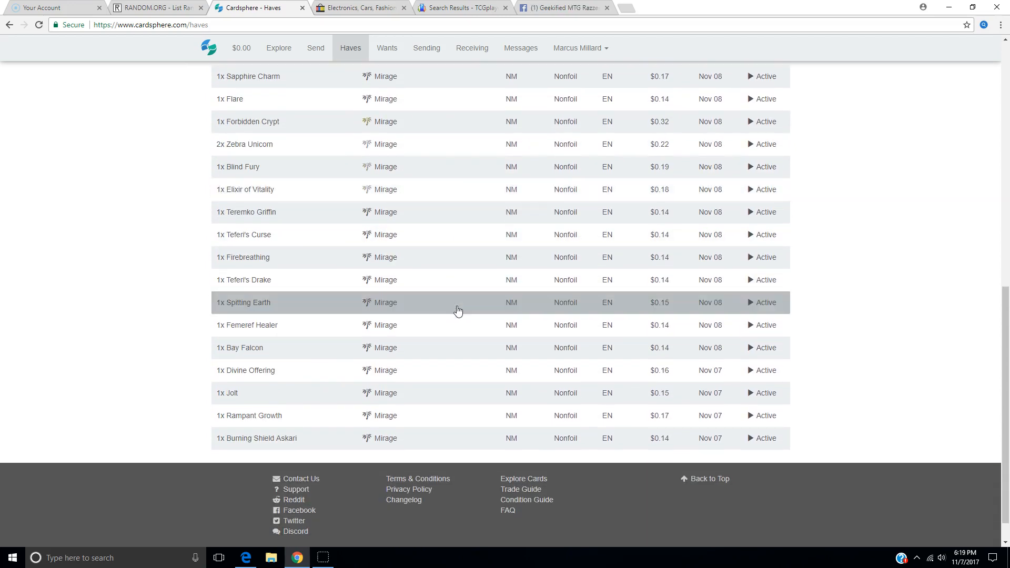
{"action": "scroll", "scroll_direction": "up", "scroll_amount": 3}
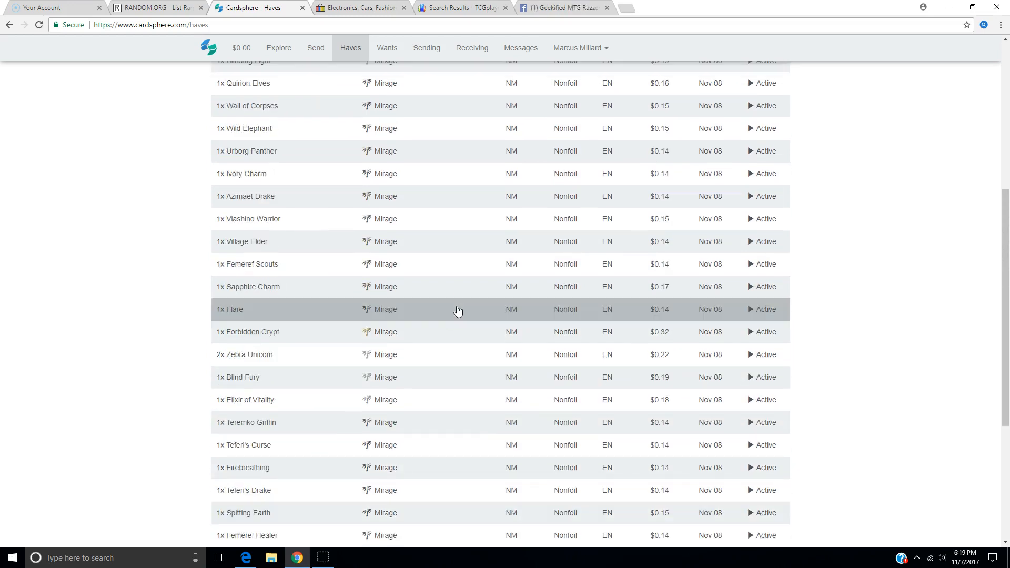
{"action": "scroll", "scroll_direction": "up", "scroll_amount": 3}
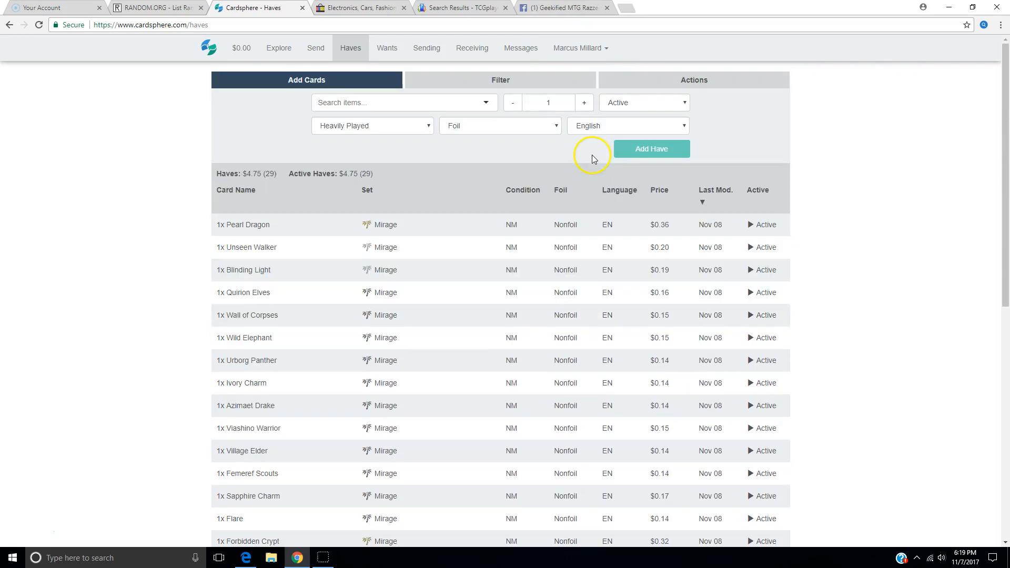
{"action": "mouse_move", "coordinate": [440, 252]}
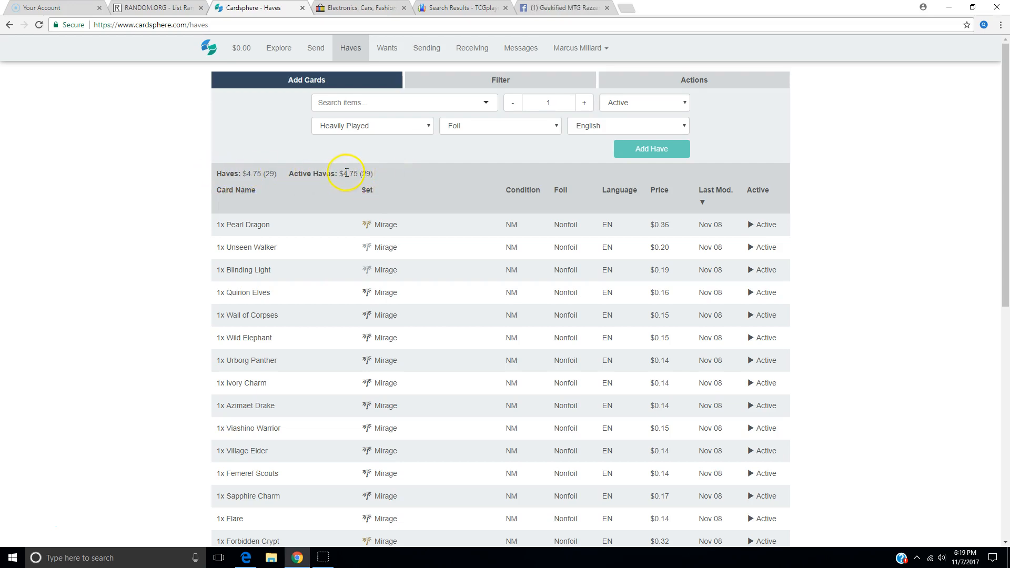
{"action": "mouse_move", "coordinate": [388, 48]}
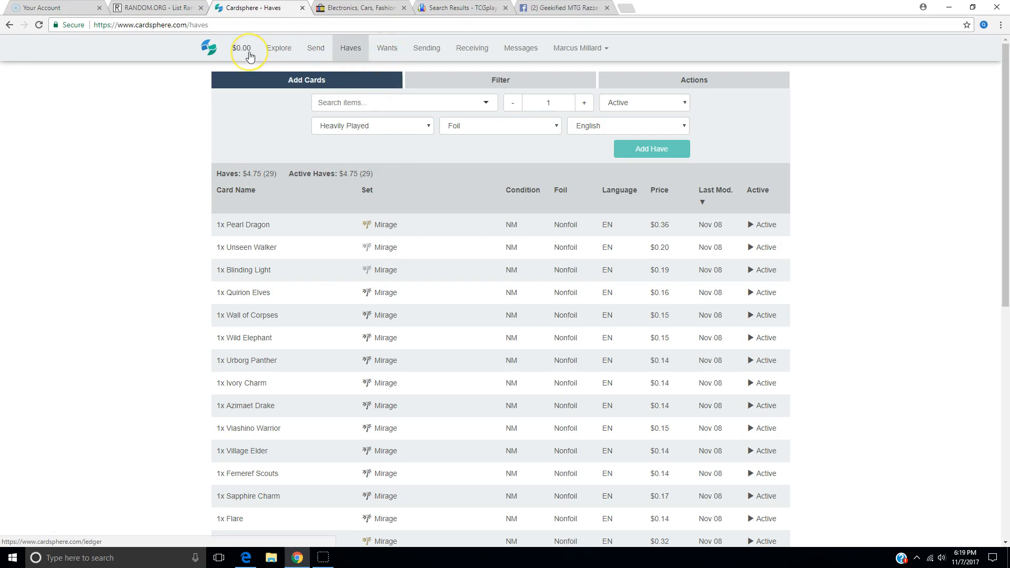
{"action": "mouse_move", "coordinate": [426, 48]}
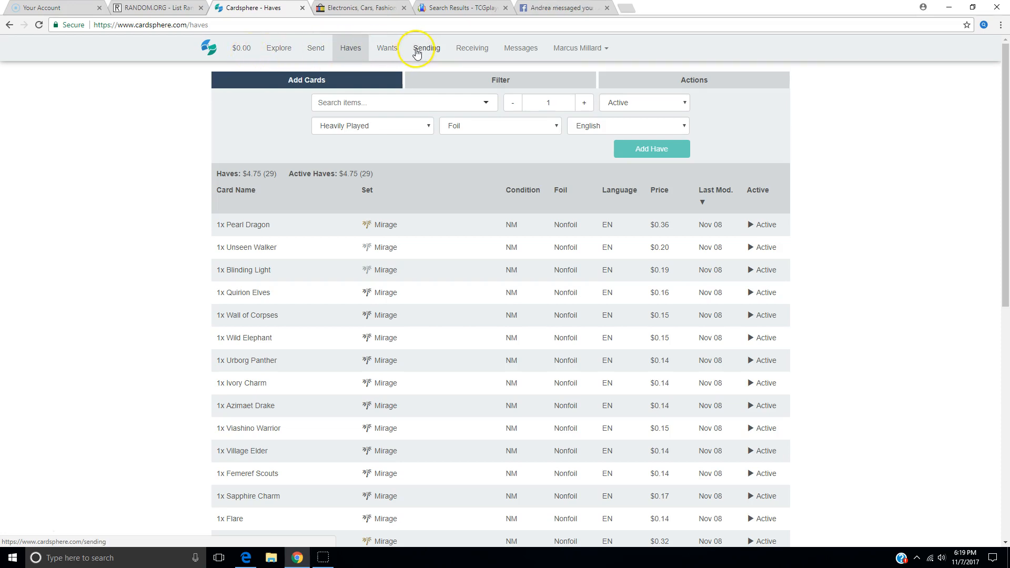
Visit the Sending and Receiving pages, dismissing each introduction box.
{"action": "left_click", "coordinate": [425, 48]}
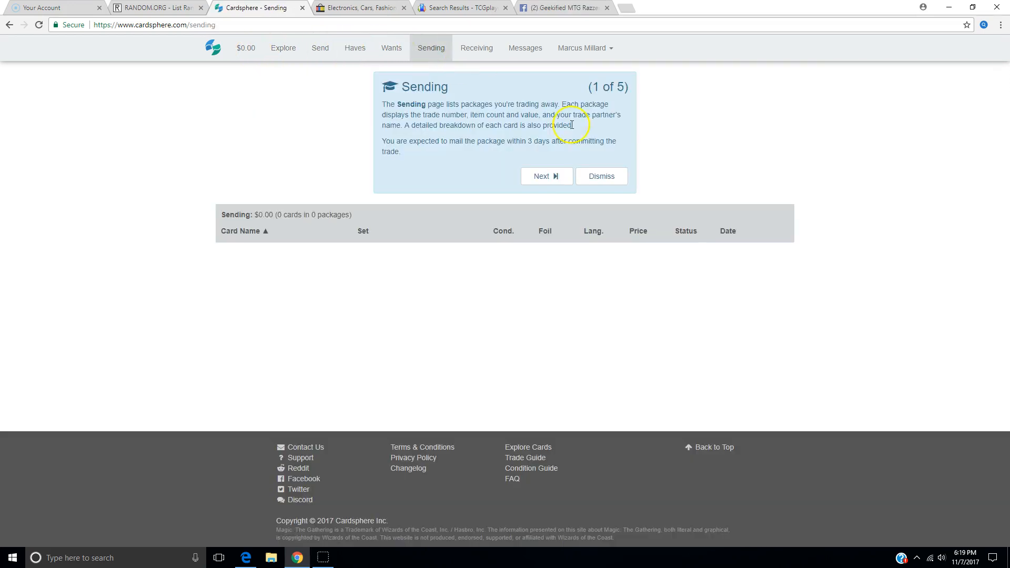
{"action": "left_click", "coordinate": [600, 176]}
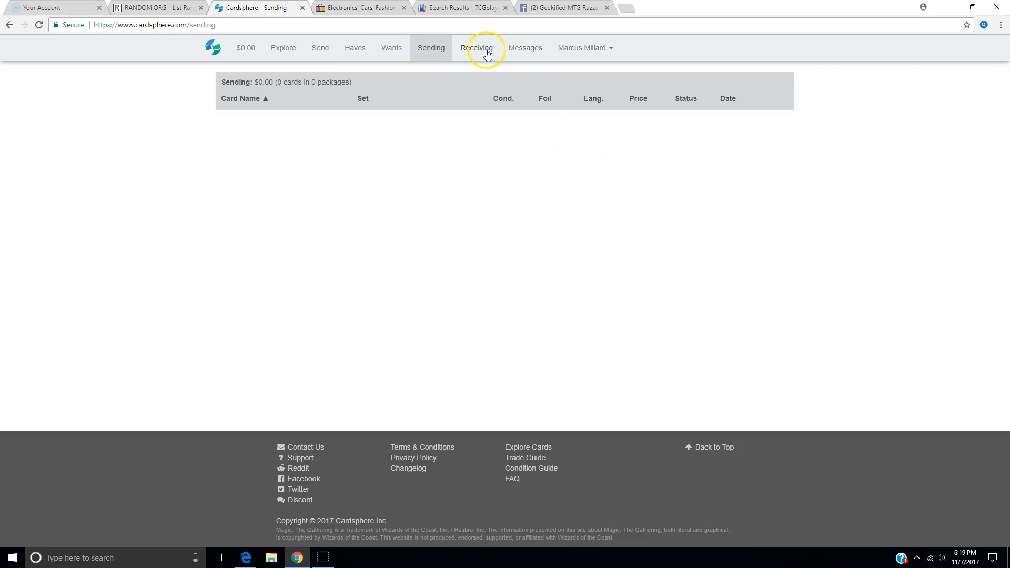
{"action": "left_click", "coordinate": [476, 48]}
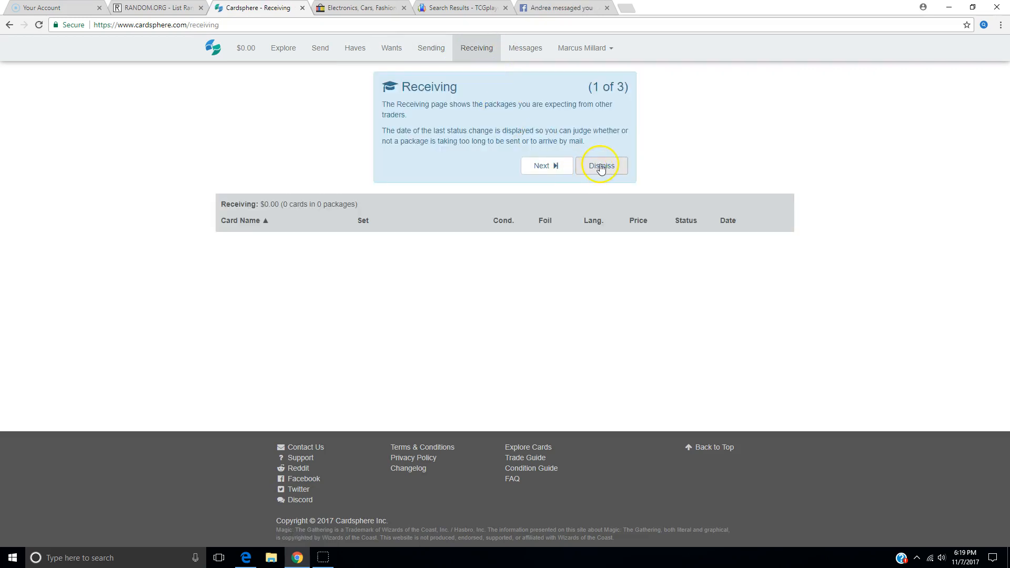
{"action": "left_click", "coordinate": [601, 166]}
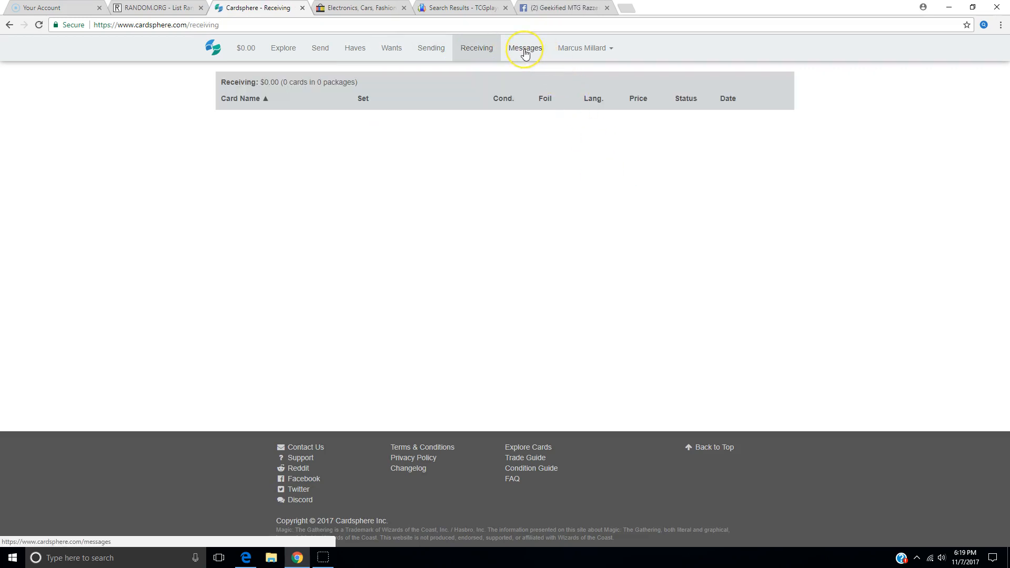
{"action": "mouse_move", "coordinate": [355, 47]}
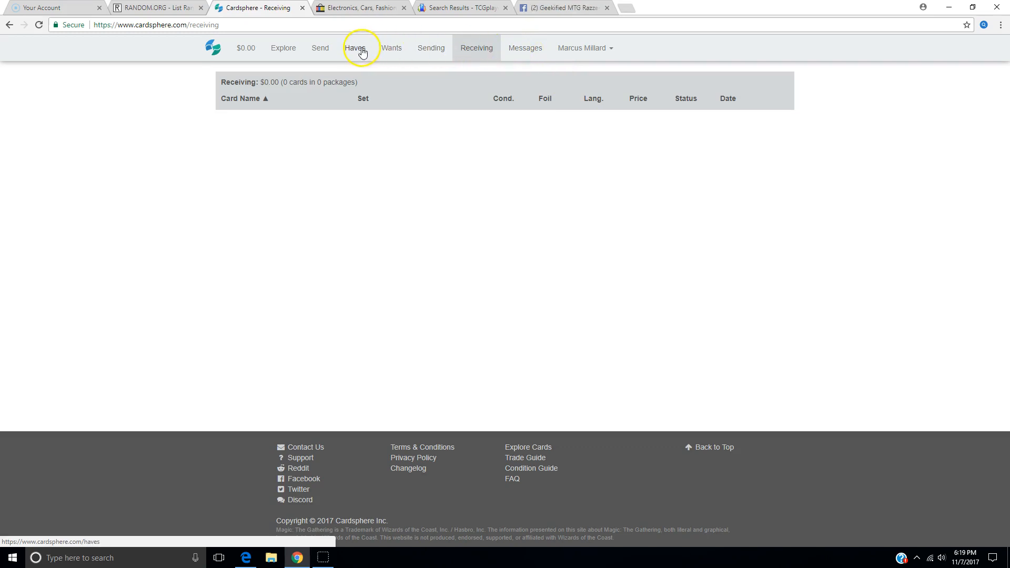
{"action": "mouse_move", "coordinate": [320, 48]}
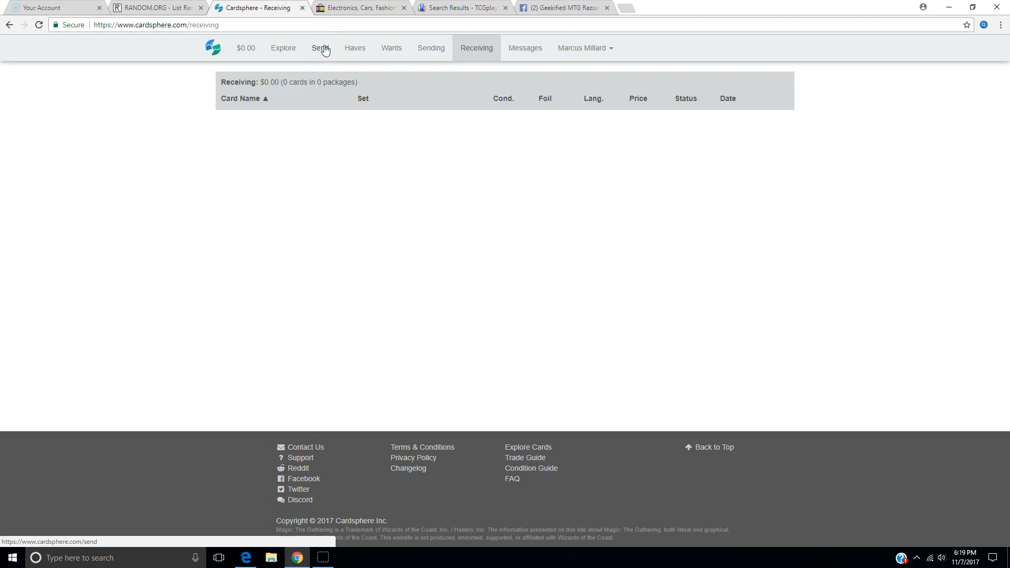
{"action": "left_click", "coordinate": [320, 48]}
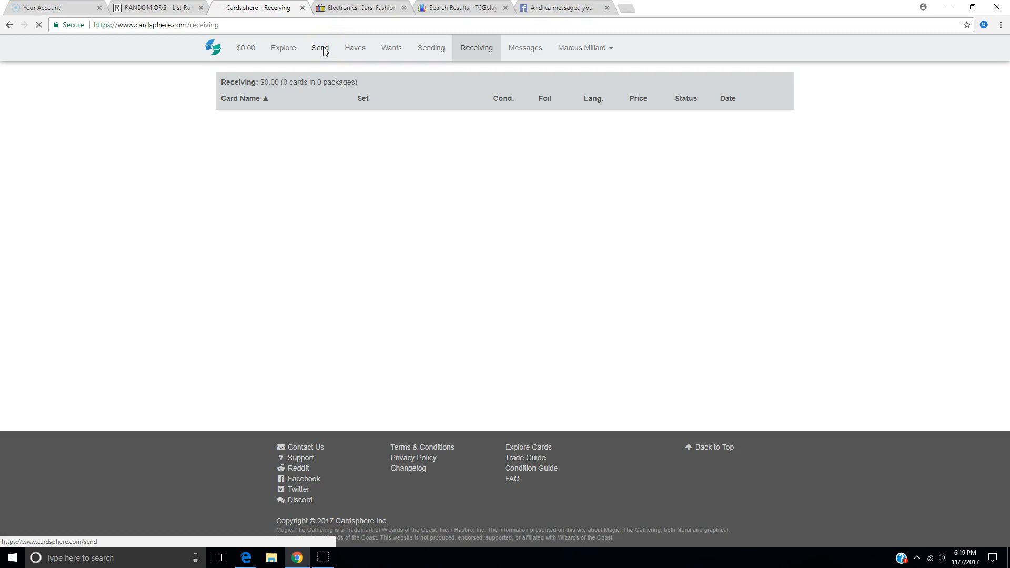
{"action": "left_click", "coordinate": [320, 48]}
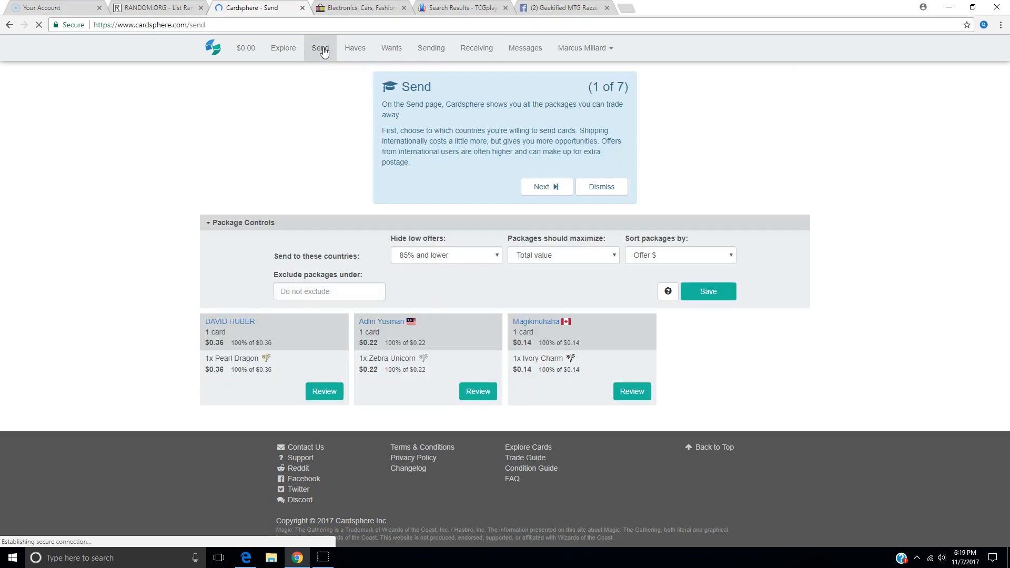
{"action": "left_click", "coordinate": [320, 48]}
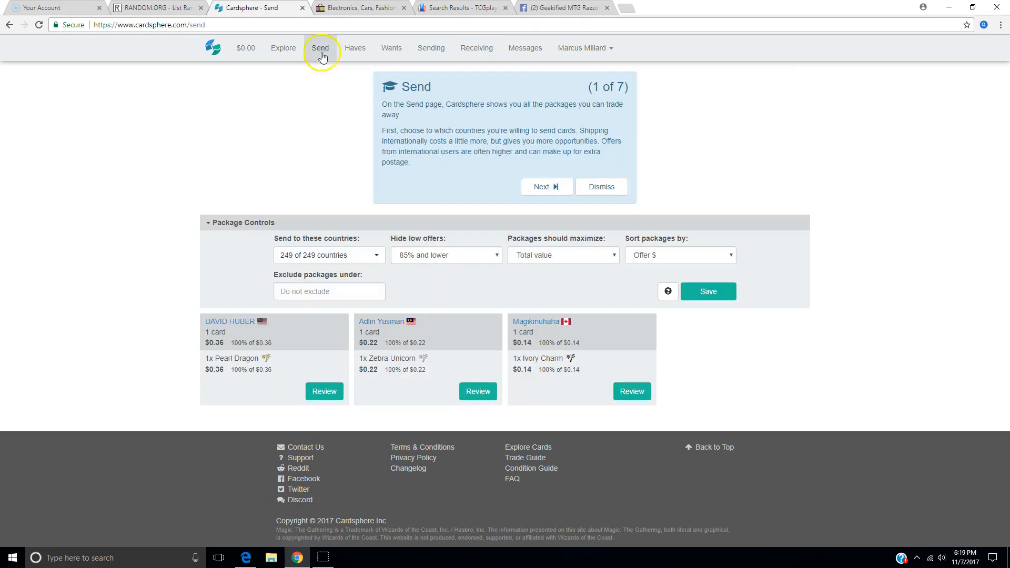
{"action": "mouse_move", "coordinate": [534, 321]}
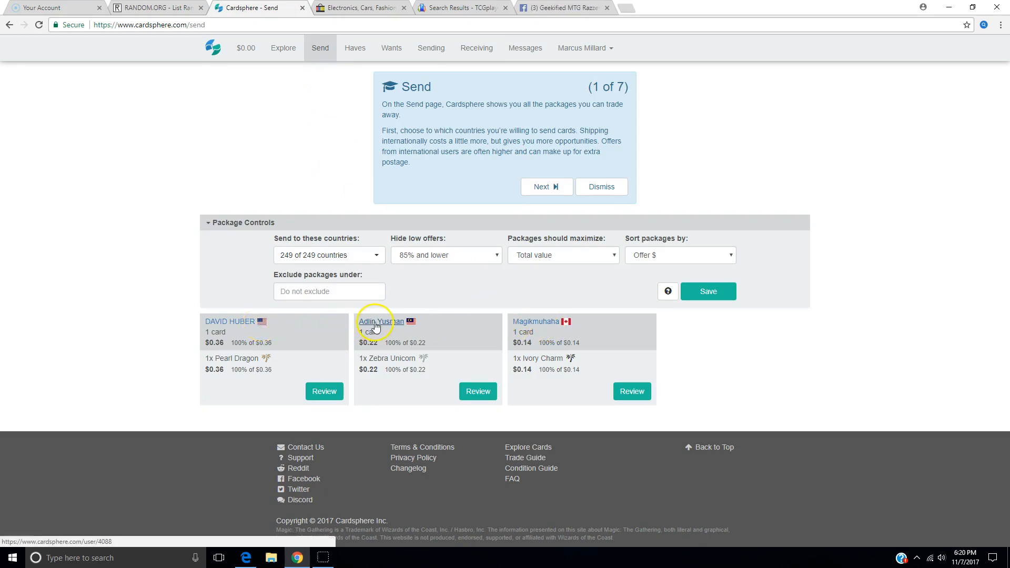
{"action": "mouse_move", "coordinate": [434, 334]}
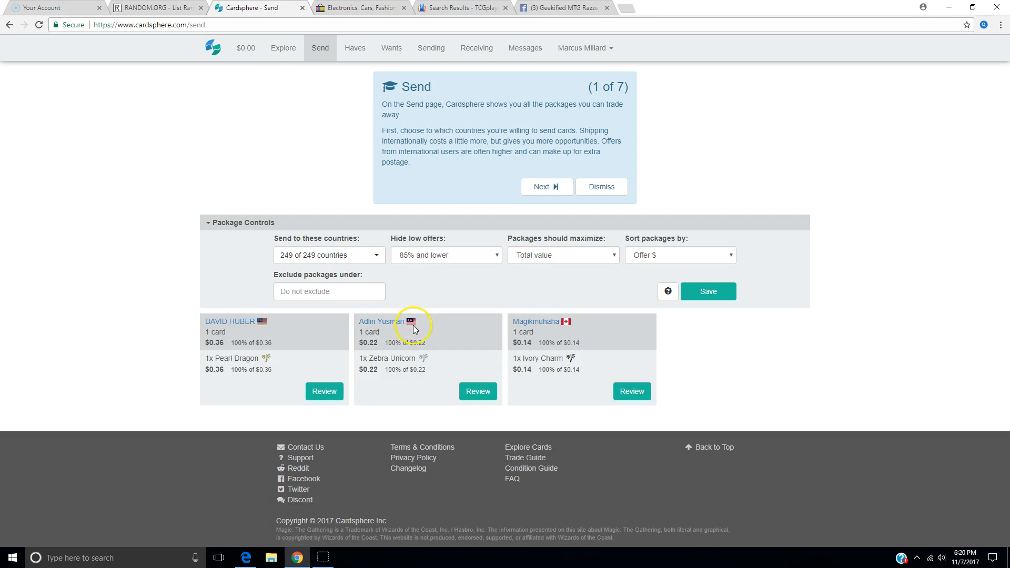
{"action": "mouse_move", "coordinate": [382, 321]}
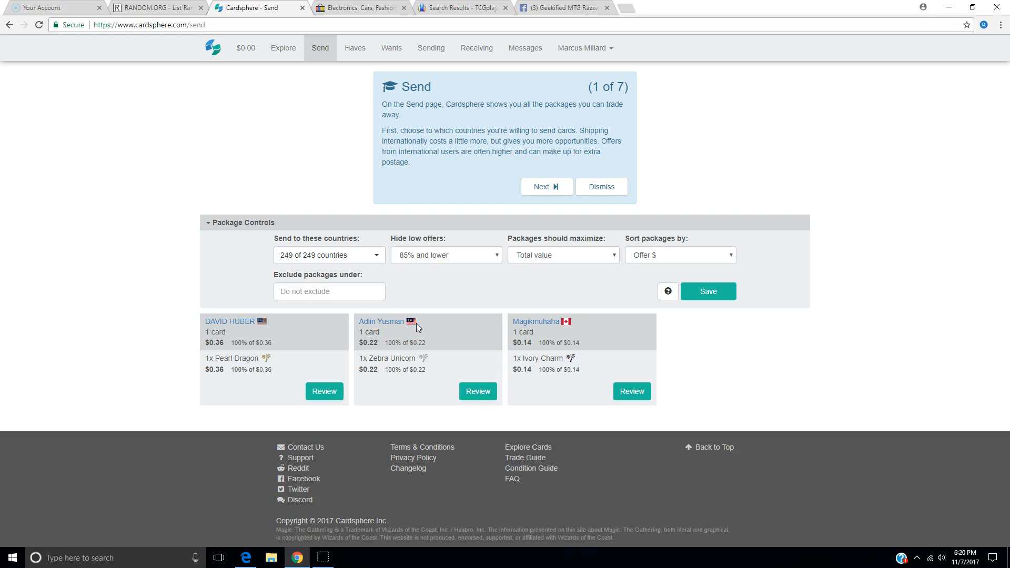
{"action": "mouse_move", "coordinate": [310, 325]}
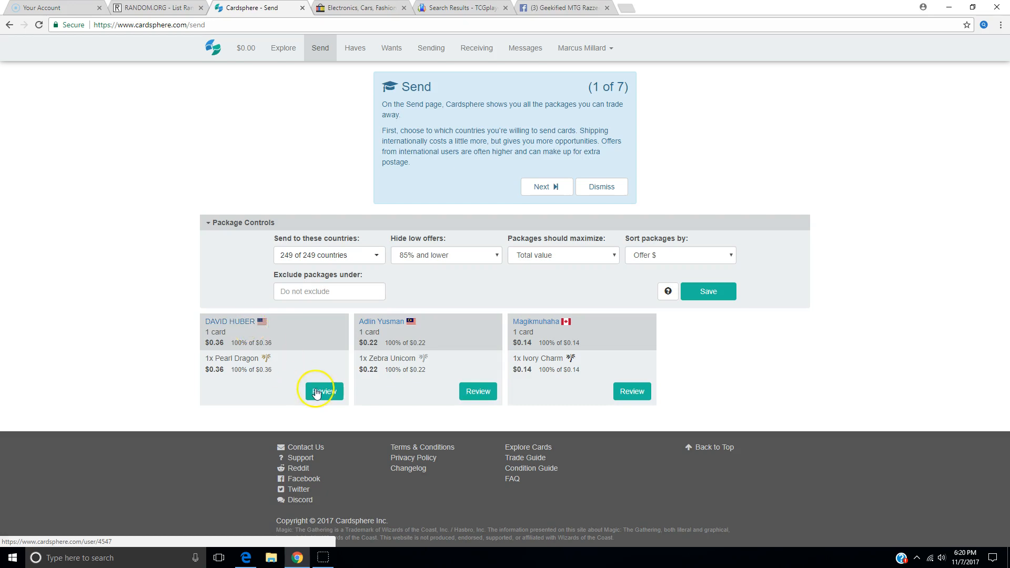
{"action": "mouse_move", "coordinate": [267, 370]}
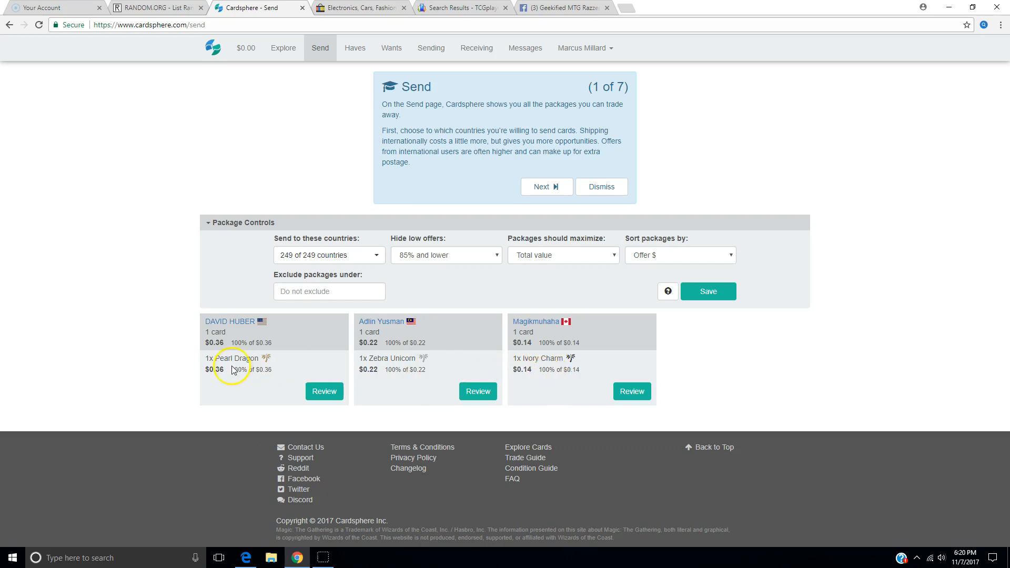
{"action": "mouse_move", "coordinate": [432, 107]}
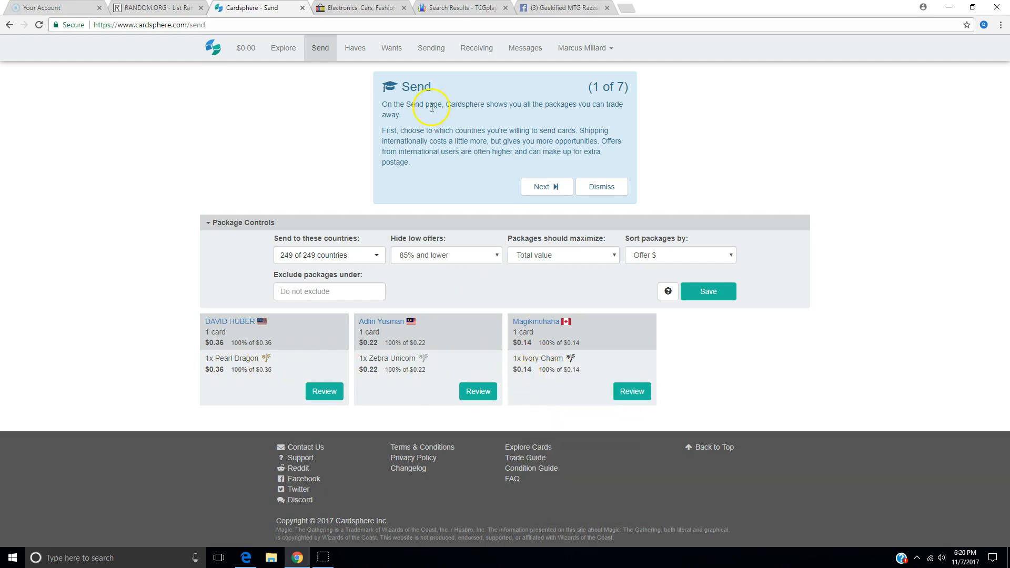
Search 'birds' in Haves and add the Magic 2012 and Magic 2010 Birds of Paradise printings.
{"action": "left_click", "coordinate": [351, 48]}
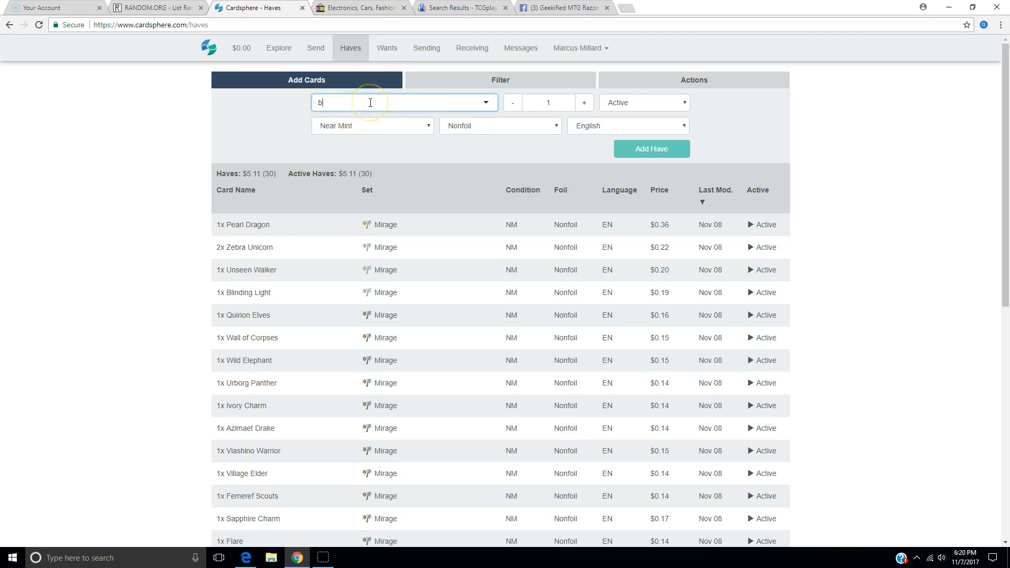
{"action": "type", "text": "irds"}
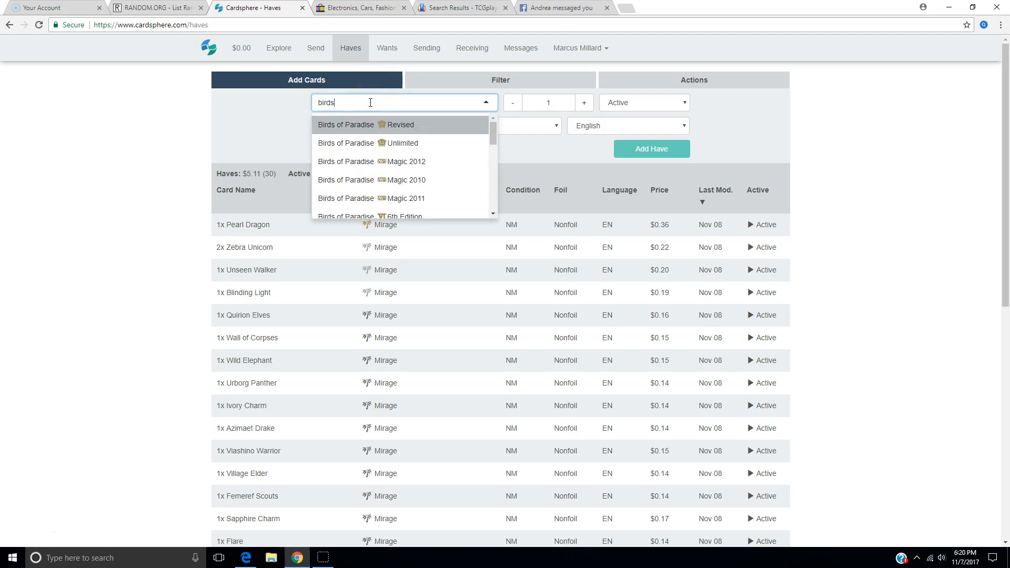
{"action": "mouse_move", "coordinate": [387, 162]}
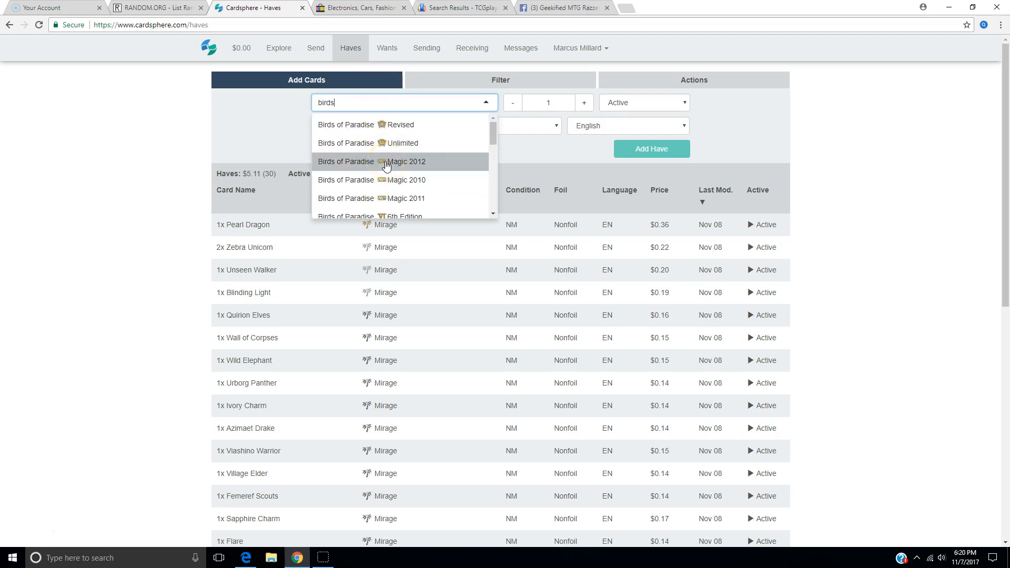
{"action": "left_click", "coordinate": [372, 162]}
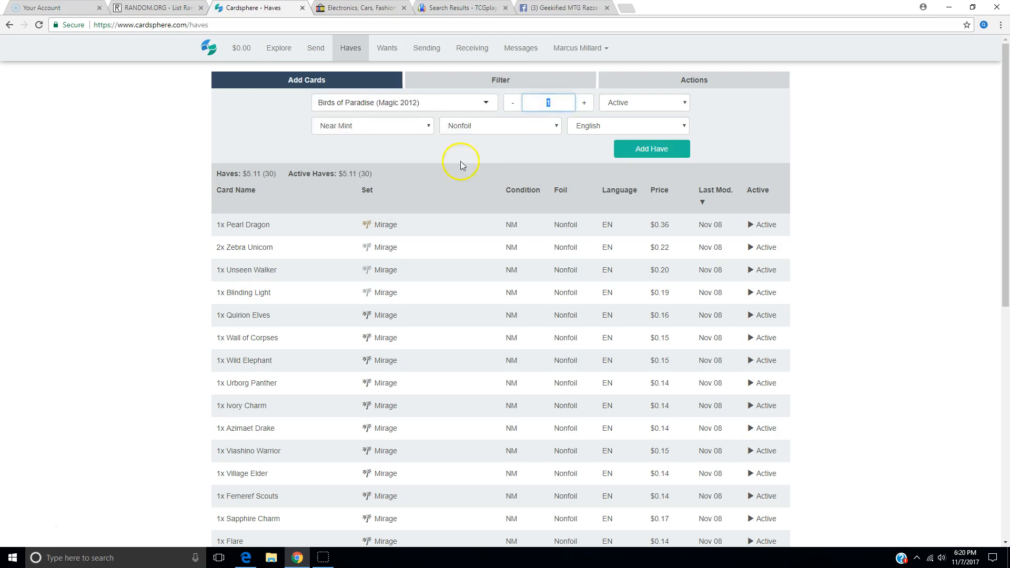
{"action": "left_click", "coordinate": [651, 149]}
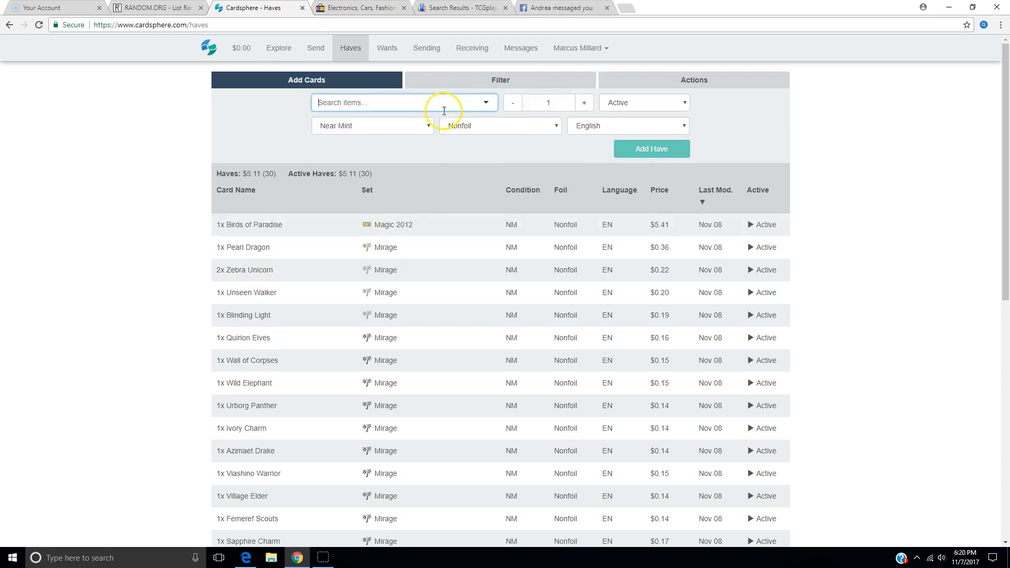
{"action": "type", "text": "birds"}
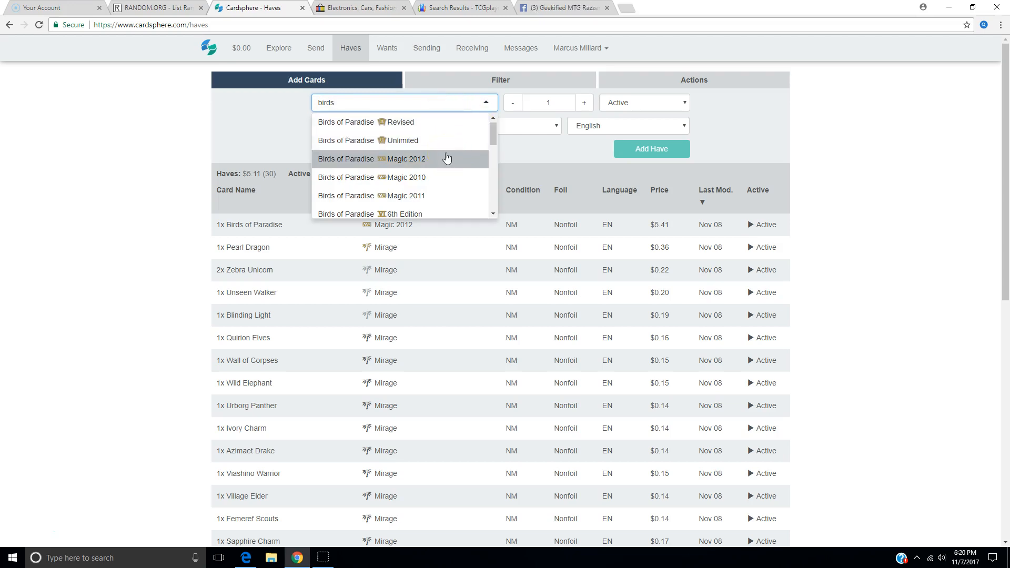
{"action": "left_click", "coordinate": [370, 178]}
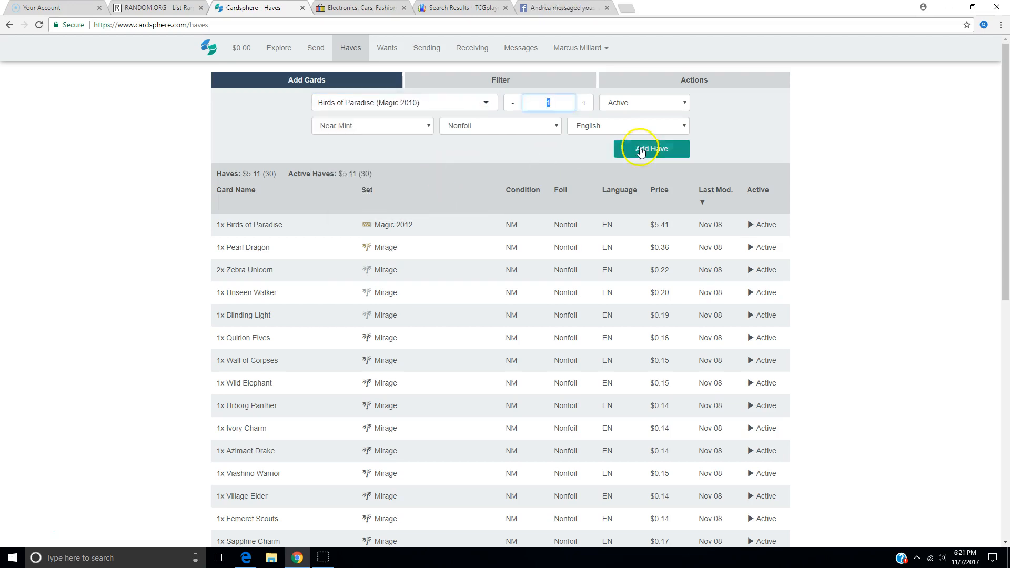
{"action": "left_click", "coordinate": [651, 149]}
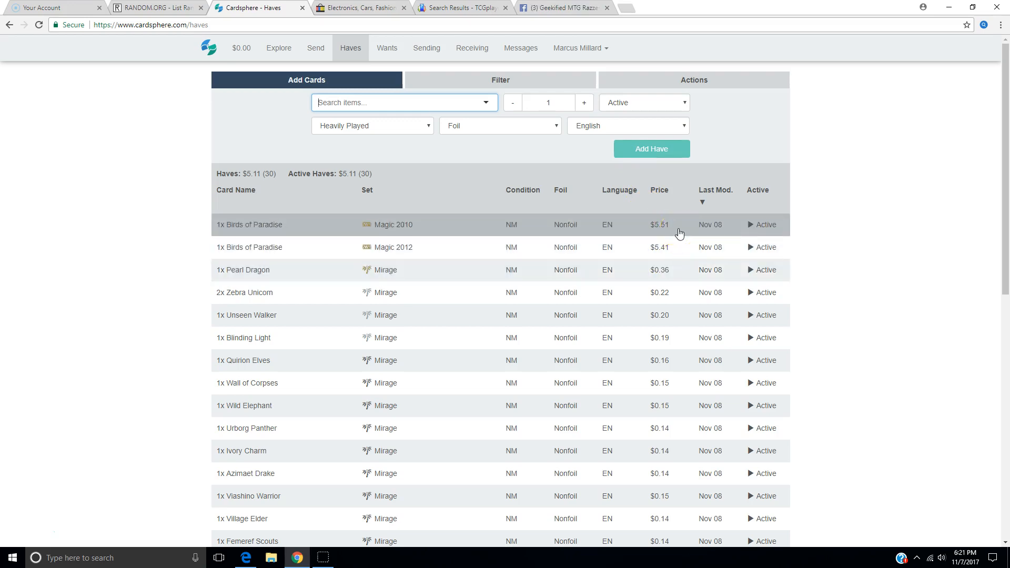
{"action": "mouse_move", "coordinate": [483, 247]}
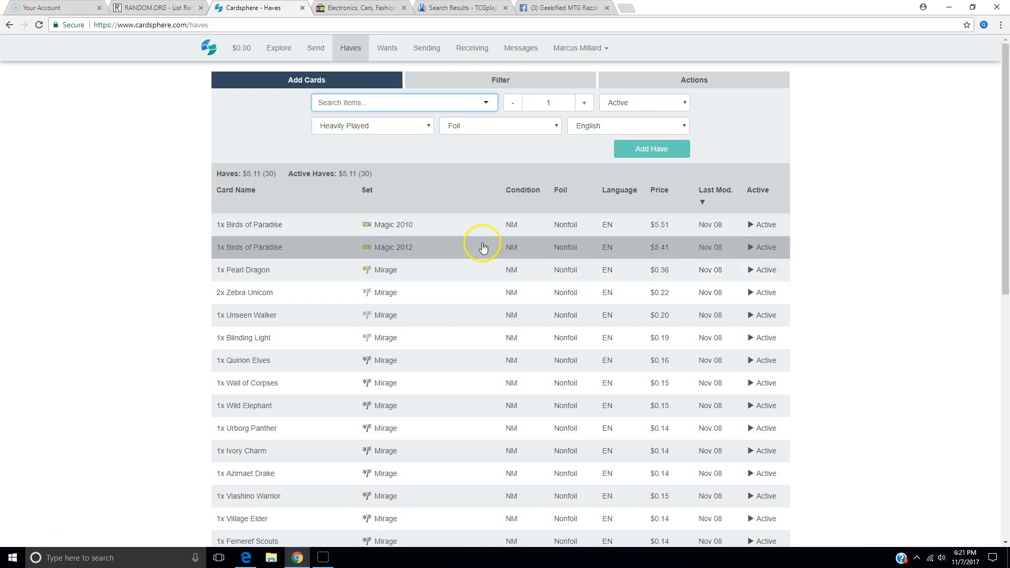
Dismiss the Send page tutorial, glance at Wants, and return to Haves totalling $16.03.
{"action": "left_click", "coordinate": [321, 47]}
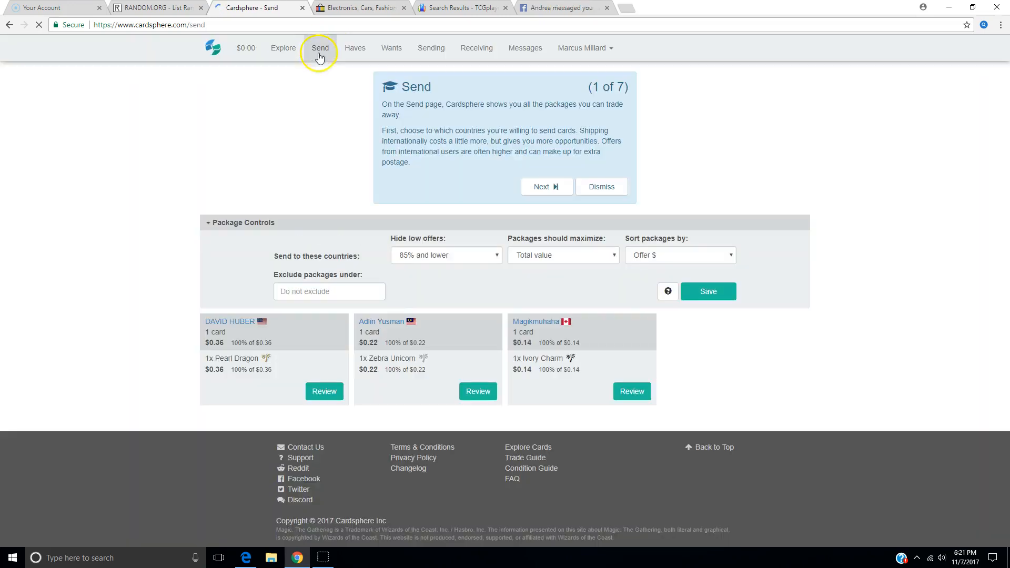
{"action": "left_click", "coordinate": [600, 186]}
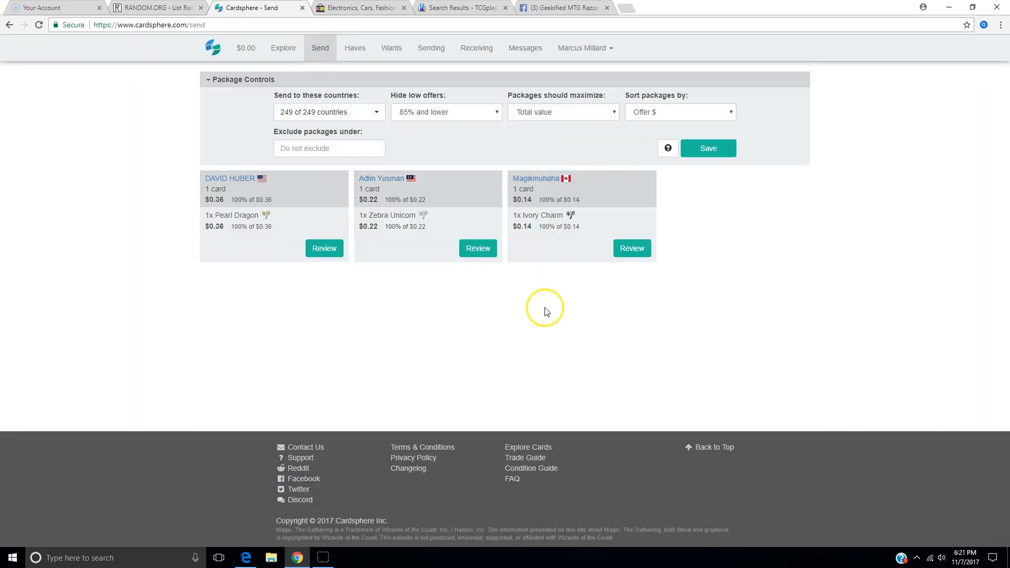
{"action": "mouse_move", "coordinate": [539, 320]}
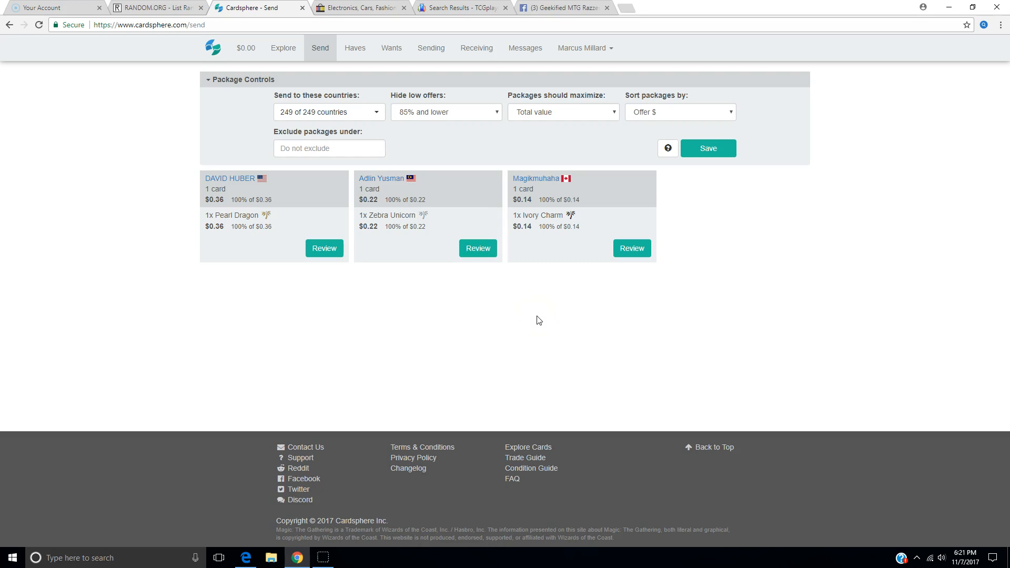
{"action": "mouse_move", "coordinate": [367, 115]}
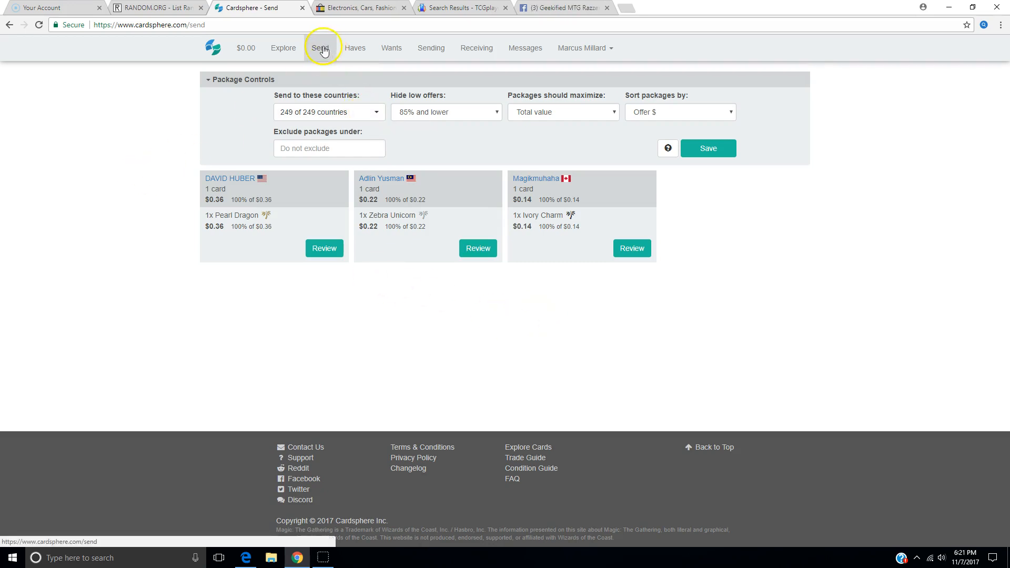
{"action": "left_click", "coordinate": [391, 47]}
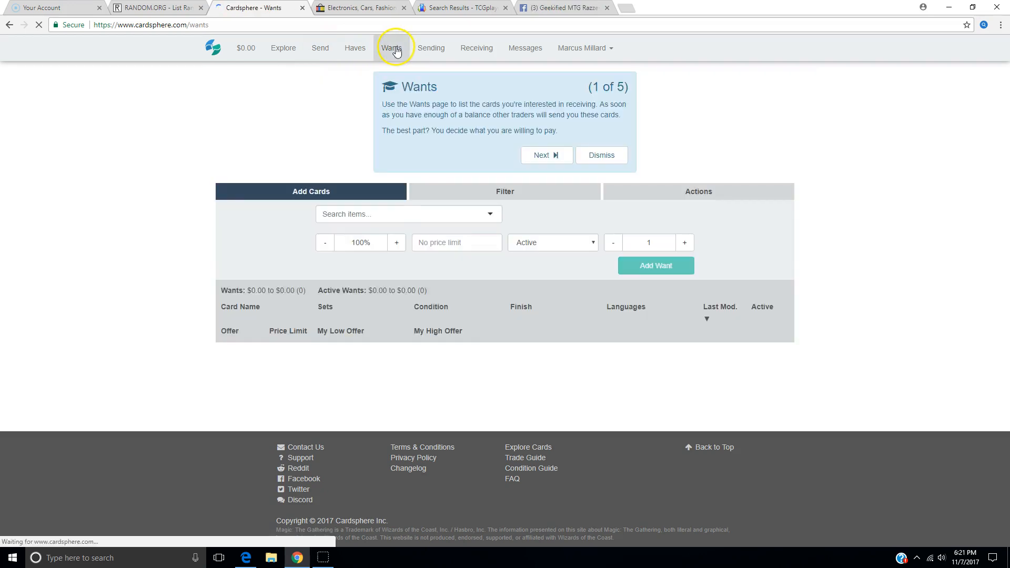
{"action": "left_click", "coordinate": [351, 47]}
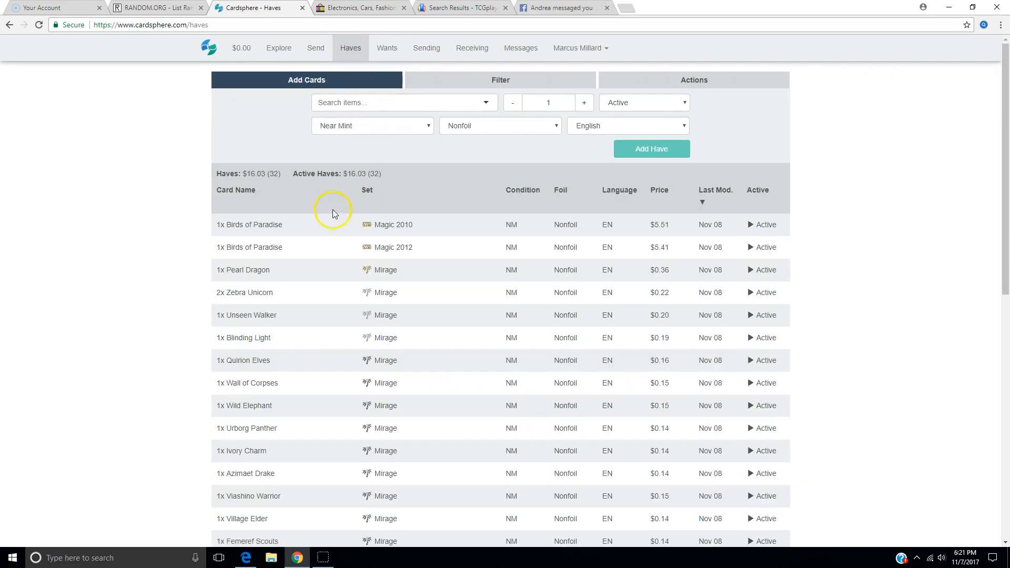
{"action": "mouse_move", "coordinate": [295, 226]}
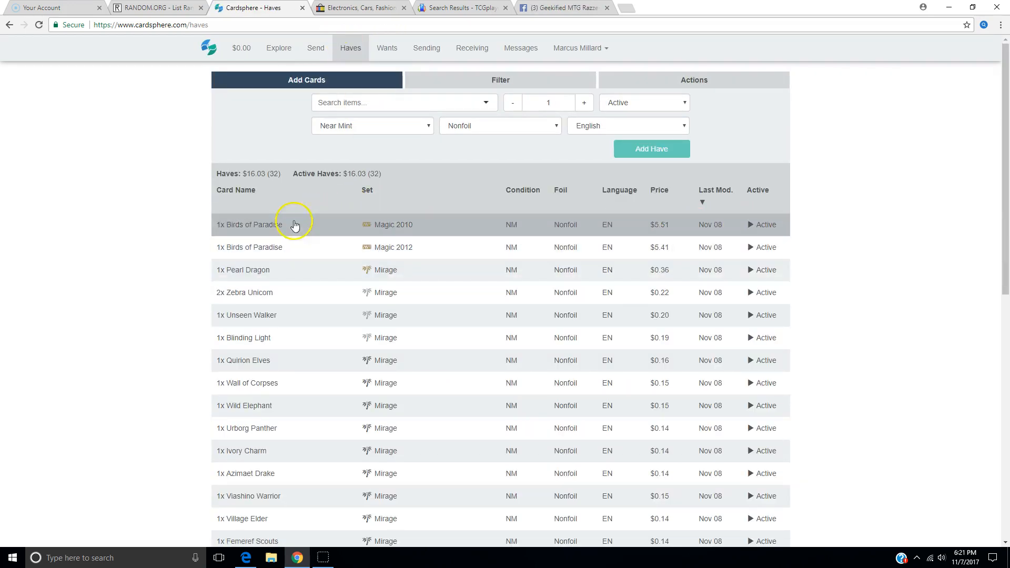
{"action": "mouse_move", "coordinate": [316, 48]}
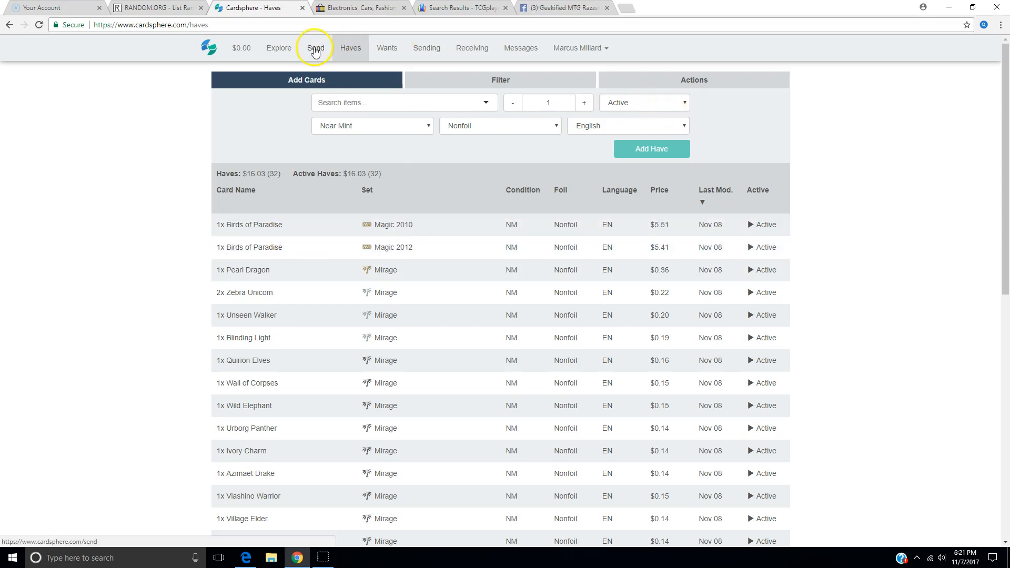
On the Send page, save the Hide low offers setting as 75% and lower.
{"action": "left_click", "coordinate": [315, 48]}
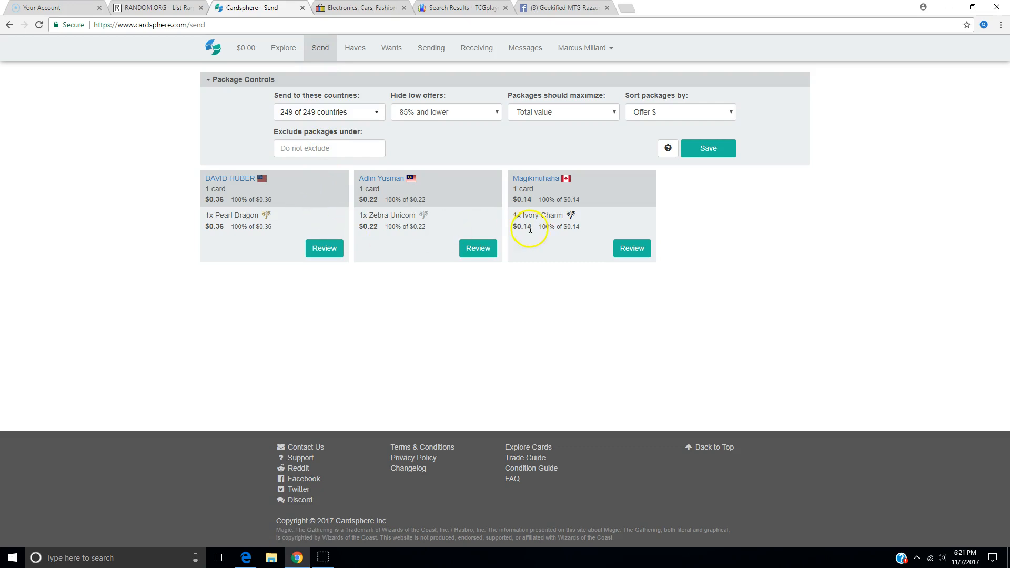
{"action": "mouse_move", "coordinate": [293, 225]}
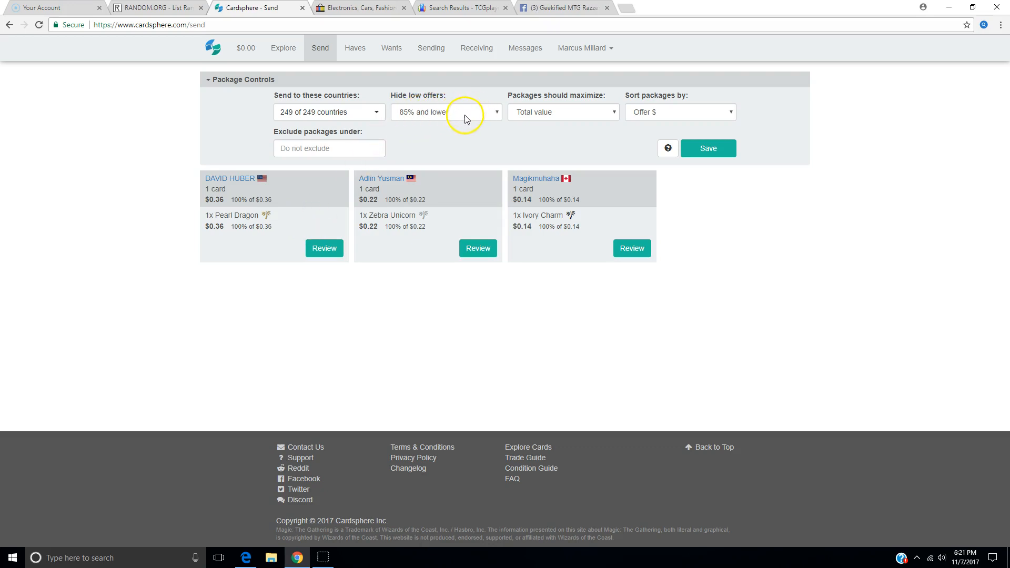
{"action": "mouse_move", "coordinate": [502, 116]}
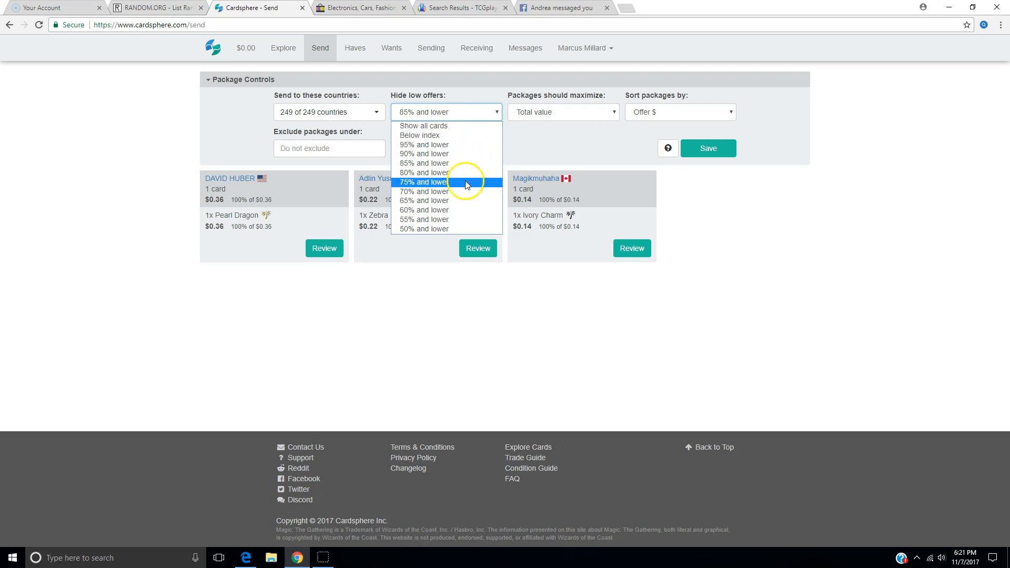
{"action": "left_click", "coordinate": [424, 181]}
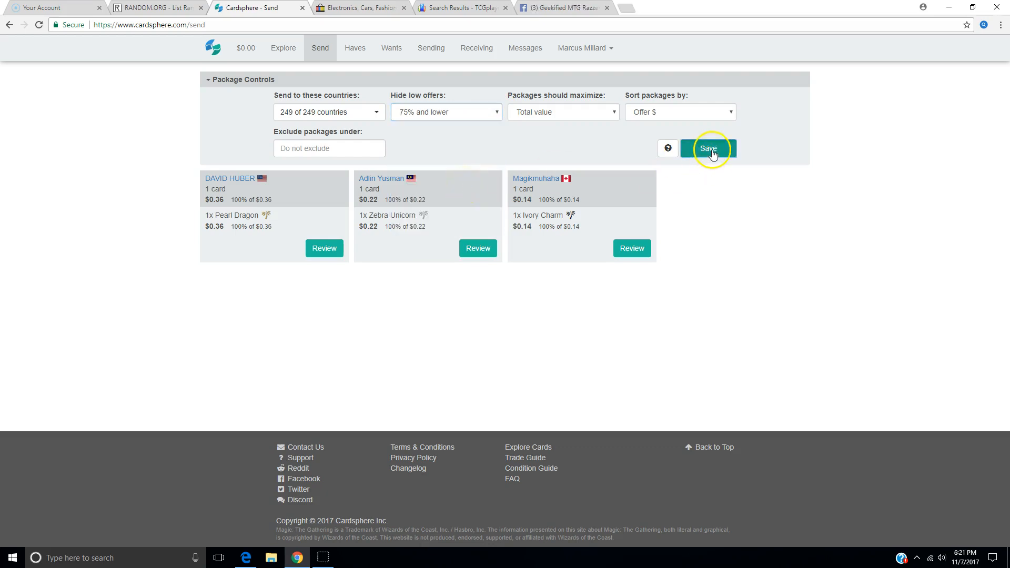
{"action": "left_click", "coordinate": [708, 148]}
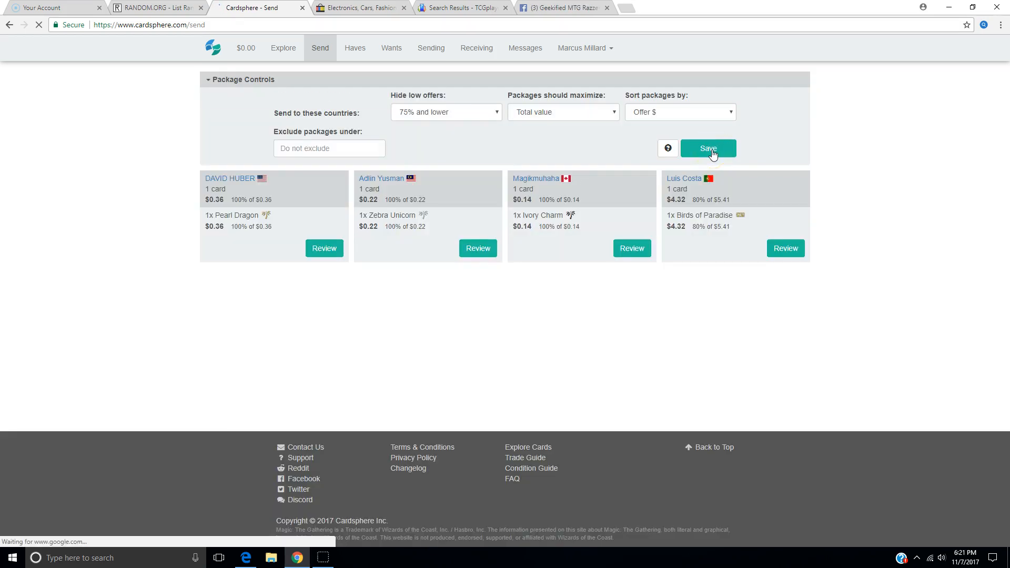
{"action": "mouse_move", "coordinate": [701, 224]}
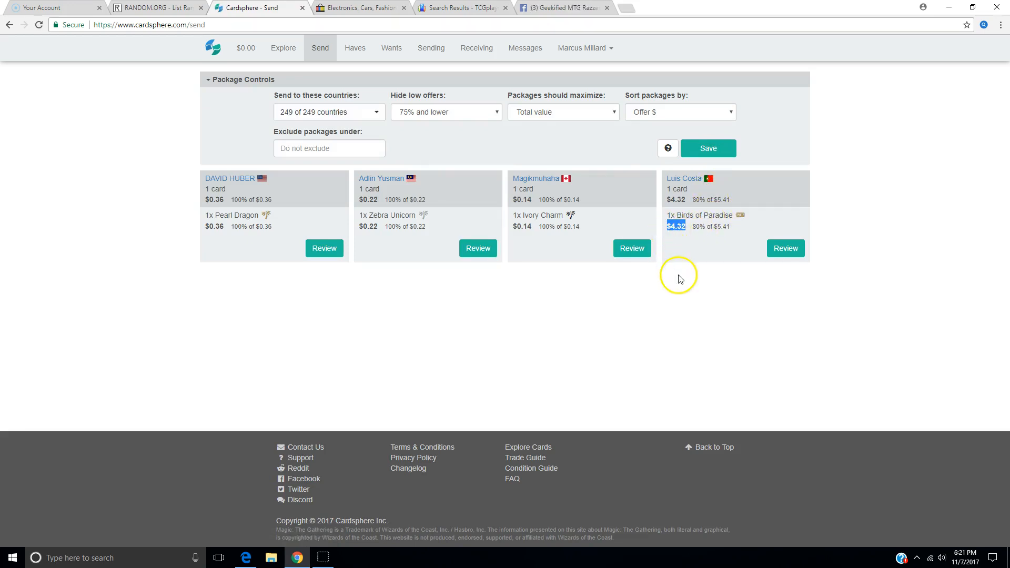
{"action": "mouse_move", "coordinate": [457, 122]}
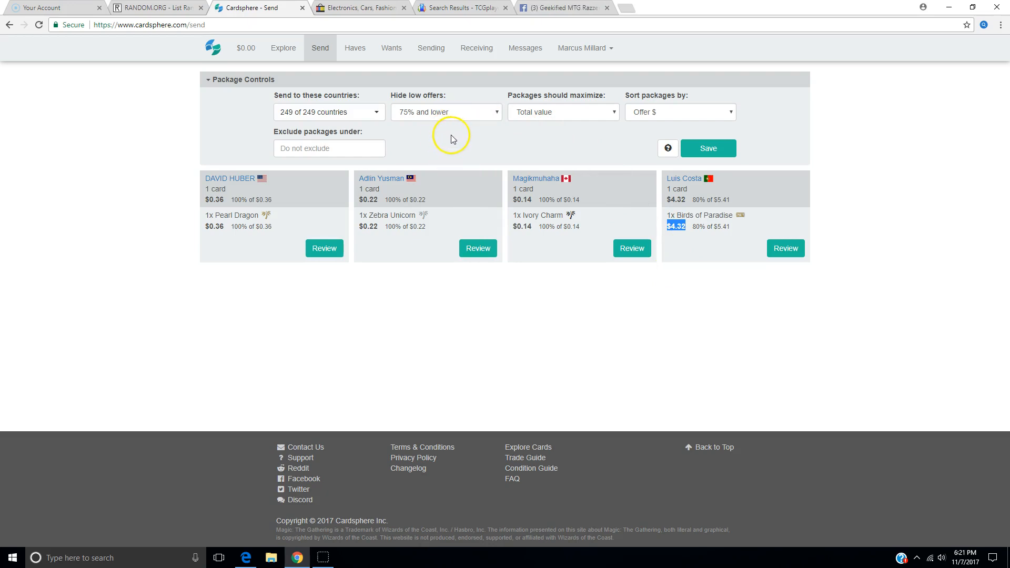
Change Hide low offers to 50% and lower and save, showing eight packages.
{"action": "left_click", "coordinate": [444, 112]}
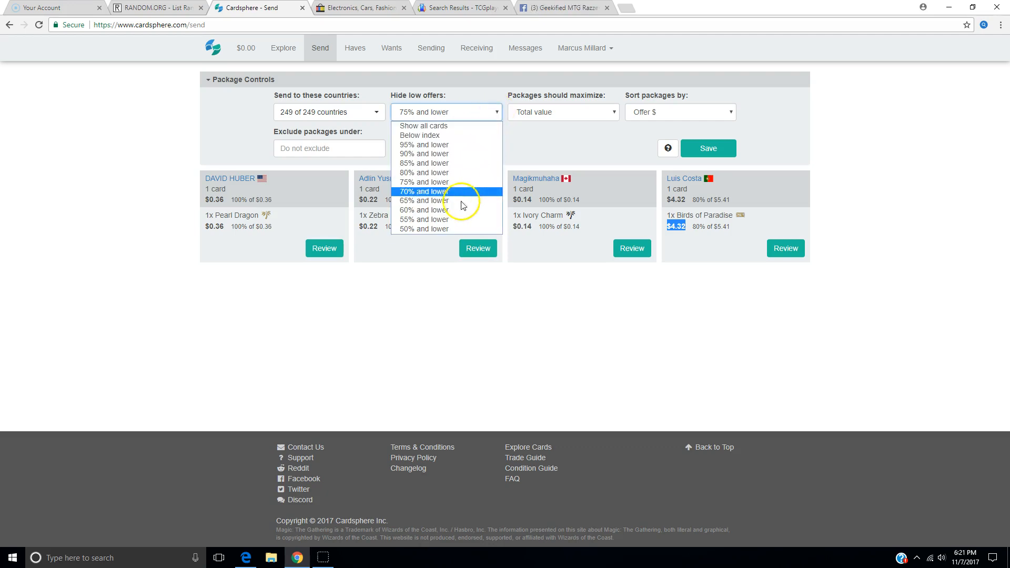
{"action": "left_click", "coordinate": [422, 230]}
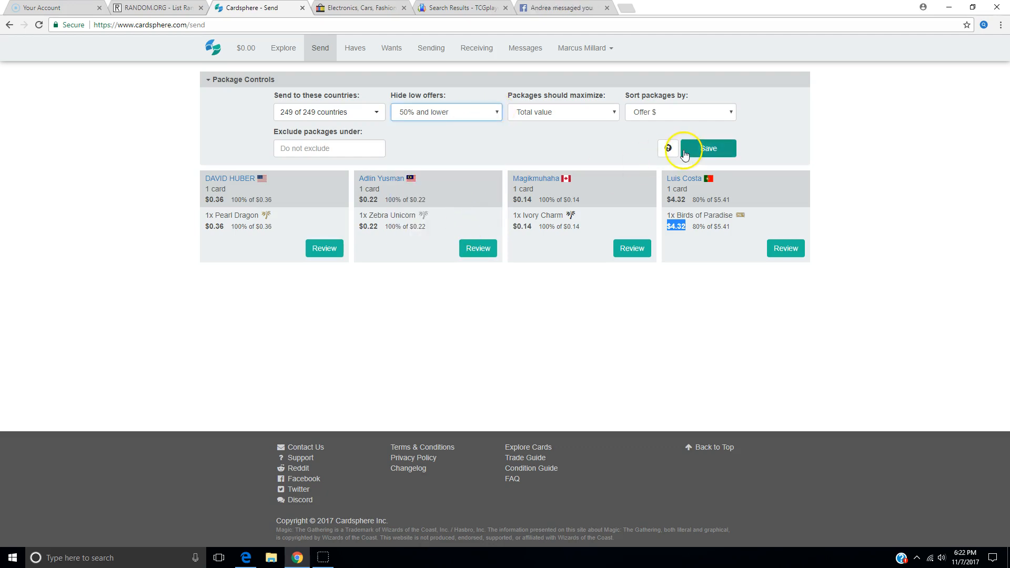
{"action": "left_click", "coordinate": [708, 149]}
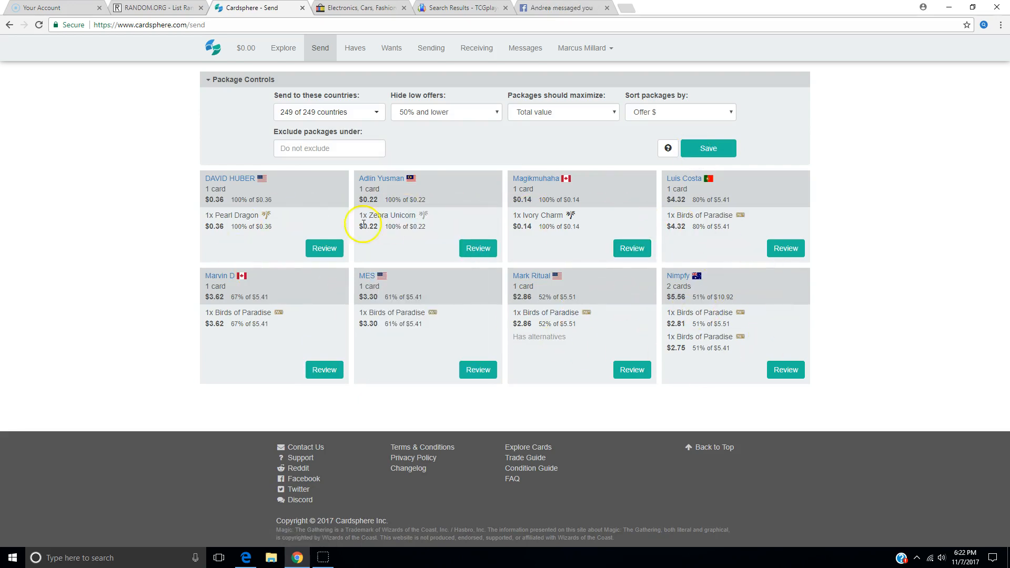
{"action": "mouse_move", "coordinate": [244, 272]}
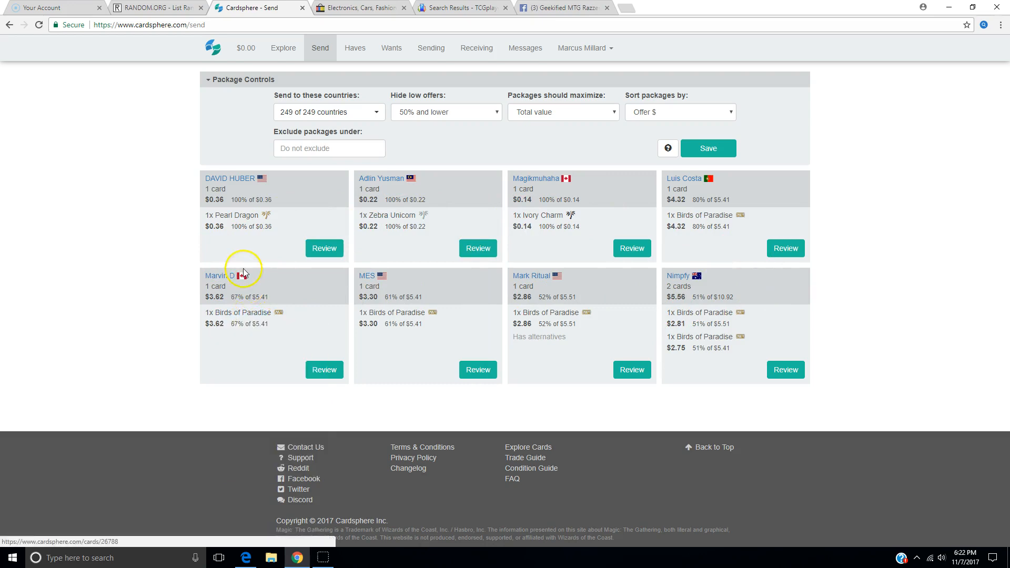
{"action": "mouse_move", "coordinate": [251, 342]}
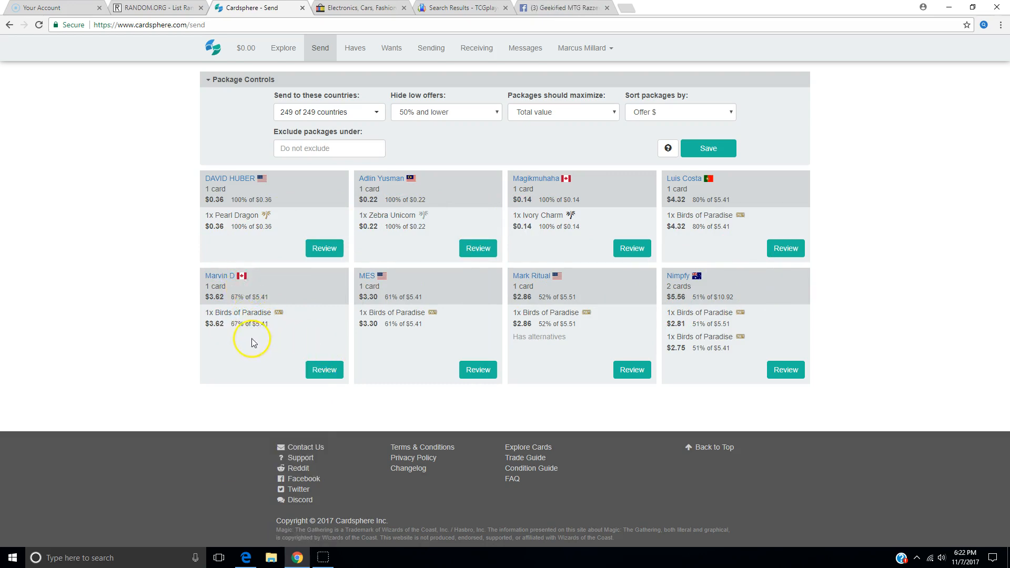
{"action": "mouse_move", "coordinate": [263, 324]}
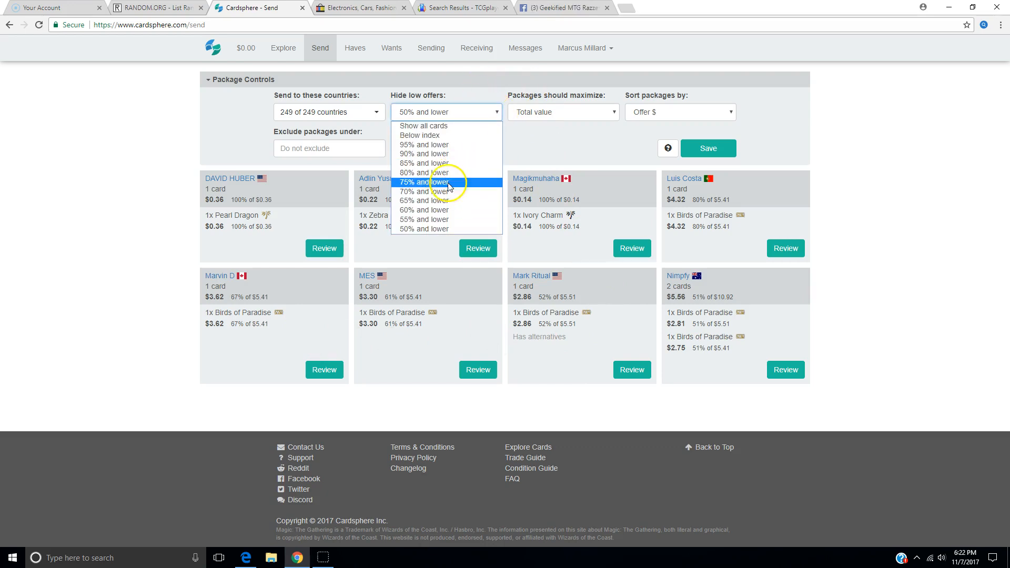
Set Hide low offers to 75% and lower, leaving four packages.
{"action": "left_click", "coordinate": [423, 182]}
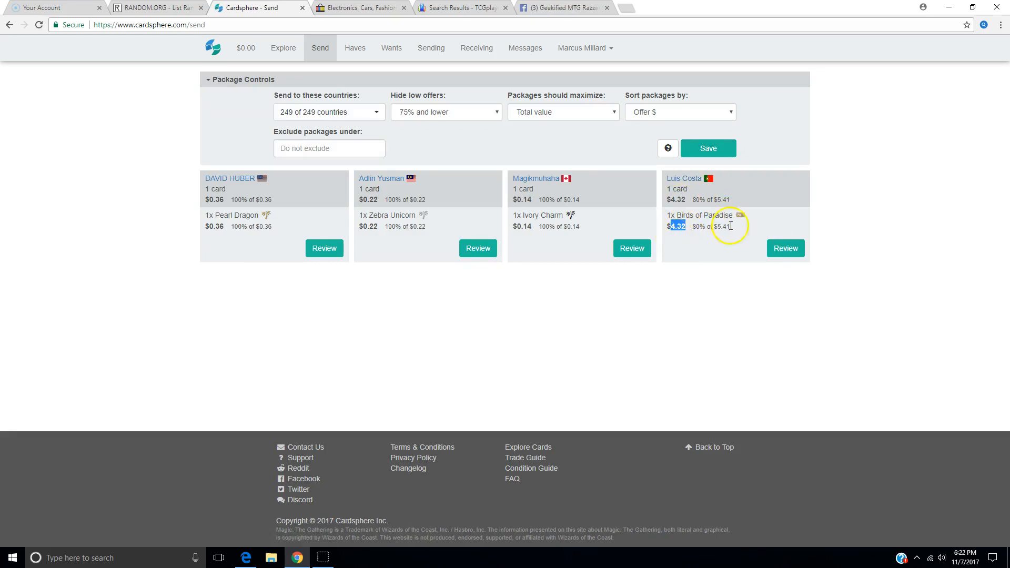
{"action": "mouse_move", "coordinate": [739, 215]}
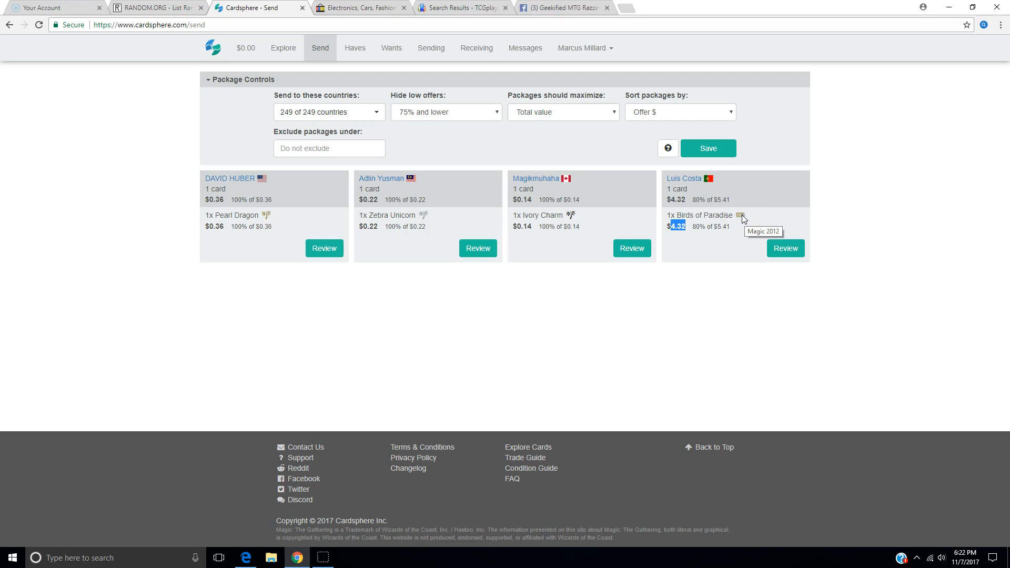
{"action": "mouse_move", "coordinate": [569, 219]}
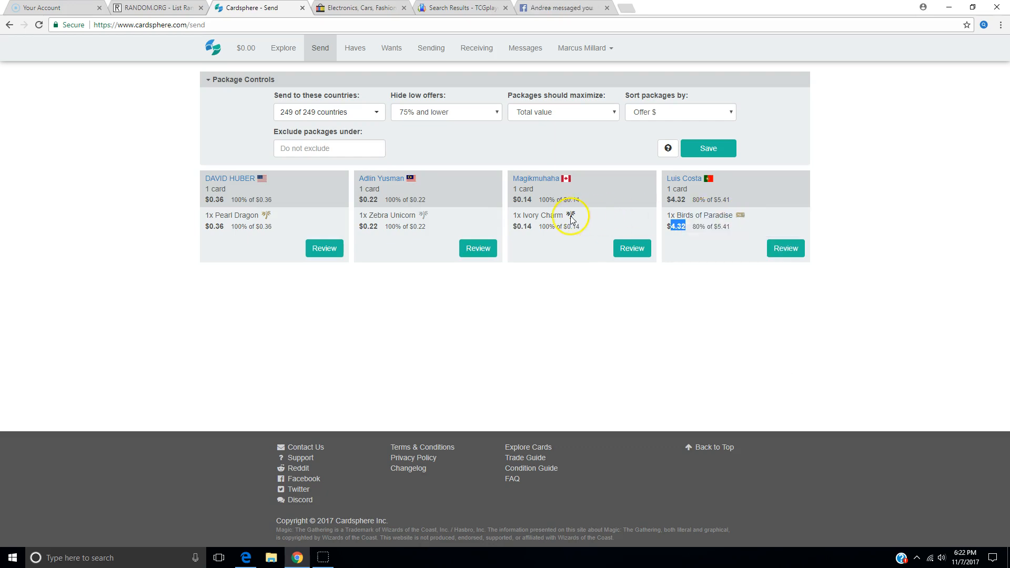
{"action": "mouse_move", "coordinate": [571, 215]}
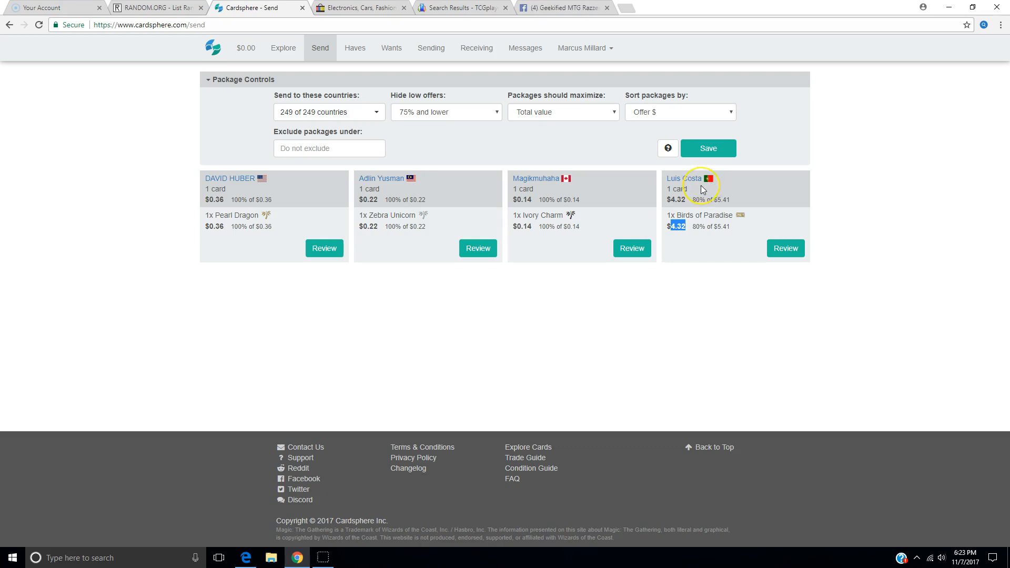
{"action": "mouse_move", "coordinate": [697, 189]}
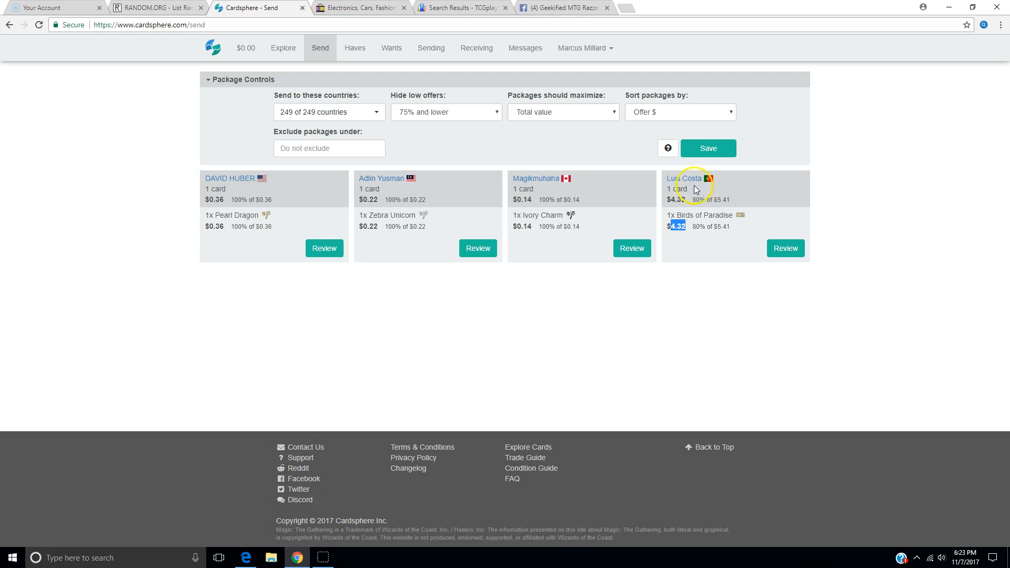
{"action": "mouse_move", "coordinate": [506, 120]}
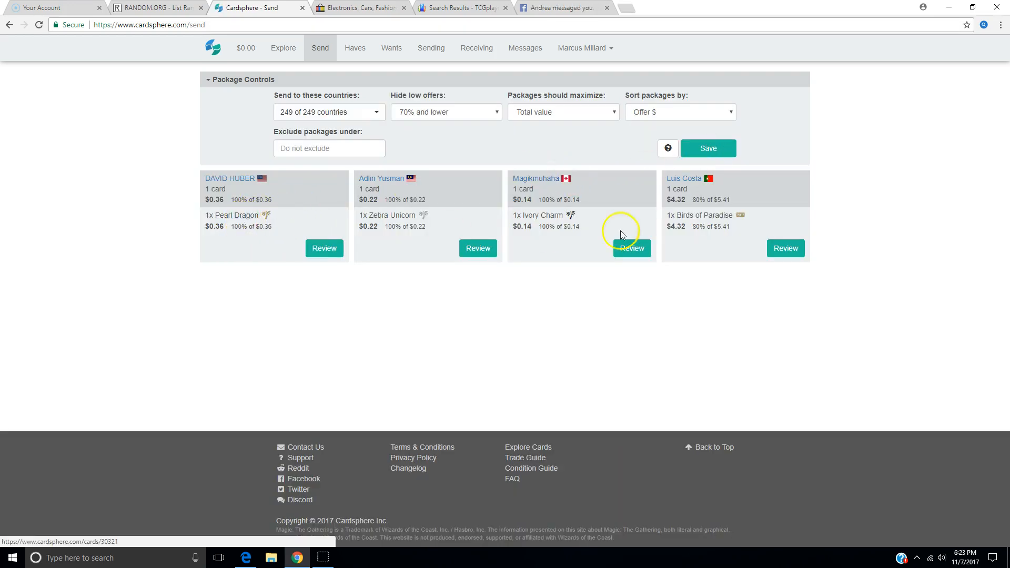
{"action": "mouse_move", "coordinate": [683, 223]}
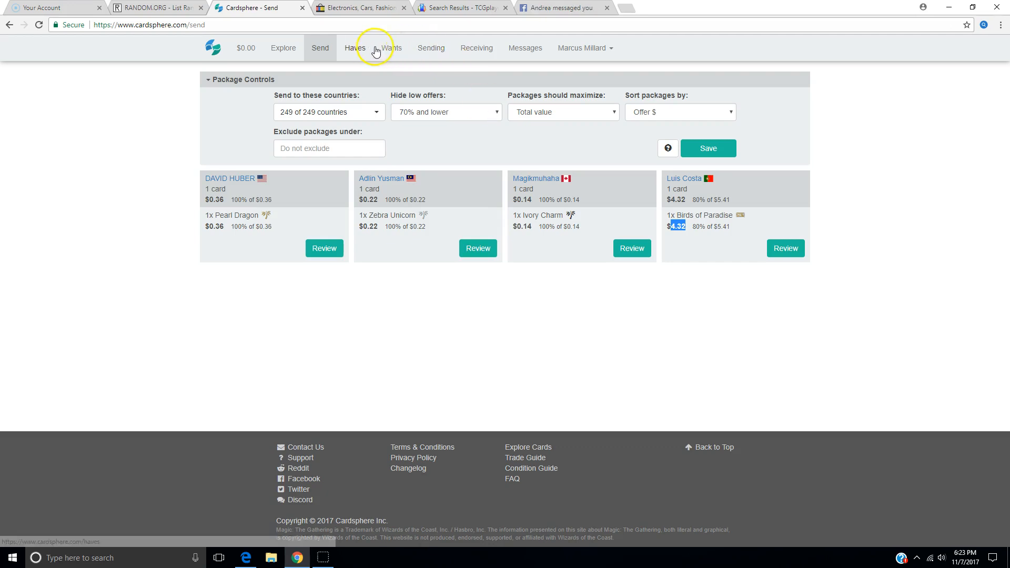
Search 'Sword of the Meek' in Haves and add the Future Sight printing at $7.20.
{"action": "left_click", "coordinate": [391, 48]}
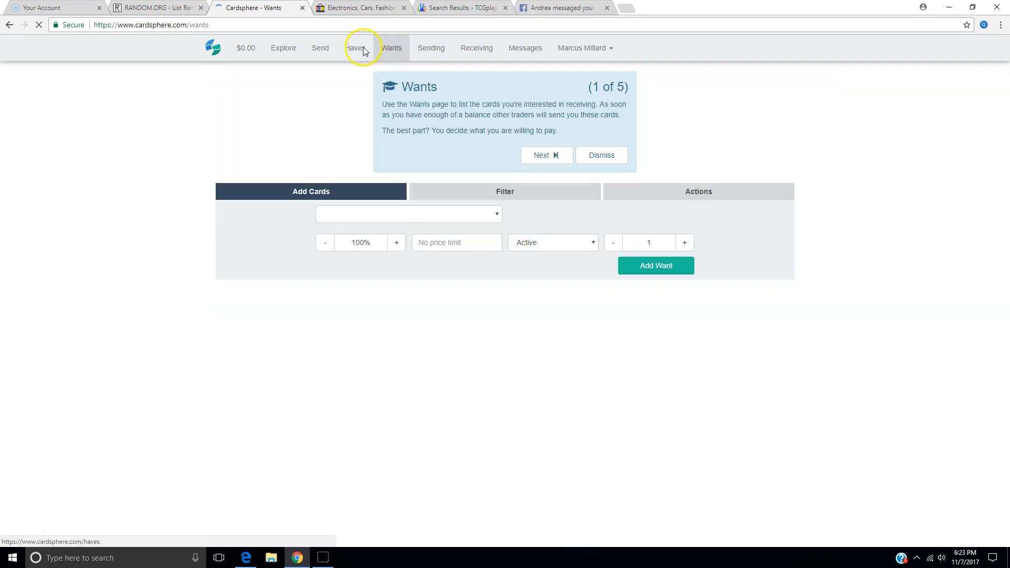
{"action": "left_click", "coordinate": [354, 48]}
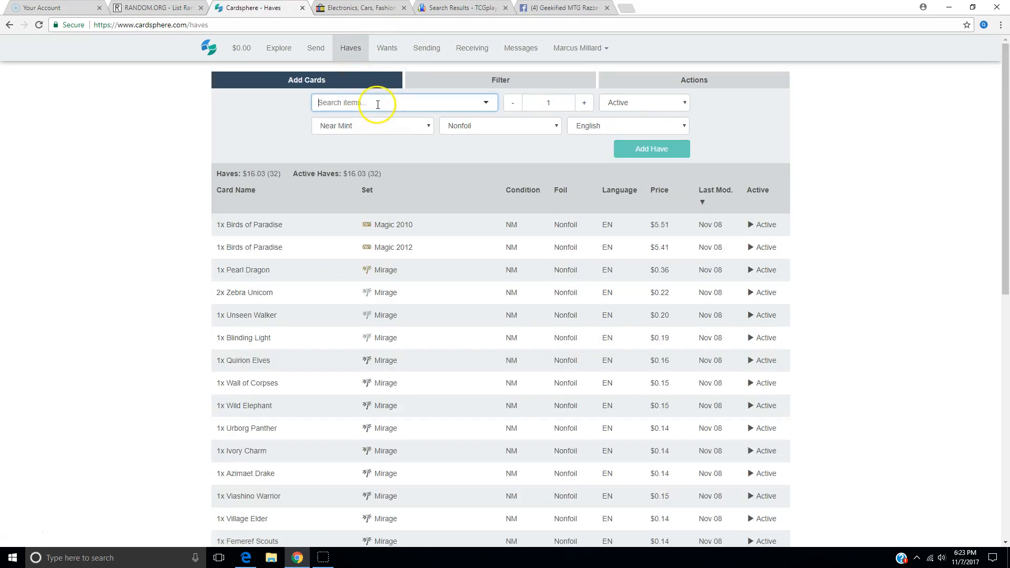
{"action": "type", "text": "s"}
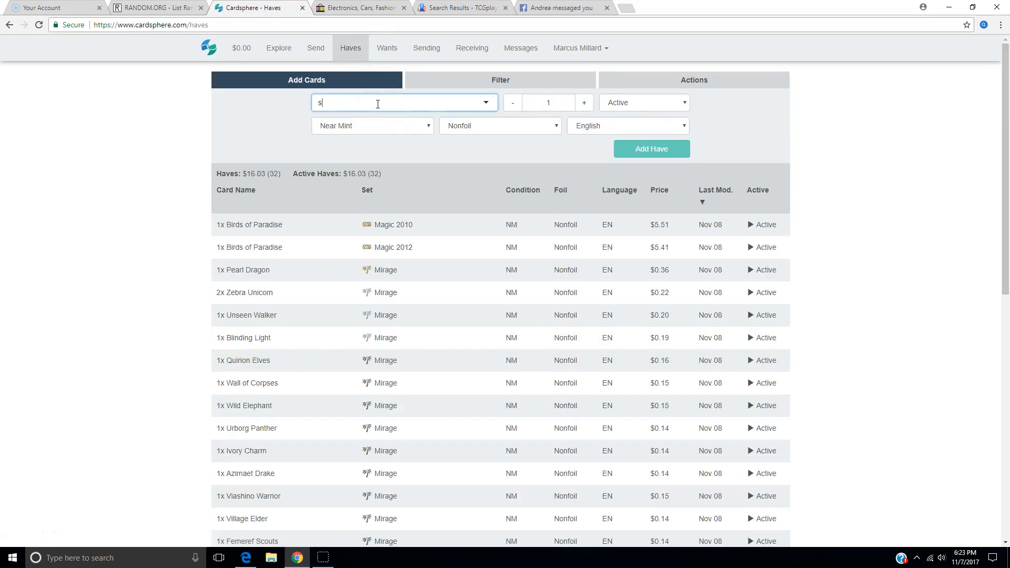
{"action": "type", "text": "word of the Meek (Future Sight"}
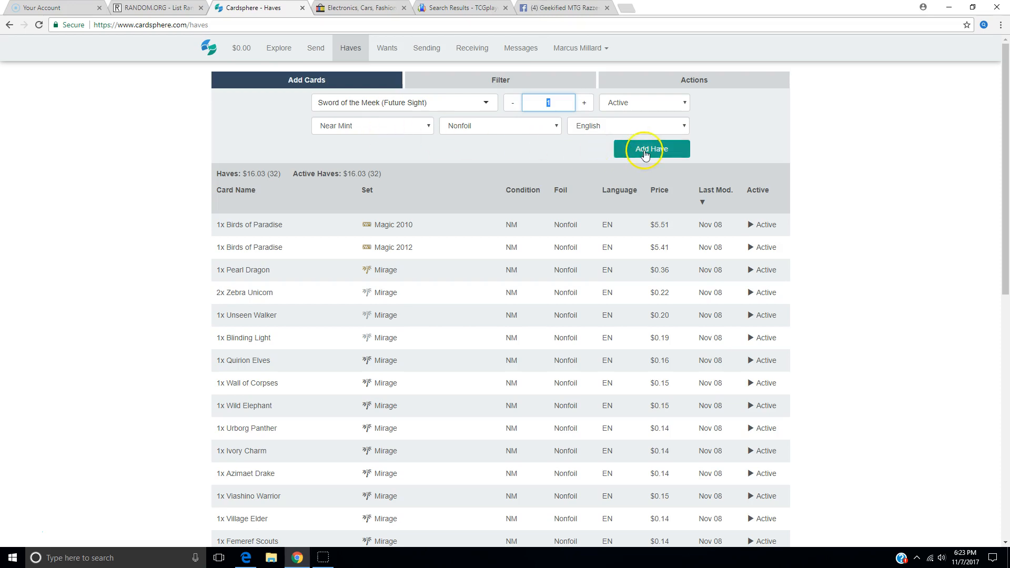
{"action": "left_click", "coordinate": [652, 149]}
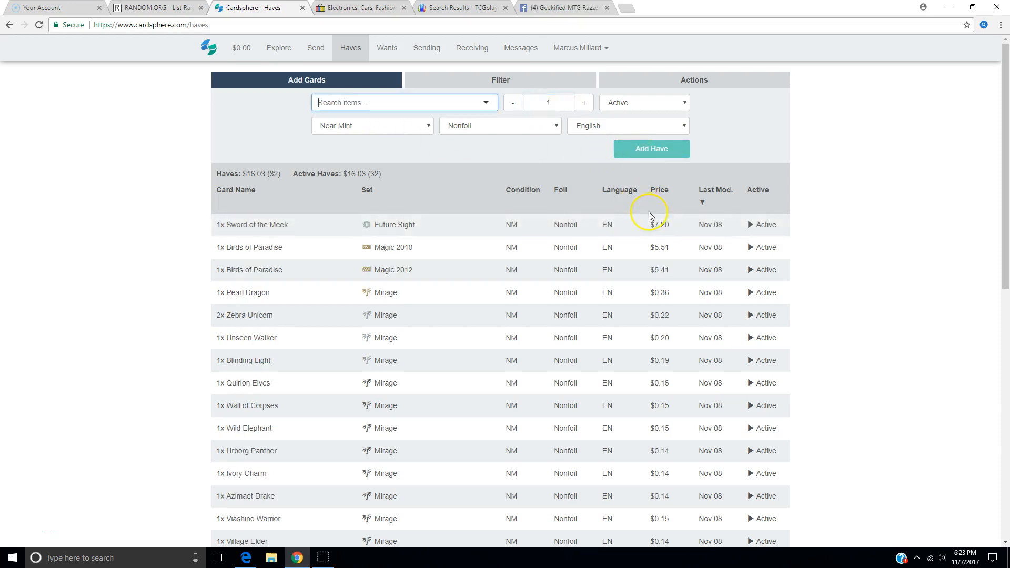
{"action": "mouse_move", "coordinate": [666, 232]}
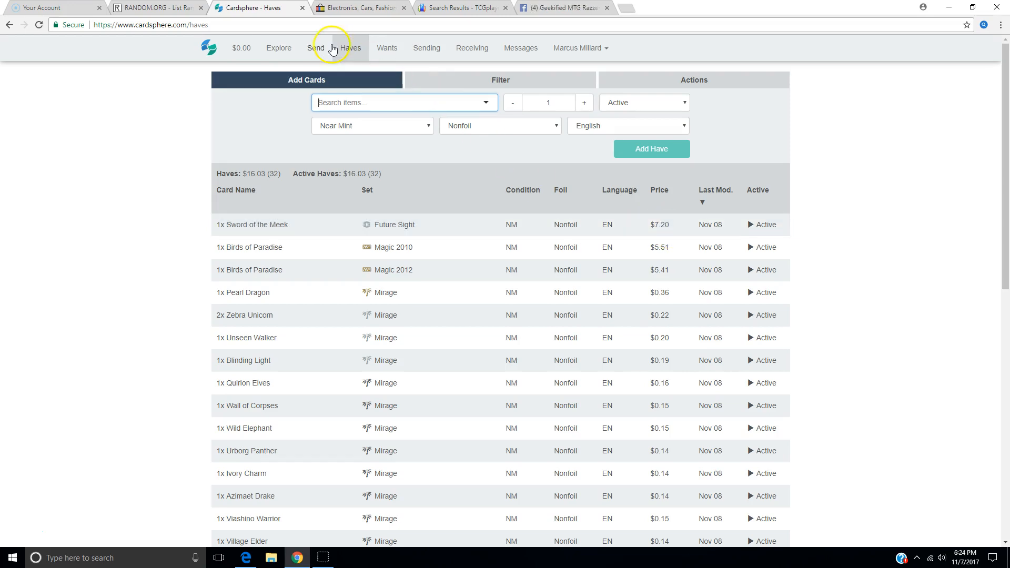
{"action": "left_click", "coordinate": [316, 48]}
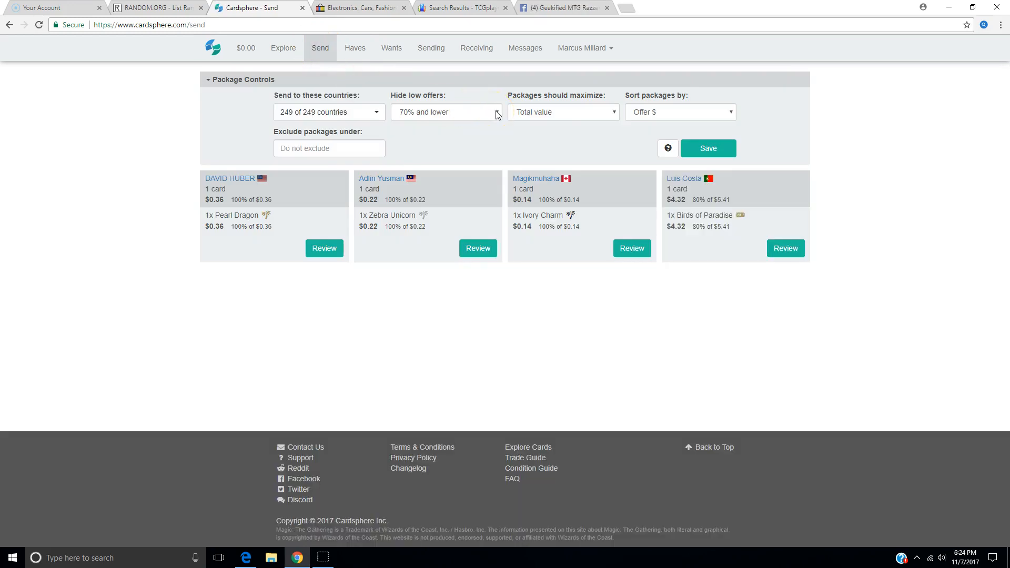
{"action": "mouse_move", "coordinate": [454, 161]}
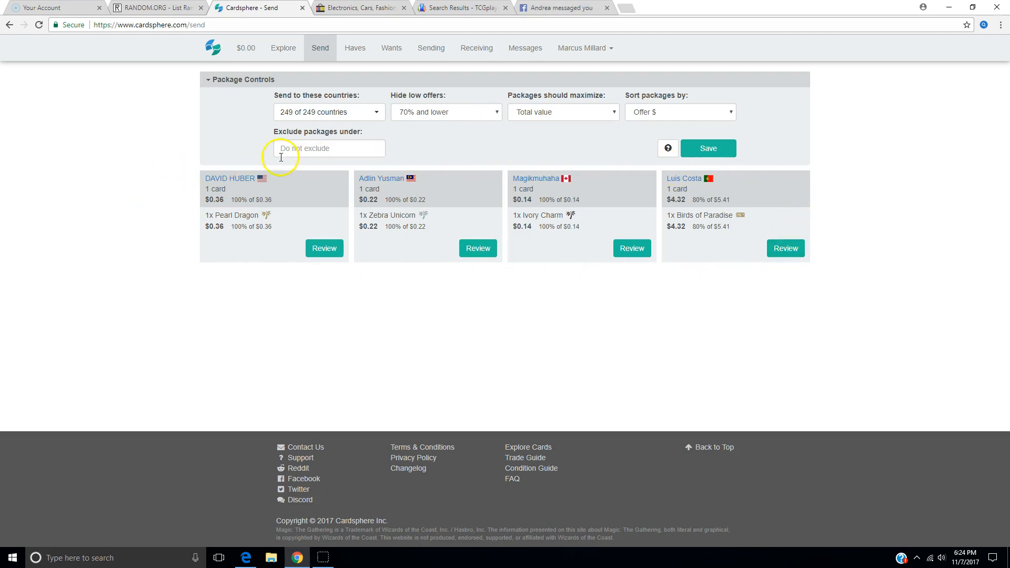
{"action": "mouse_move", "coordinate": [663, 279]}
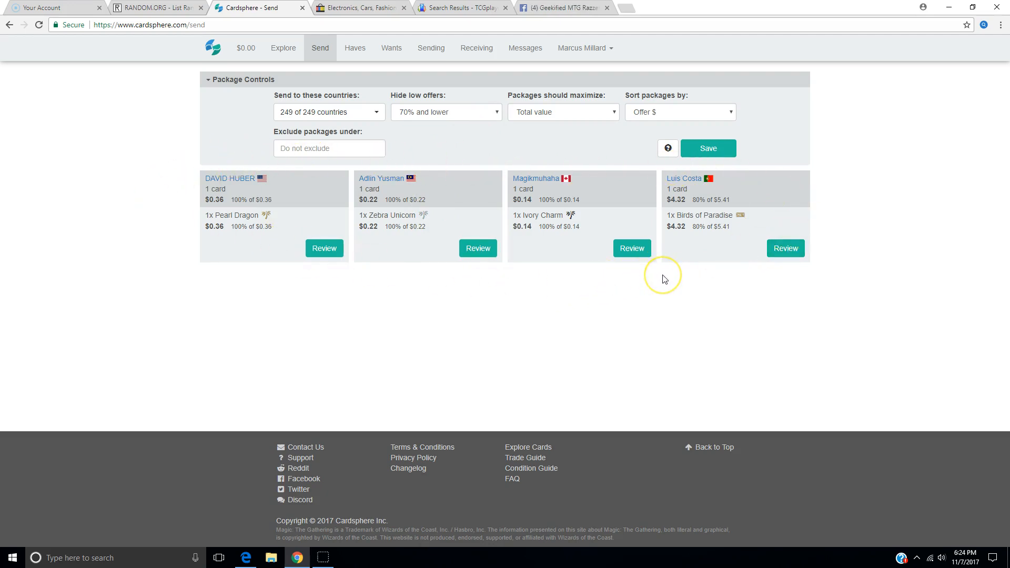
{"action": "mouse_move", "coordinate": [565, 195]}
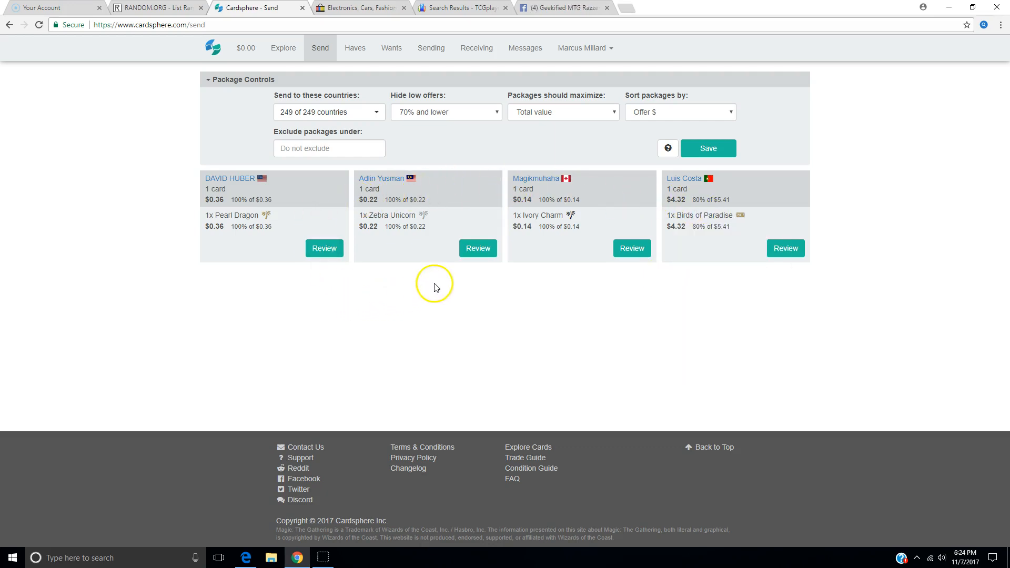
{"action": "mouse_move", "coordinate": [759, 238]}
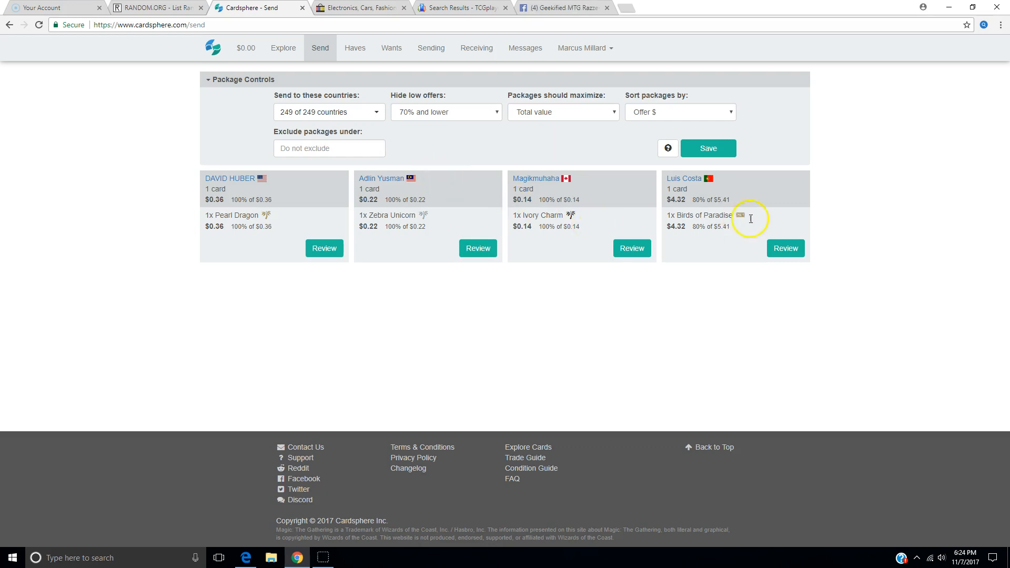
{"action": "mouse_move", "coordinate": [677, 244]}
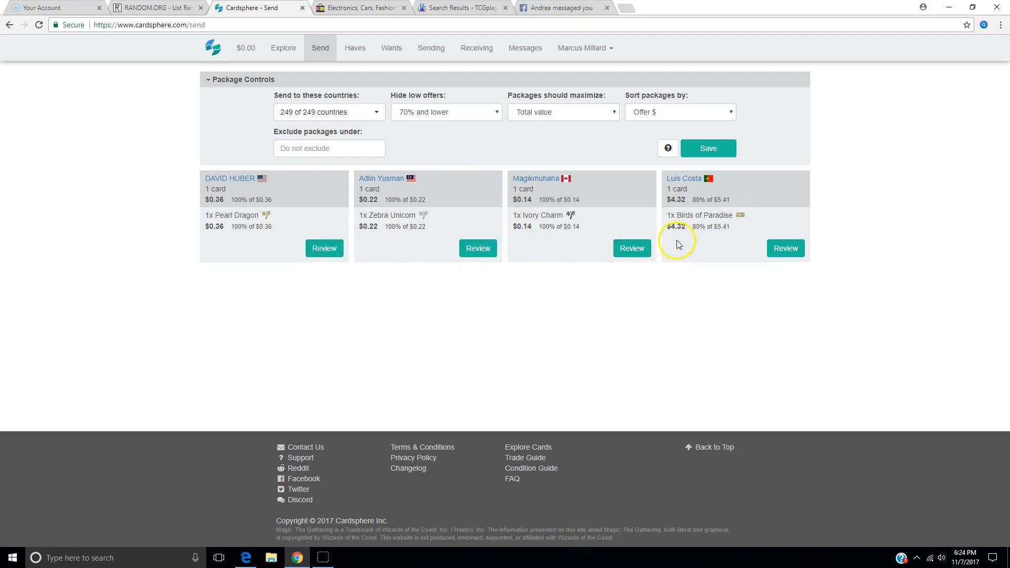
{"action": "mouse_move", "coordinate": [701, 215]}
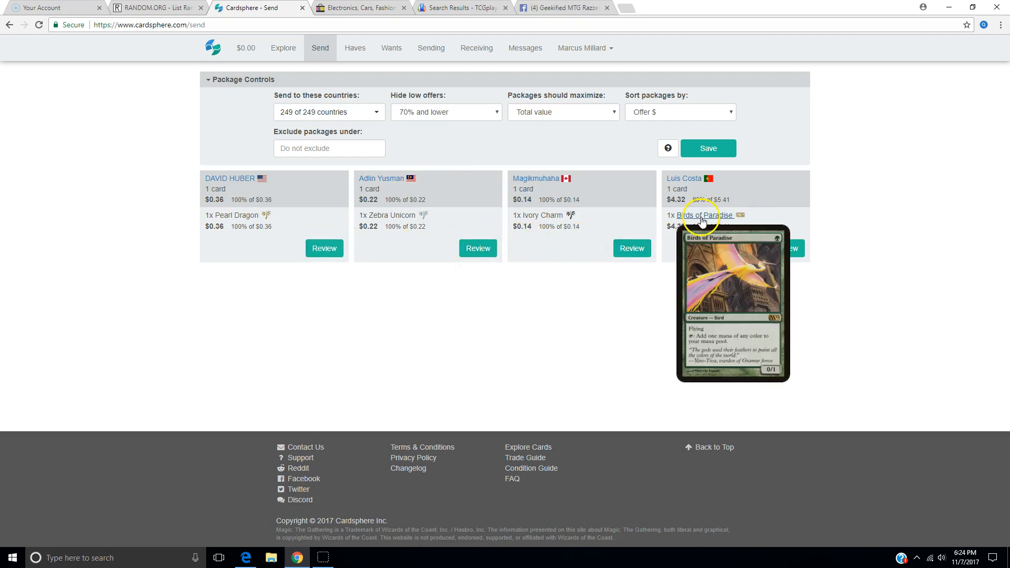
{"action": "mouse_move", "coordinate": [685, 226]}
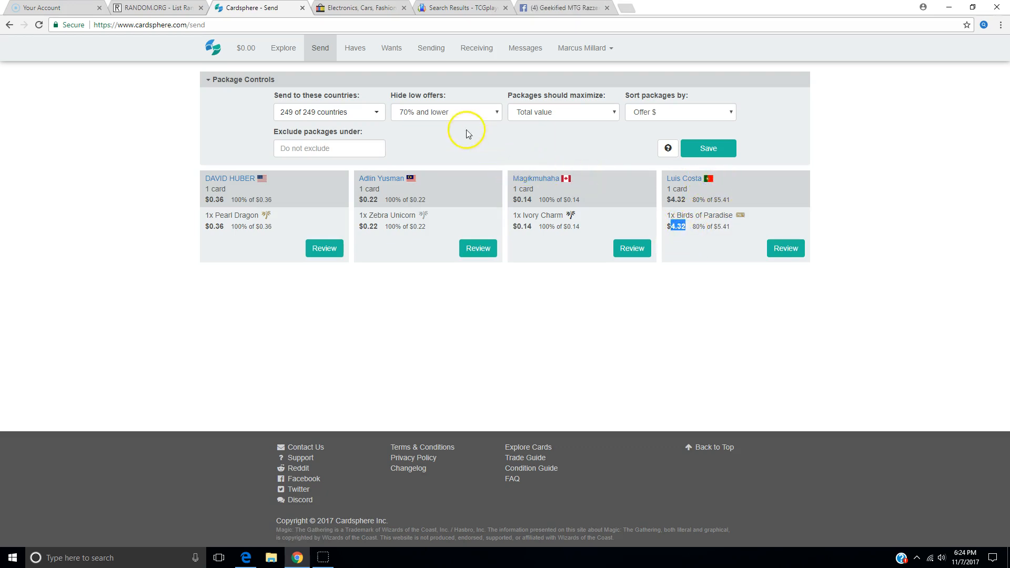
{"action": "mouse_move", "coordinate": [460, 146]}
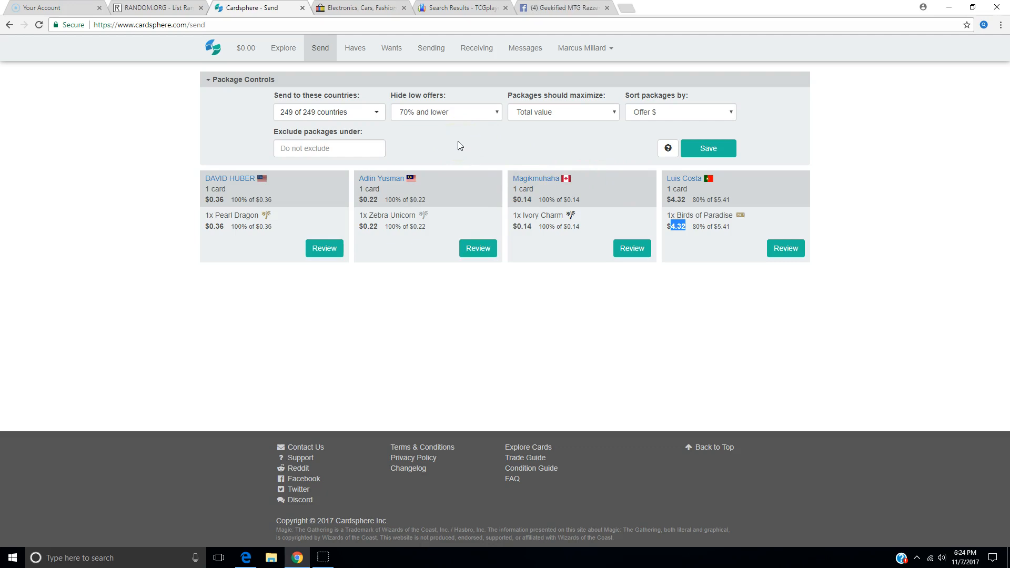